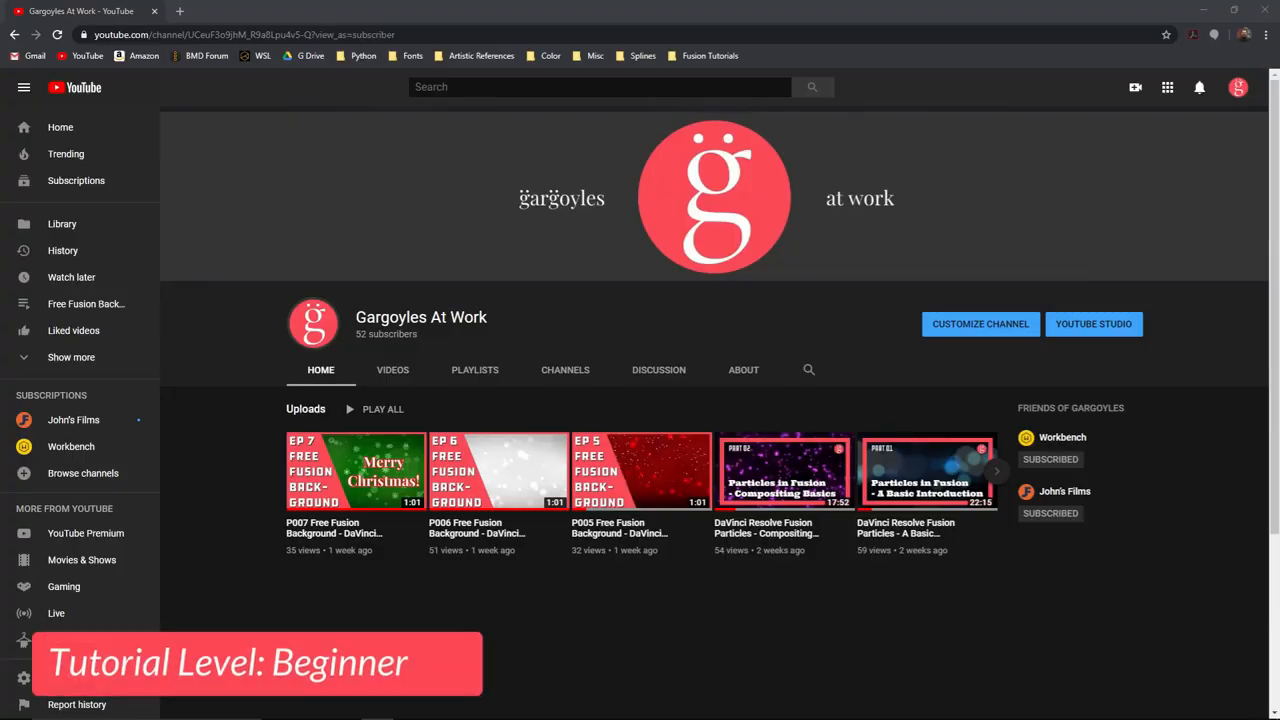
pyautogui.moveTo(672, 662)
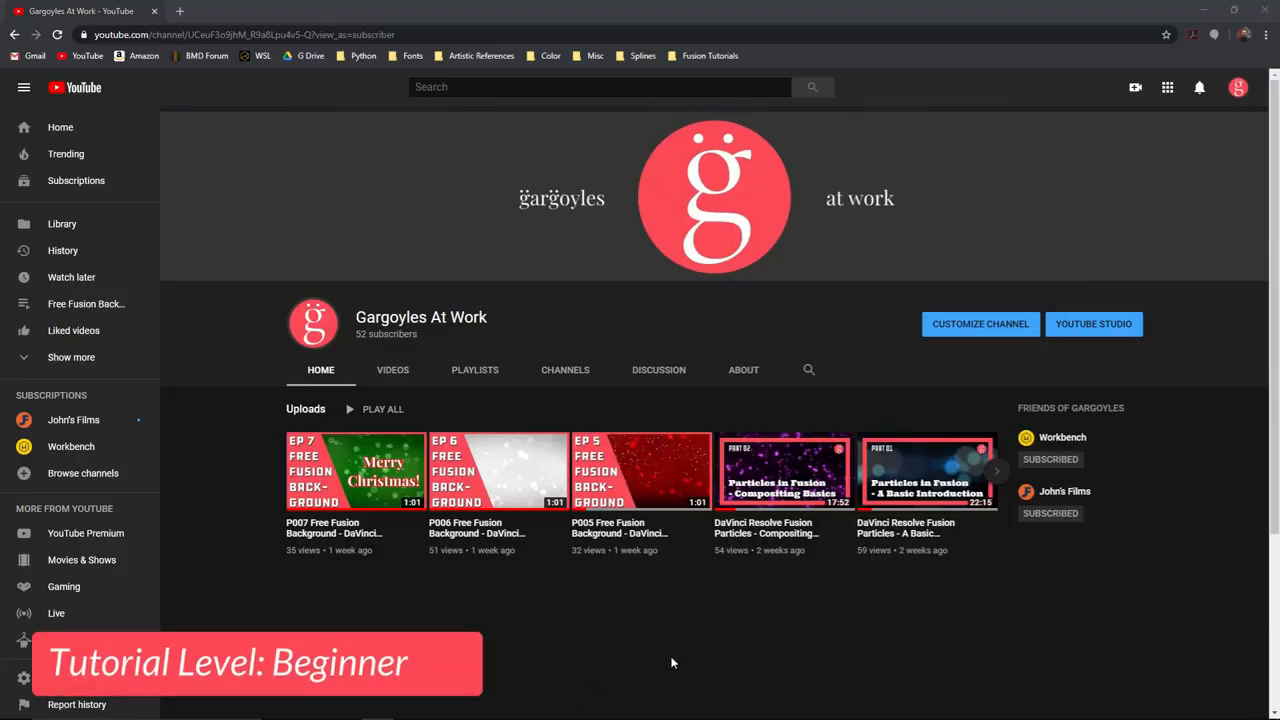
pyautogui.moveTo(344, 496)
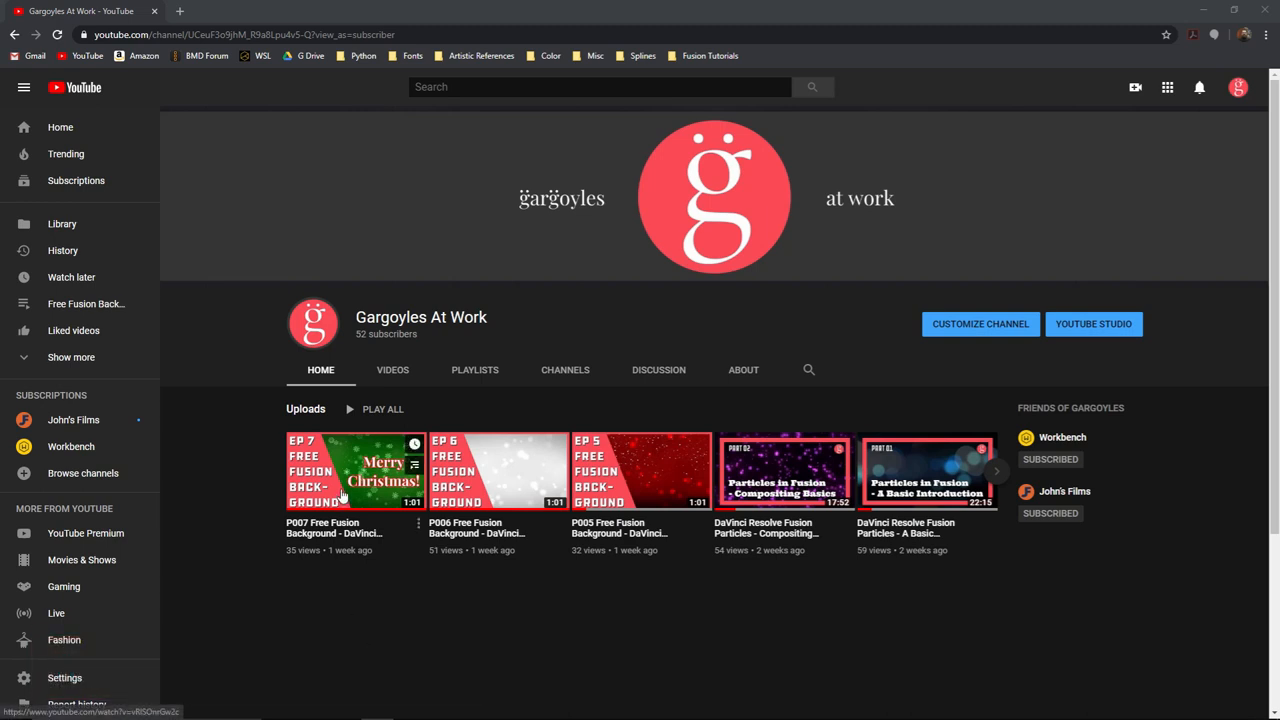
pyautogui.moveTo(330, 486)
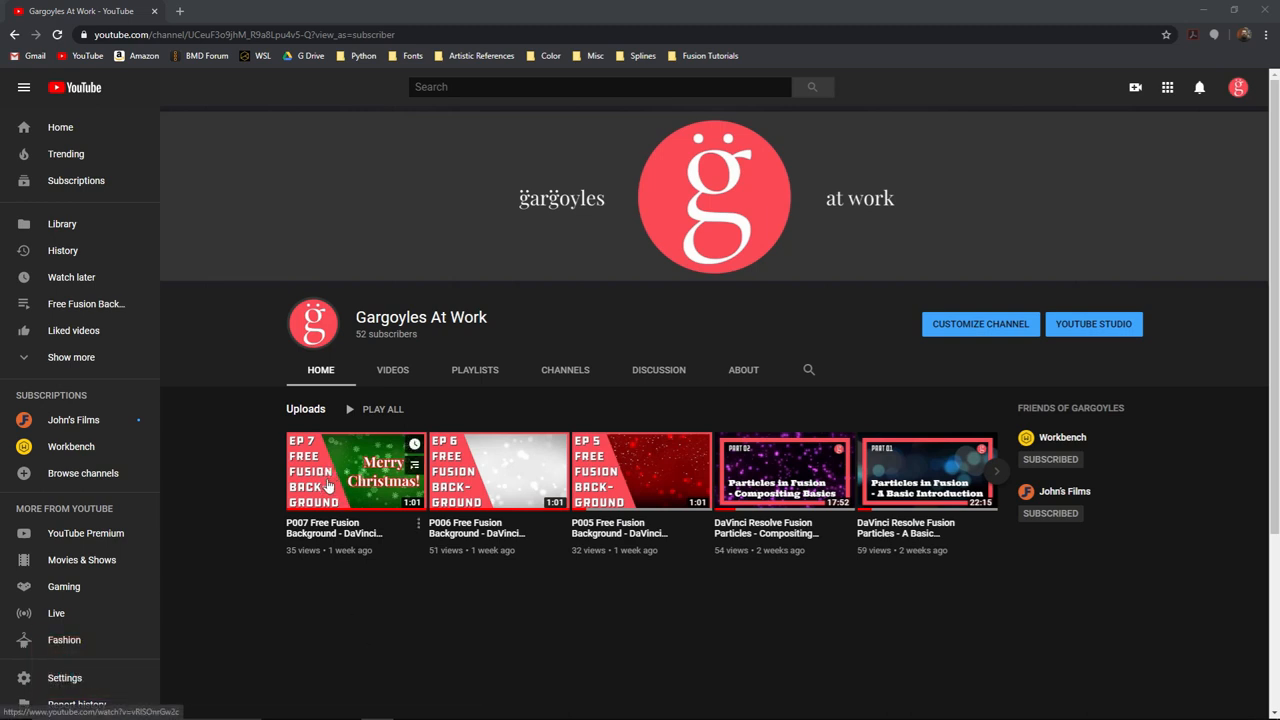
pyautogui.moveTo(352, 496)
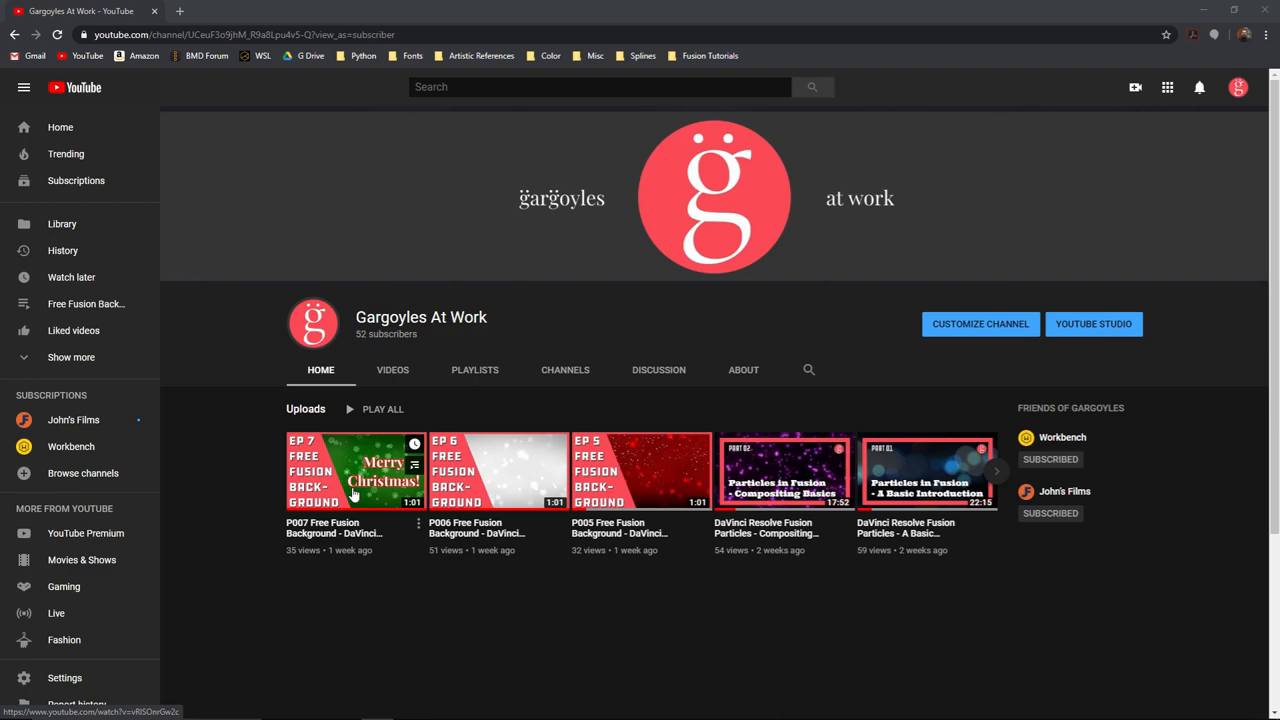
# - Open the P007 free background video and follow its source download link in the description
pyautogui.click(356, 472)
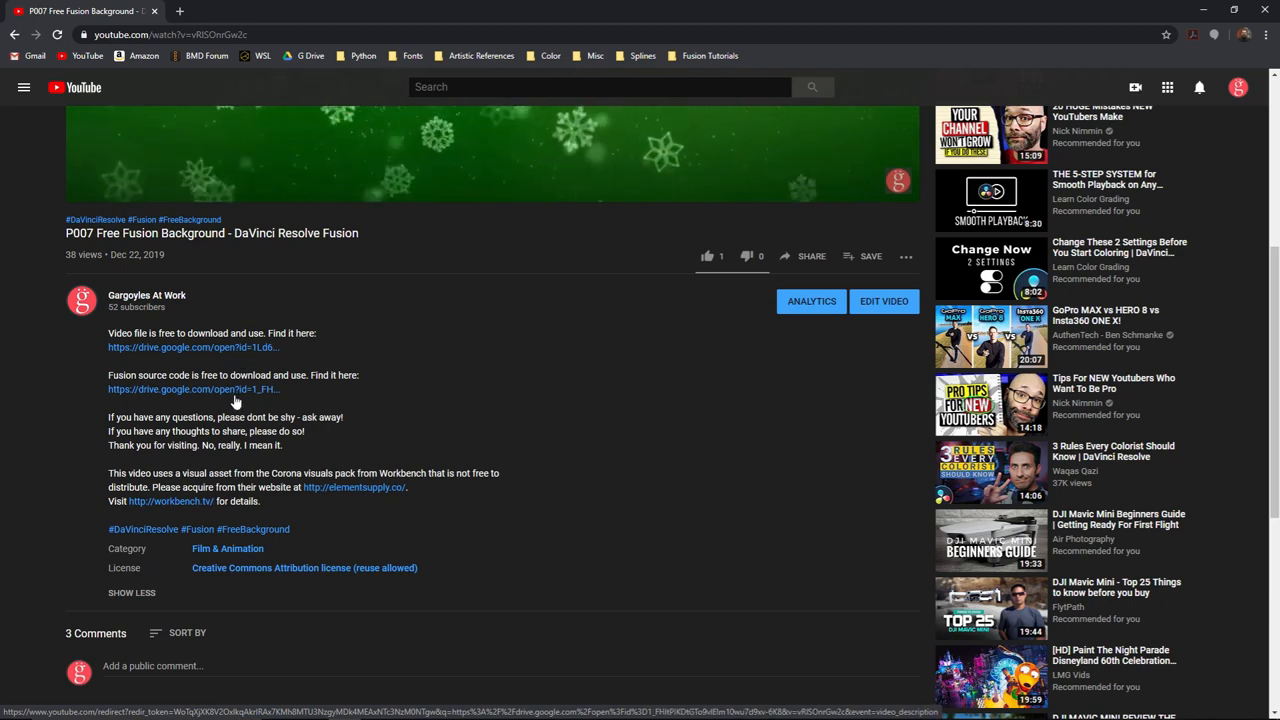
pyautogui.click(192, 388)
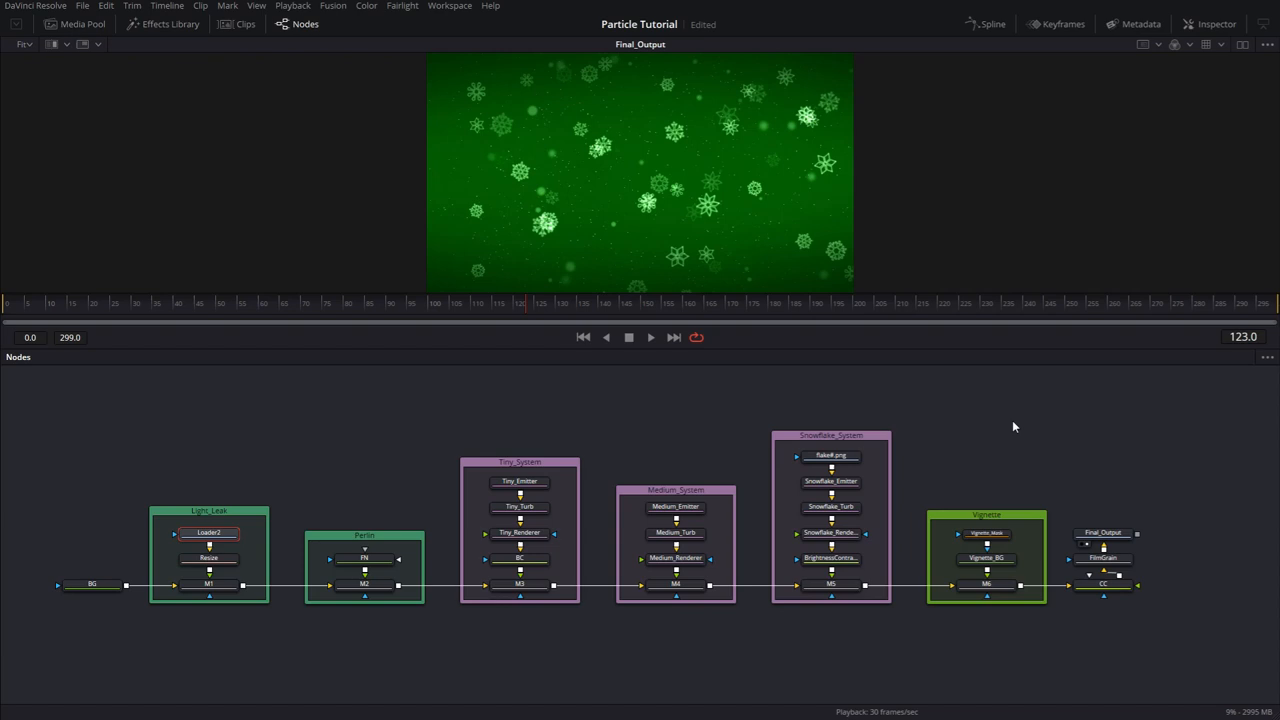
pyautogui.moveTo(1014, 424)
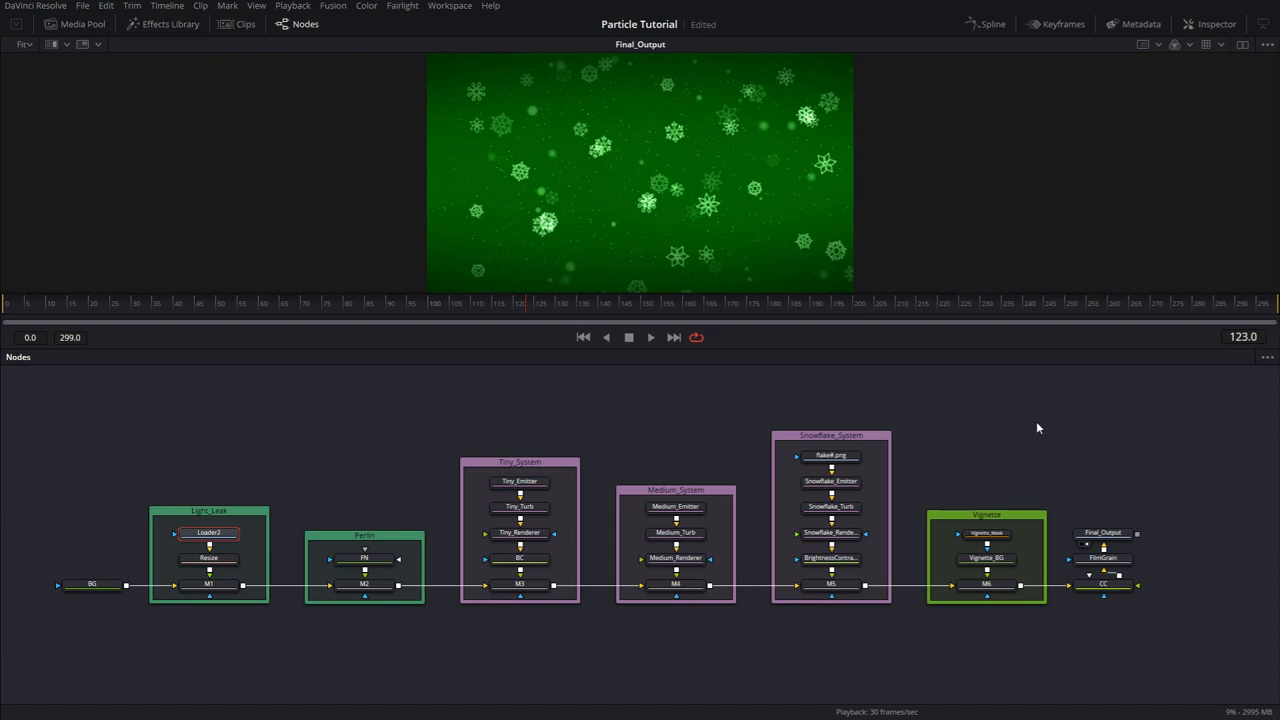
pyautogui.moveTo(420, 672)
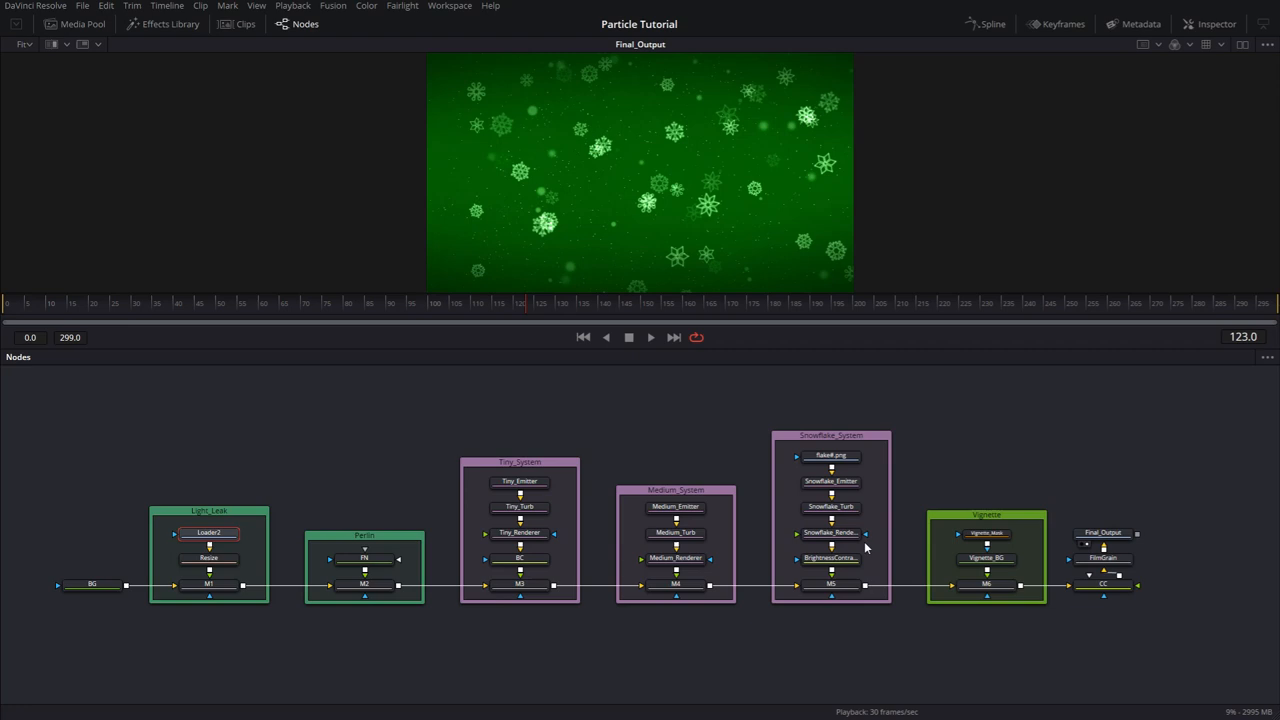
pyautogui.moveTo(1036, 596)
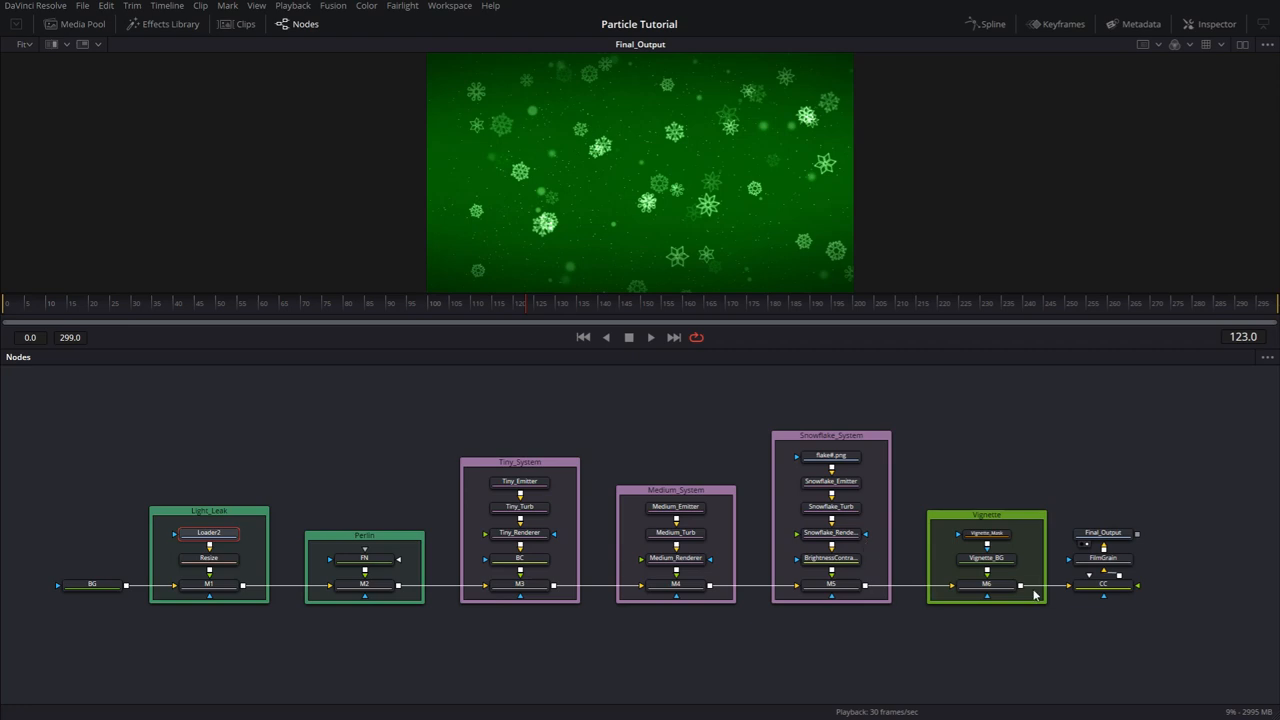
pyautogui.moveTo(988, 584)
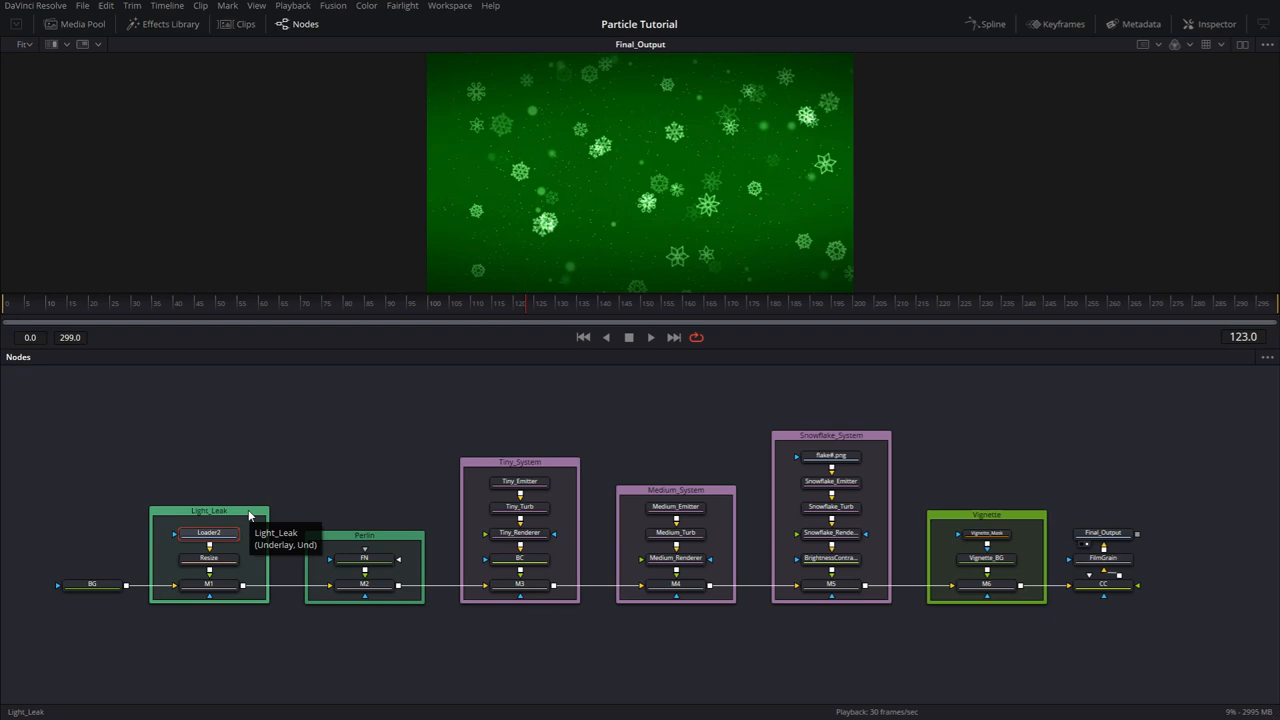
pyautogui.moveTo(830, 470)
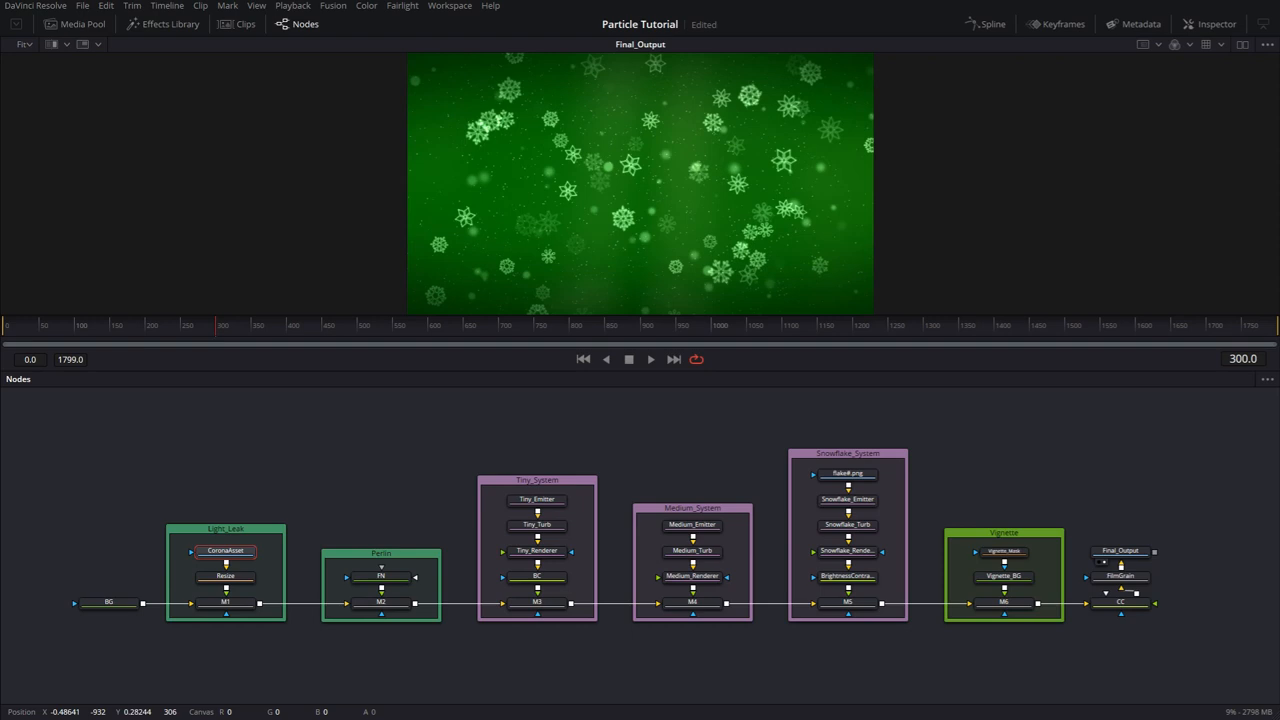
pyautogui.moveTo(36, 496)
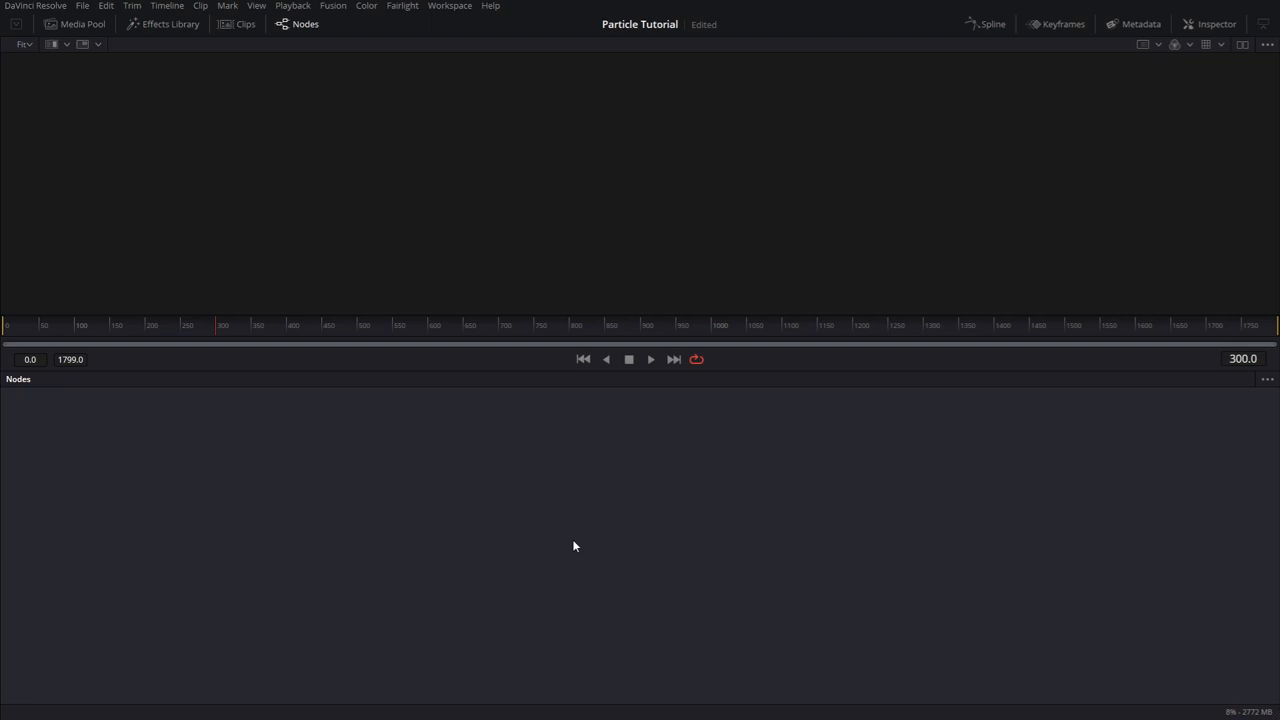
pyautogui.moveTo(884, 144)
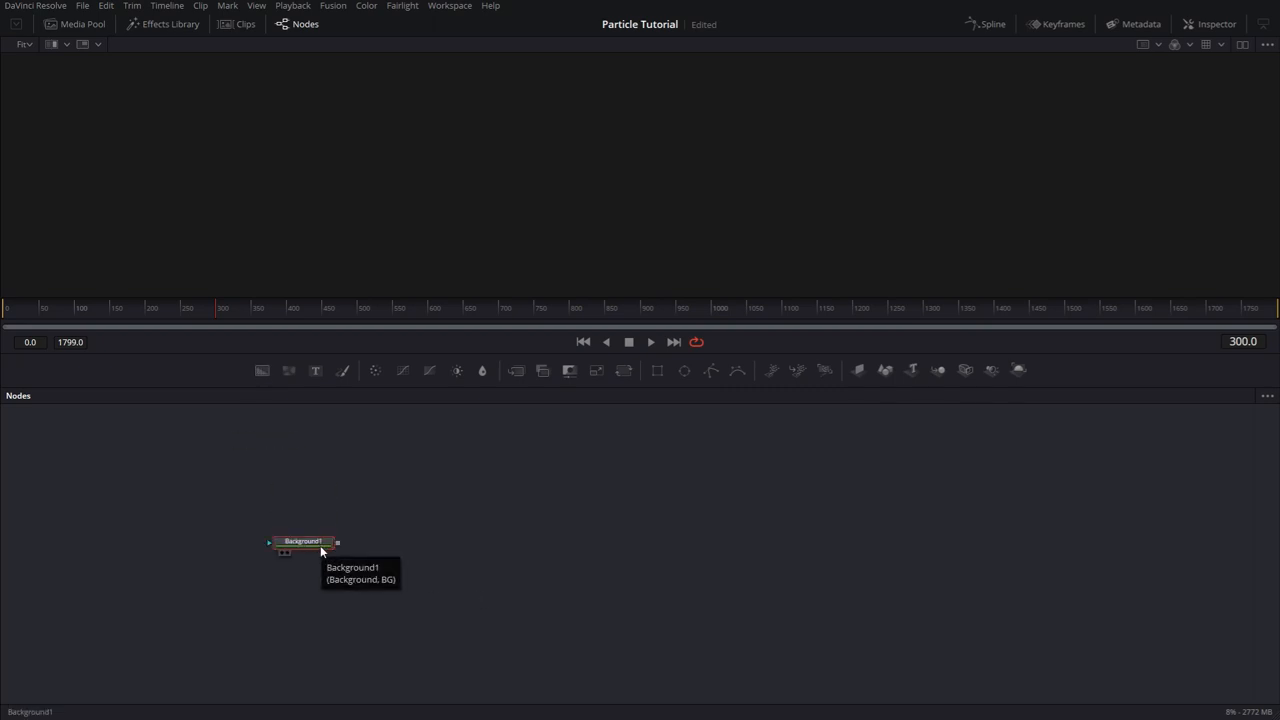
# - Show the new Background node in the viewer and bring up its Solid Color settings in the Inspector
pyautogui.click(1212, 24)
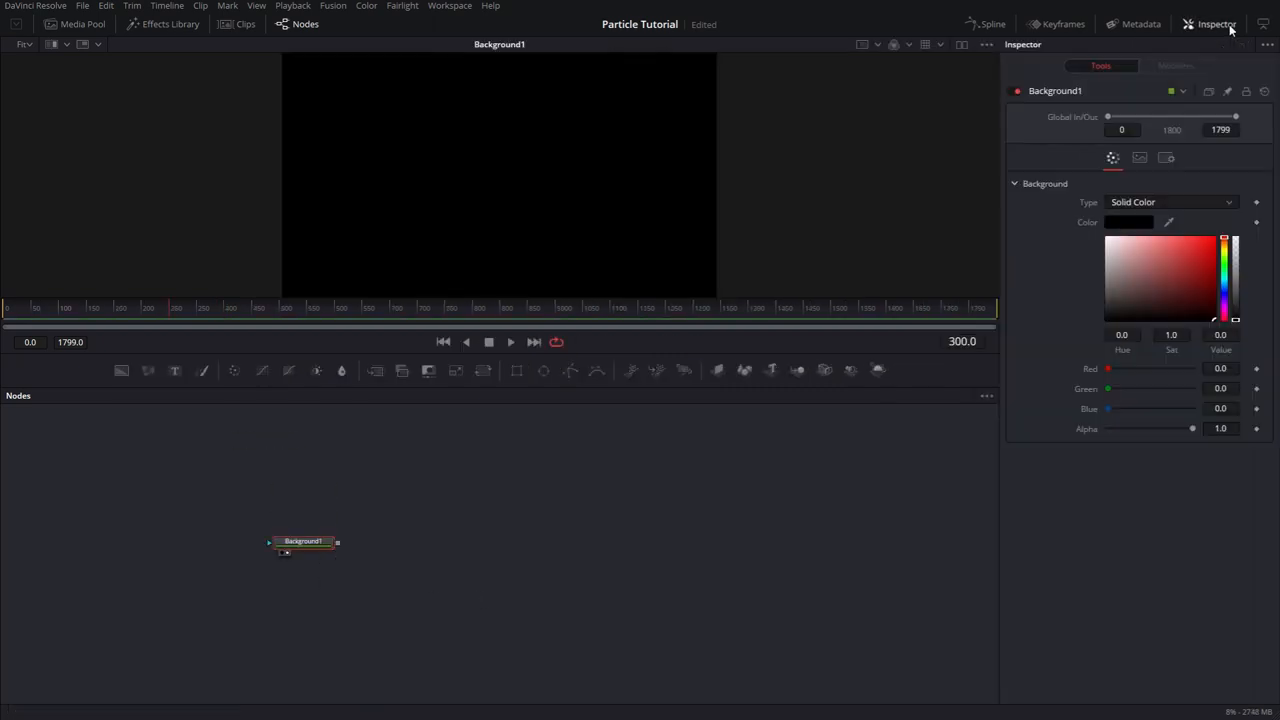
pyautogui.click(1220, 388)
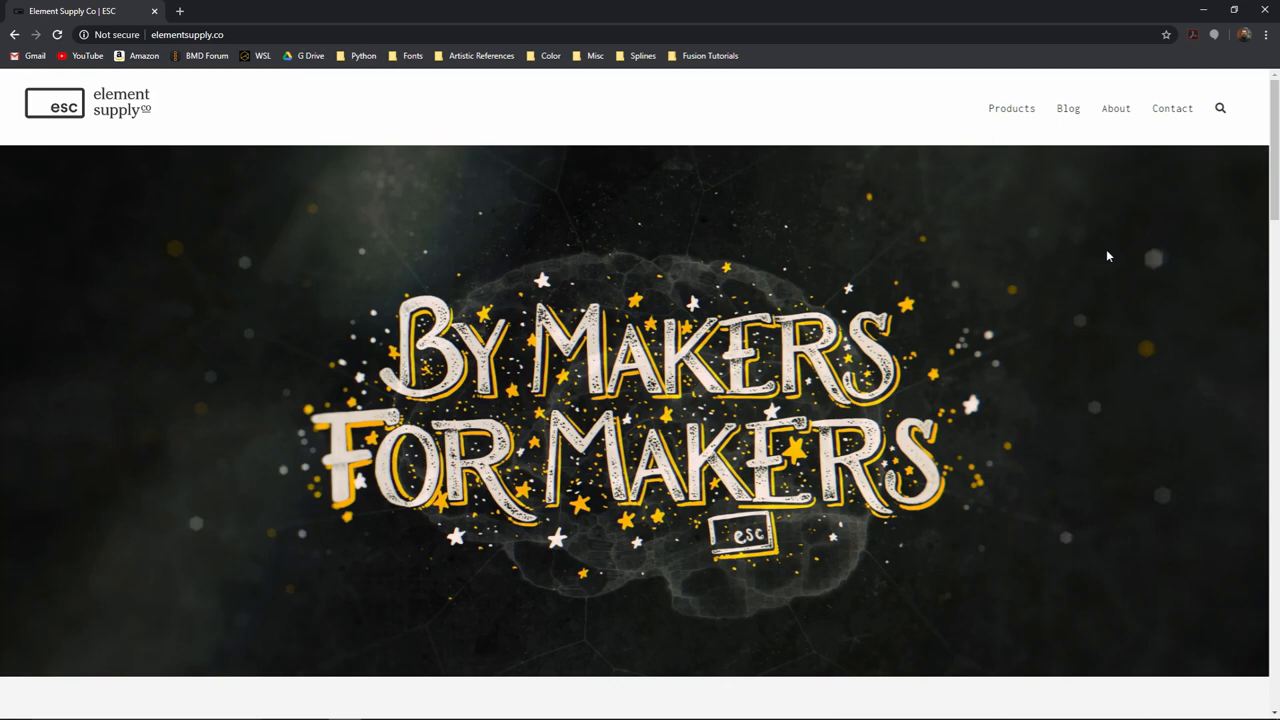
pyautogui.moveTo(1074, 324)
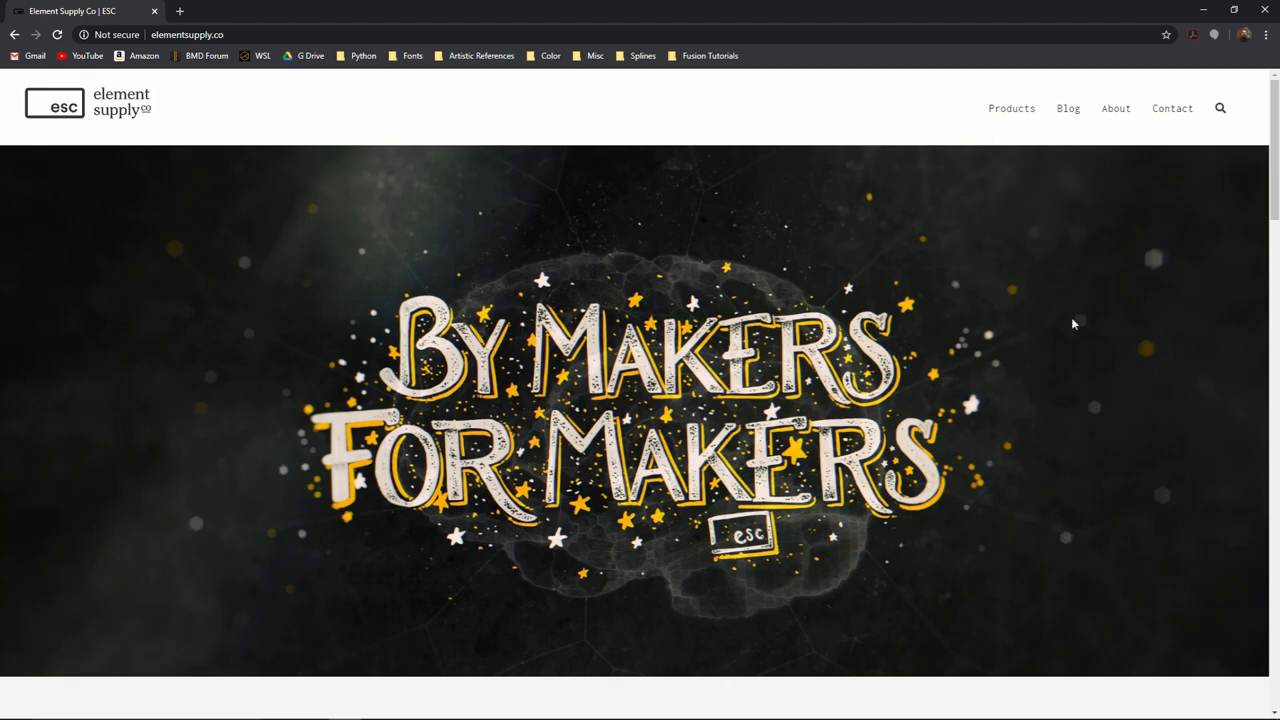
# - Open the Corona pack product page and scroll to its What's included section
pyautogui.scroll(-3)
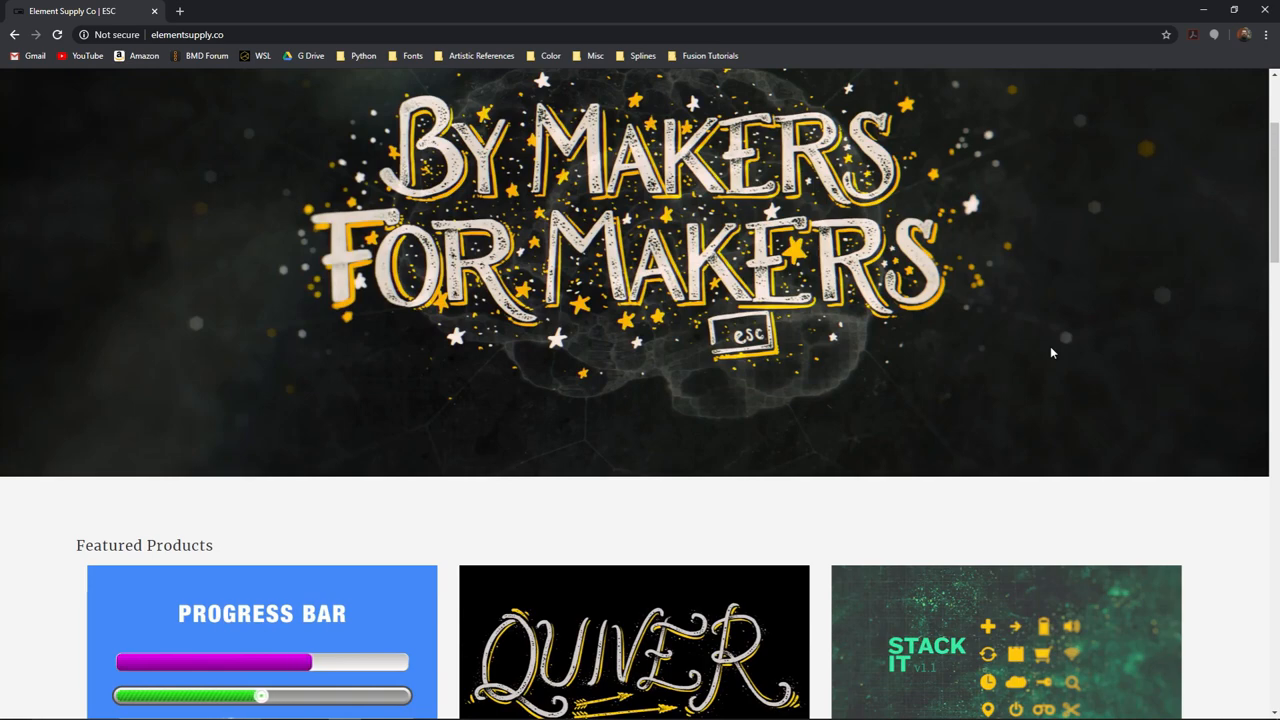
pyautogui.scroll(-3)
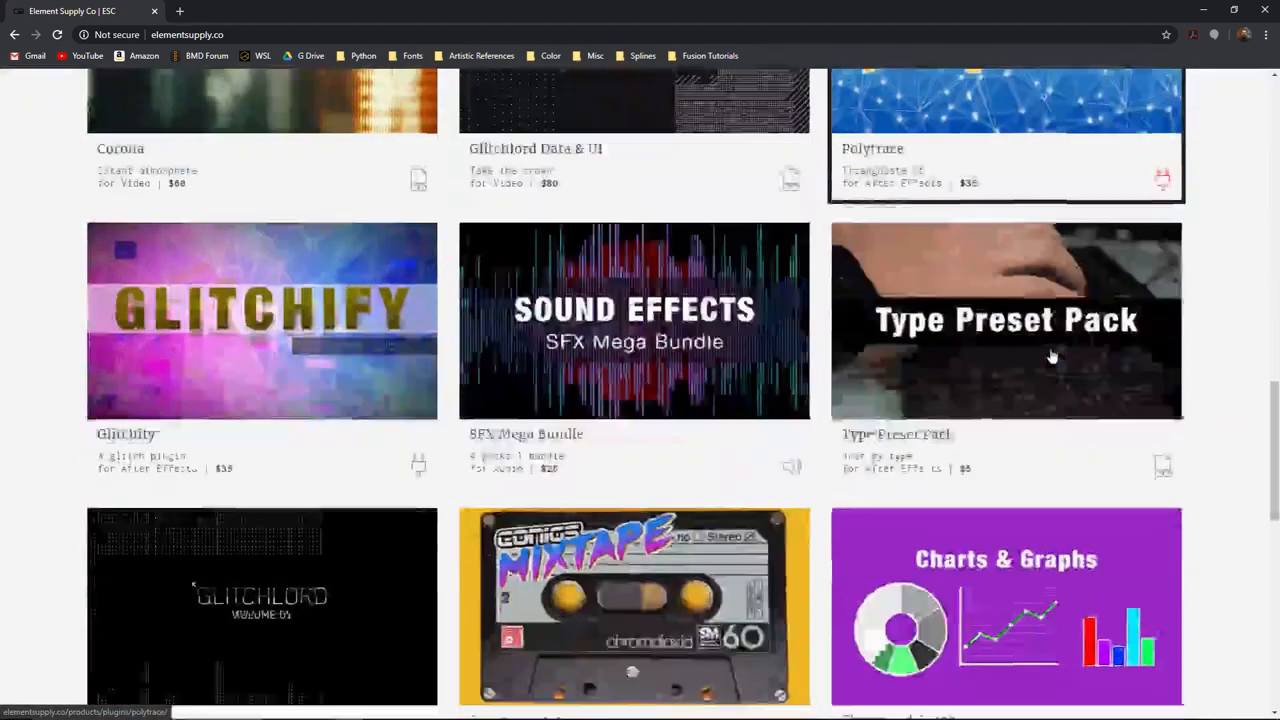
pyautogui.click(260, 100)
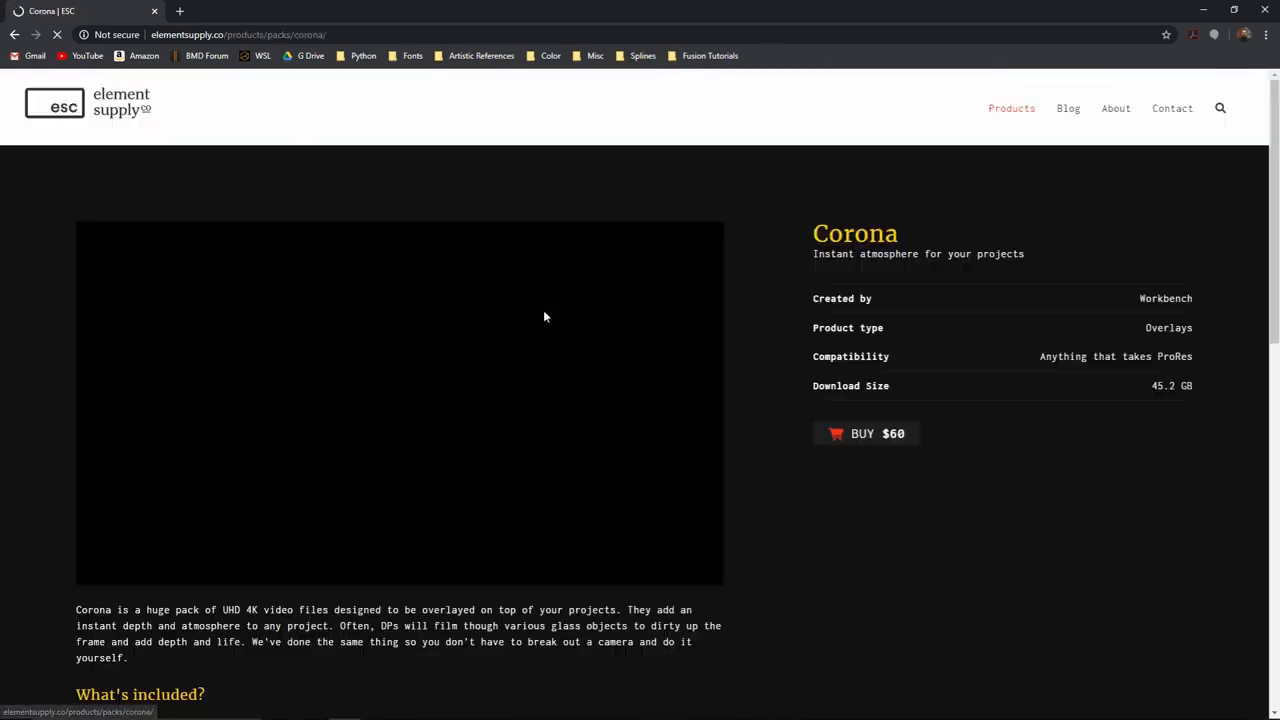
pyautogui.scroll(-3)
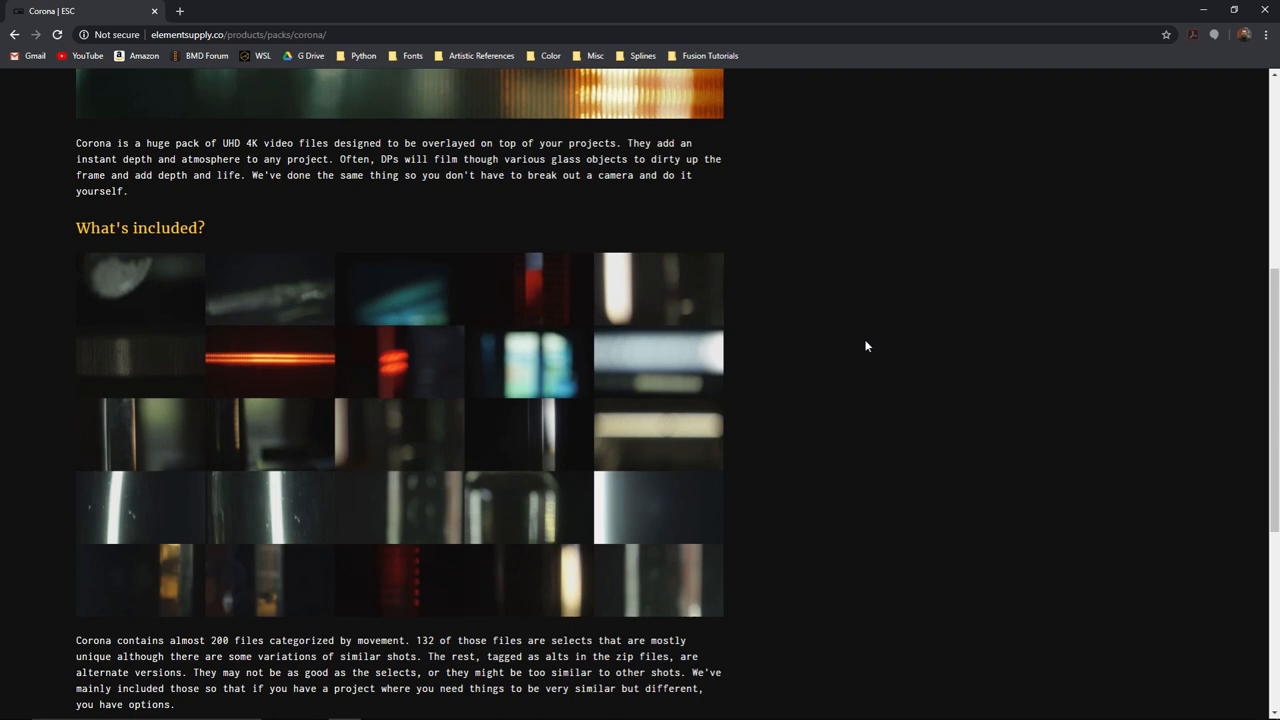
pyautogui.moveTo(850, 348)
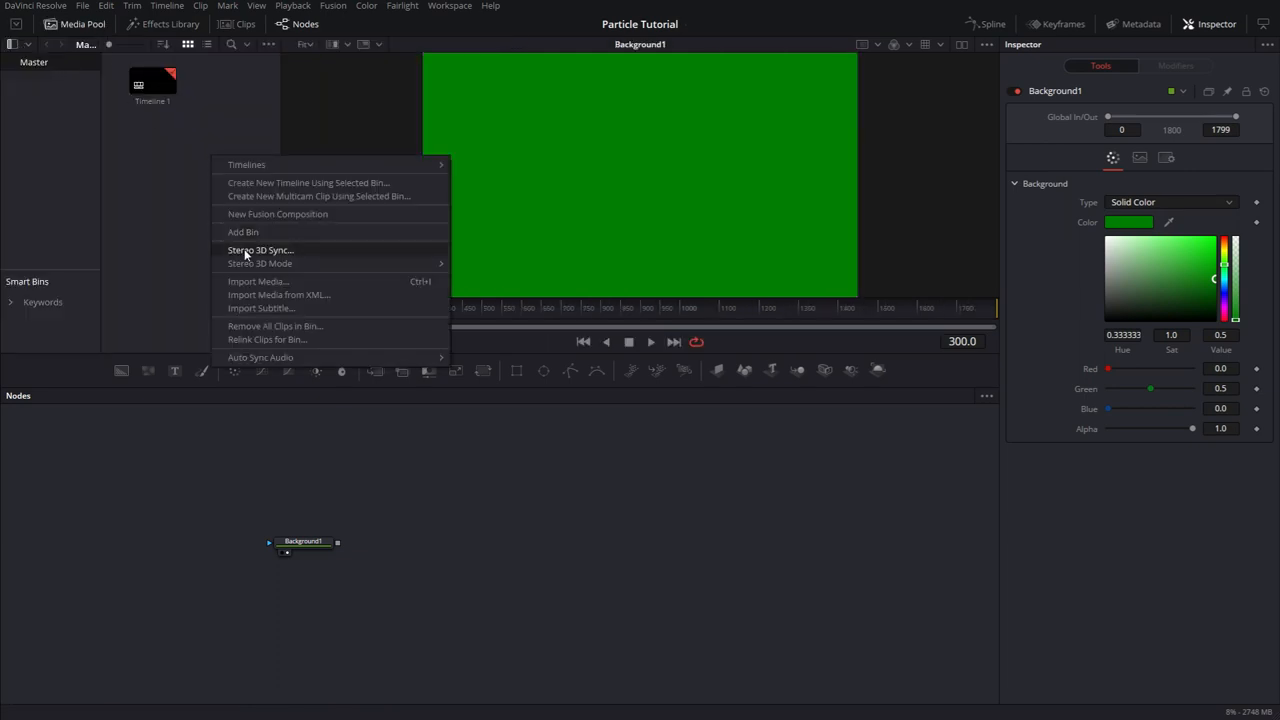
# - Import Corona.mov via the Media Pool and merge it over Background1
pyautogui.click(258, 280)
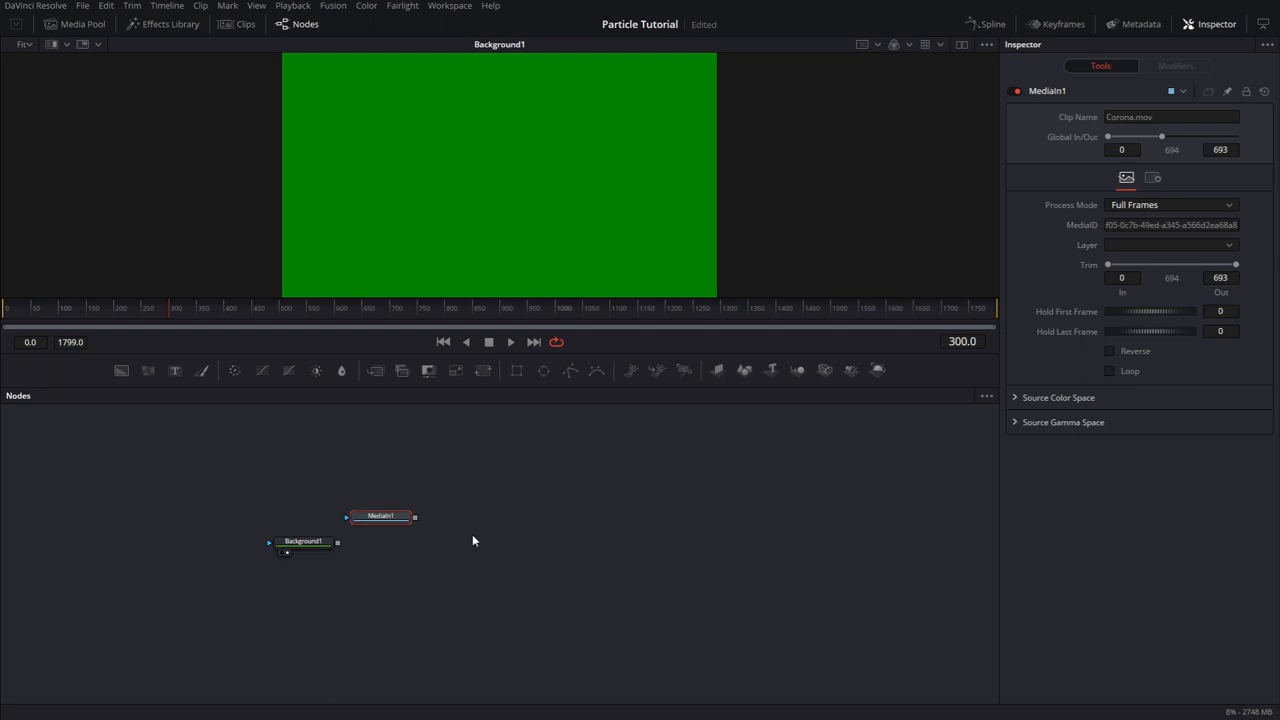
pyautogui.click(304, 540)
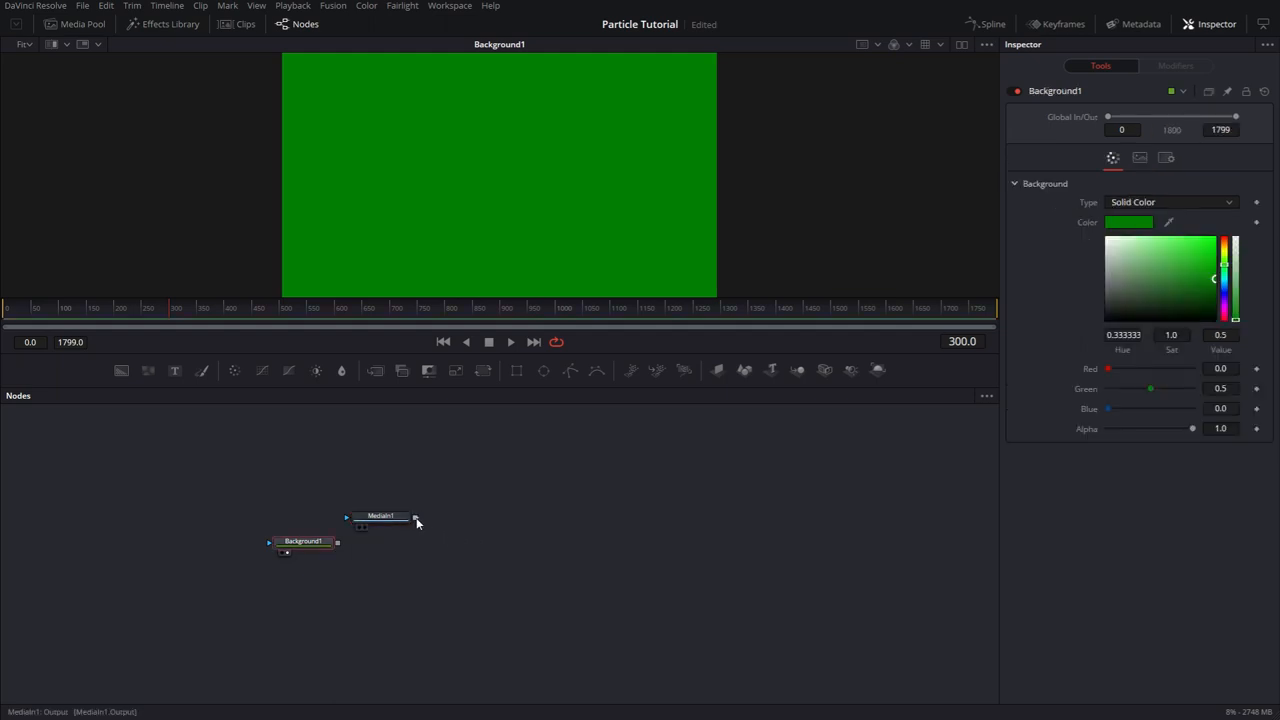
pyautogui.moveTo(416, 516); pyautogui.dragTo(336, 548)
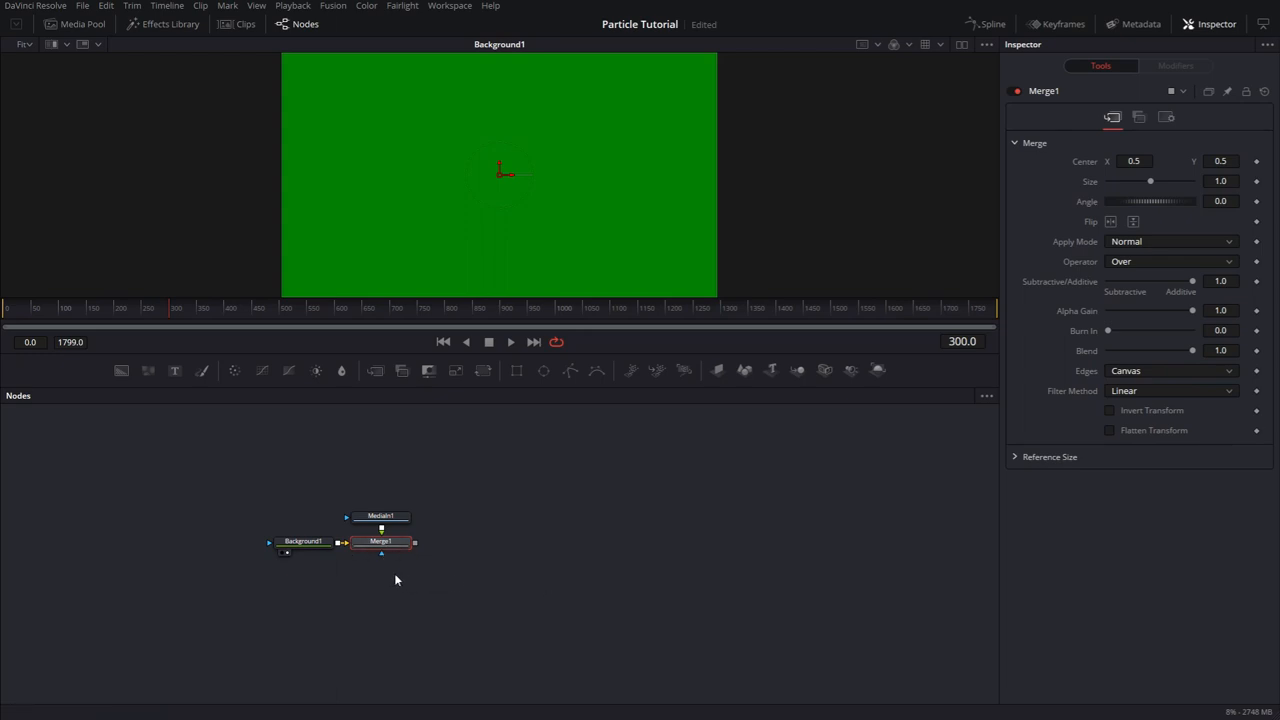
# - View the new Merge node and play back the composition on loop
pyautogui.click(380, 516)
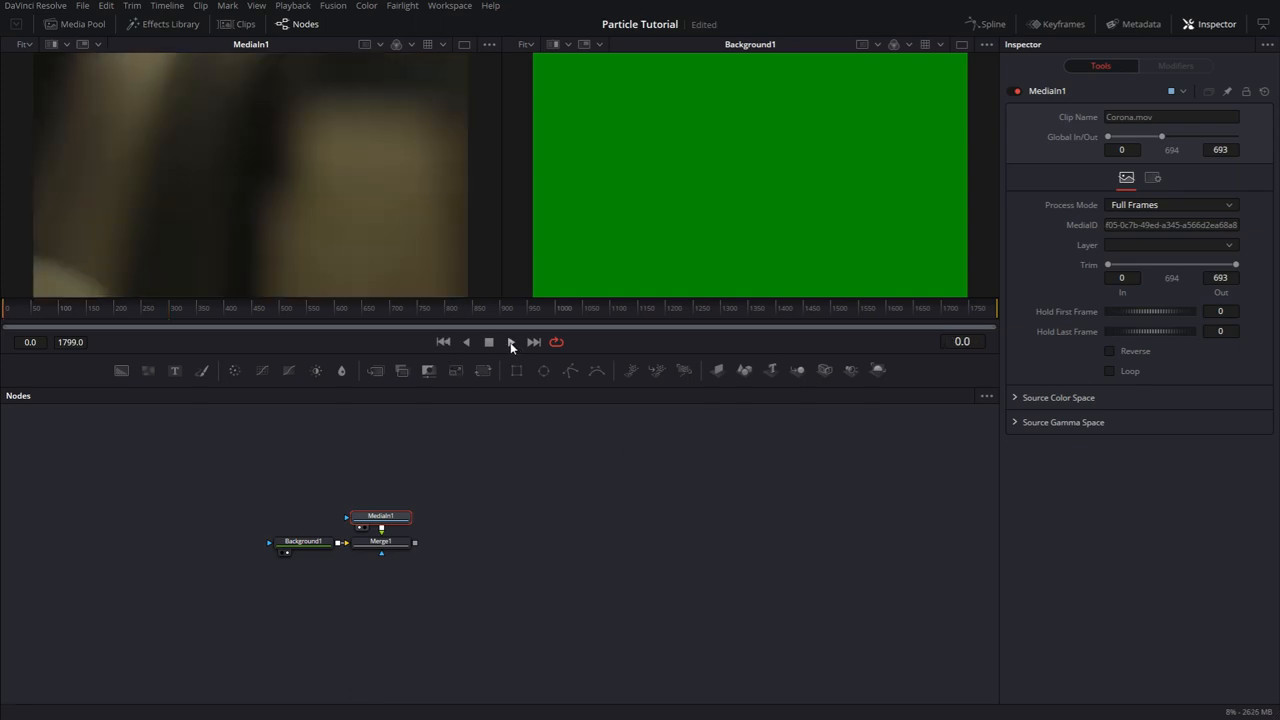
pyautogui.click(510, 342)
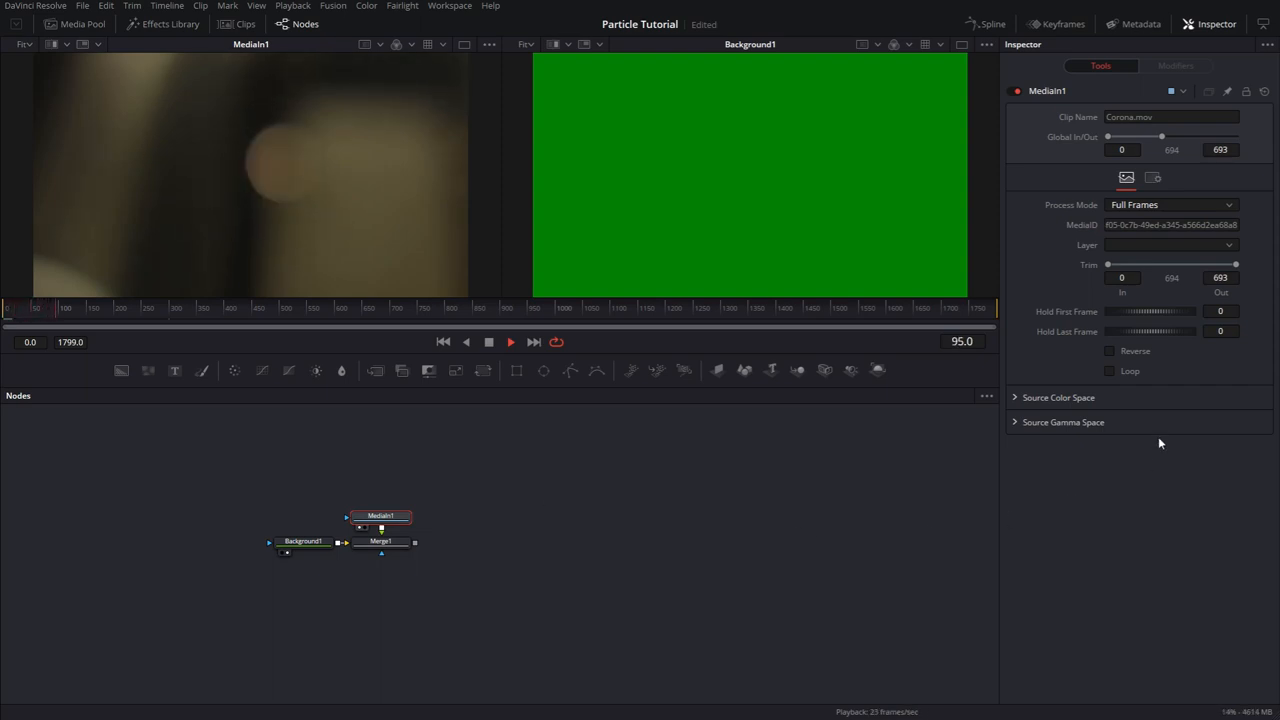
pyautogui.click(1108, 370)
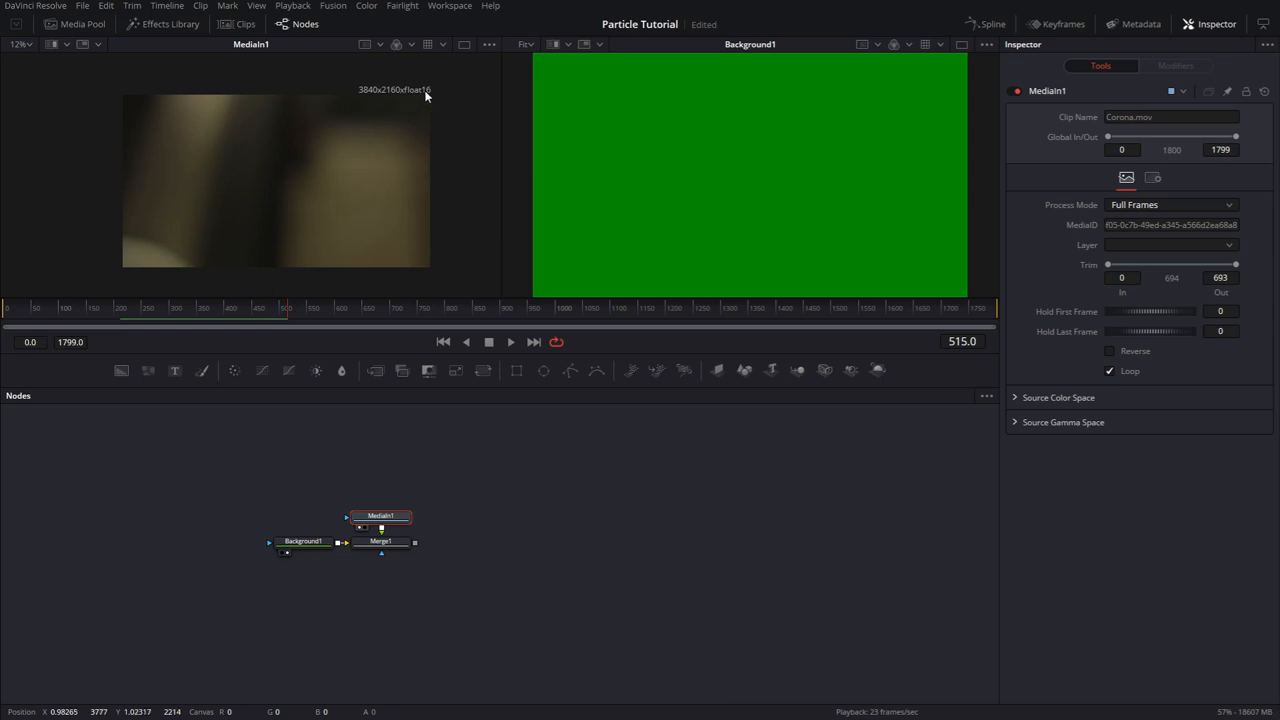
pyautogui.moveTo(404, 172)
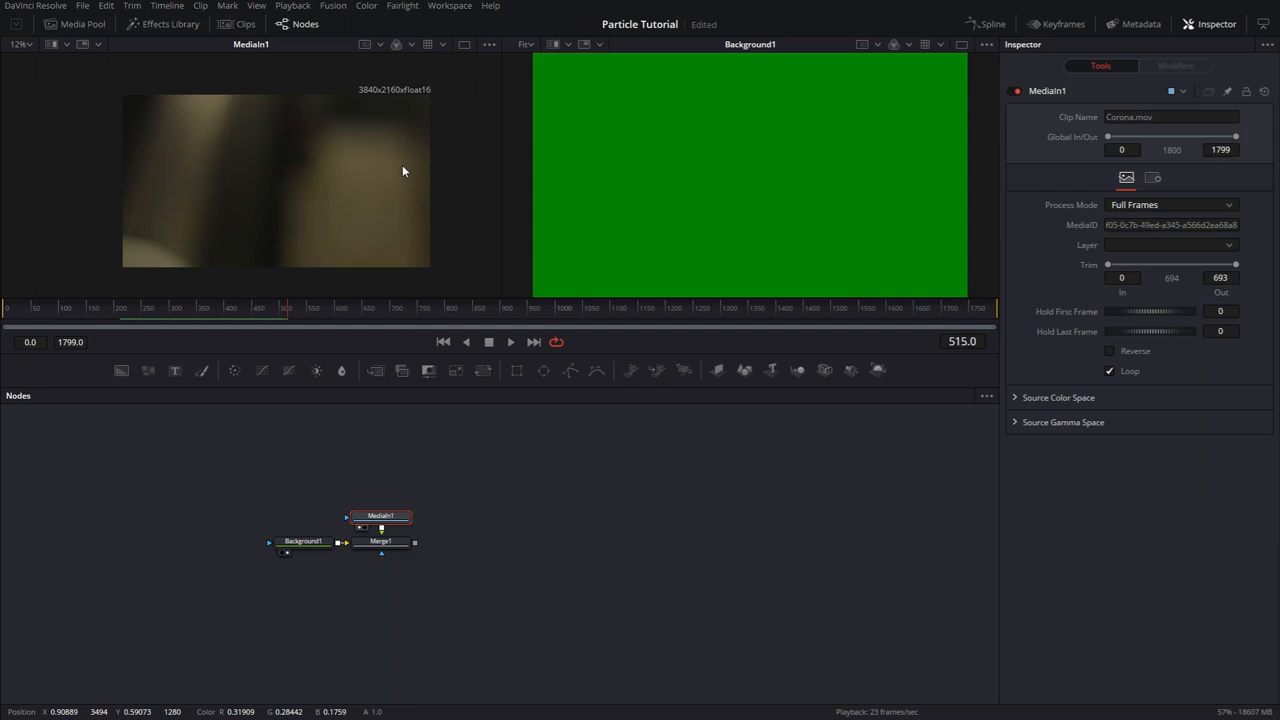
pyautogui.moveTo(492, 498)
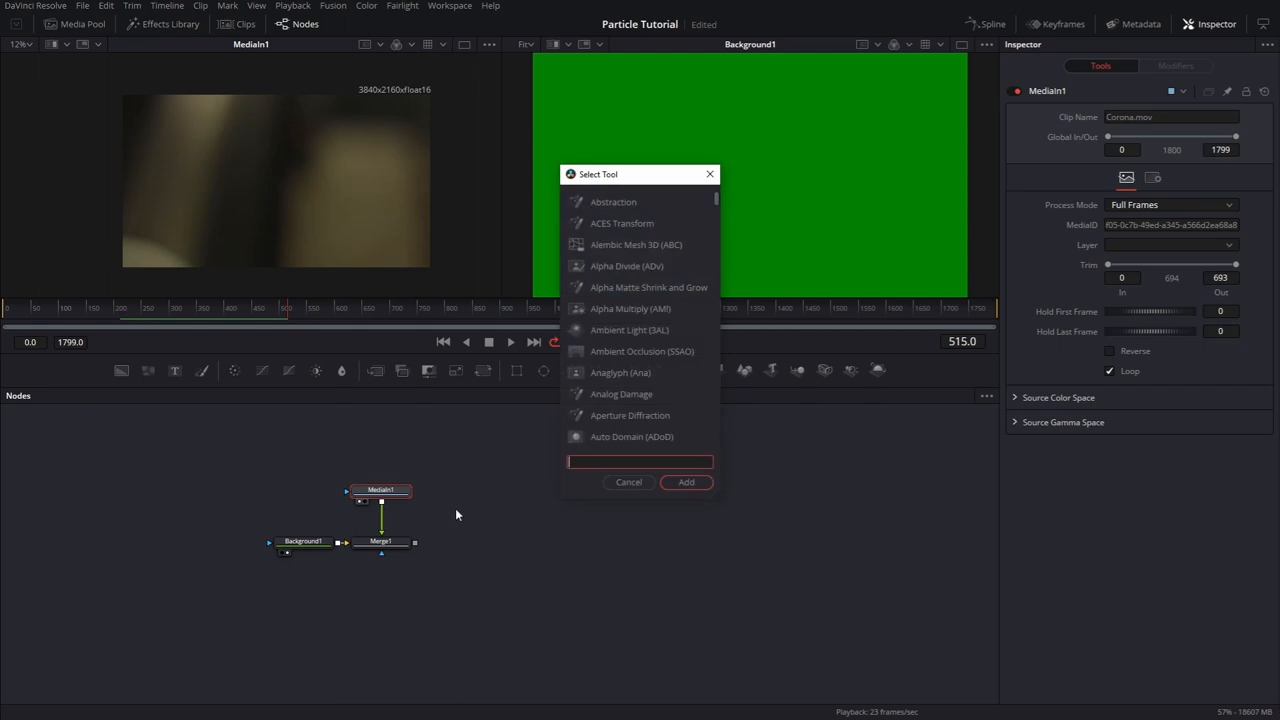
# - Insert a Resize on the footage with Auto Resolution so it matches the frame size
pyautogui.write('res')
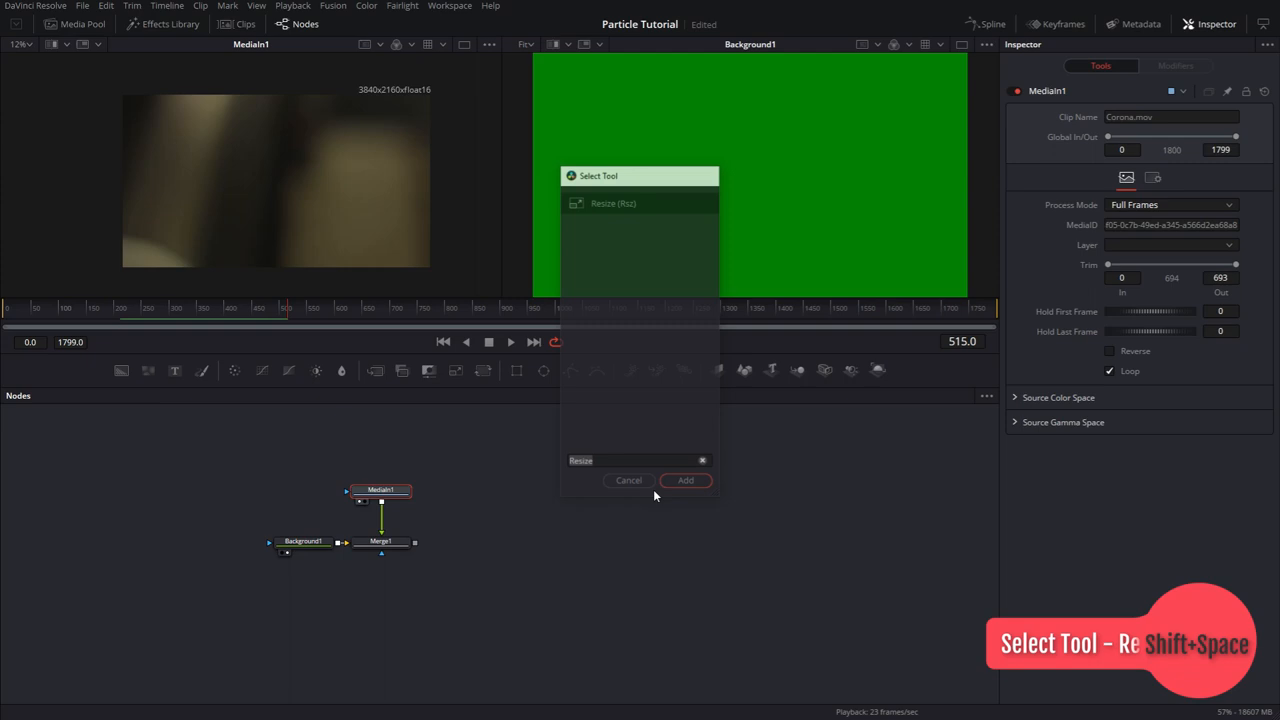
pyautogui.click(684, 480)
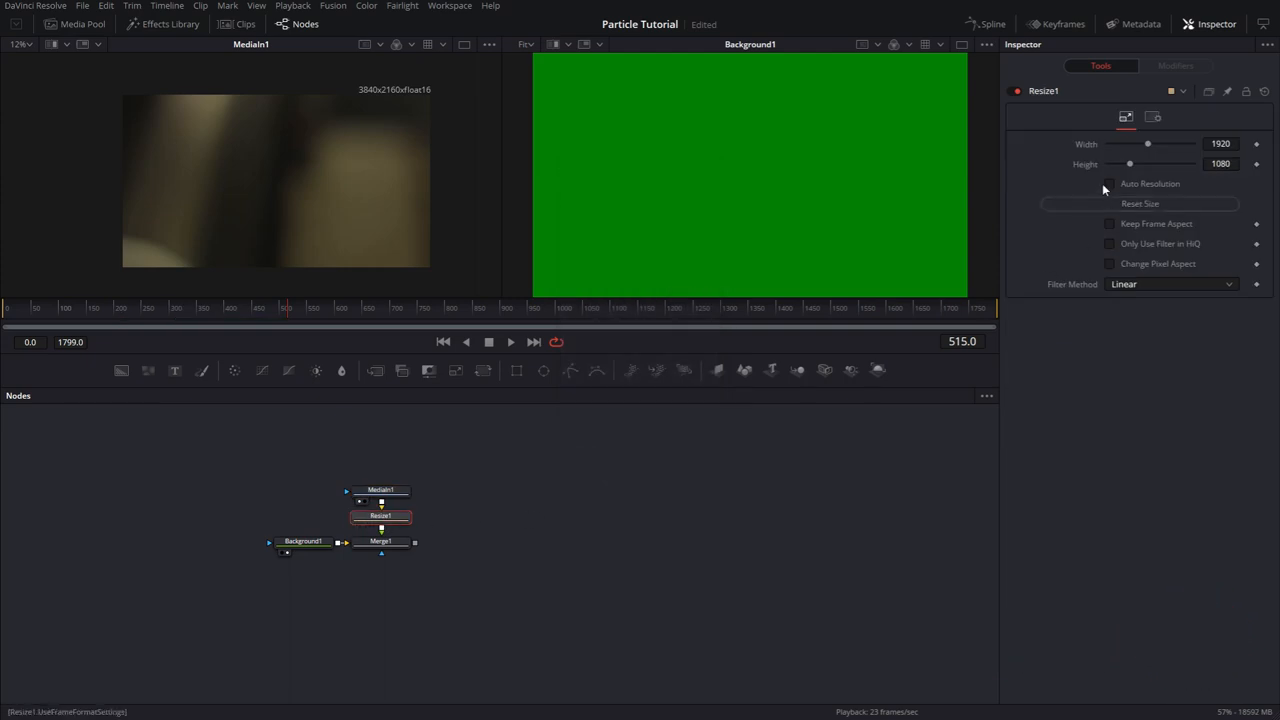
pyautogui.click(1108, 184)
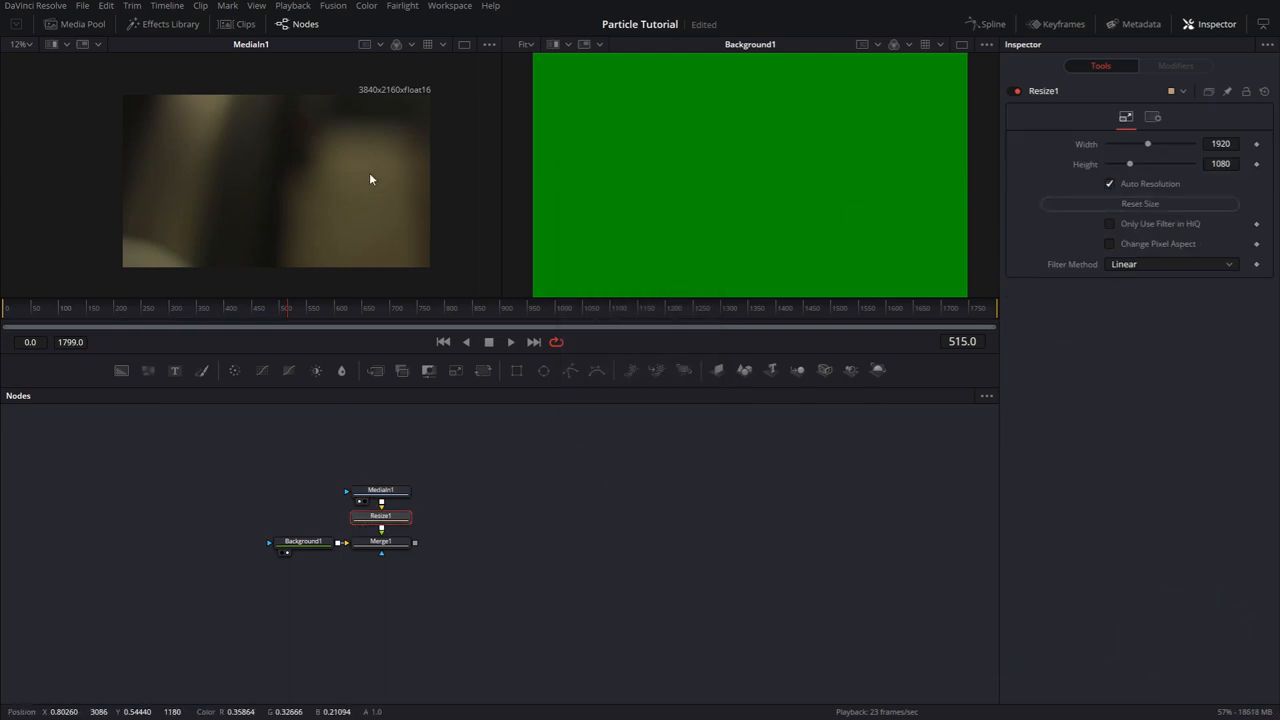
pyautogui.moveTo(928, 228)
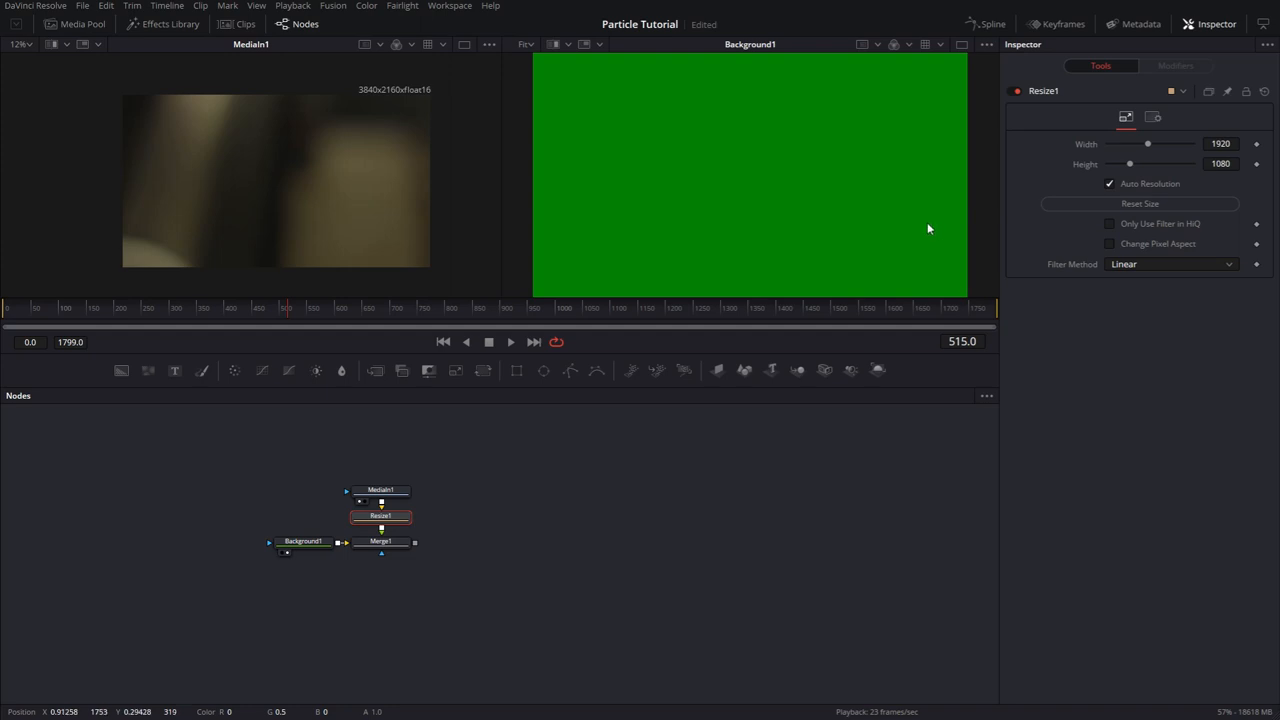
pyautogui.moveTo(828, 208)
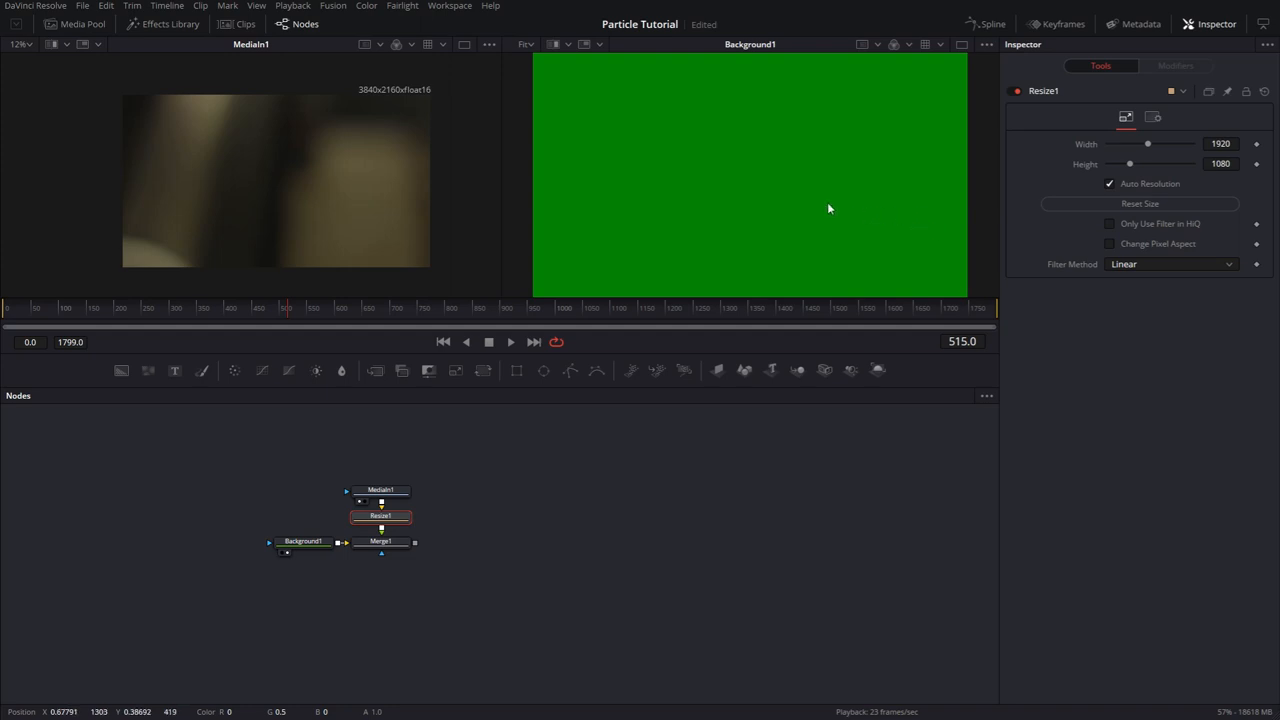
# - Set Merge1's Apply Mode to Screen so the green background shows the footage texture
pyautogui.click(380, 540)
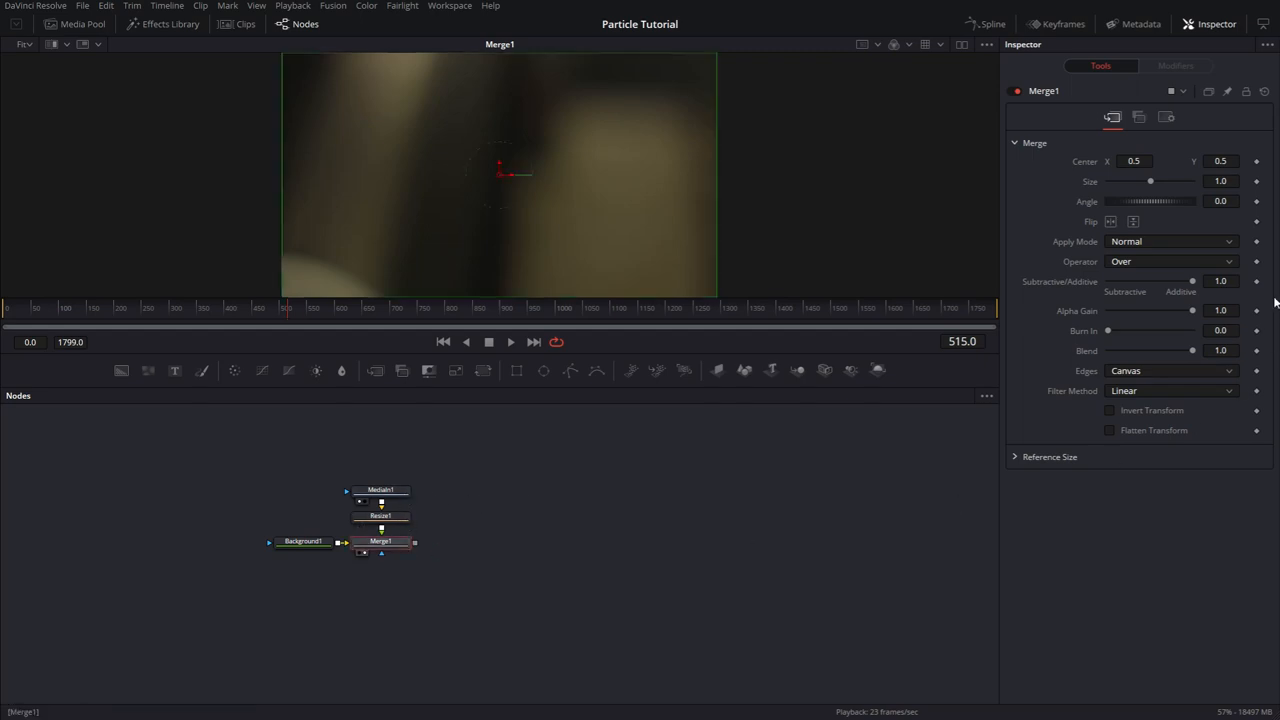
pyautogui.click(1170, 240)
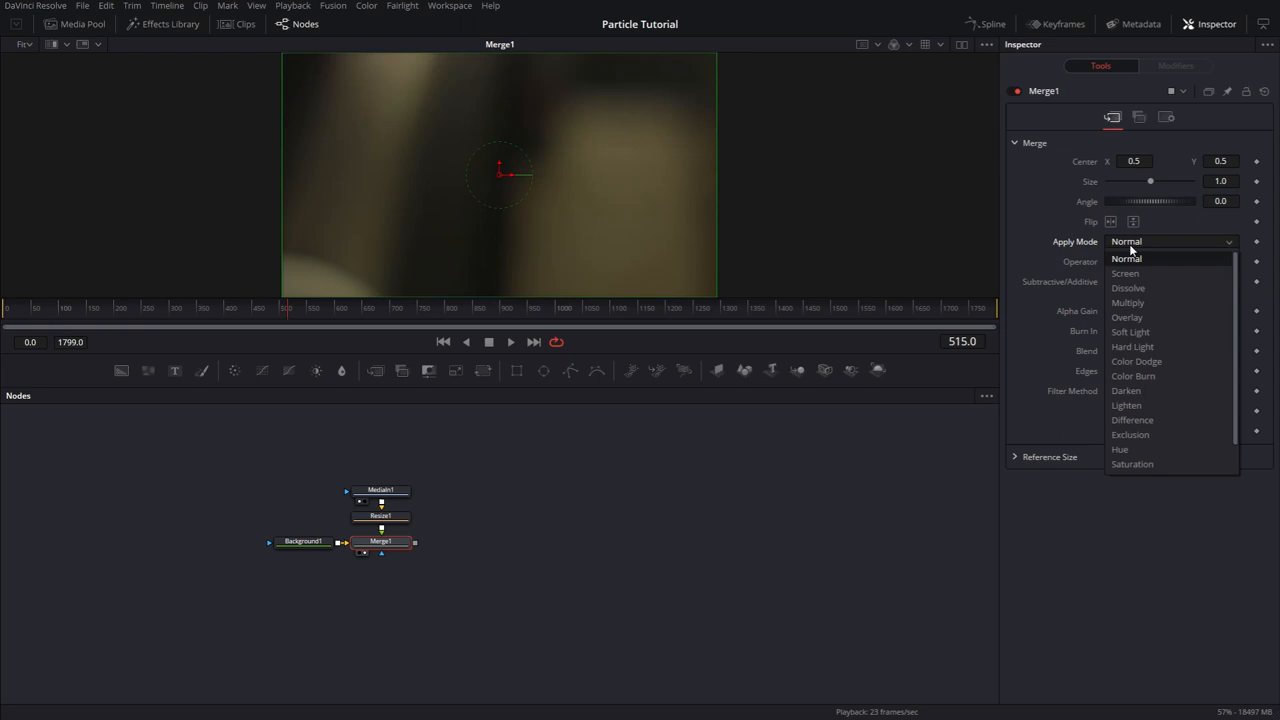
pyautogui.click(1124, 272)
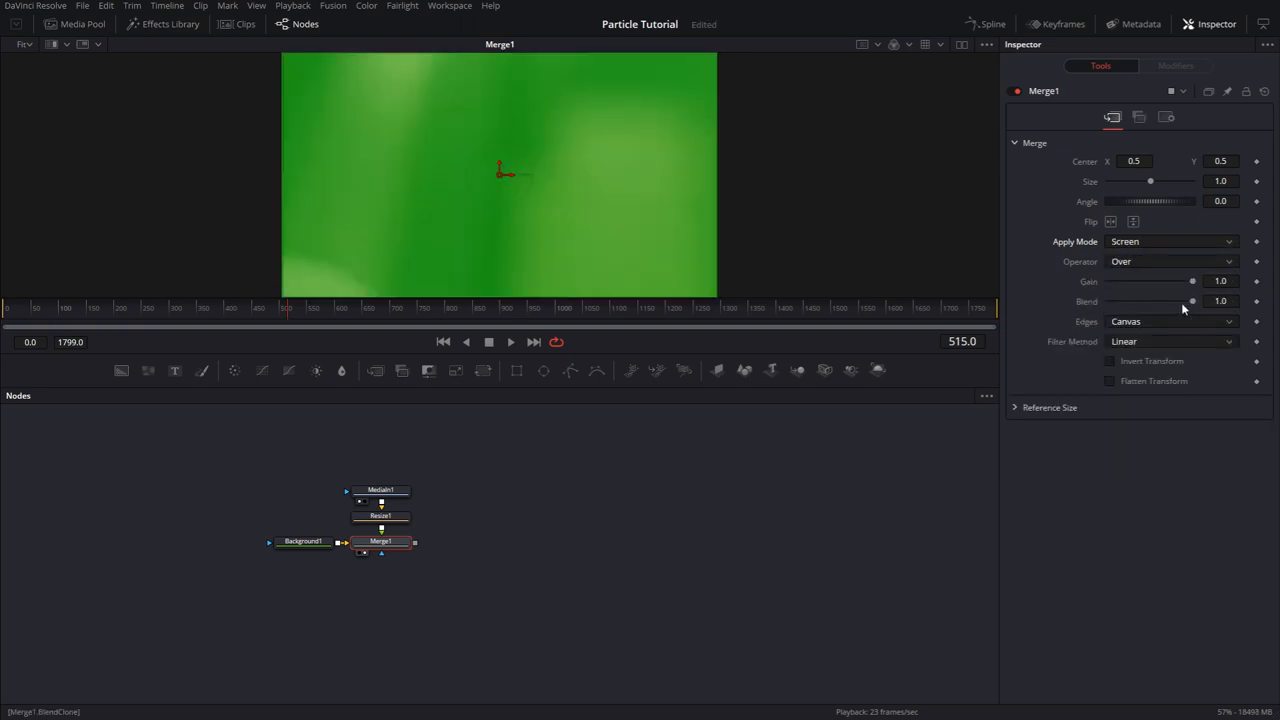
pyautogui.click(304, 540)
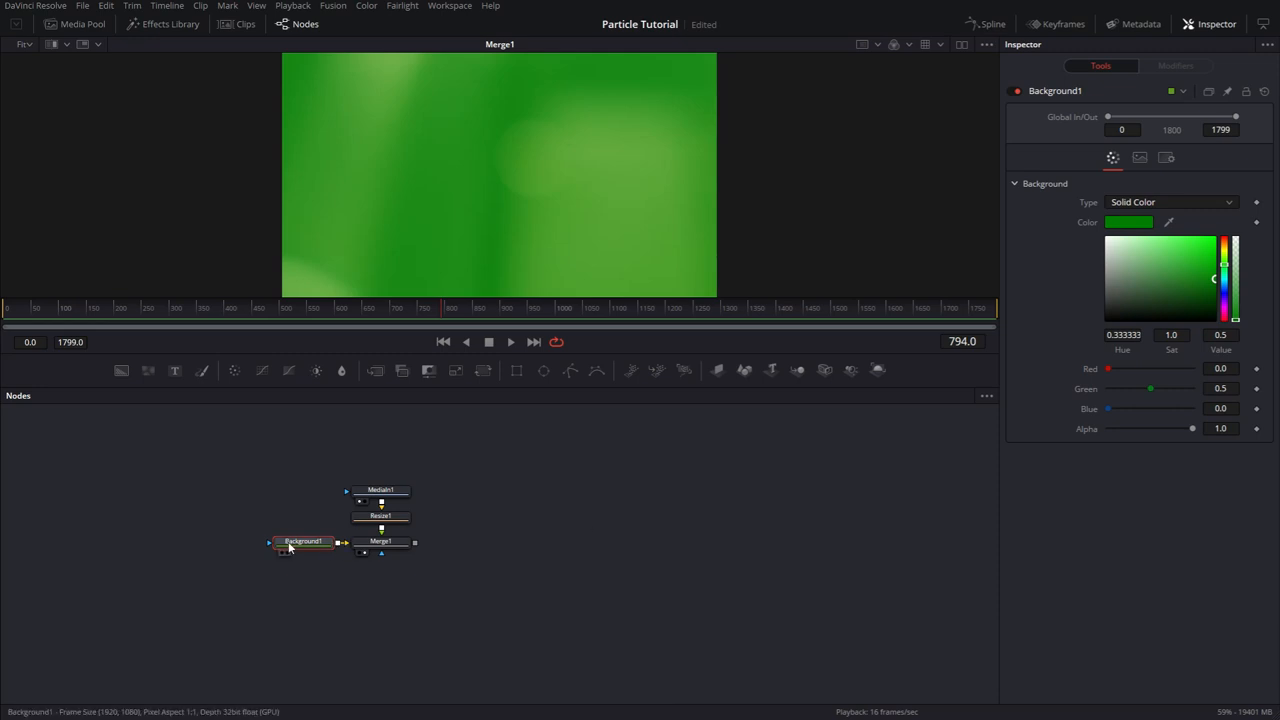
pyautogui.moveTo(300, 540)
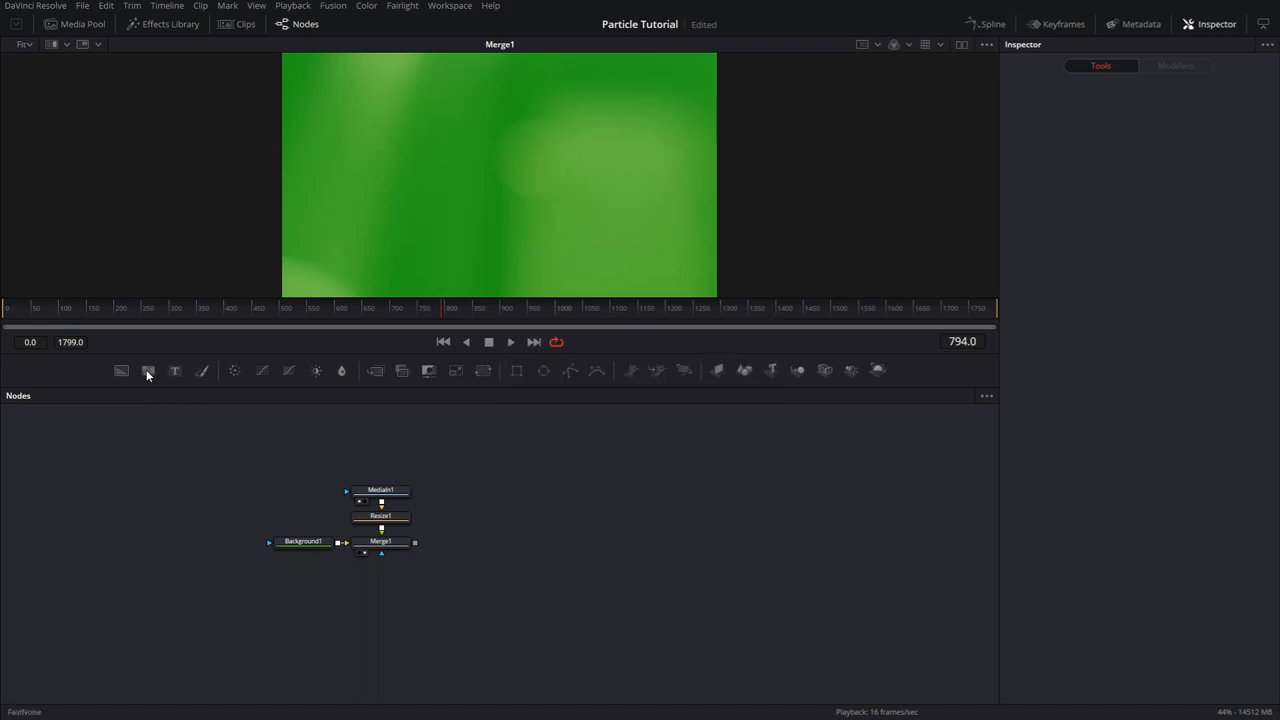
pyautogui.click(148, 370)
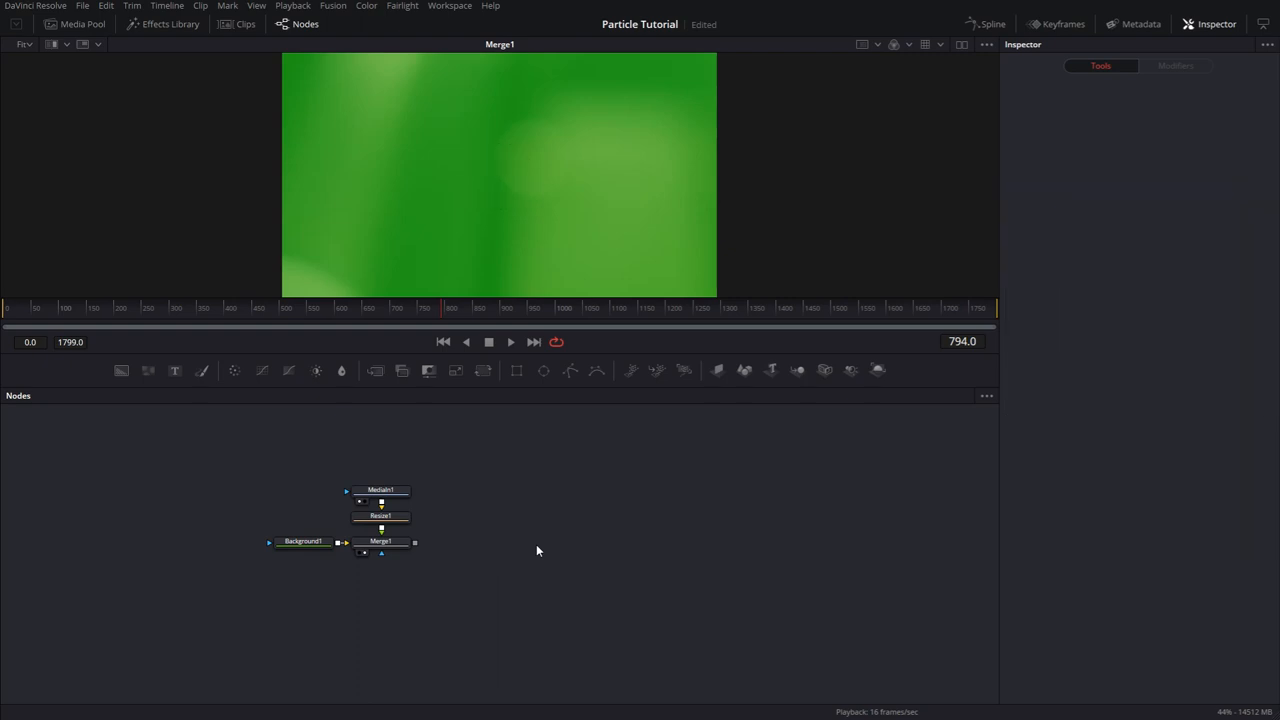
# - Add a Fast Noise merged over the composite as Merge2 with Seethe Rate 0.05
pyautogui.press('shift+space')
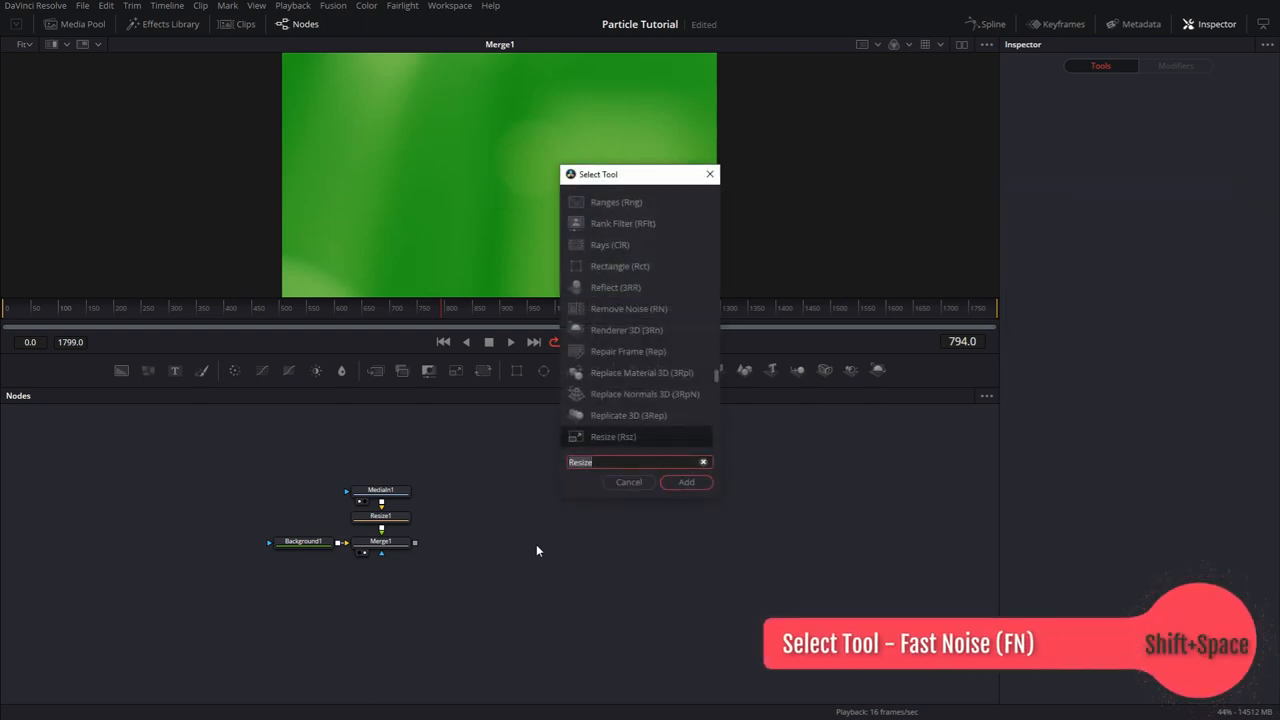
pyautogui.write('fn')
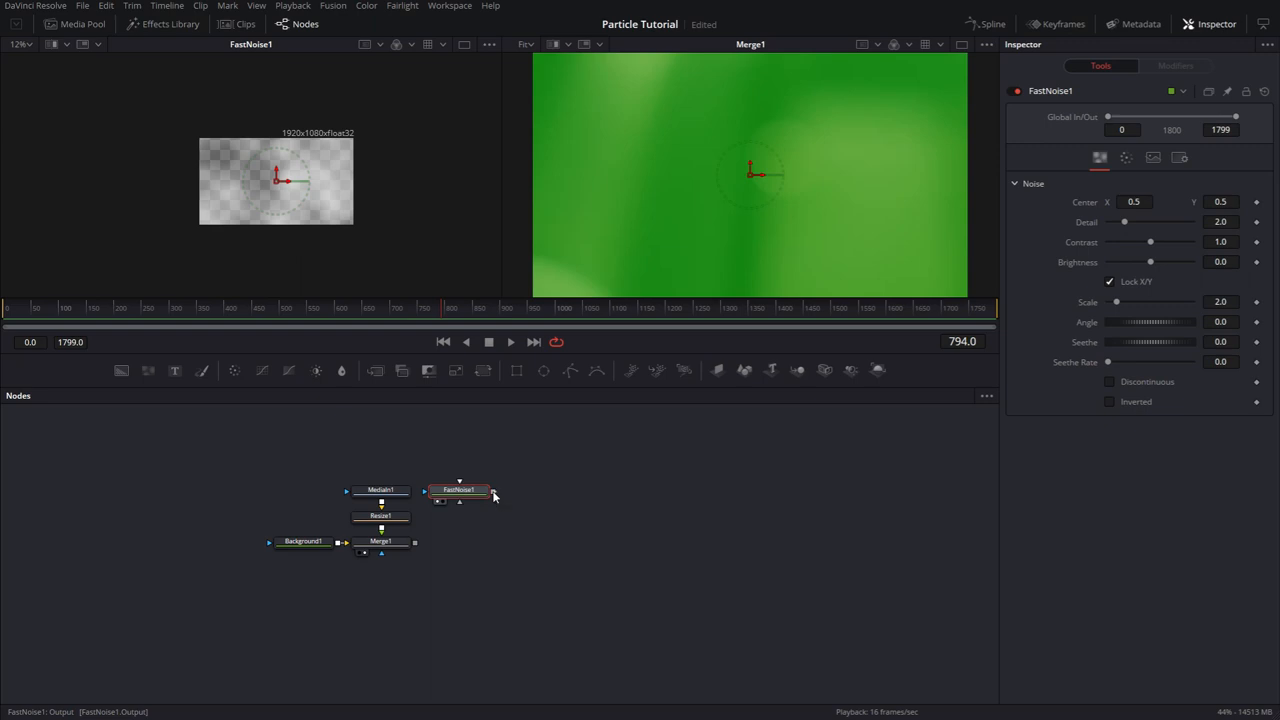
pyautogui.moveTo(492, 492); pyautogui.dragTo(438, 540)
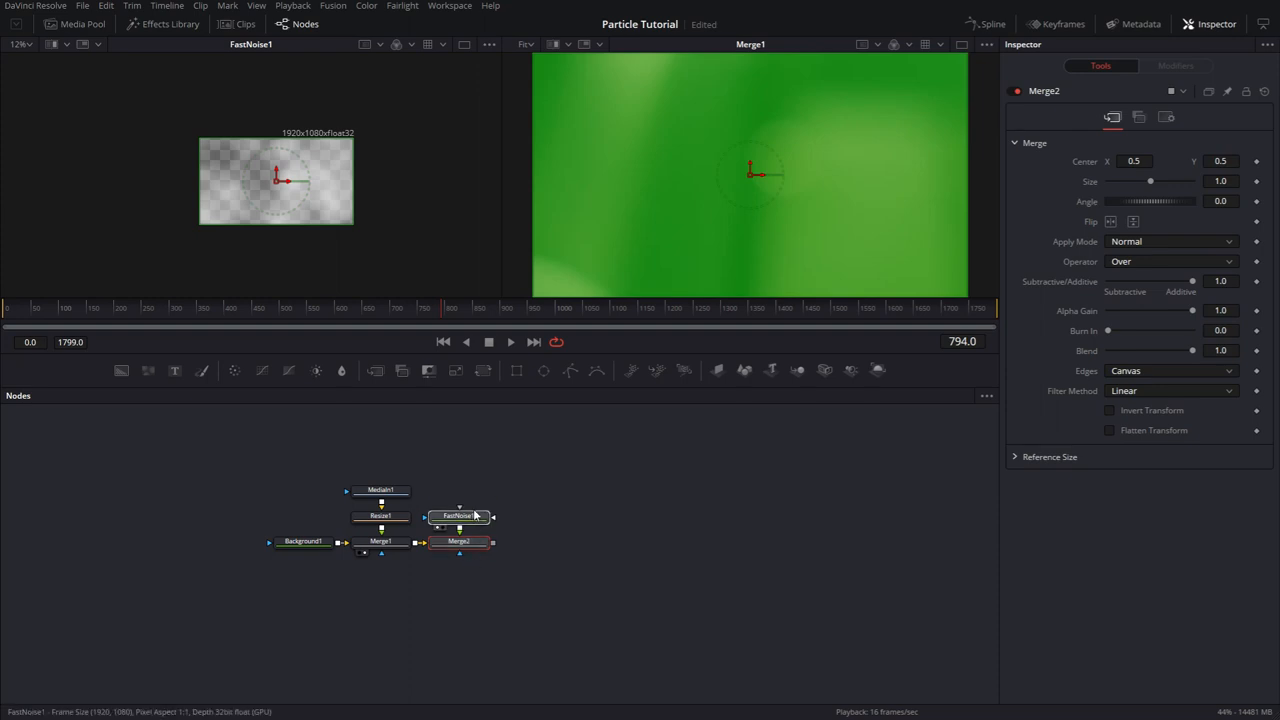
pyautogui.click(460, 516)
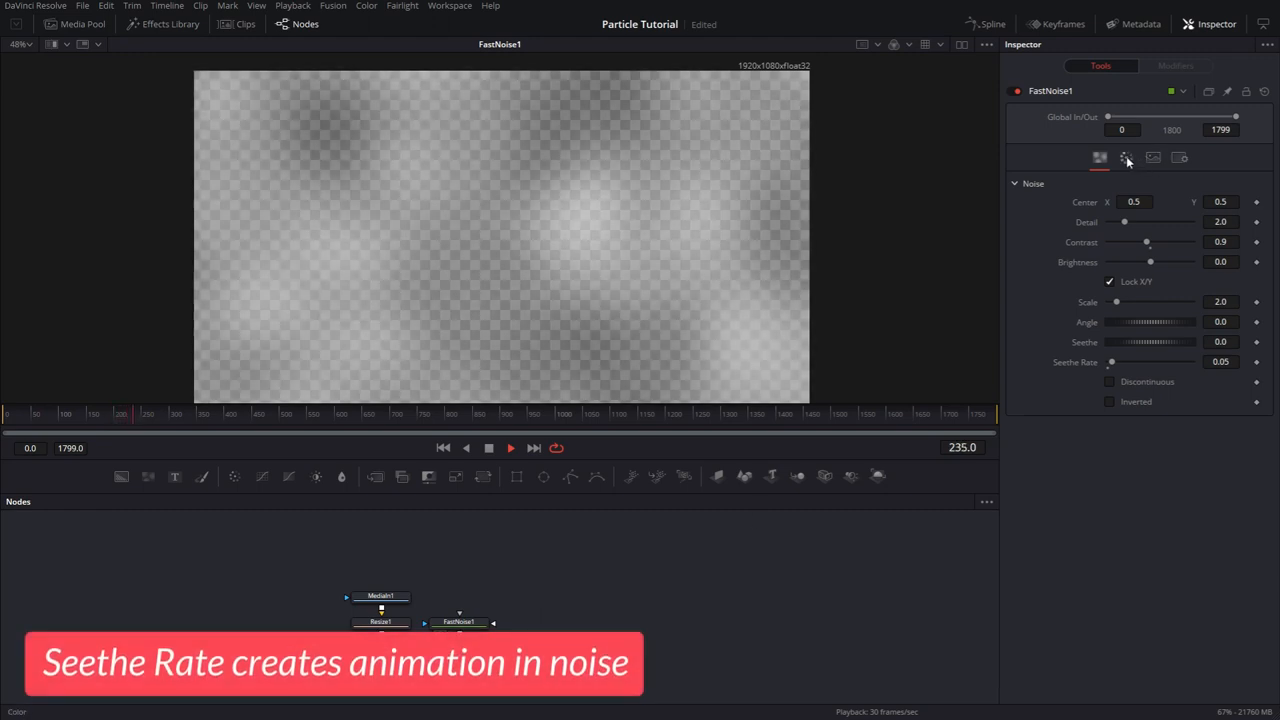
# - Make FastNoise1 Two Color with two greens and lower Merge2 Blend to about 0.64
pyautogui.click(1124, 156)
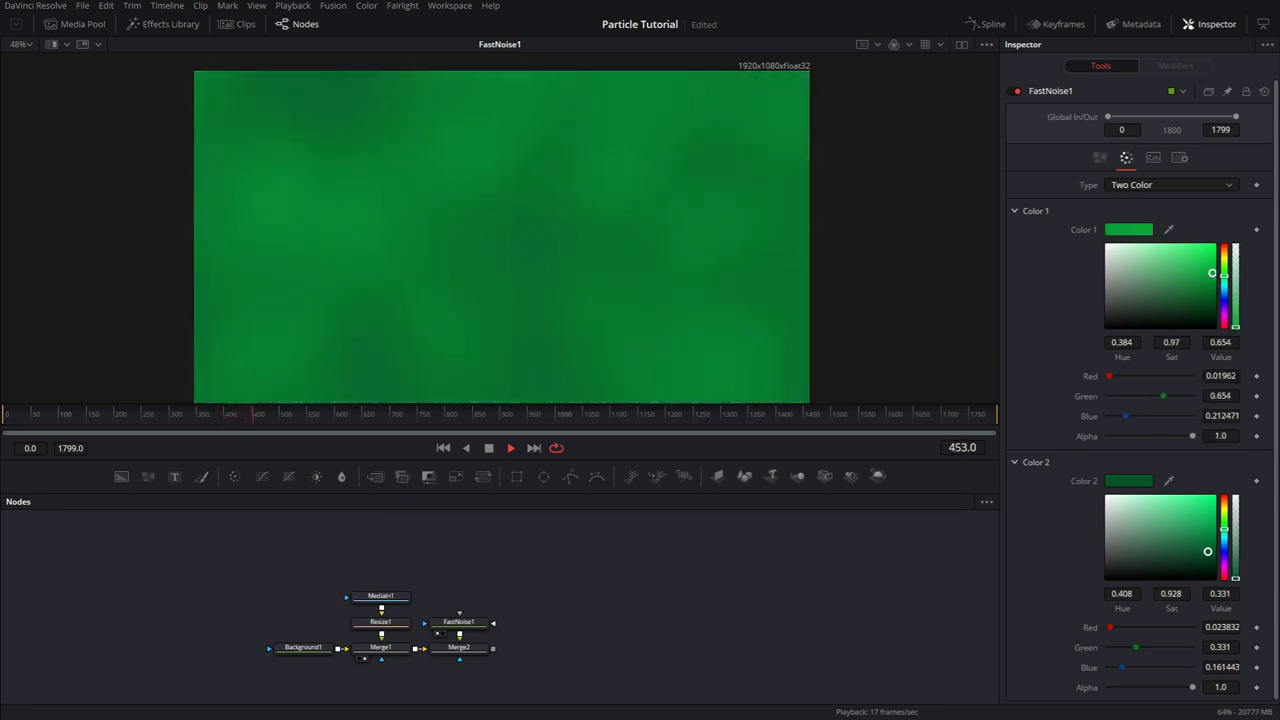
pyautogui.click(458, 648)
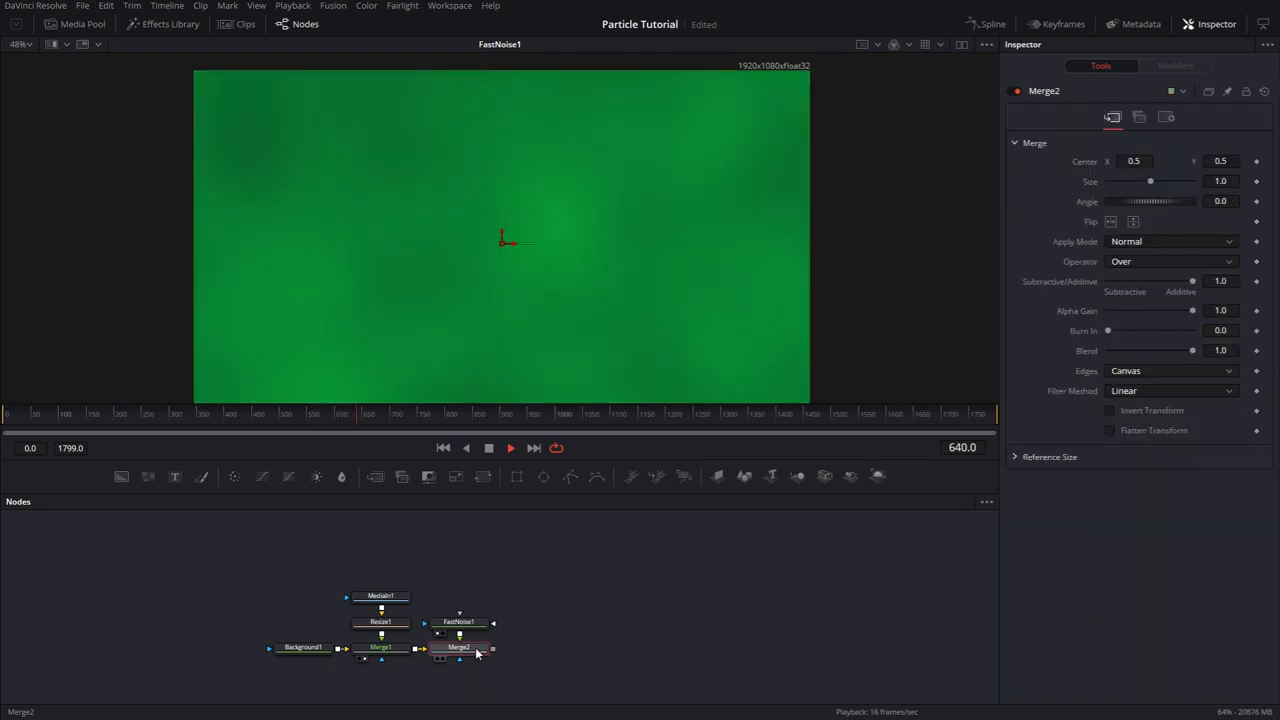
pyautogui.moveTo(1192, 350); pyautogui.dragTo(1162, 350)
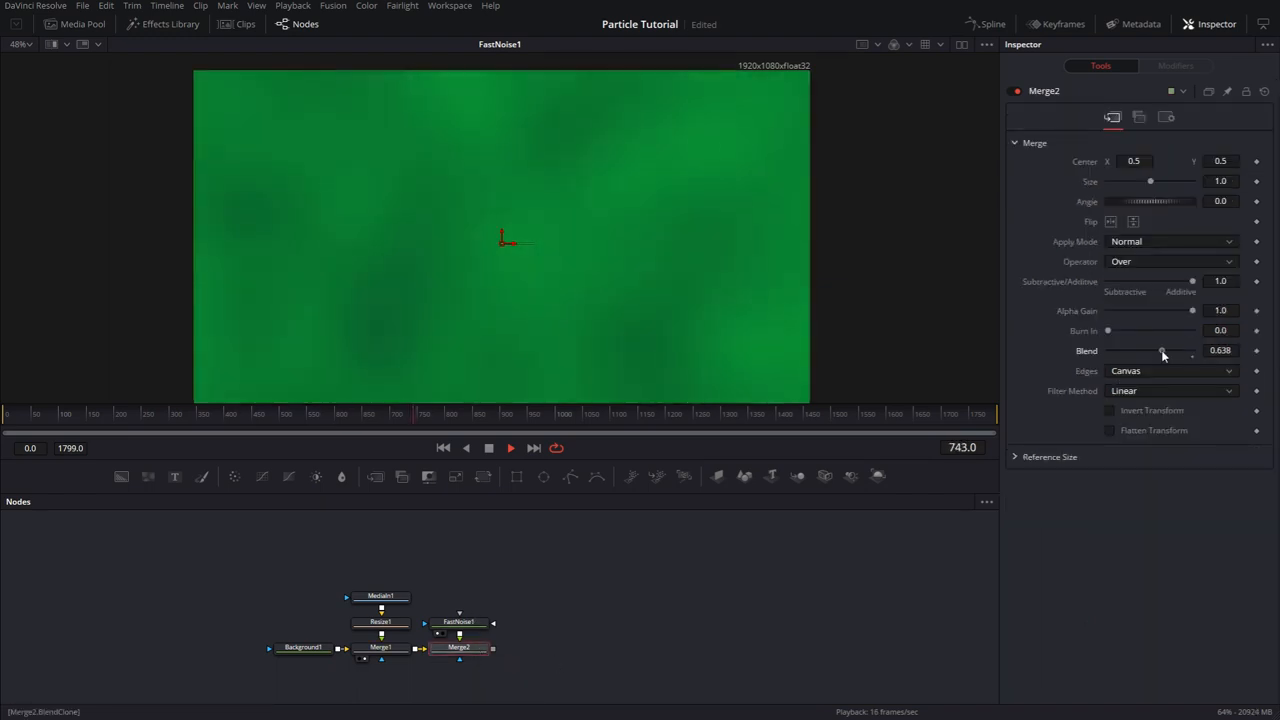
pyautogui.moveTo(1164, 352); pyautogui.dragTo(1148, 352)
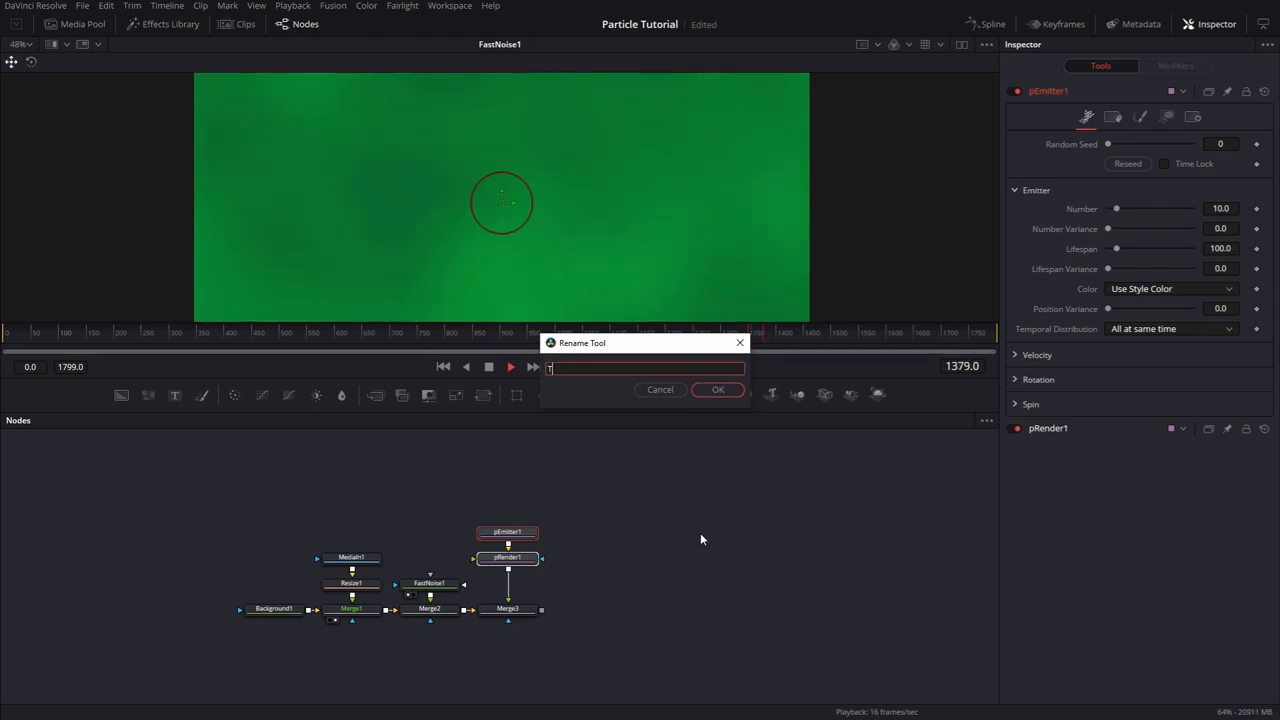
# - Rename the new particle emitter to Tiny_Particles
pyautogui.write('Tiny')
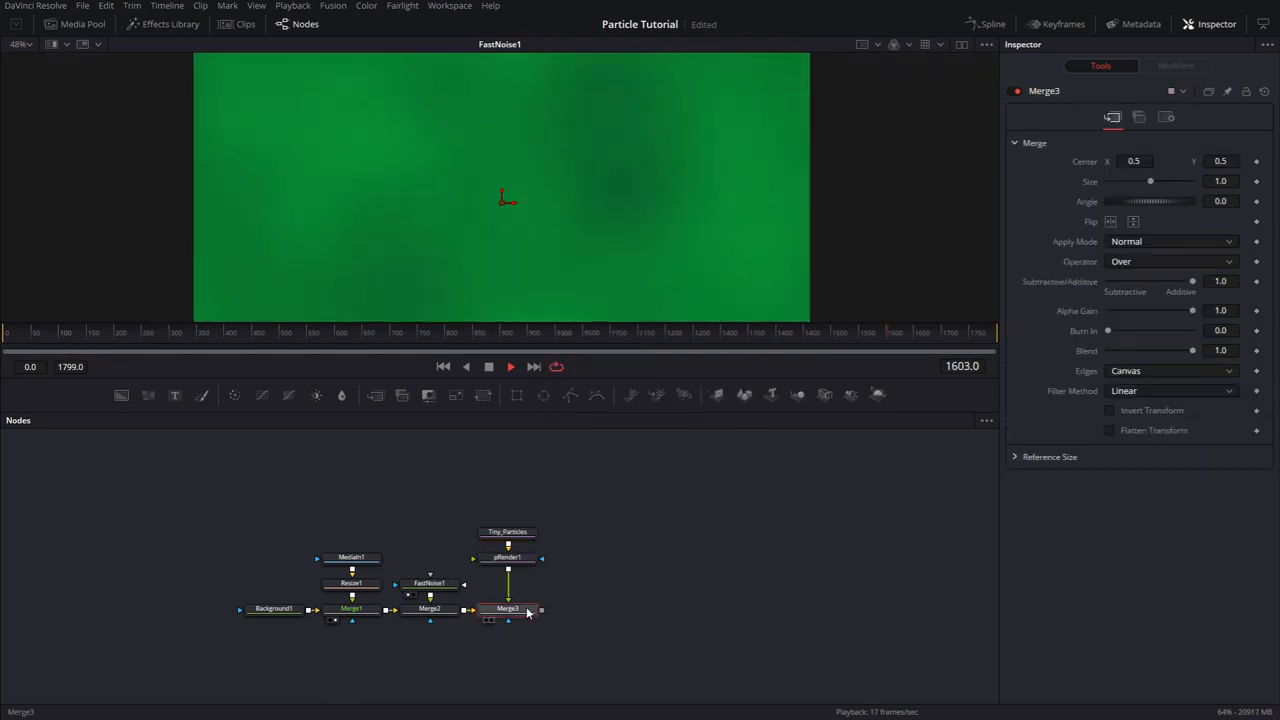
pyautogui.moveTo(508, 608)
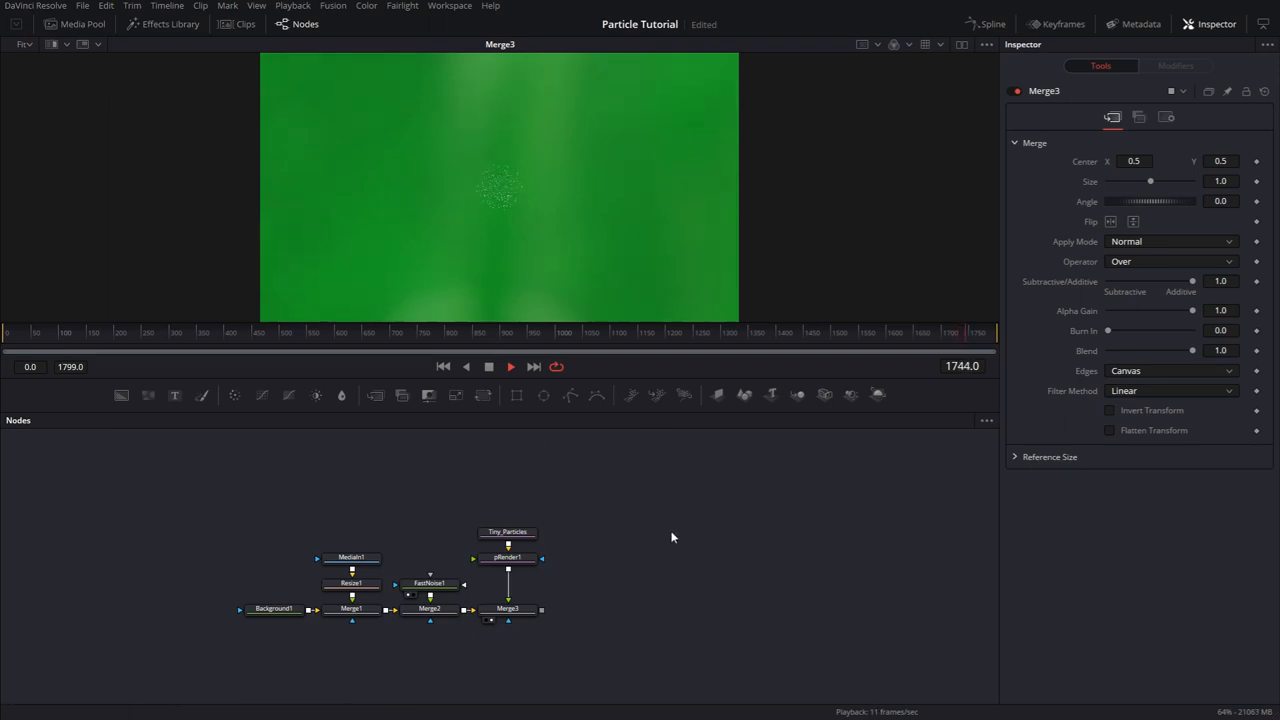
# - Set Tiny_Particles Region to All, Style Blob, Size 0.25 and Size Variance 0.5
pyautogui.click(508, 532)
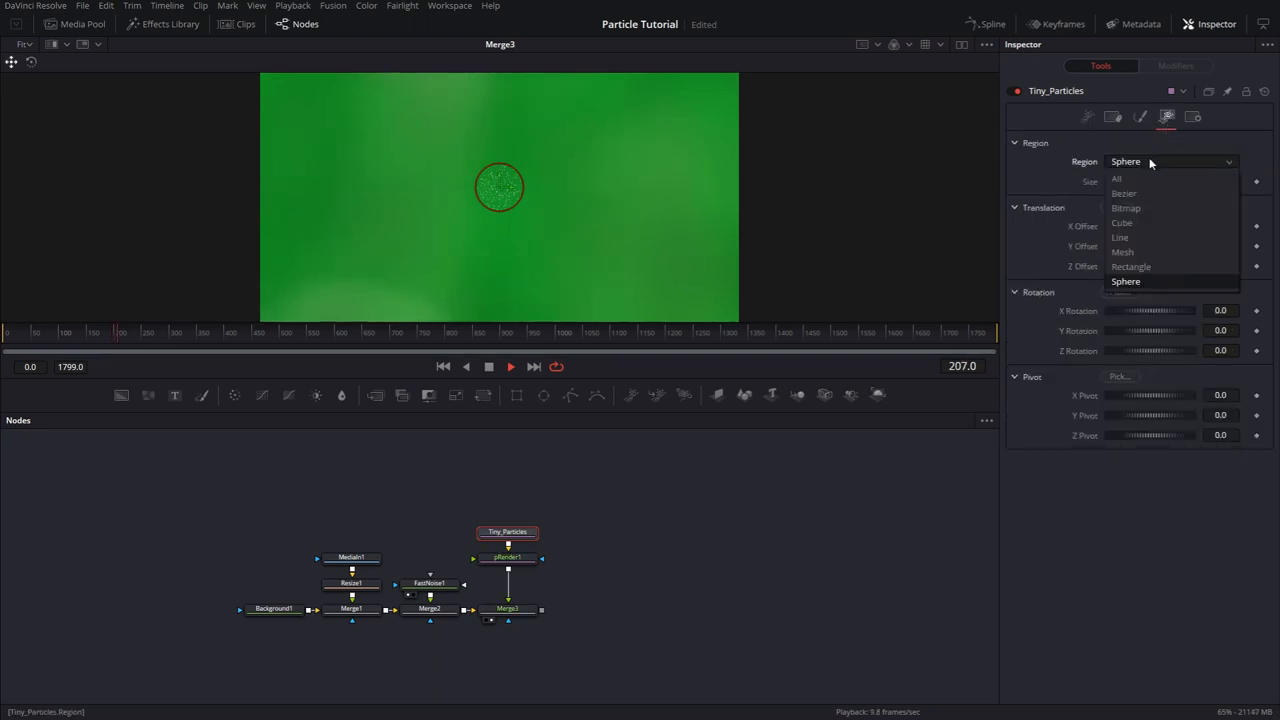
pyautogui.click(1116, 178)
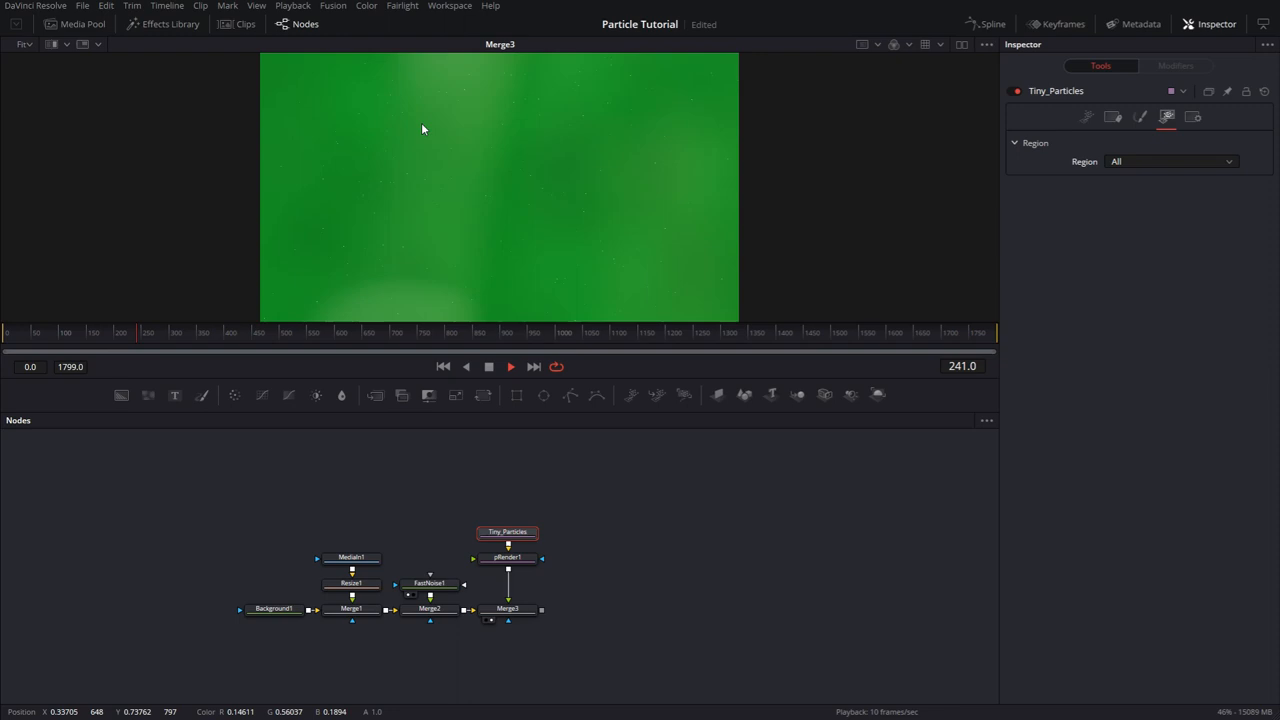
pyautogui.click(1140, 116)
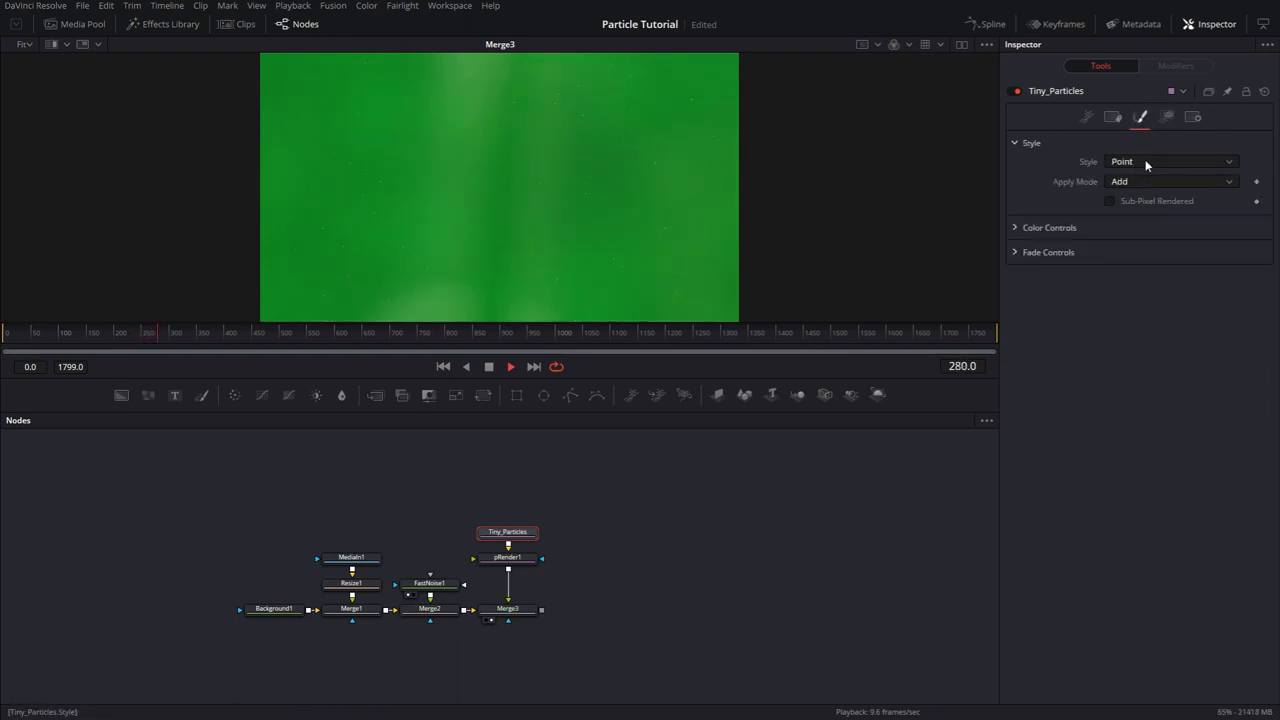
pyautogui.click(1170, 160)
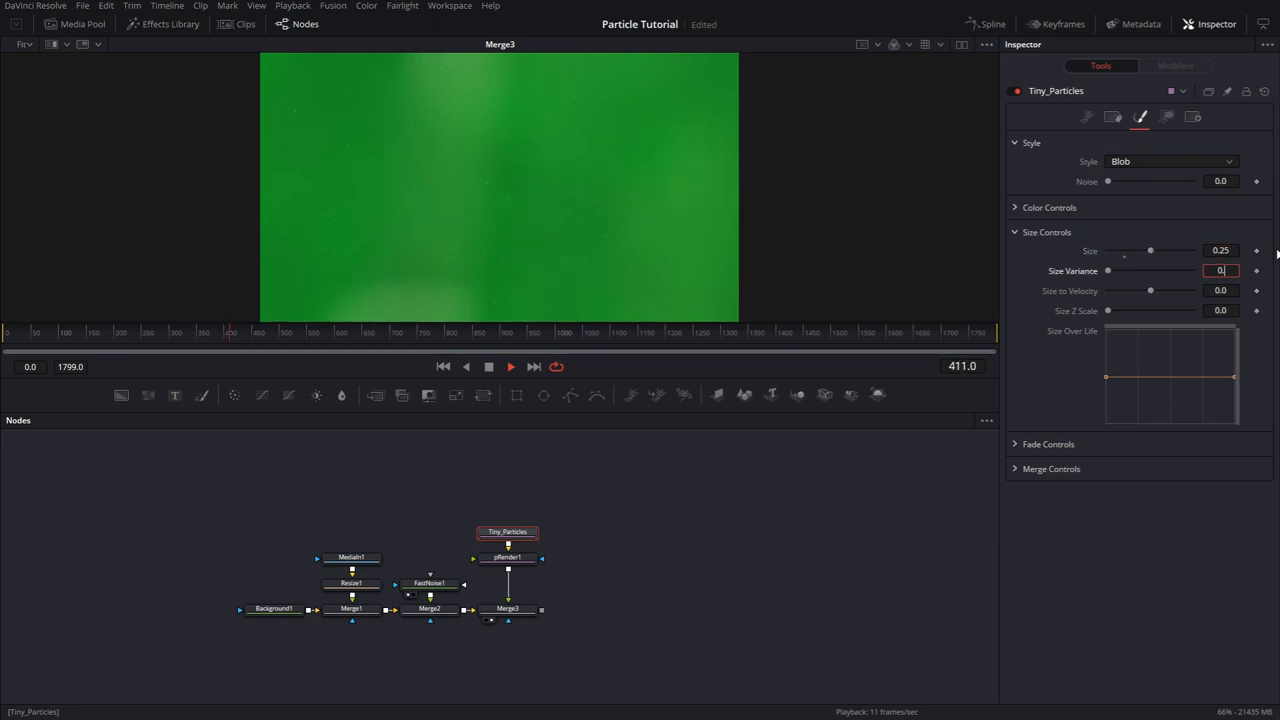
pyautogui.write('0.5')
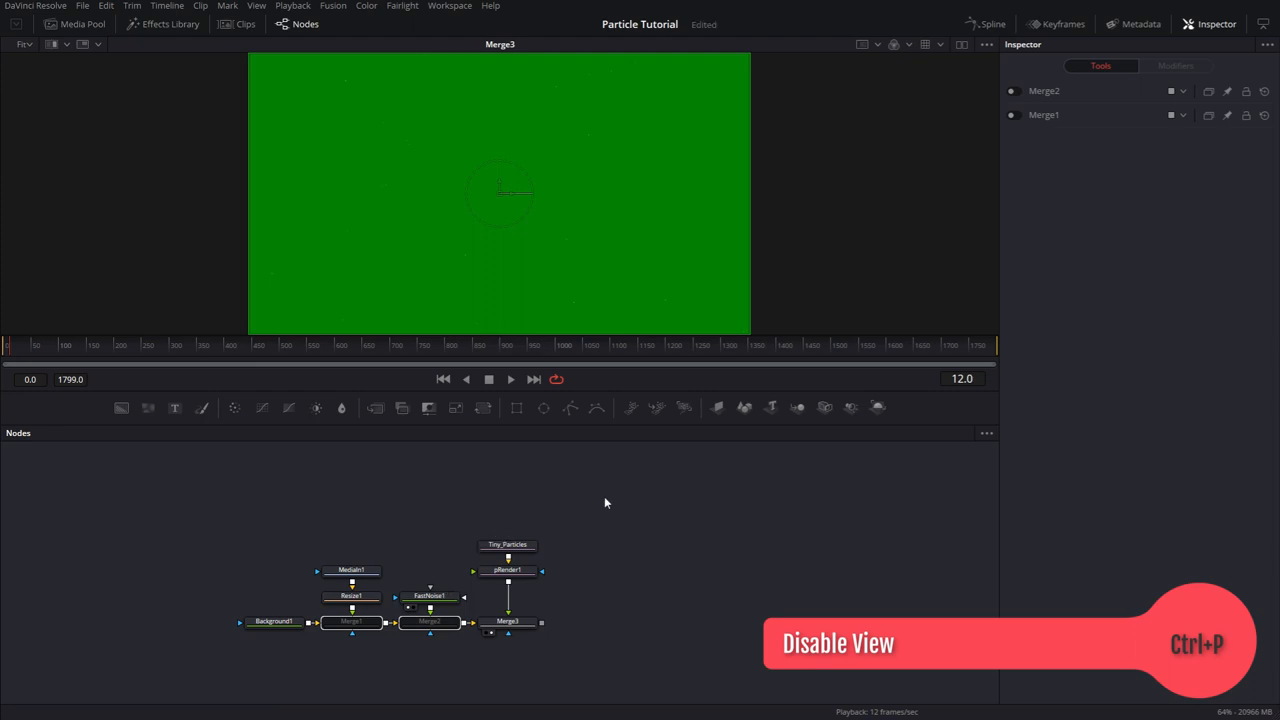
pyautogui.click(508, 544)
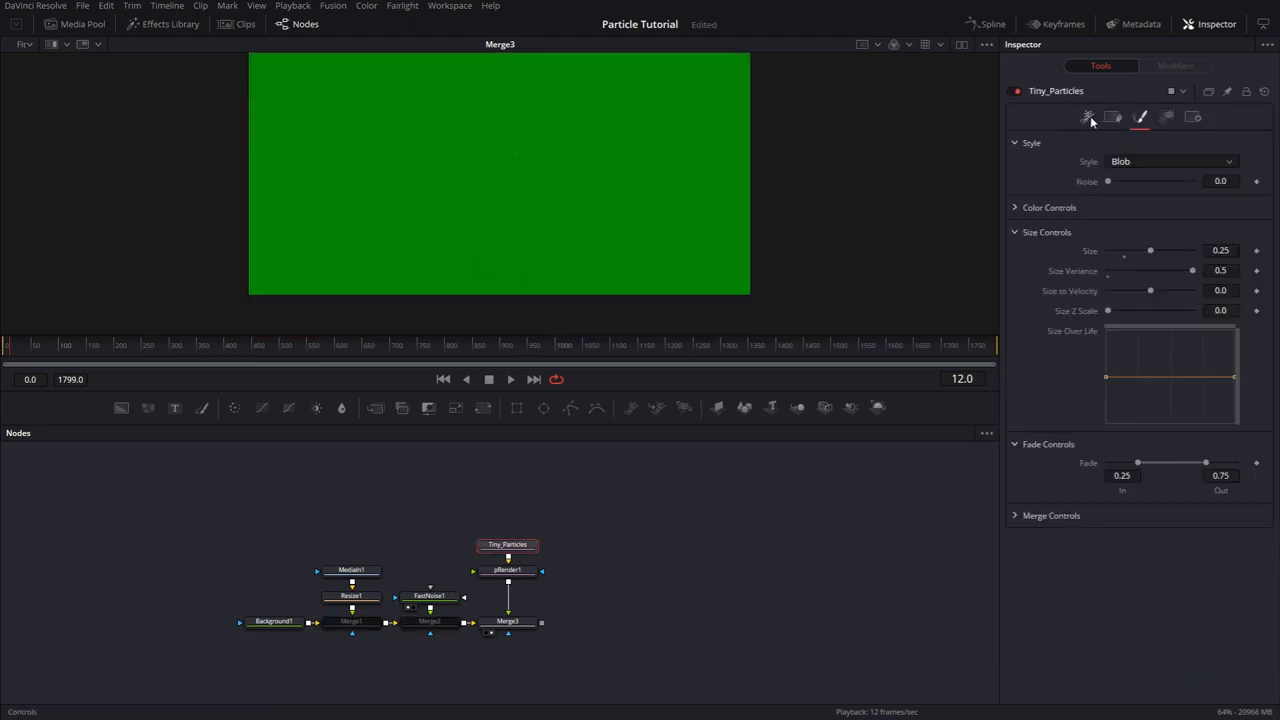
# - Set Lifespan 200, Velocity 0.01, Angle 270, Angle Variance 45 and view the result full-frame
pyautogui.click(1088, 116)
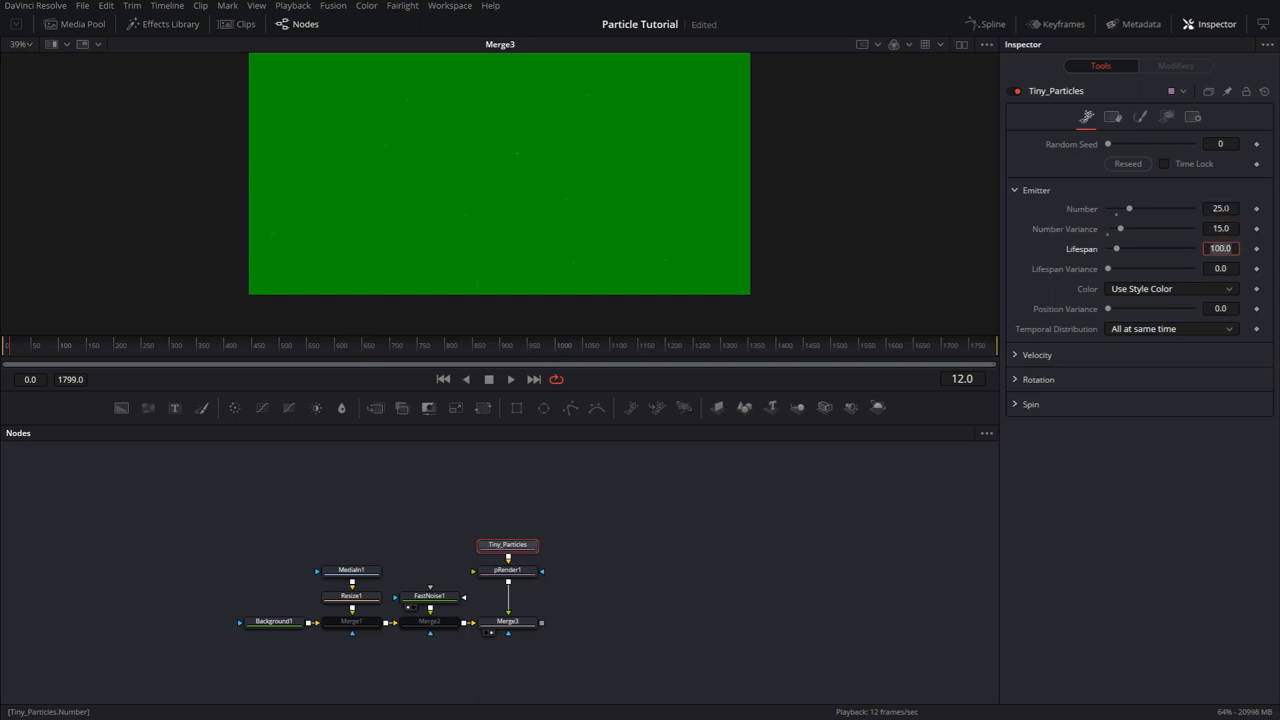
pyautogui.write('200')
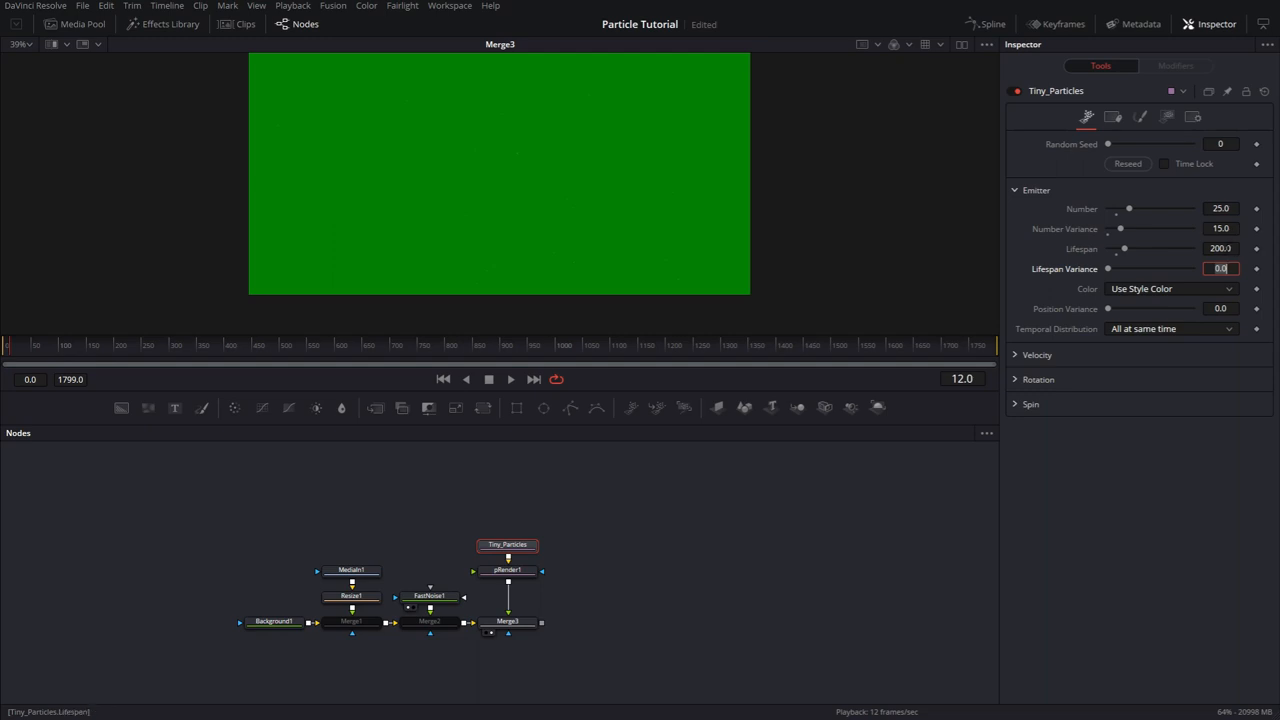
pyautogui.moveTo(568, 244)
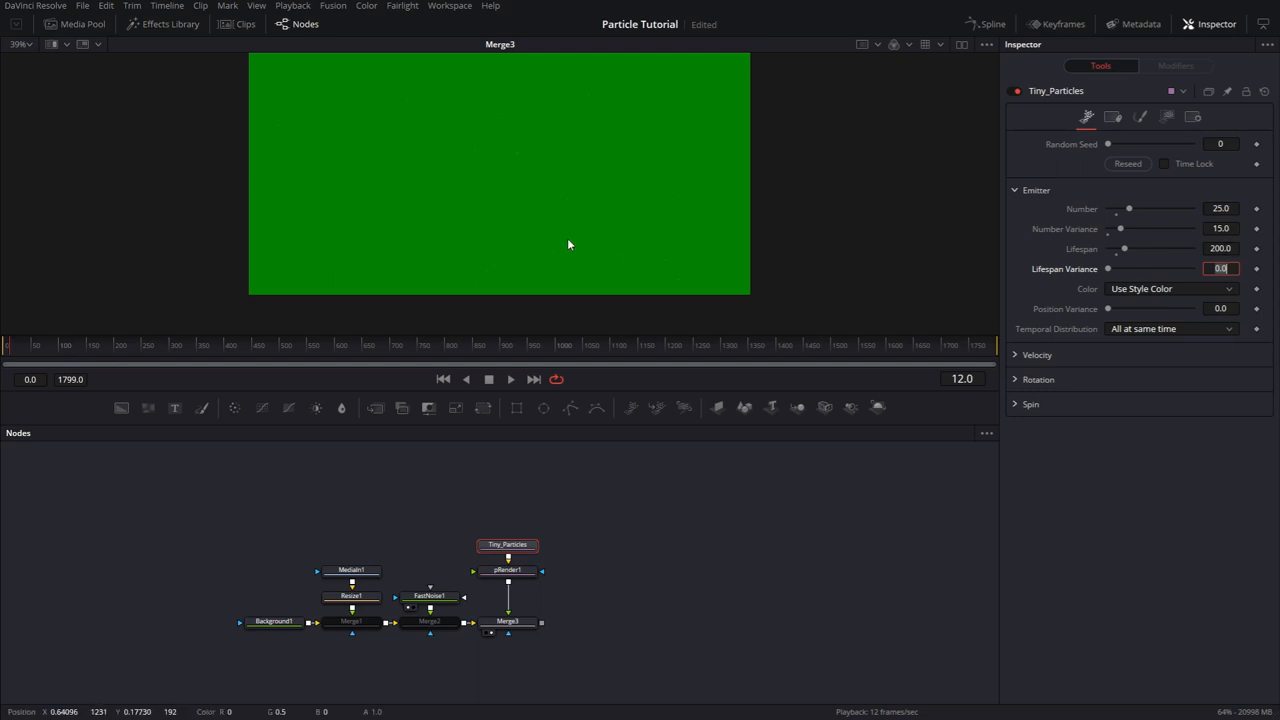
pyautogui.moveTo(624, 244)
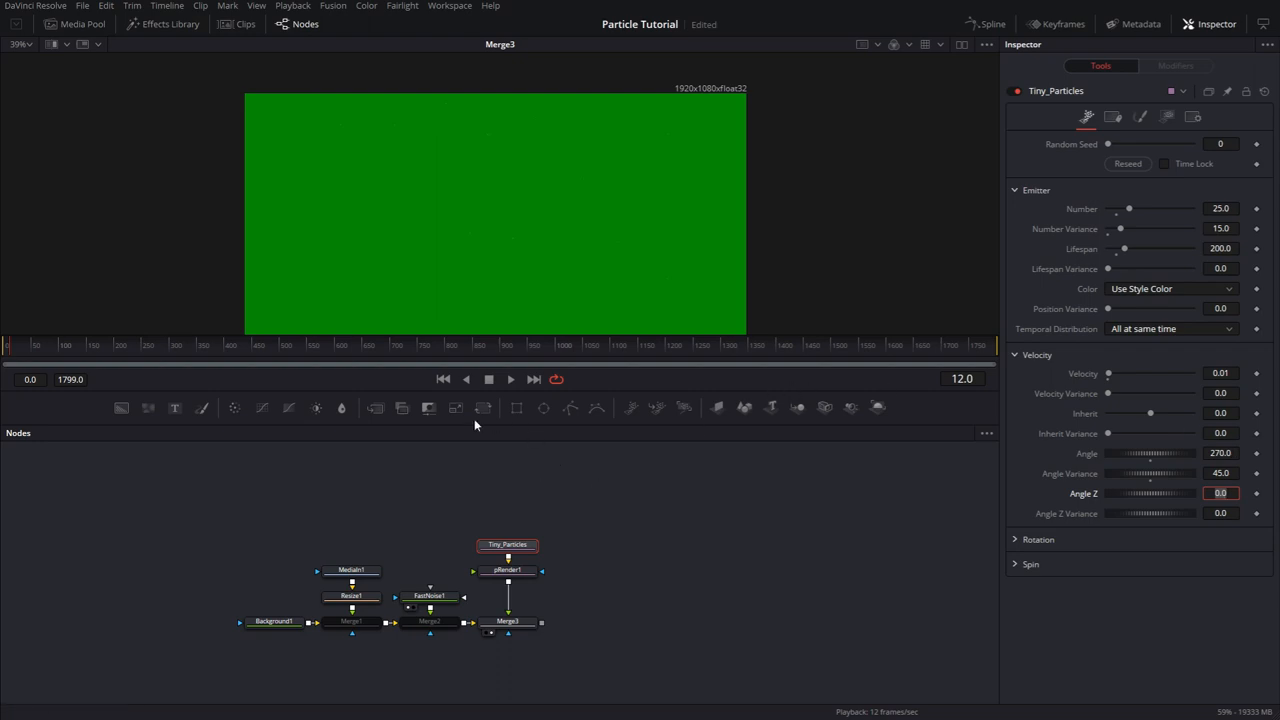
pyautogui.click(510, 378)
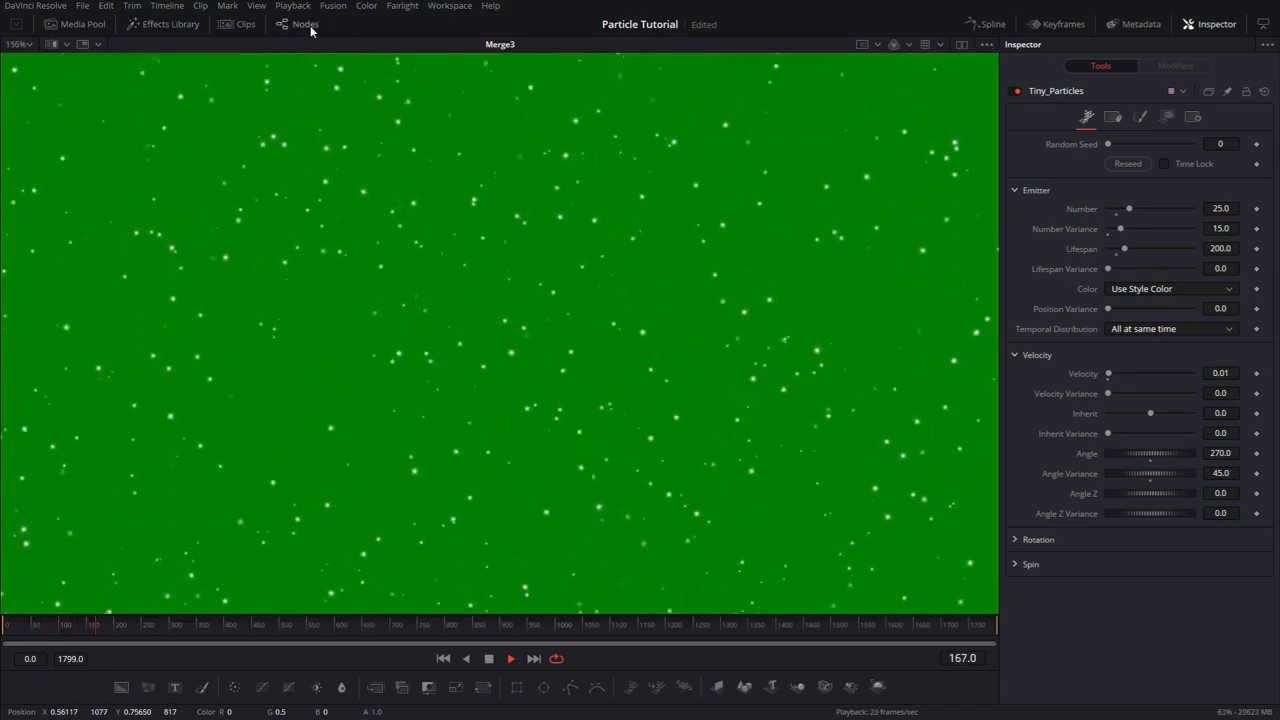
# - Insert a pTurbulence tool into the Tiny_Particles chain between emitter and renderer
pyautogui.click(304, 24)
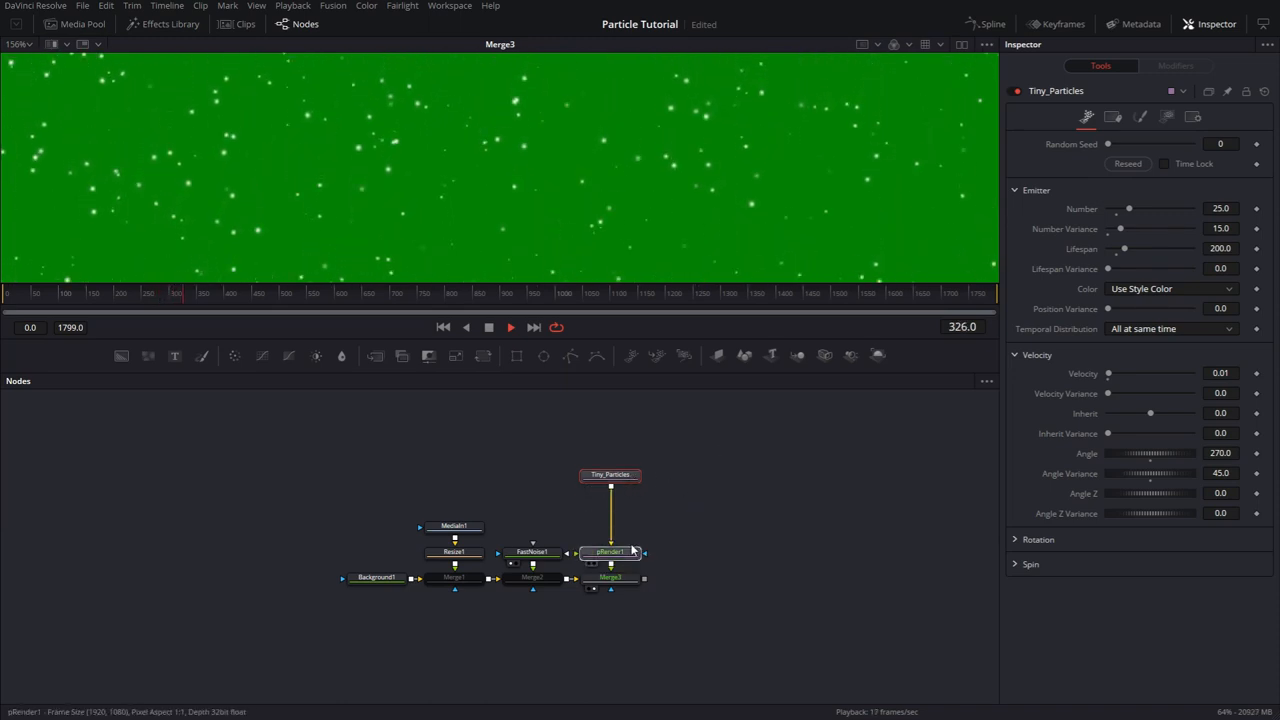
pyautogui.click(610, 552)
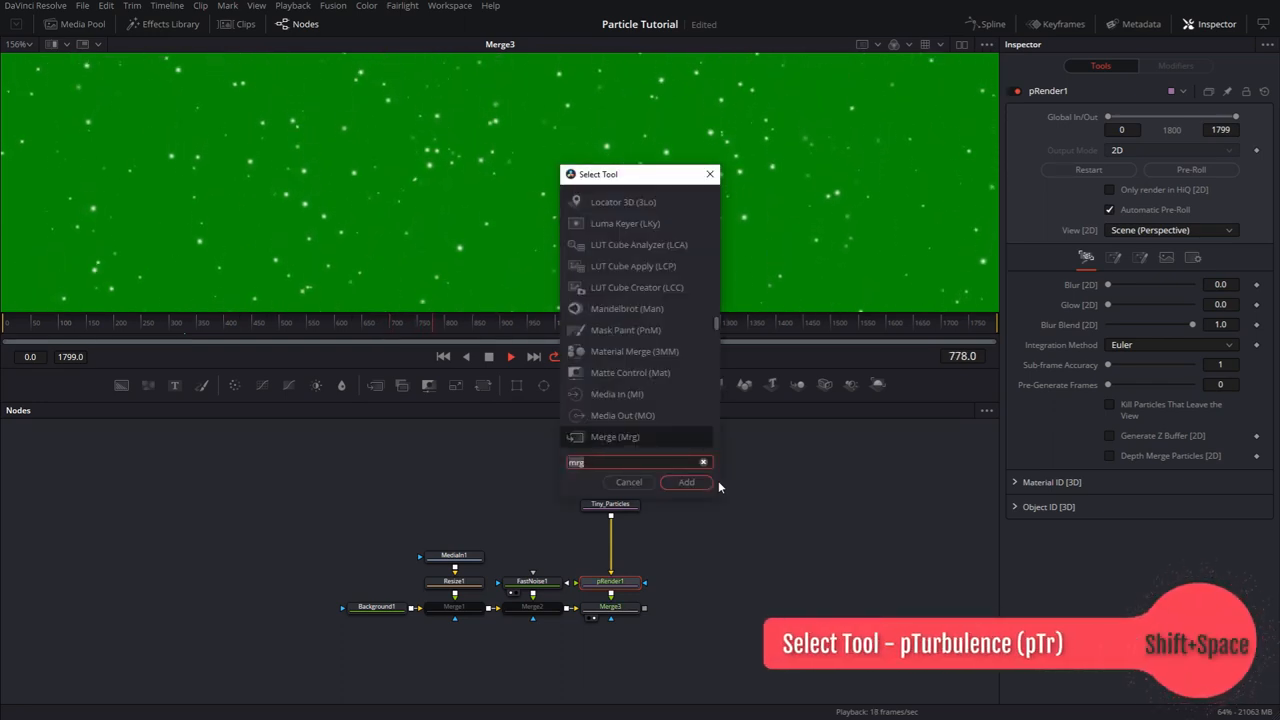
pyautogui.write('ptr')
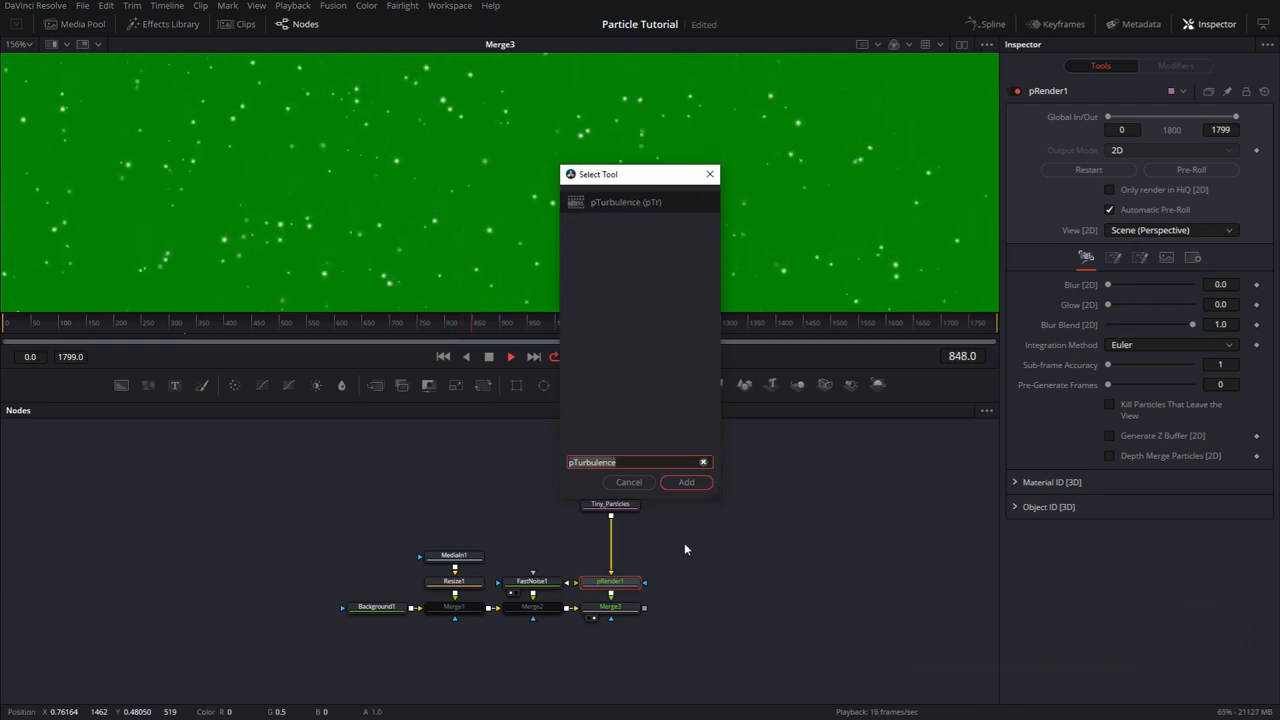
pyautogui.click(686, 482)
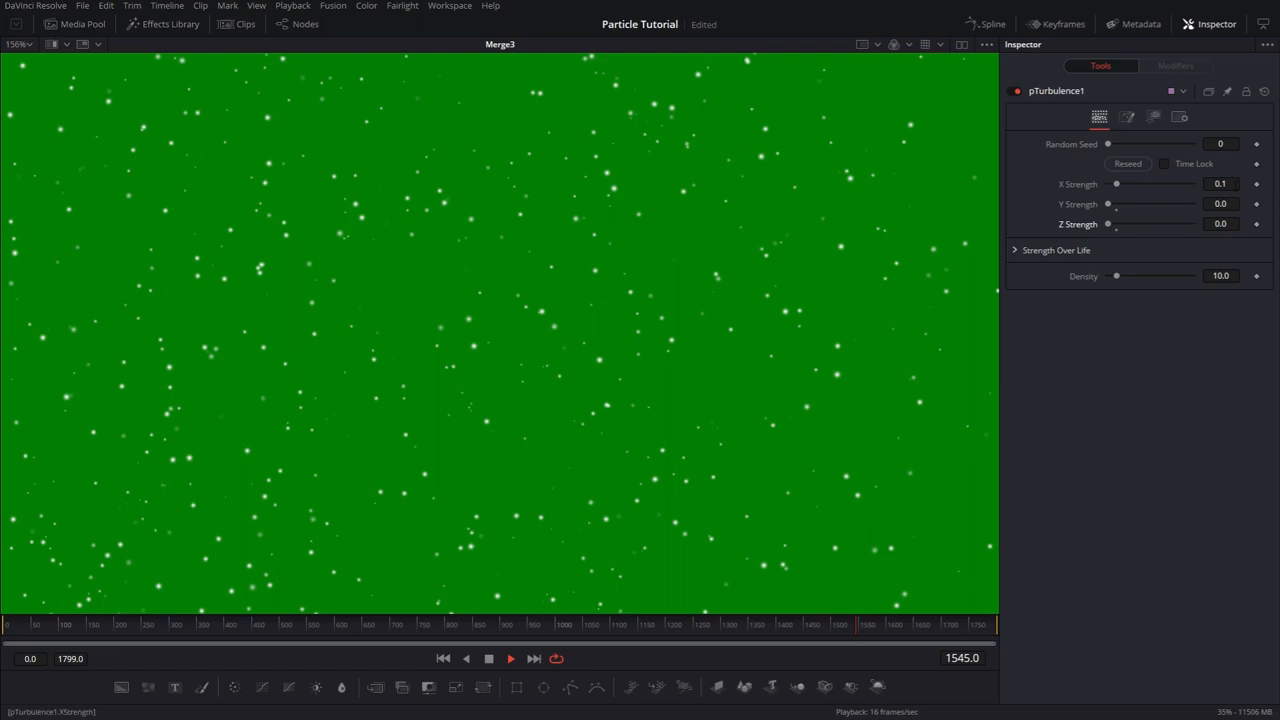
# - Set the turbulence X Strength to 0.02, leaving Y and Z untouched
pyautogui.click(1220, 184)
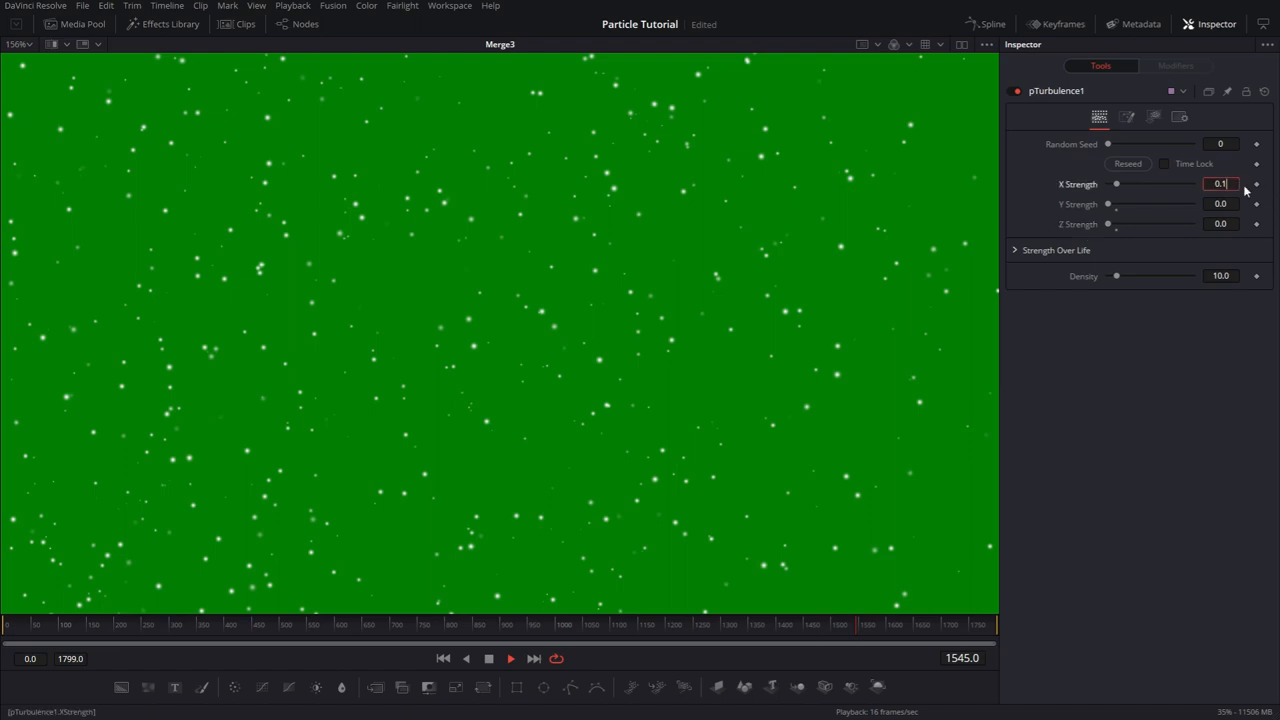
pyautogui.write('0.02')
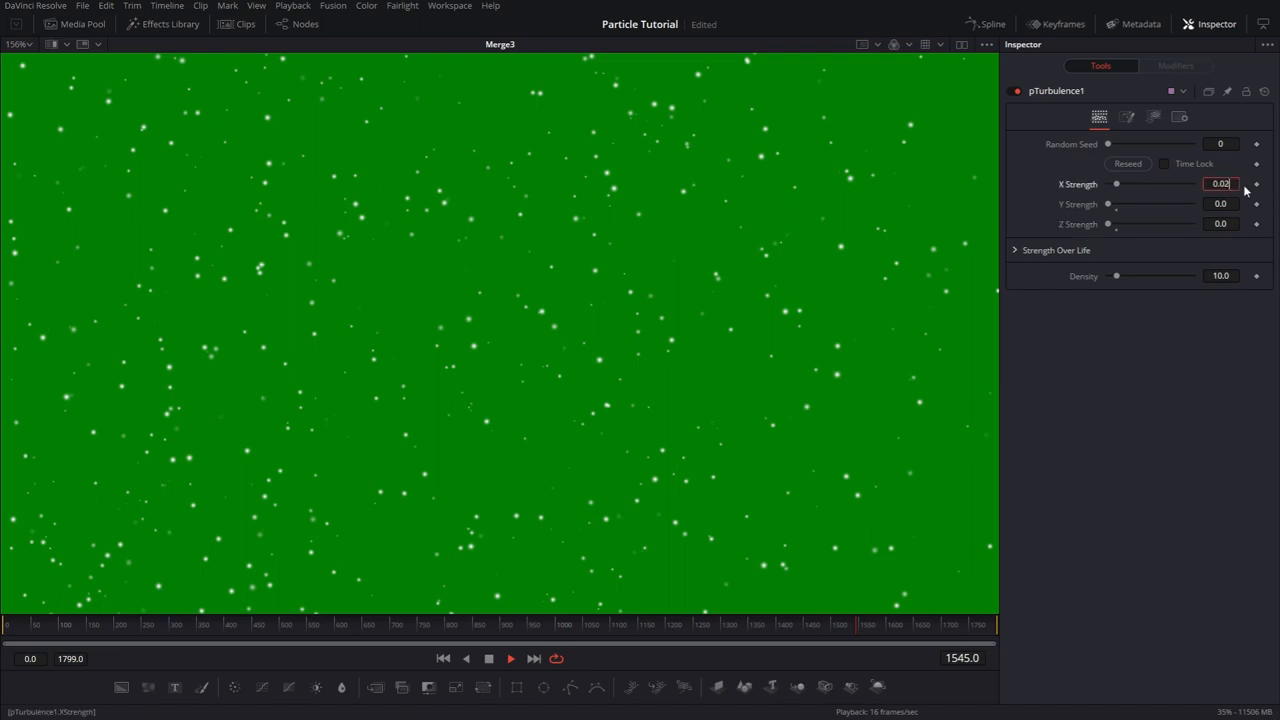
pyautogui.click(1220, 204)
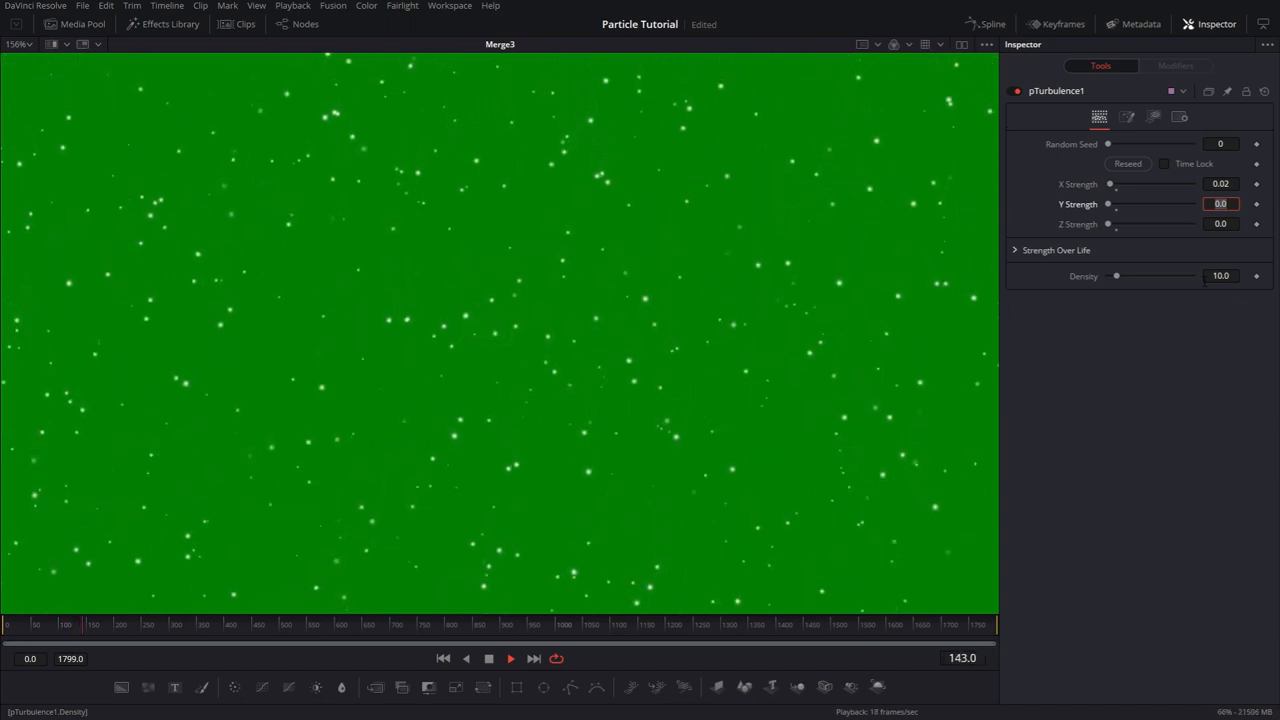
pyautogui.click(510, 658)
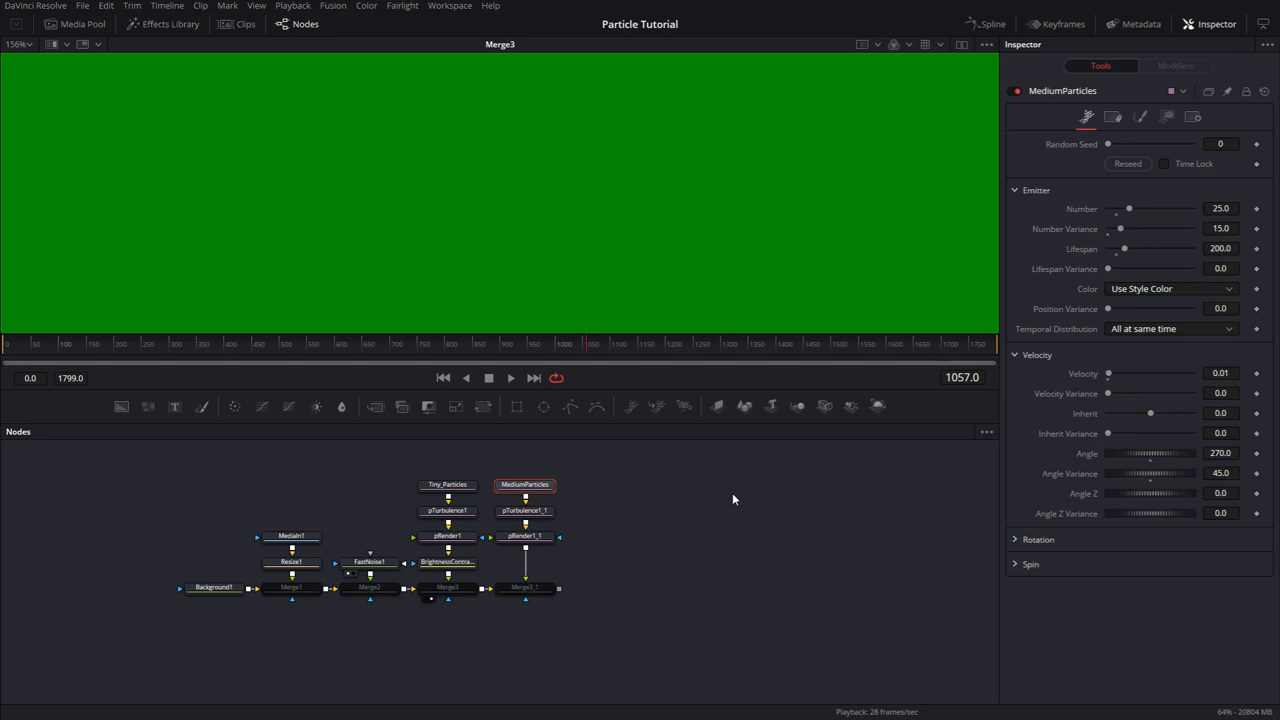
# - Show the Style settings of the duplicated MediumParticles emitter
pyautogui.click(1140, 116)
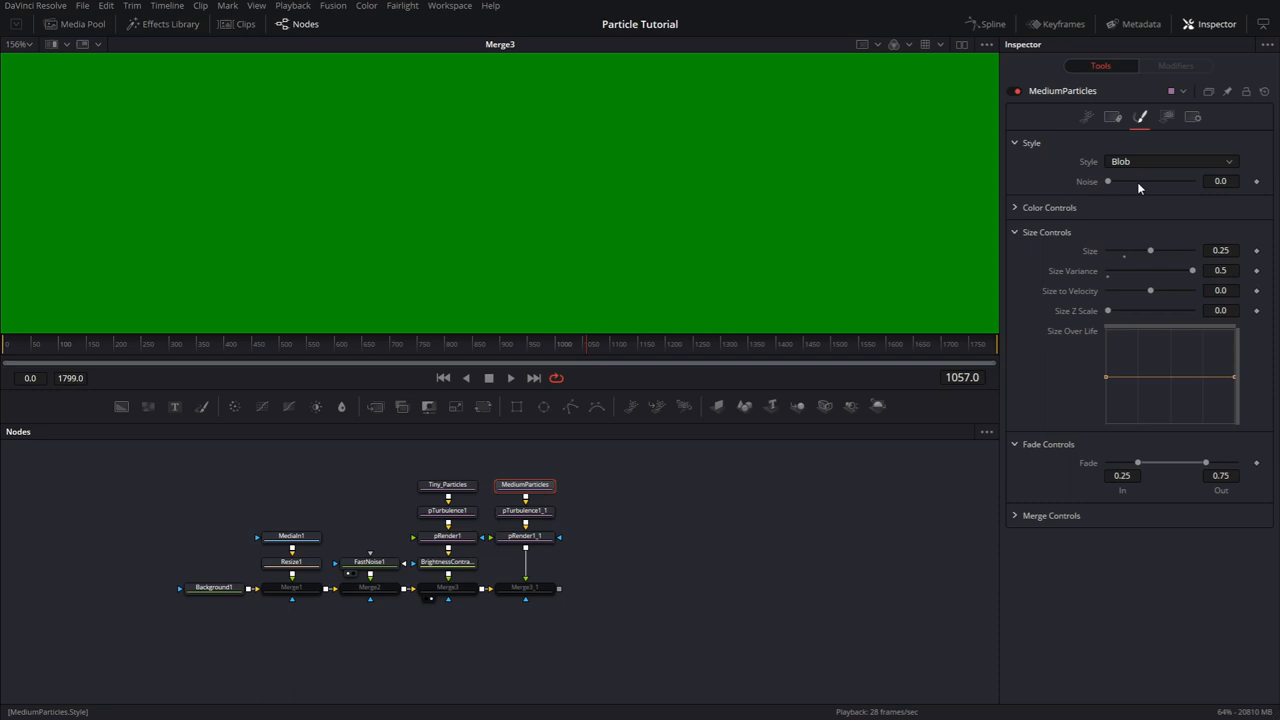
# - Make the medium particles NGon shaped with size 1.5
pyautogui.click(1170, 160)
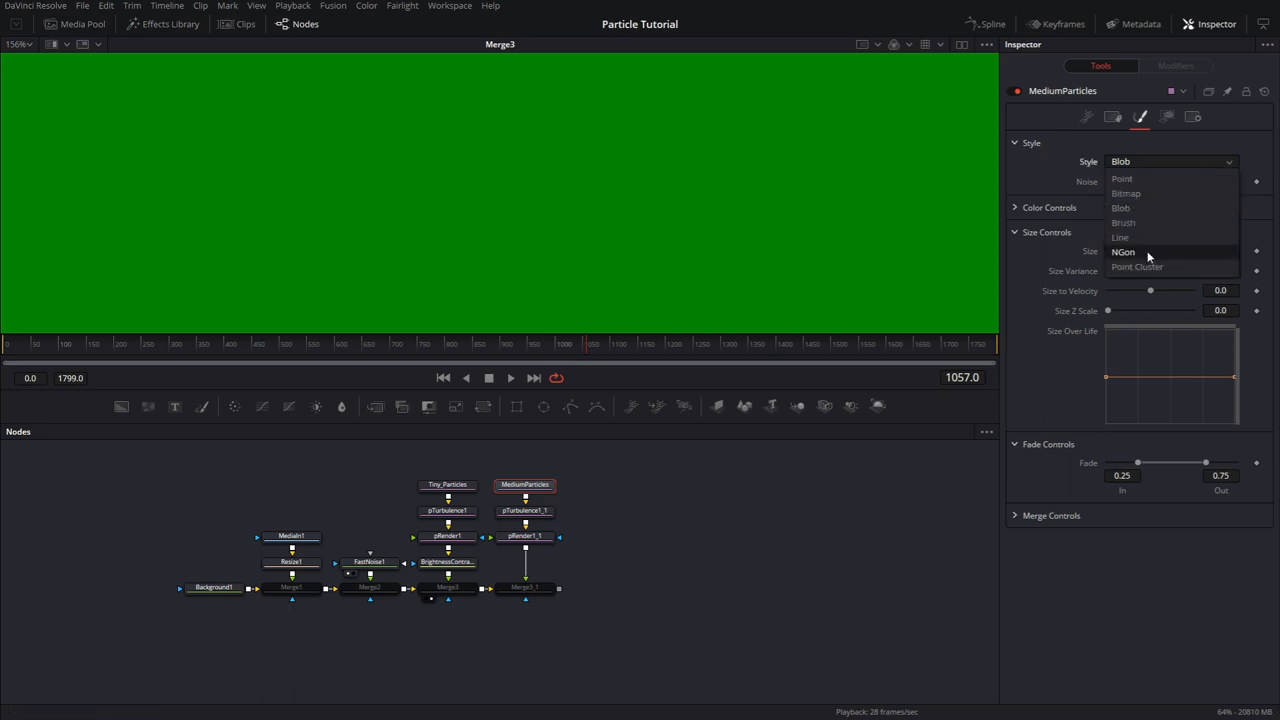
pyautogui.click(1124, 252)
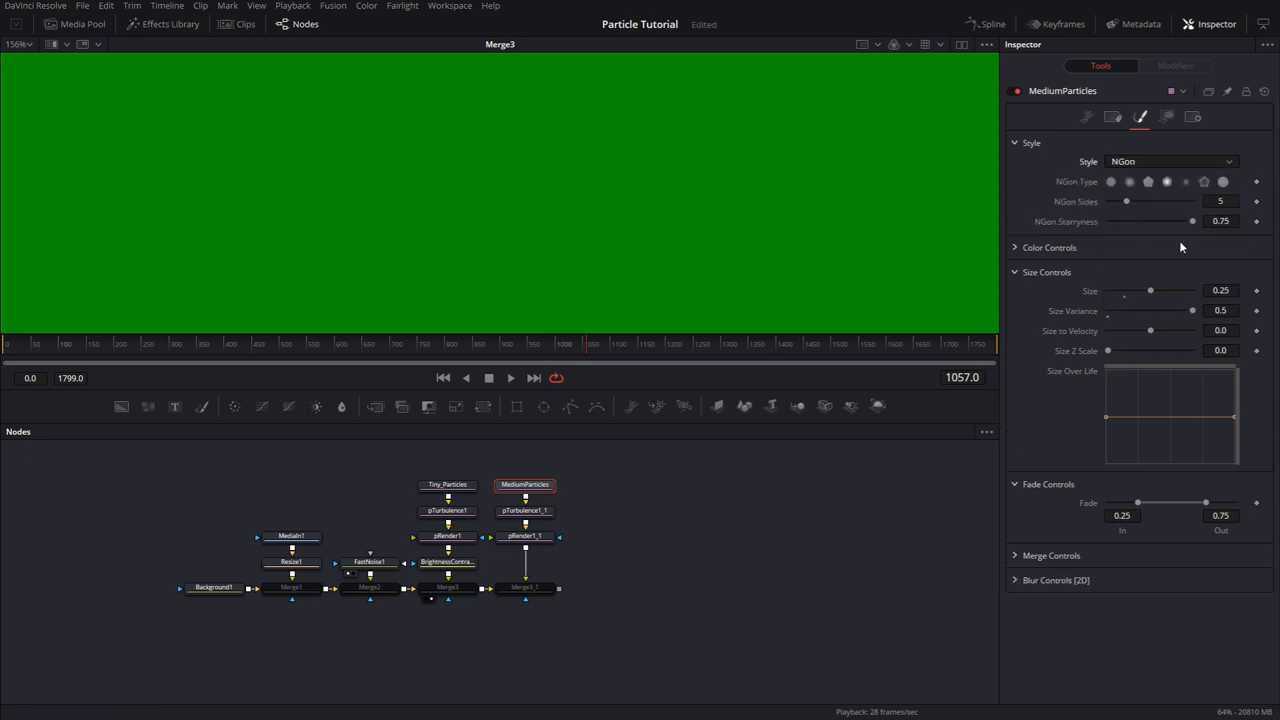
pyautogui.click(1016, 142)
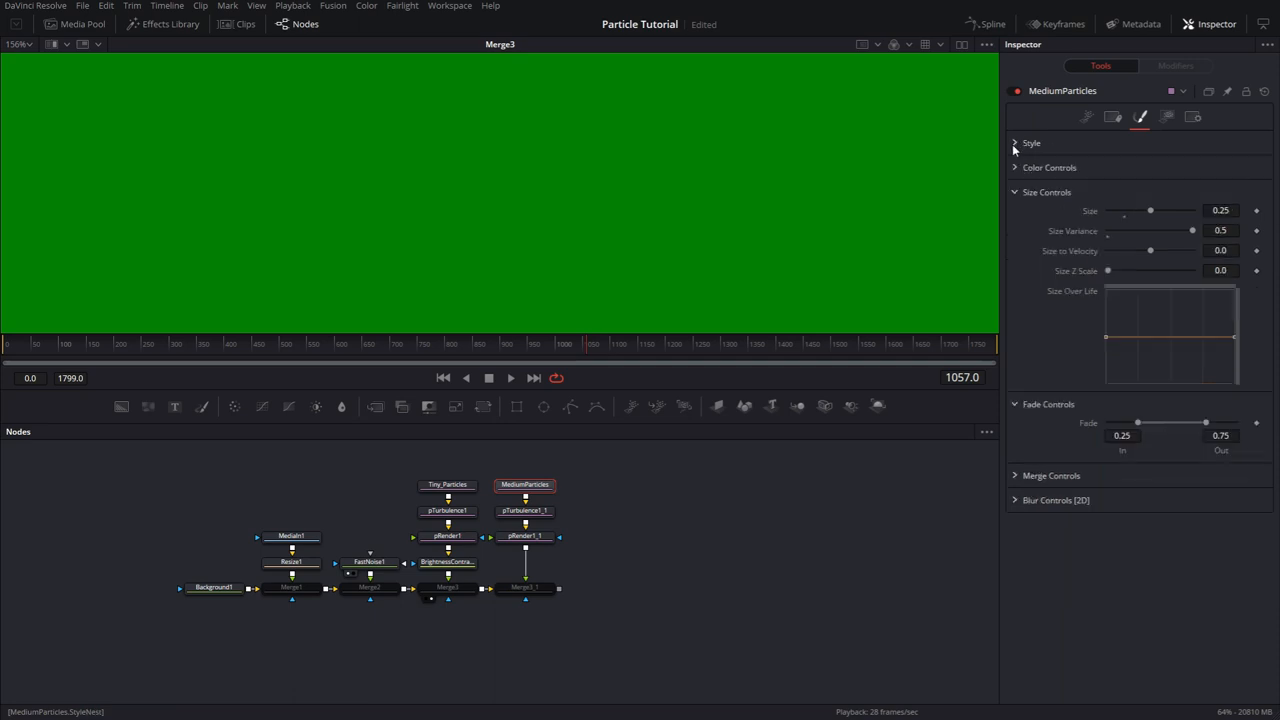
pyautogui.click(1048, 168)
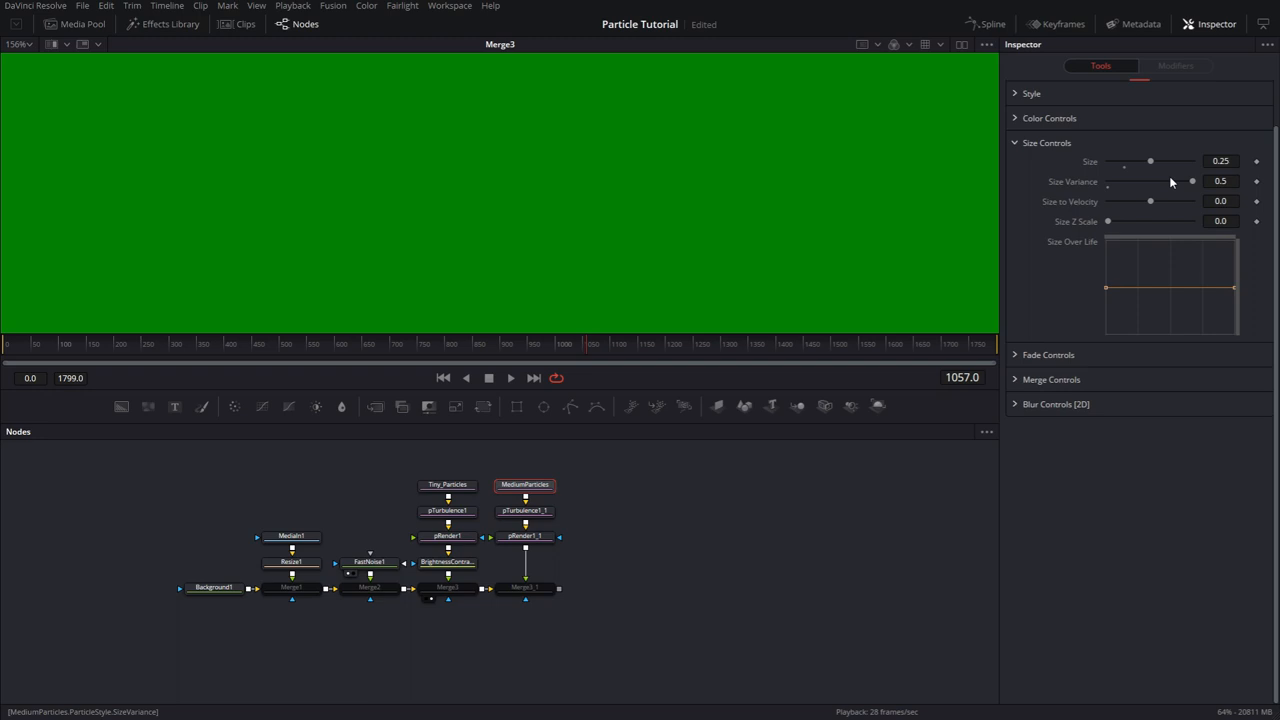
pyautogui.click(1220, 160)
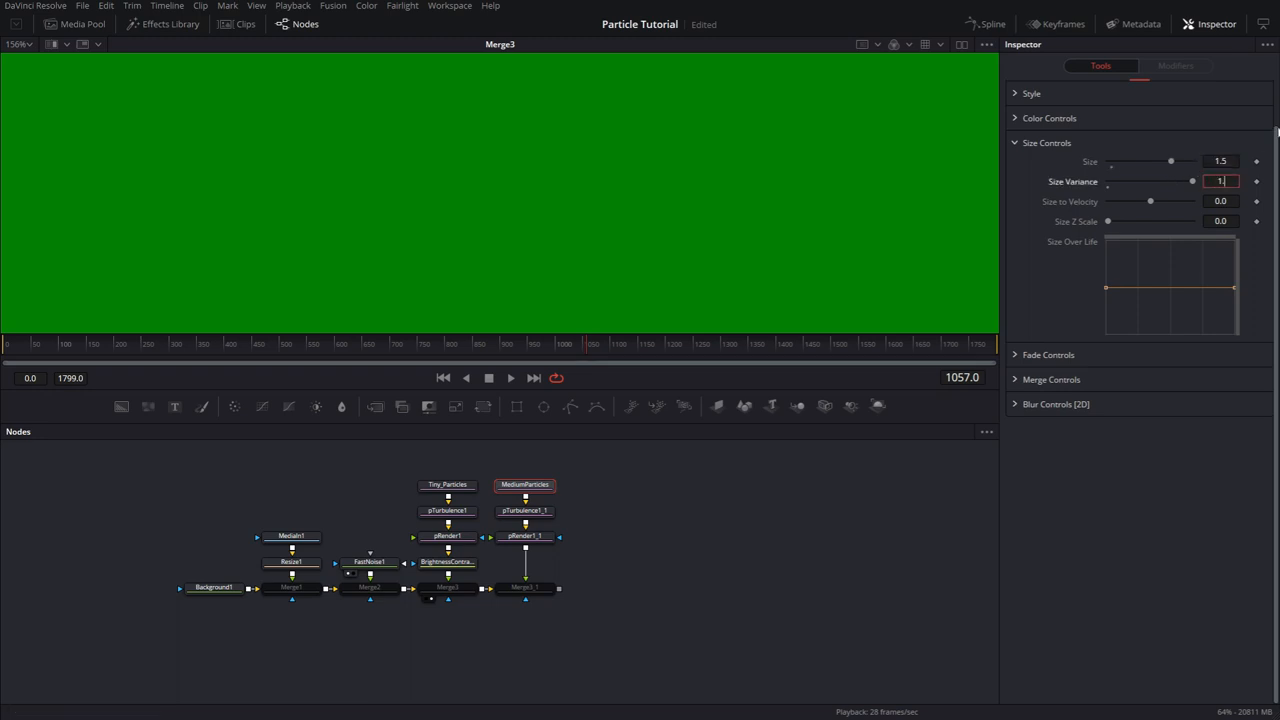
pyautogui.write('1.5')
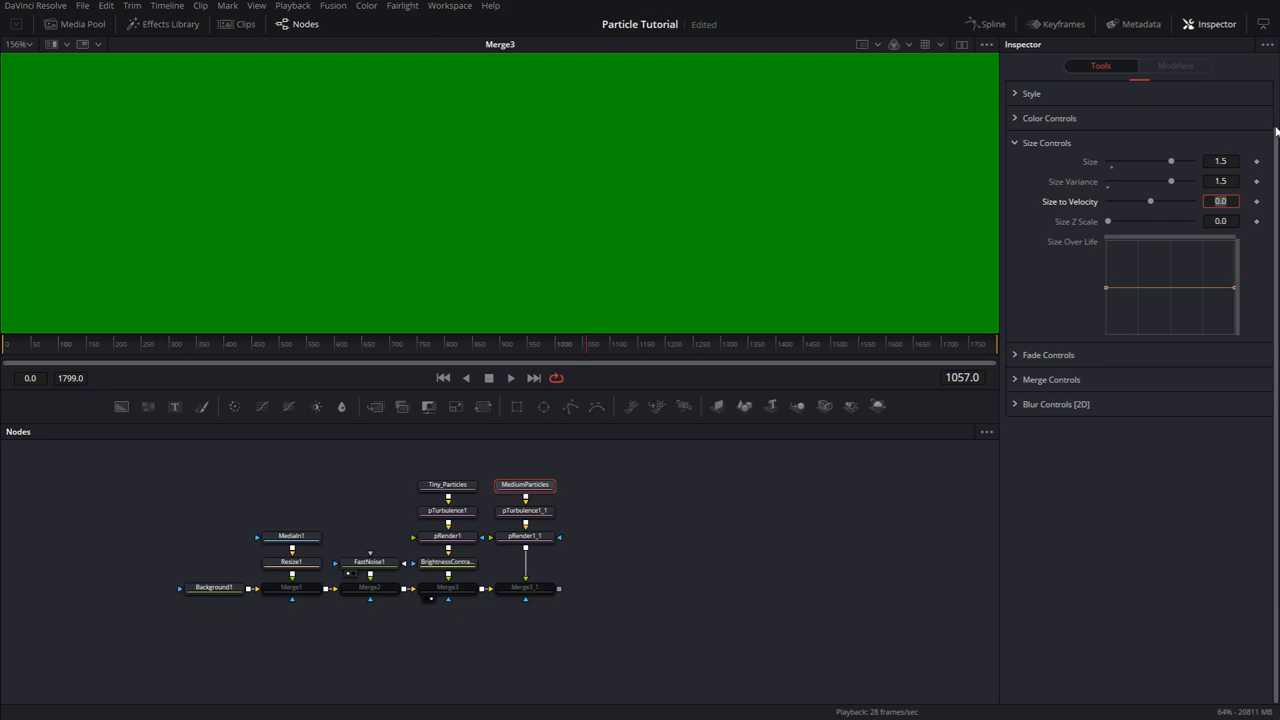
pyautogui.click(1046, 142)
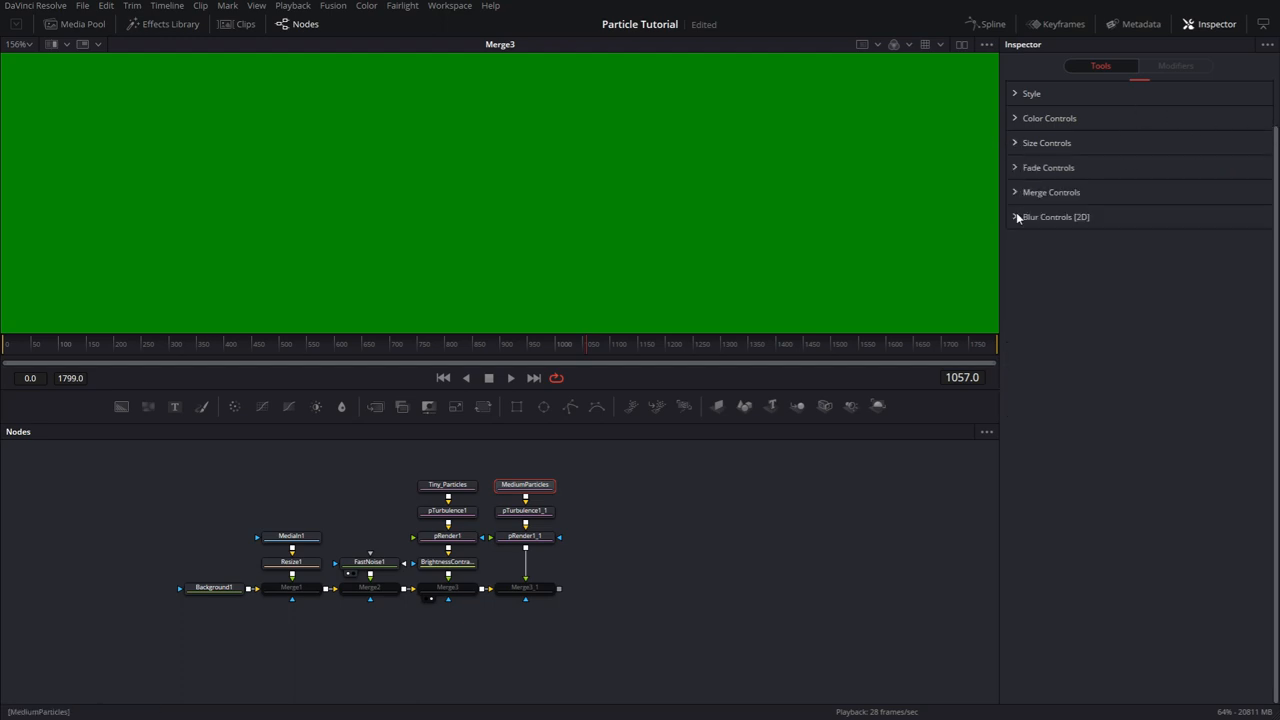
# - Give the medium particles a blur of 0.3 and view the combined particle layers
pyautogui.click(1016, 216)
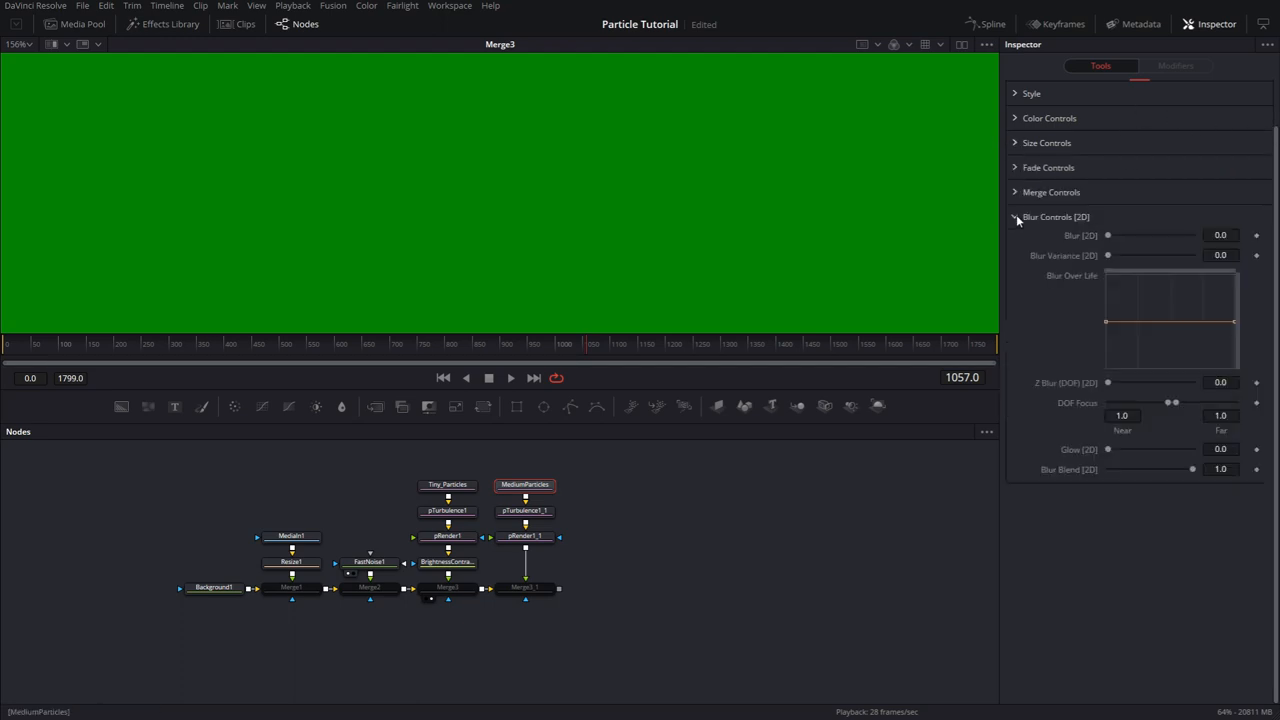
pyautogui.click(1220, 236)
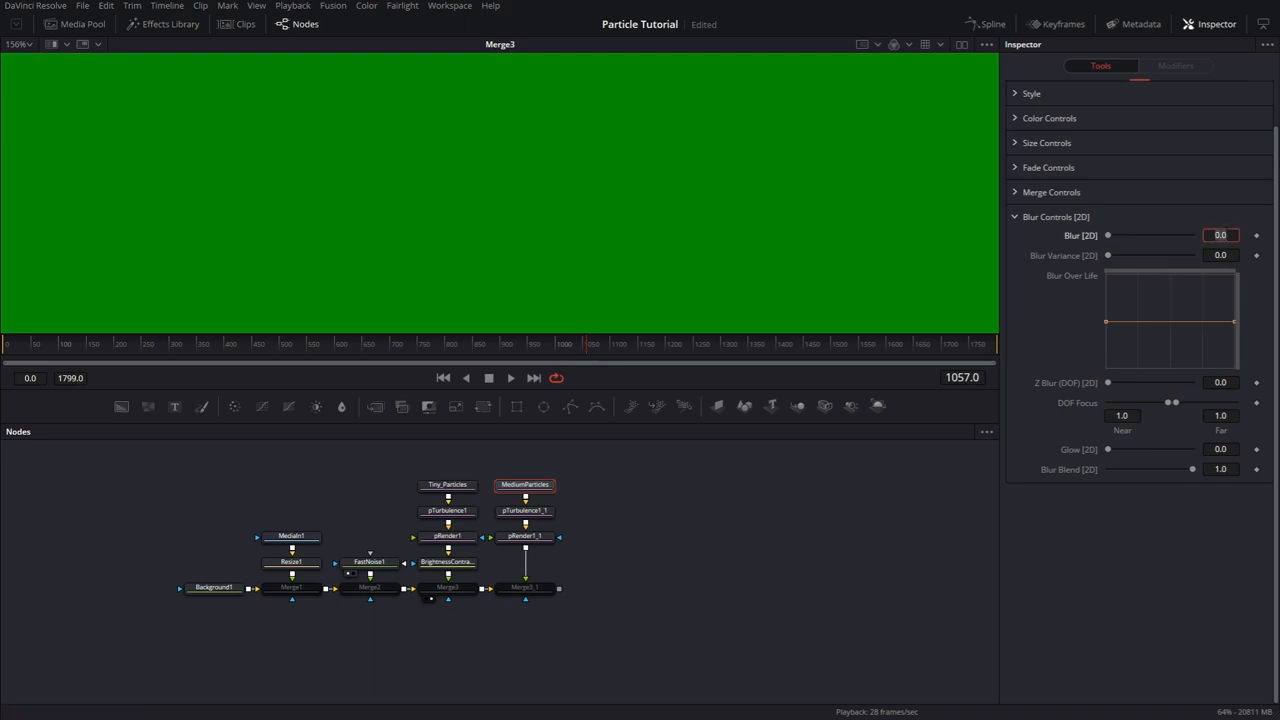
pyautogui.write('0.3')
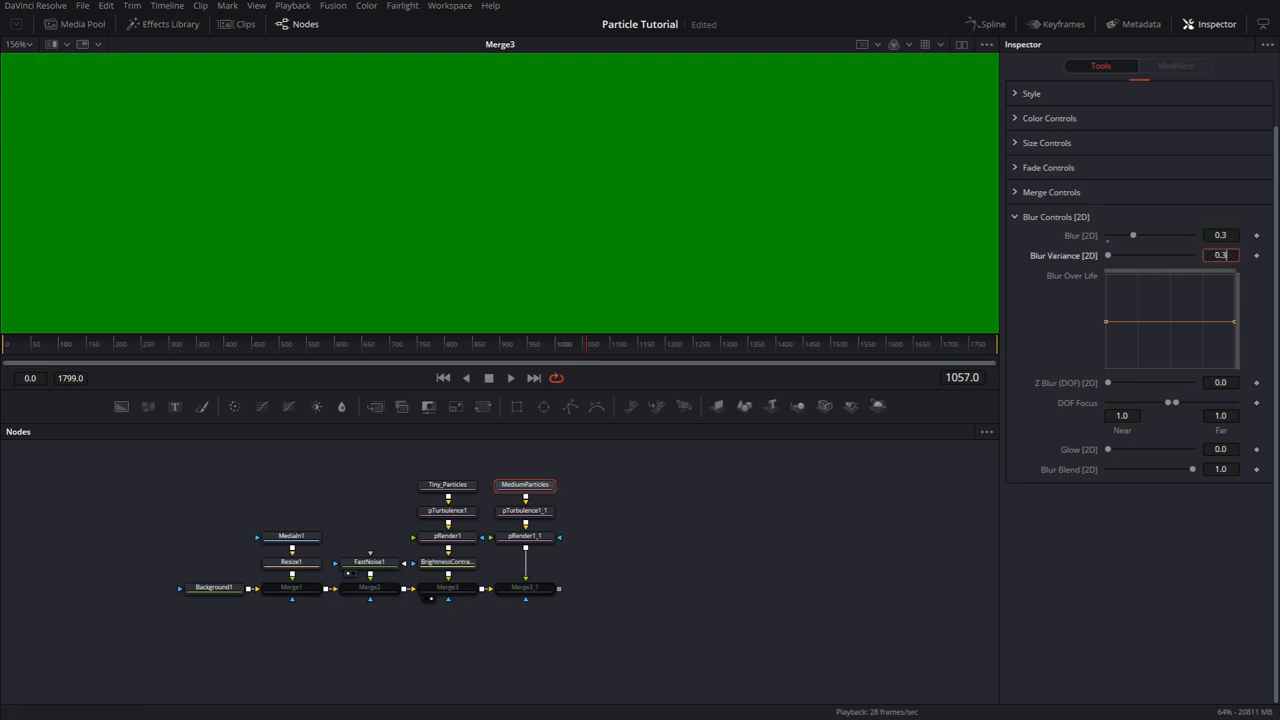
pyautogui.click(1056, 216)
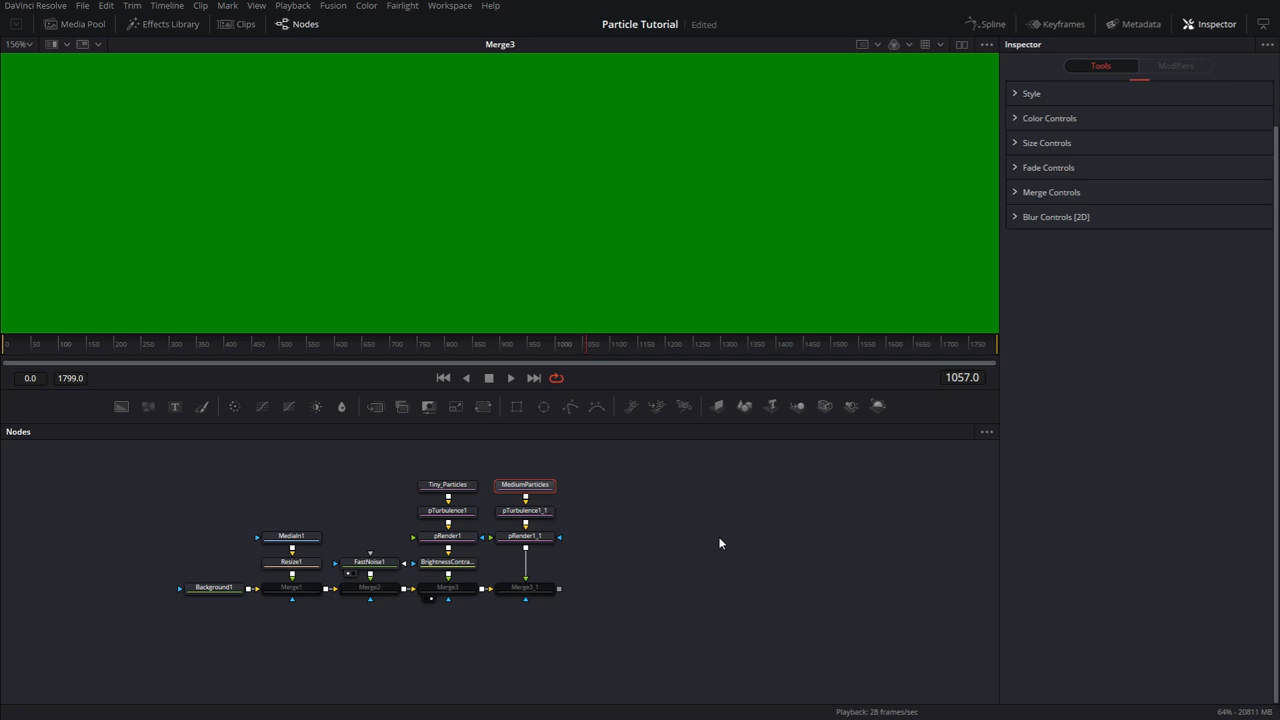
pyautogui.click(524, 588)
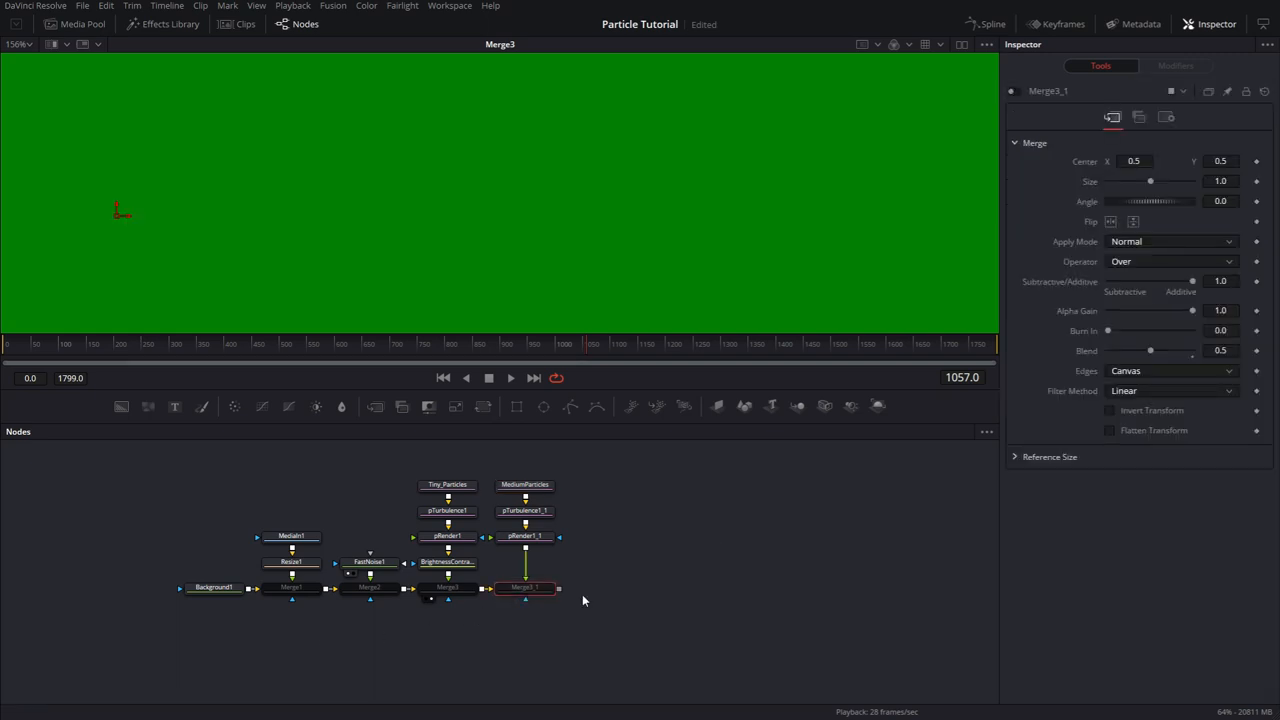
pyautogui.click(524, 588)
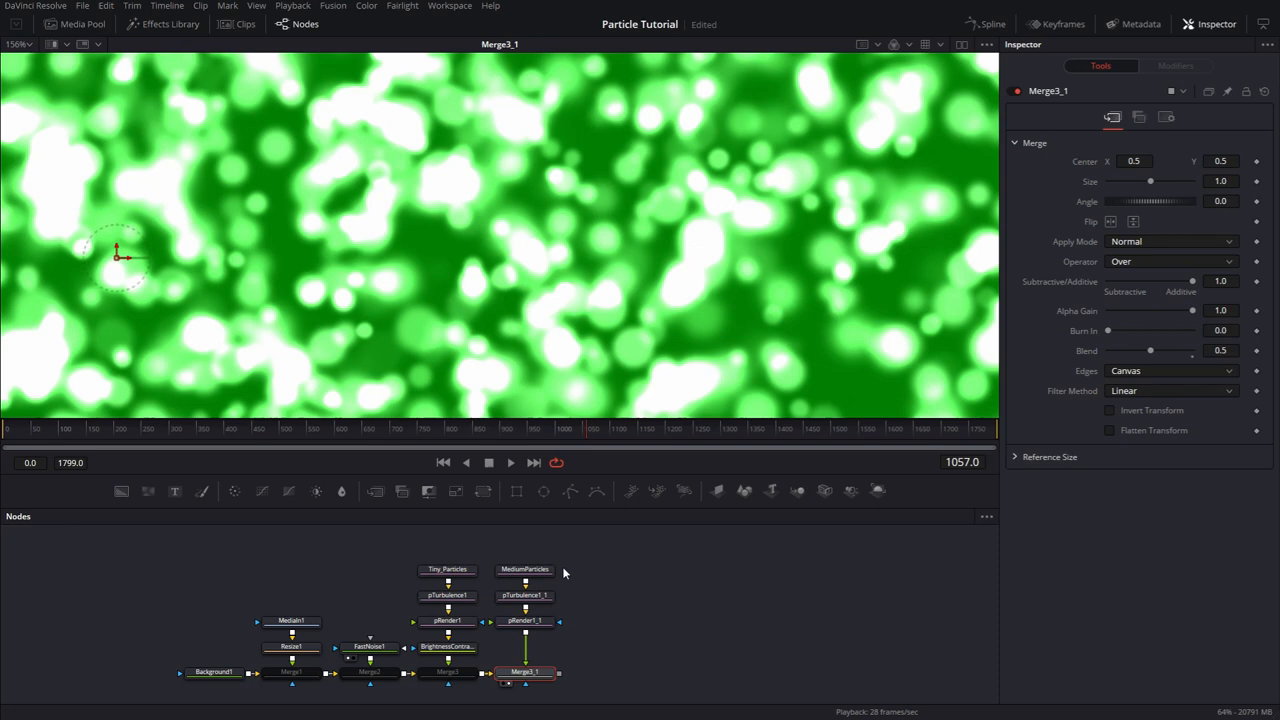
pyautogui.click(524, 568)
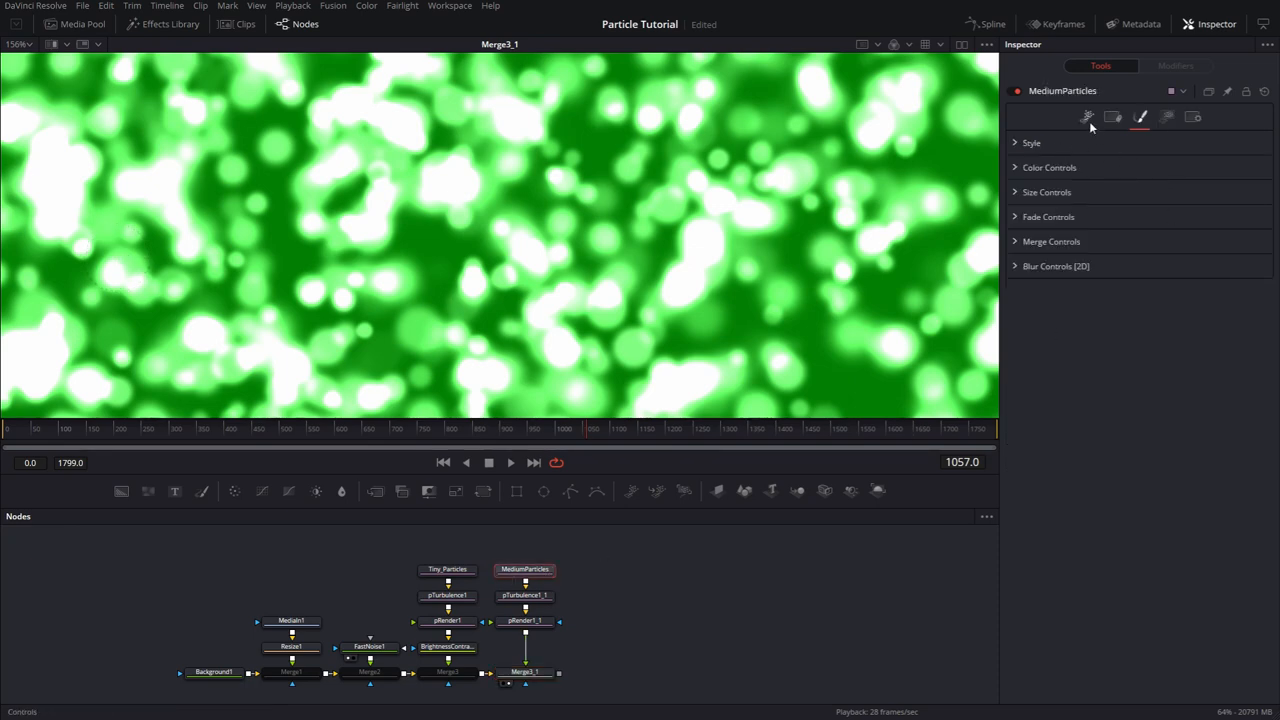
pyautogui.click(1088, 116)
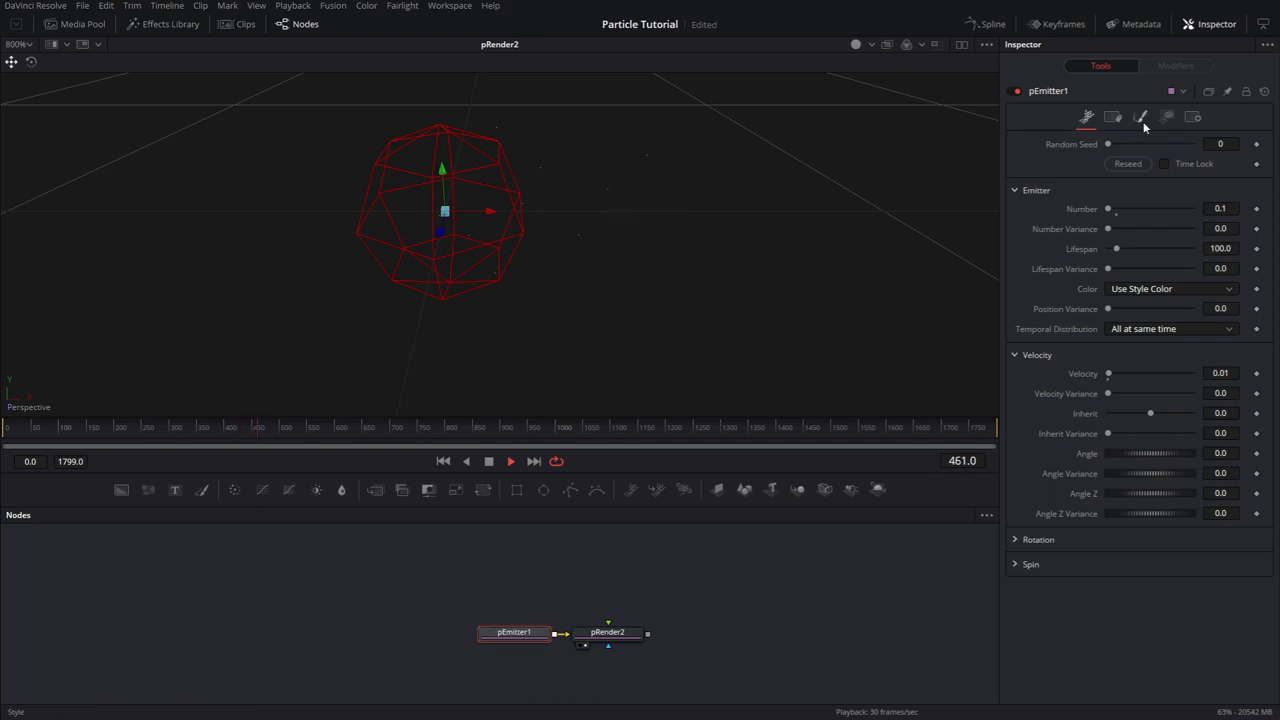
# - Show the Style choices for the standalone test emitter pEmitter1
pyautogui.click(1140, 116)
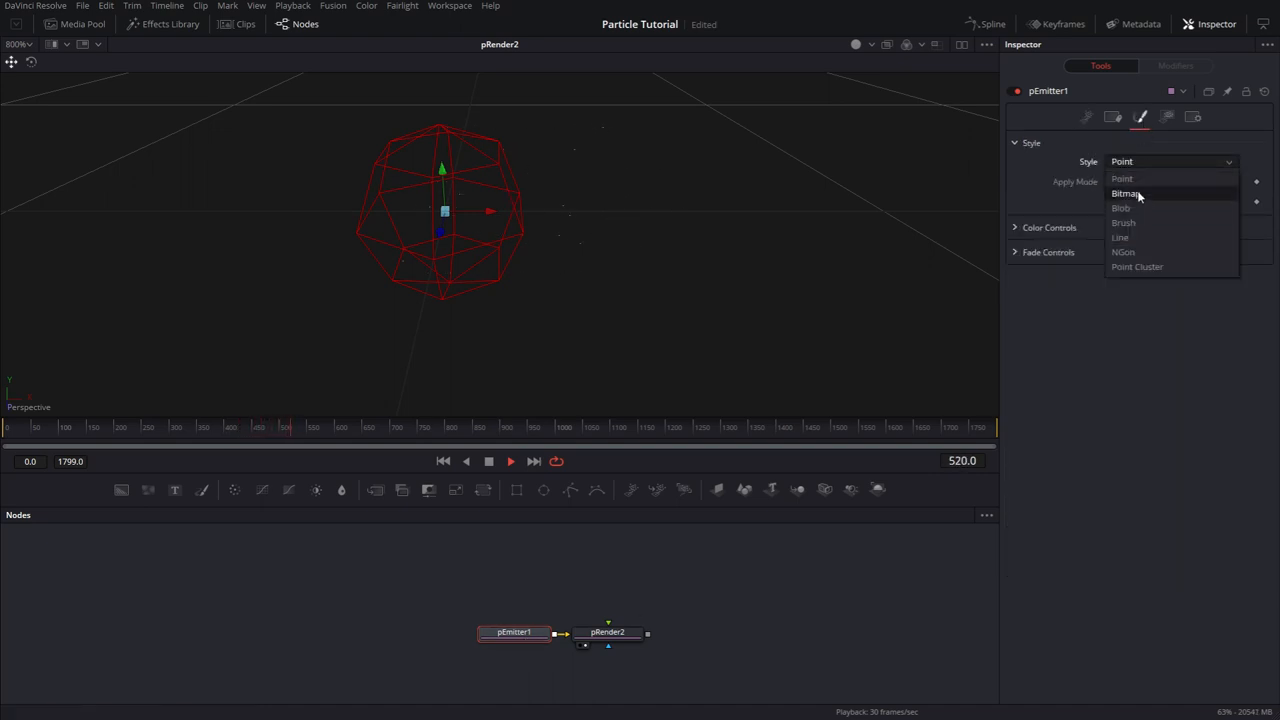
# - Set the test emitter to Bitmap style and import the soccer-ball image b3.png to feed it
pyautogui.click(1128, 192)
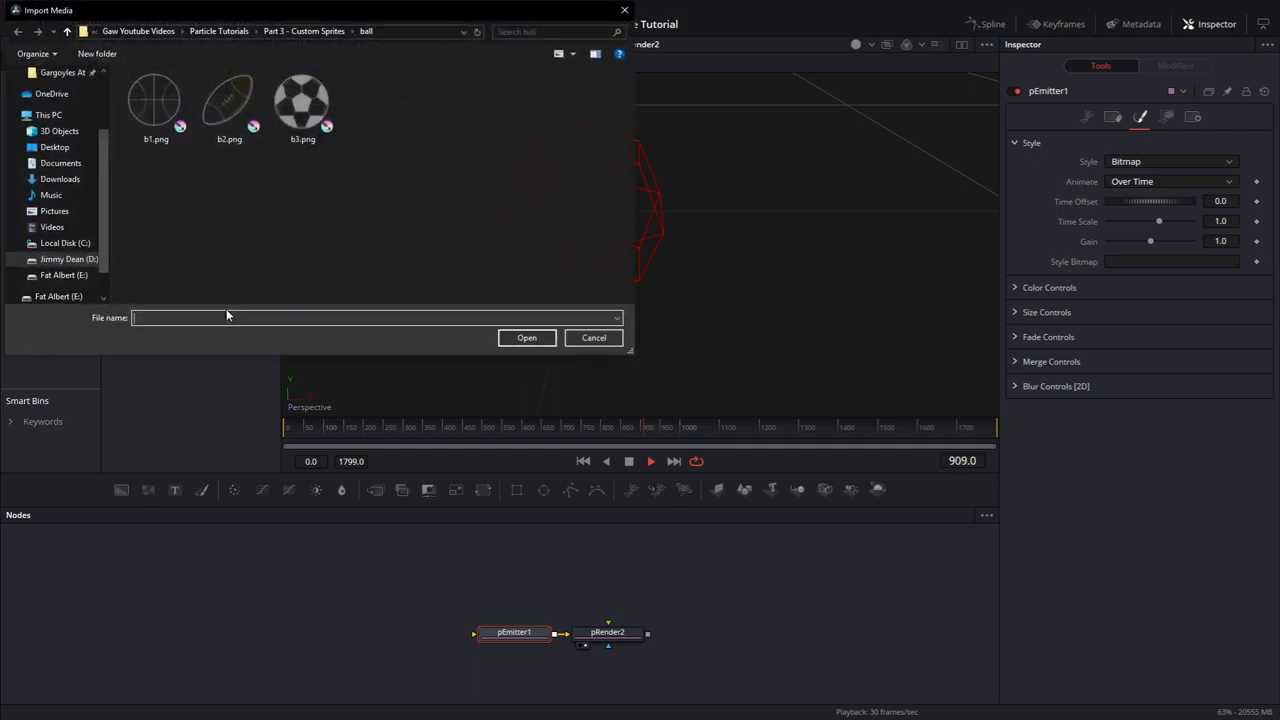
pyautogui.click(302, 100)
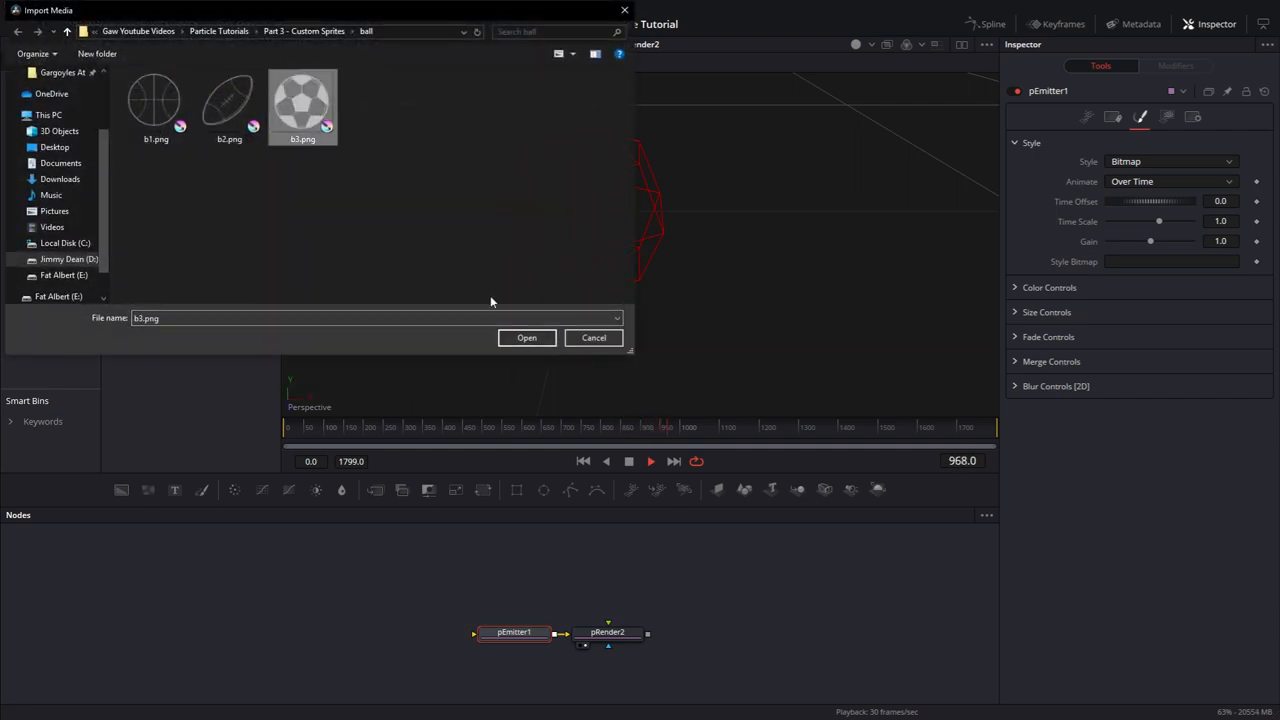
pyautogui.click(526, 336)
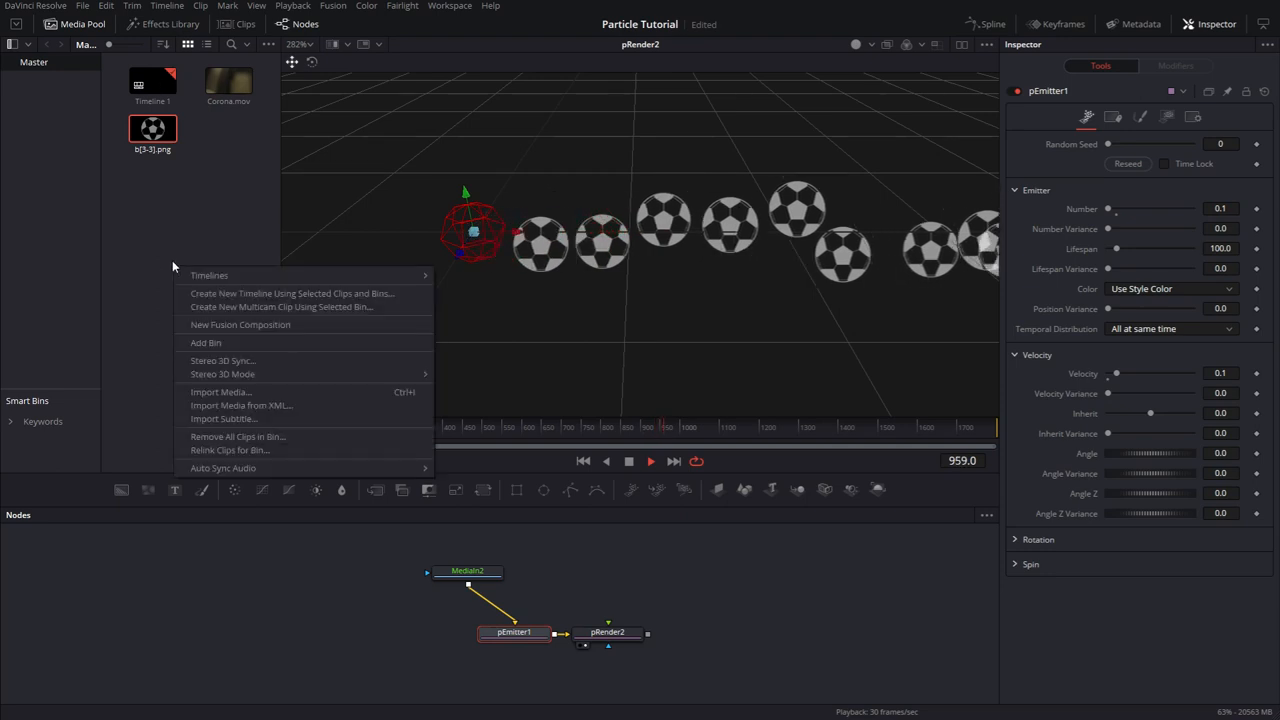
pyautogui.click(220, 390)
pyautogui.write('ld')
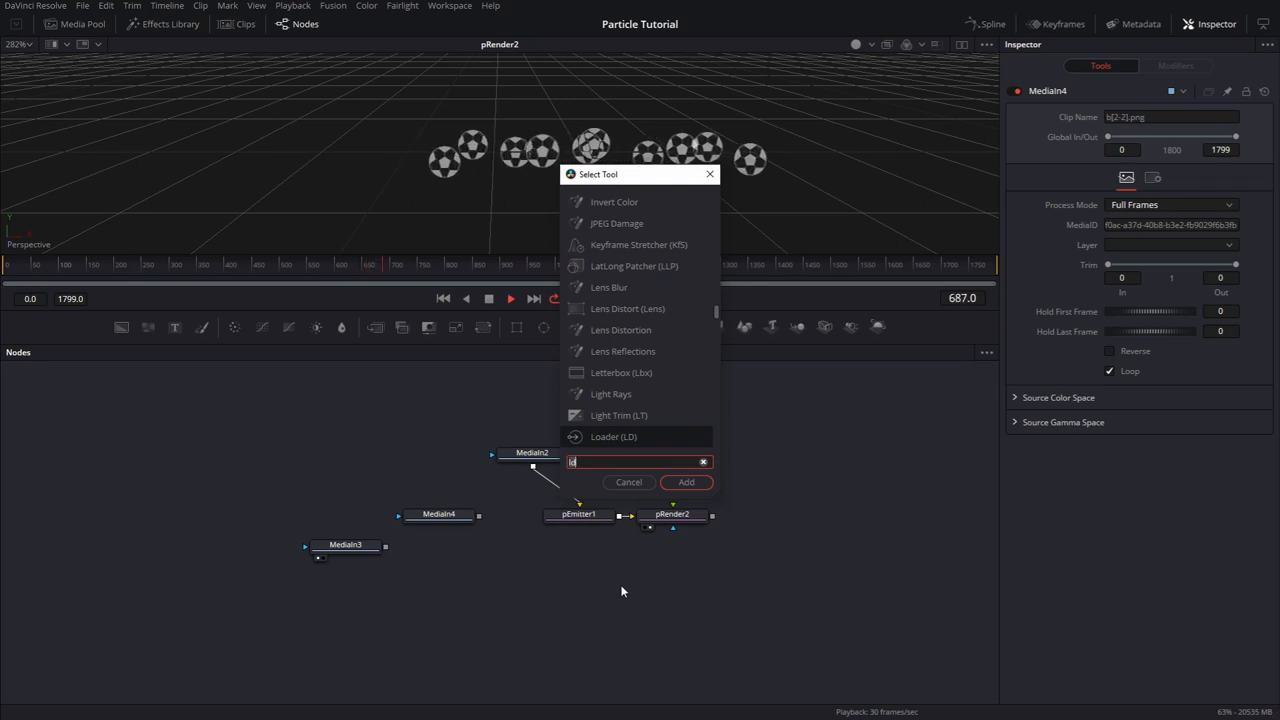
# - Add a Loader reading b1.png and connect it to pEmitter1's style input
pyautogui.write('loader')
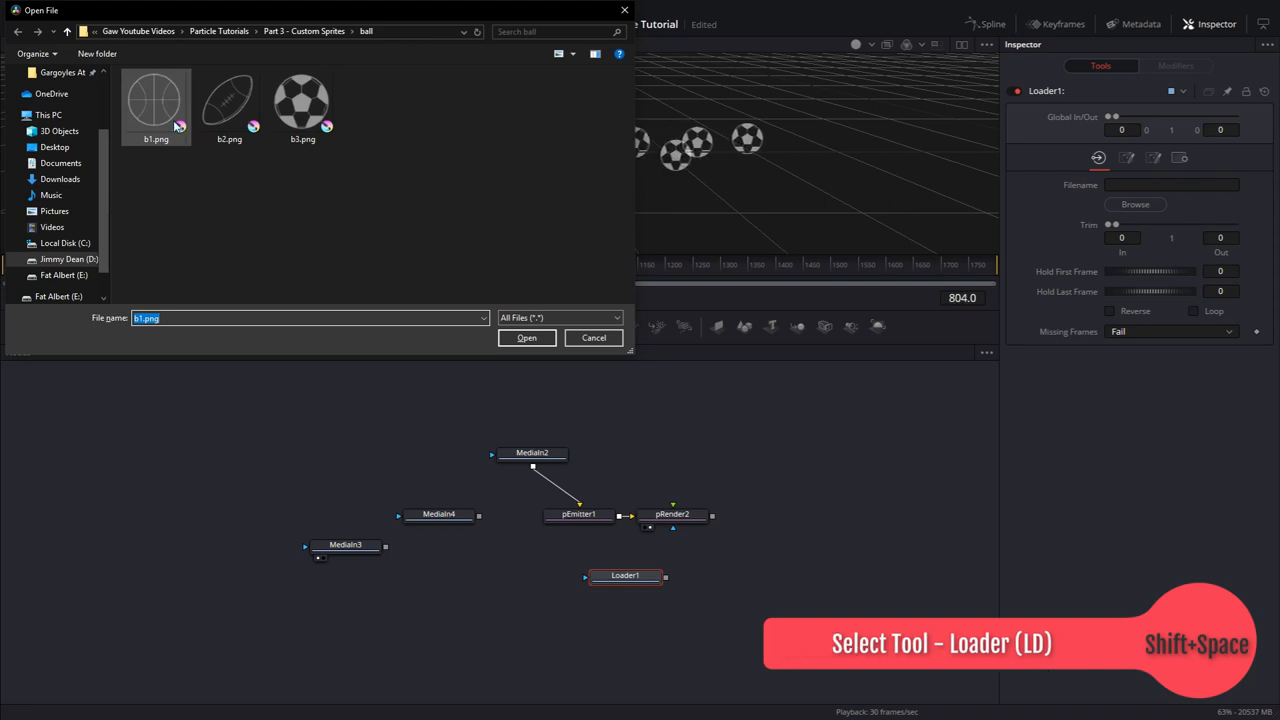
pyautogui.click(156, 104)
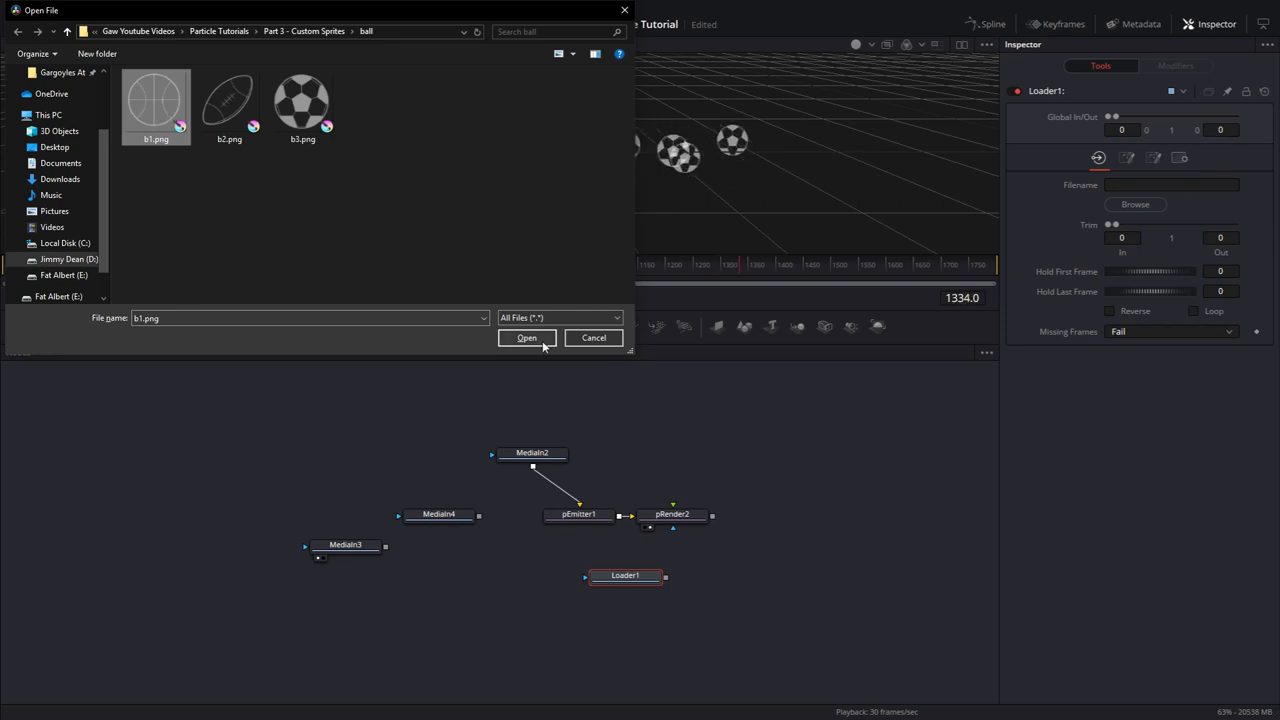
pyautogui.click(526, 336)
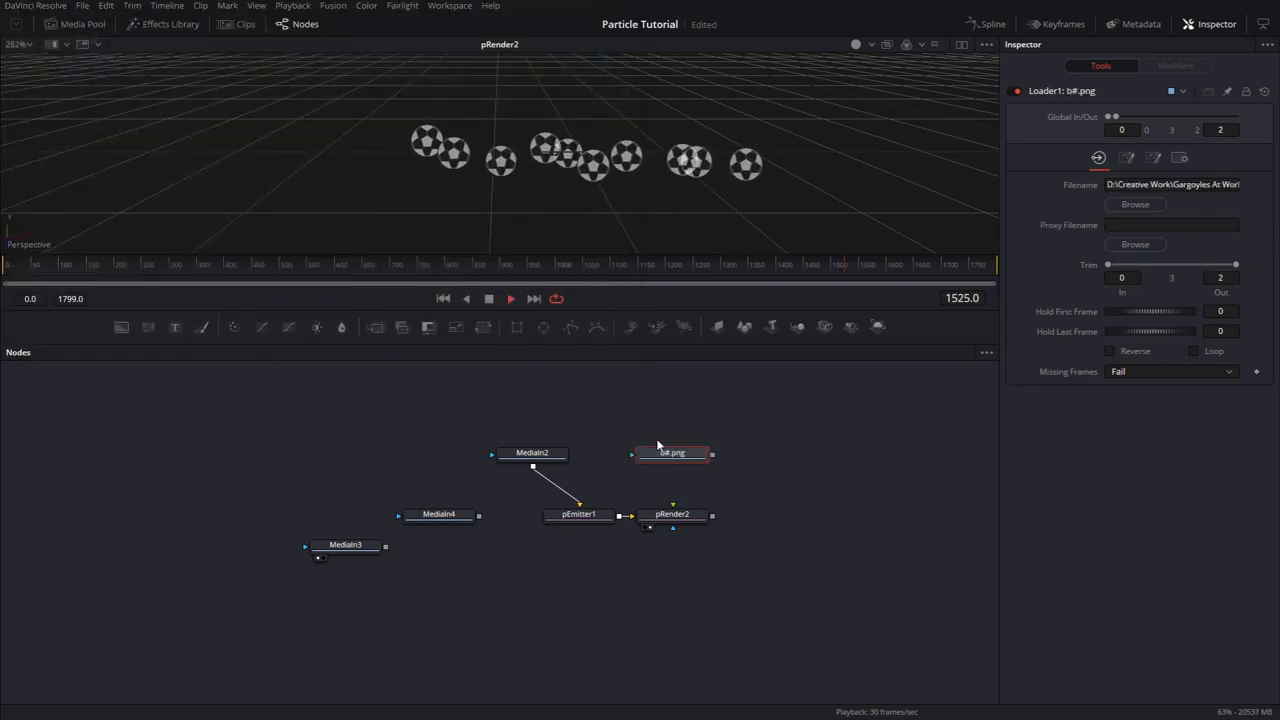
pyautogui.click(672, 452)
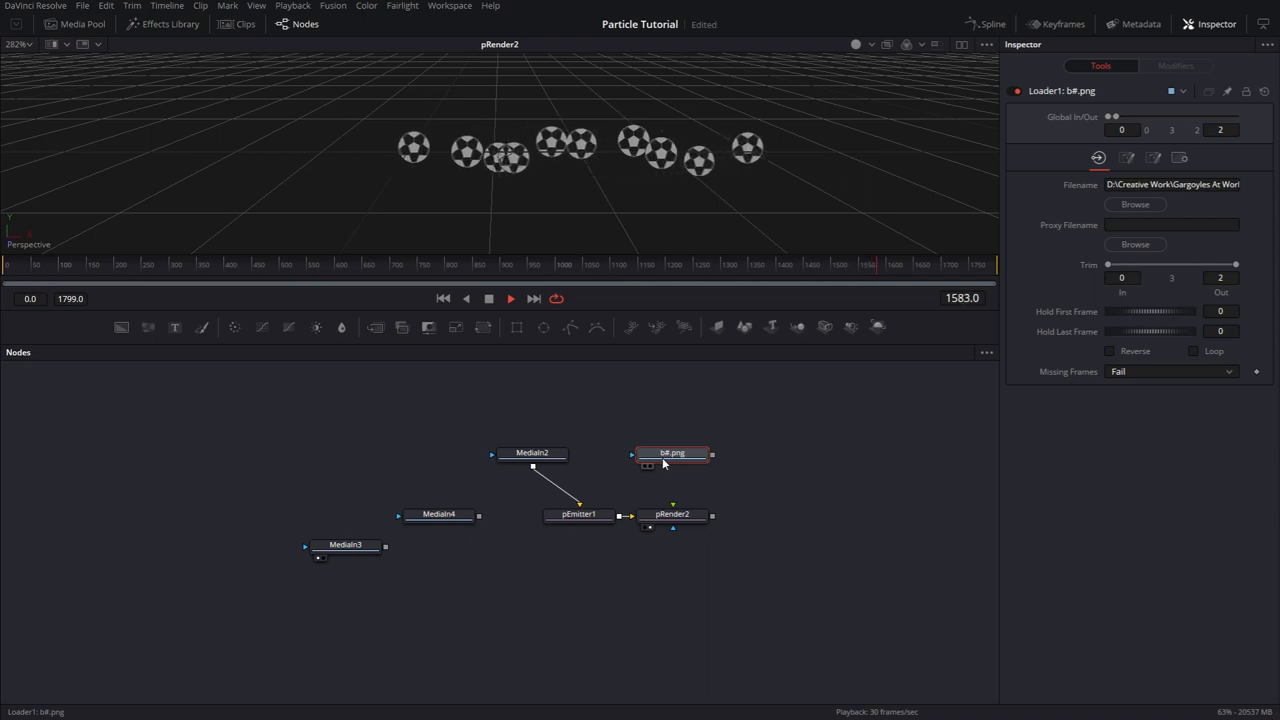
pyautogui.moveTo(672, 452)
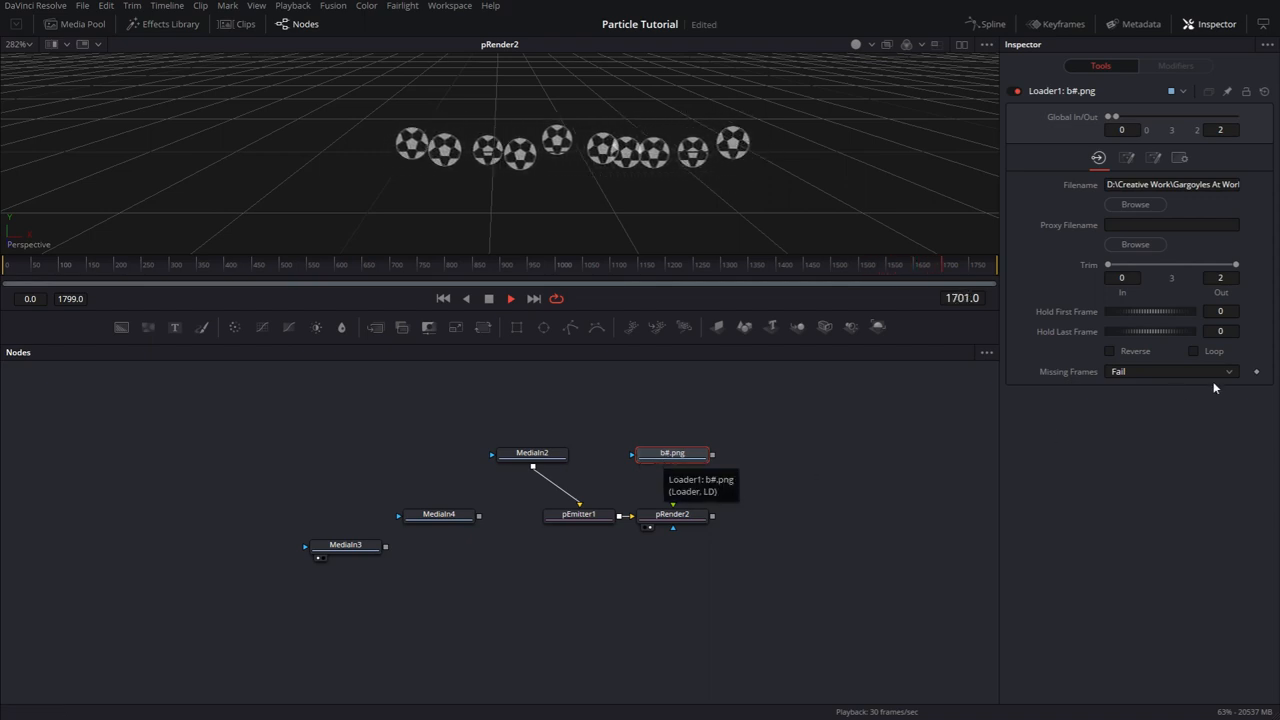
pyautogui.click(1192, 352)
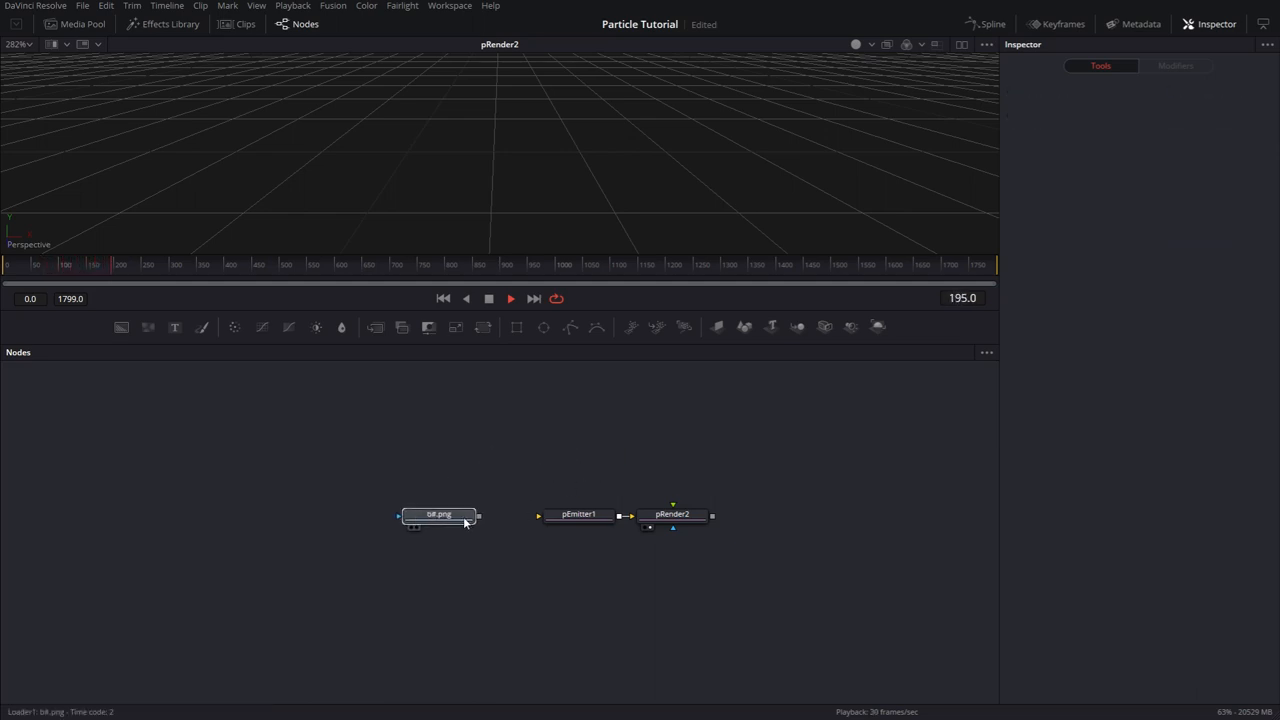
pyautogui.click(440, 514)
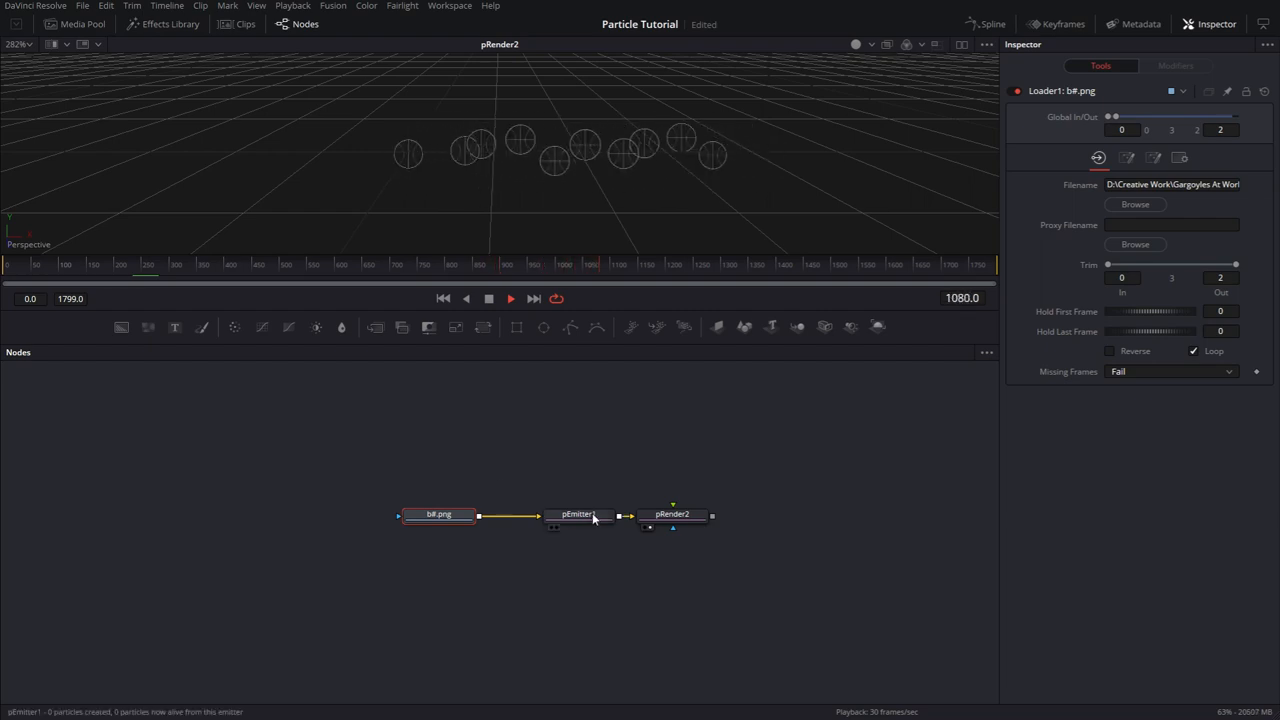
# - Set the bitmap Animate mode to Particle Birth Time so each particle keeps one image
pyautogui.click(578, 514)
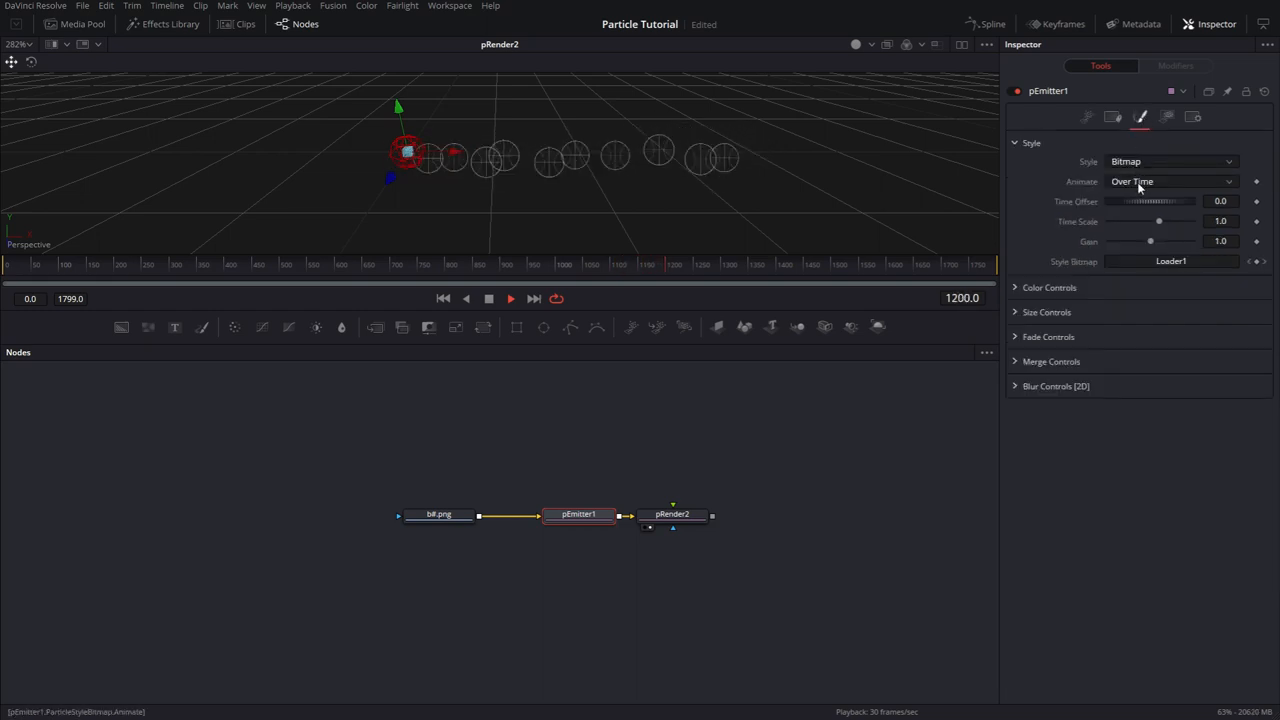
pyautogui.click(1170, 180)
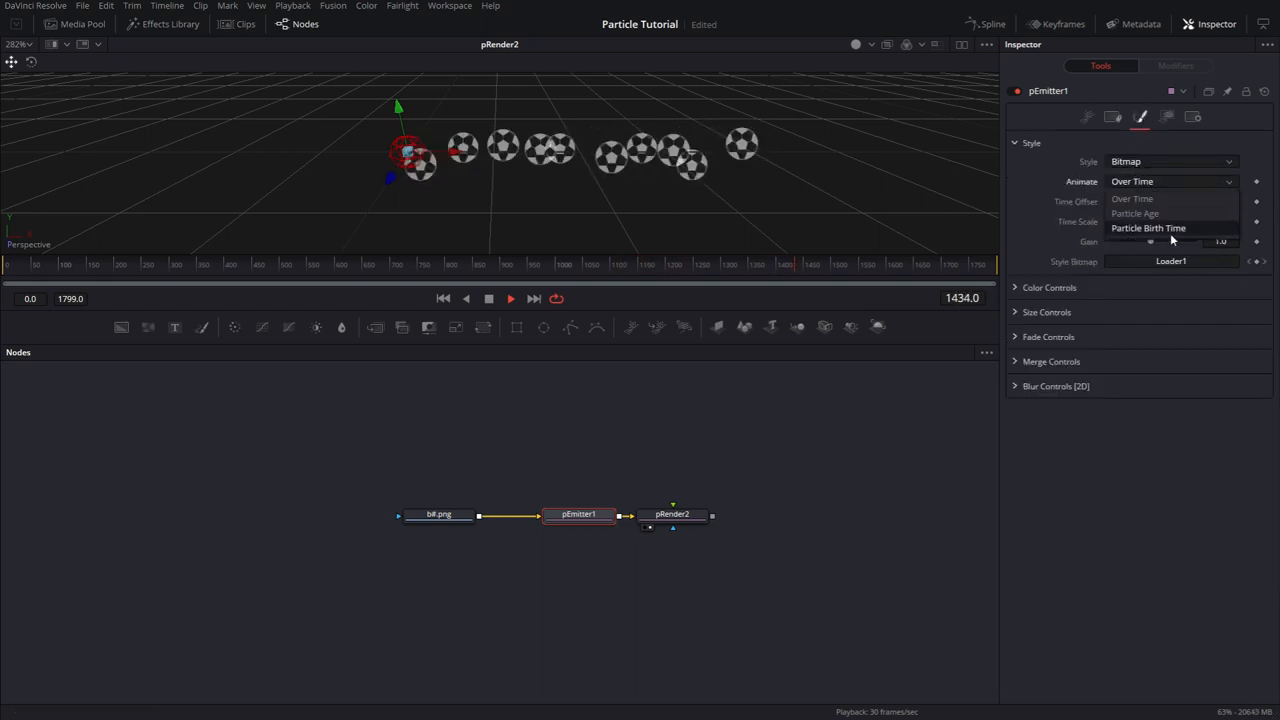
pyautogui.click(1148, 228)
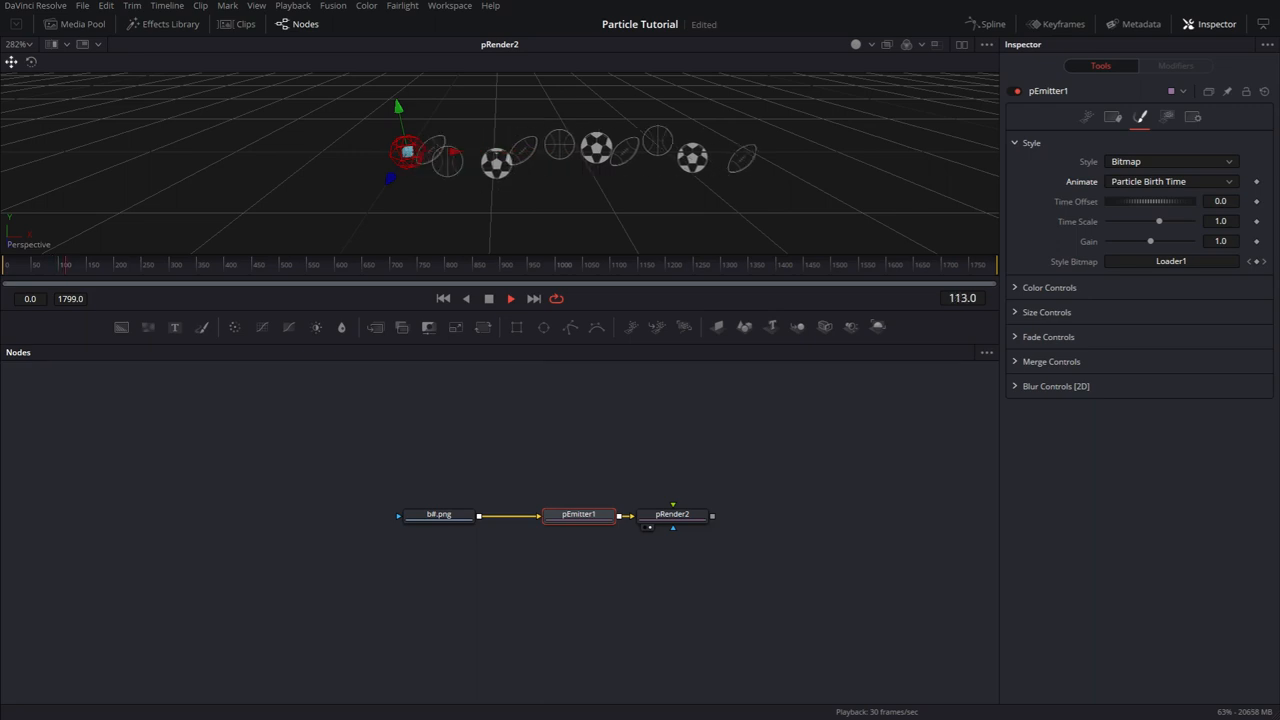
# - Lower the emitter's Number to 0.1 and return to the green particle composition
pyautogui.click(1088, 116)
pyautogui.write('1')
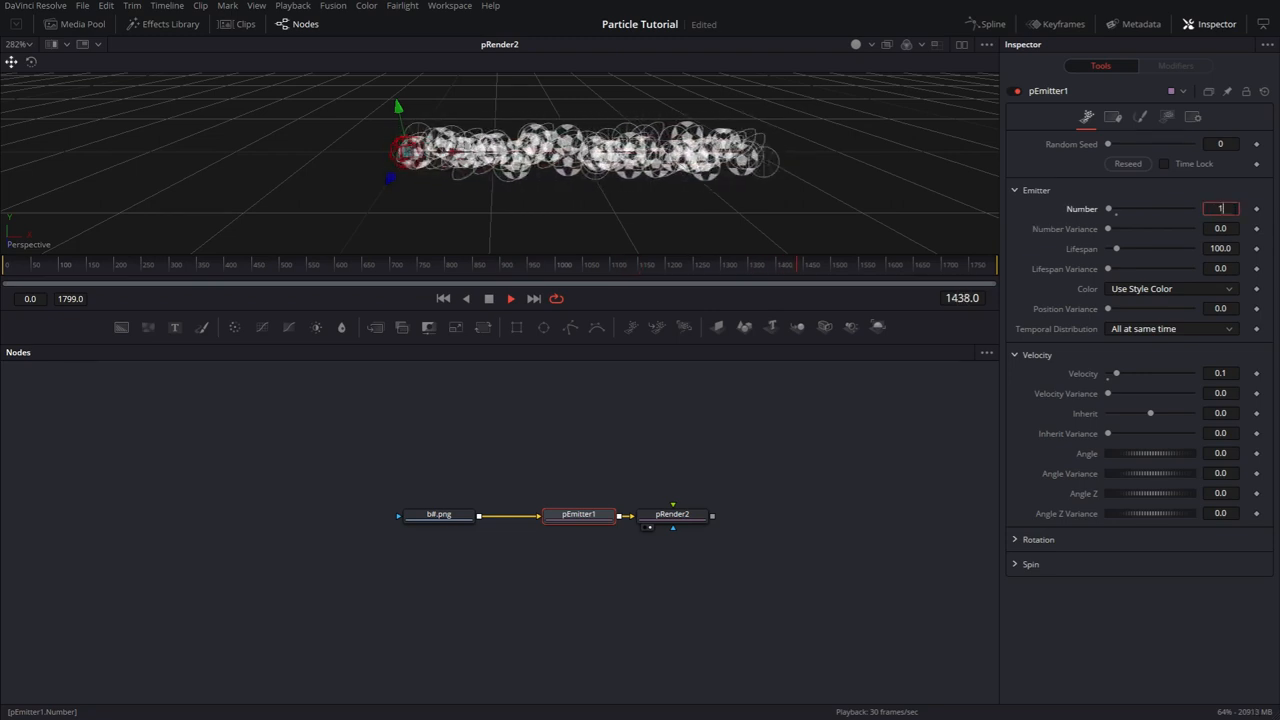
pyautogui.write('0.1')
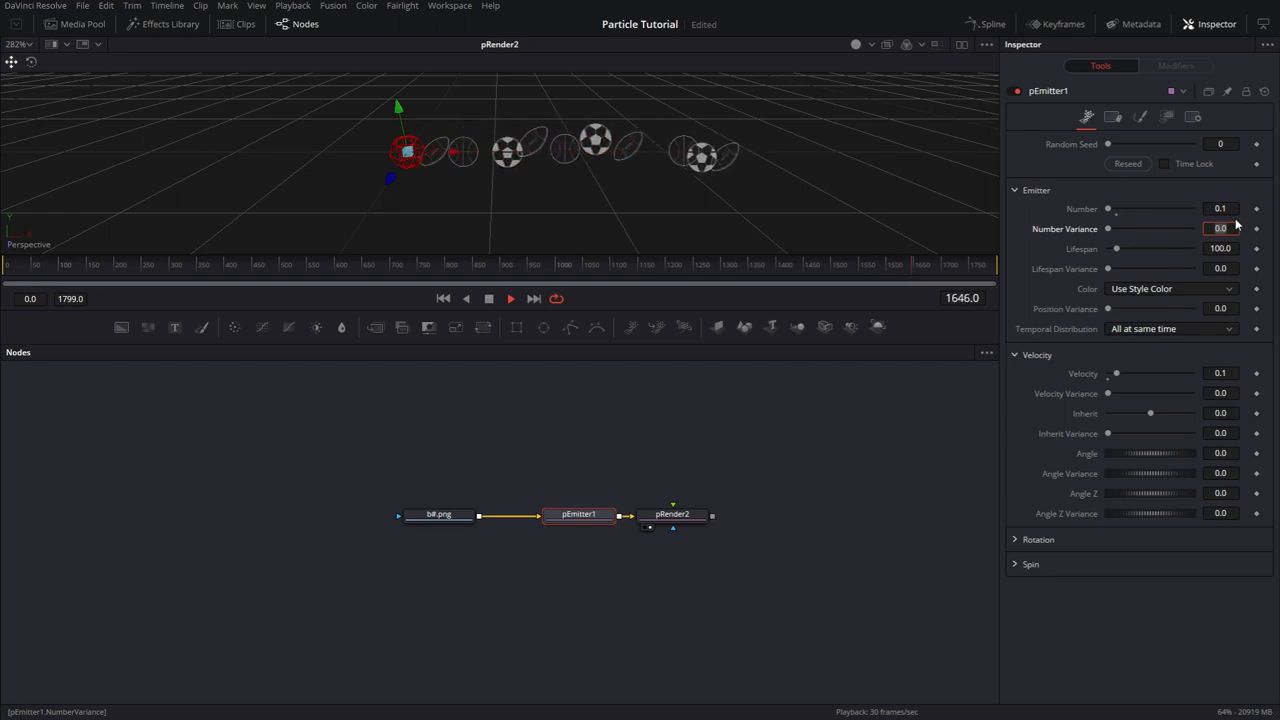
pyautogui.click(1220, 208)
pyautogui.write('0.033333')
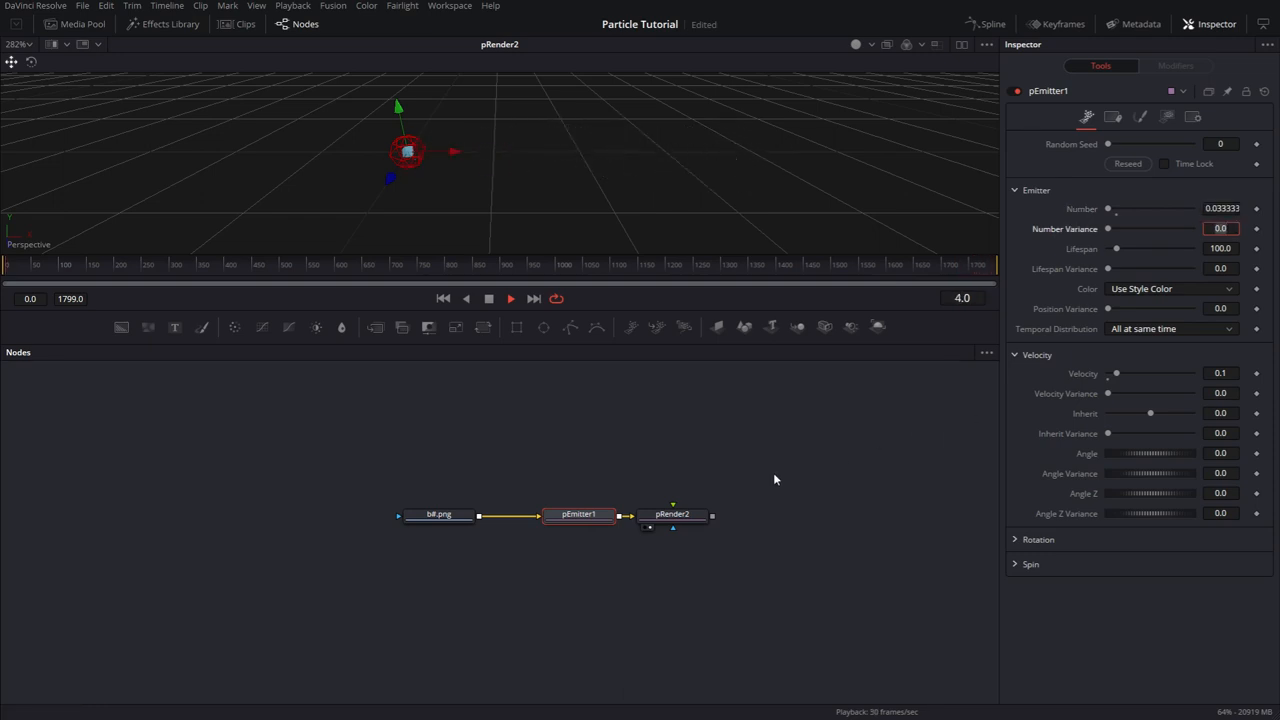
pyautogui.click(510, 298)
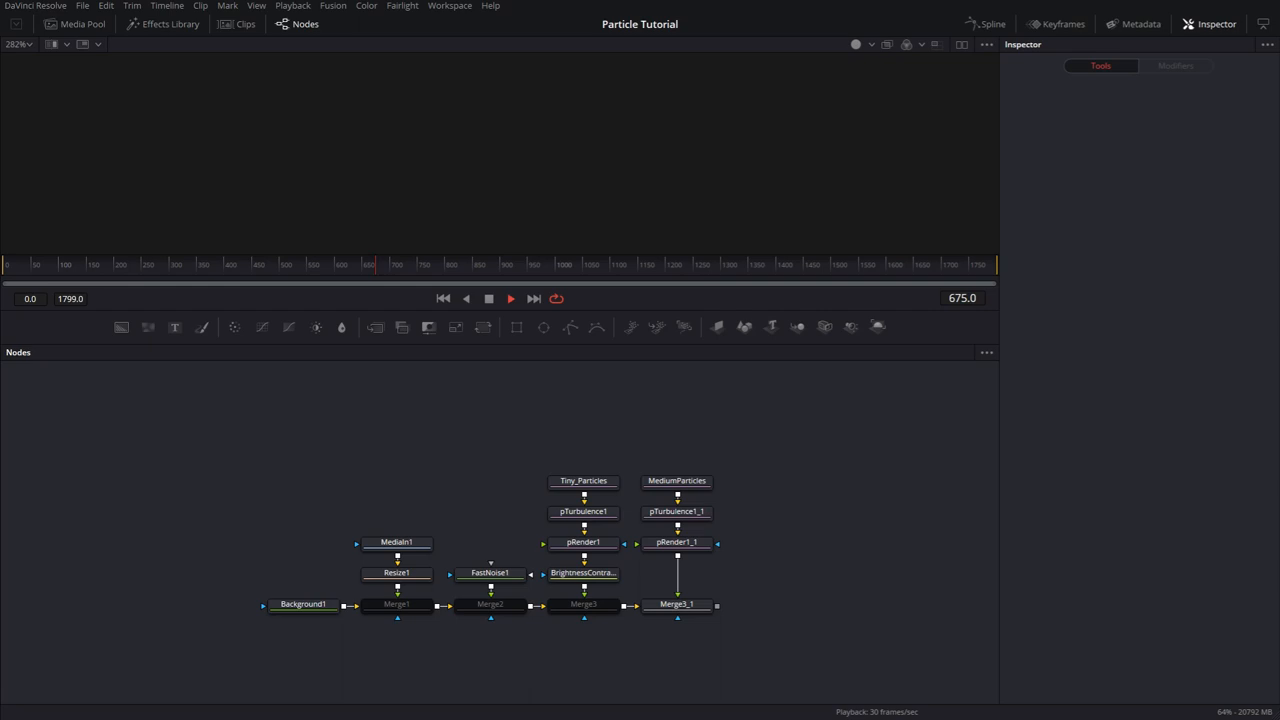
pyautogui.moveTo(670, 492)
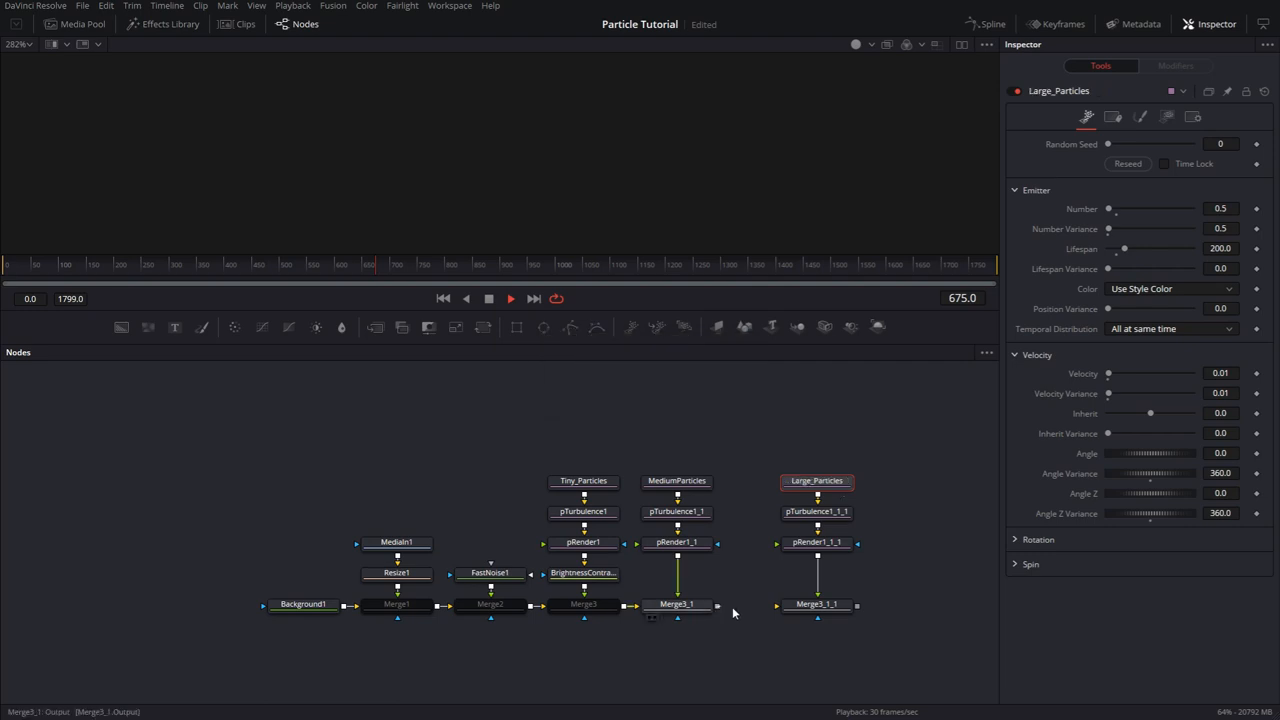
# - Connect Merge3_1 into the Large_Particles branch's Merge3_1_1 background
pyautogui.click(816, 604)
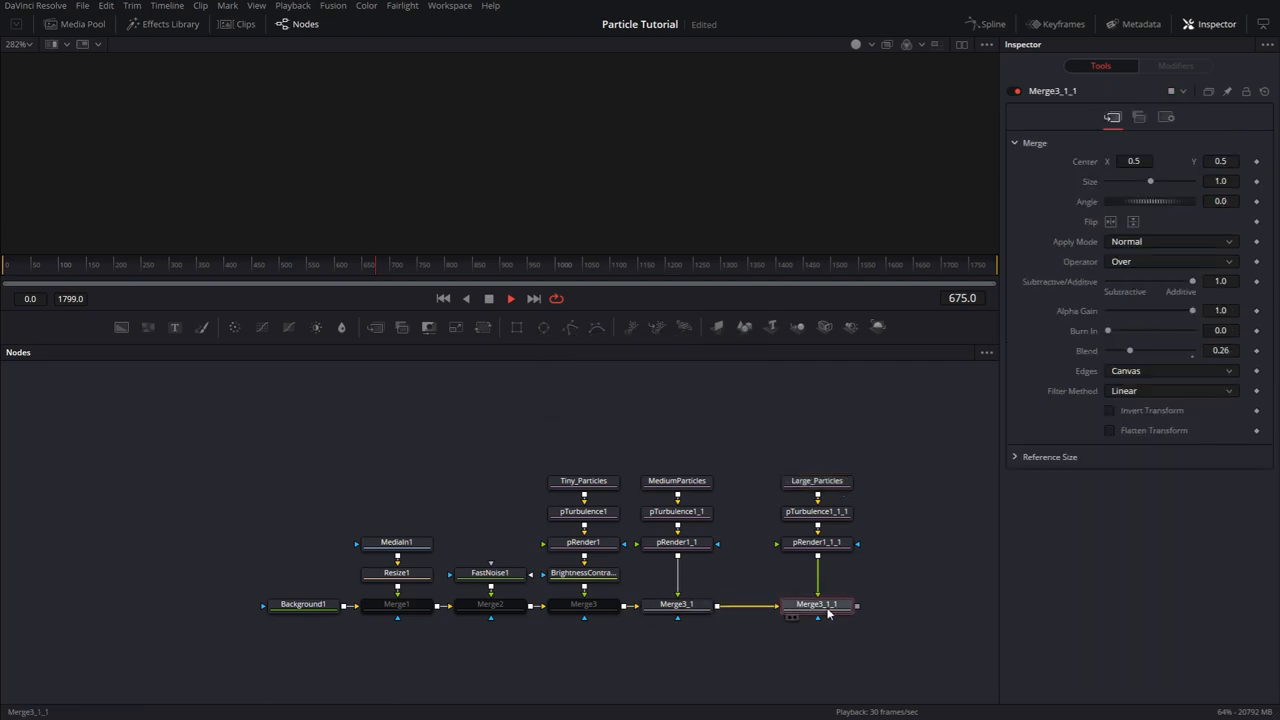
pyautogui.moveTo(818, 604)
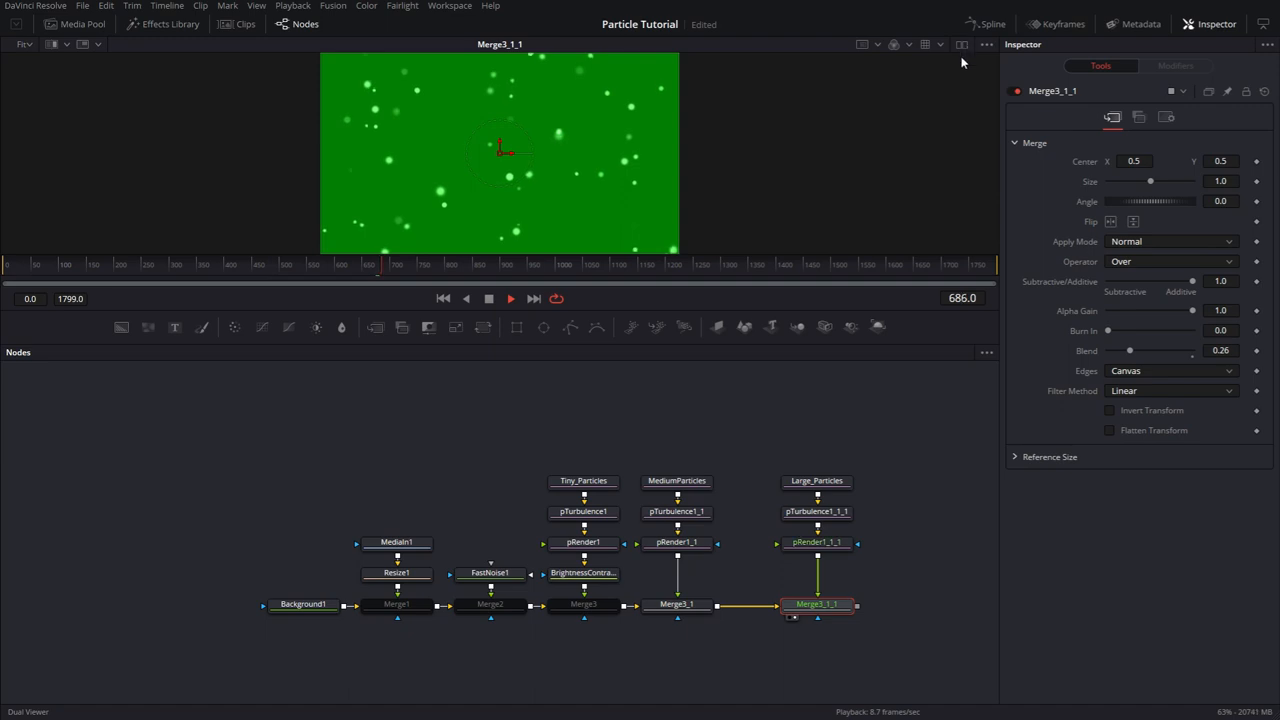
pyautogui.click(676, 604)
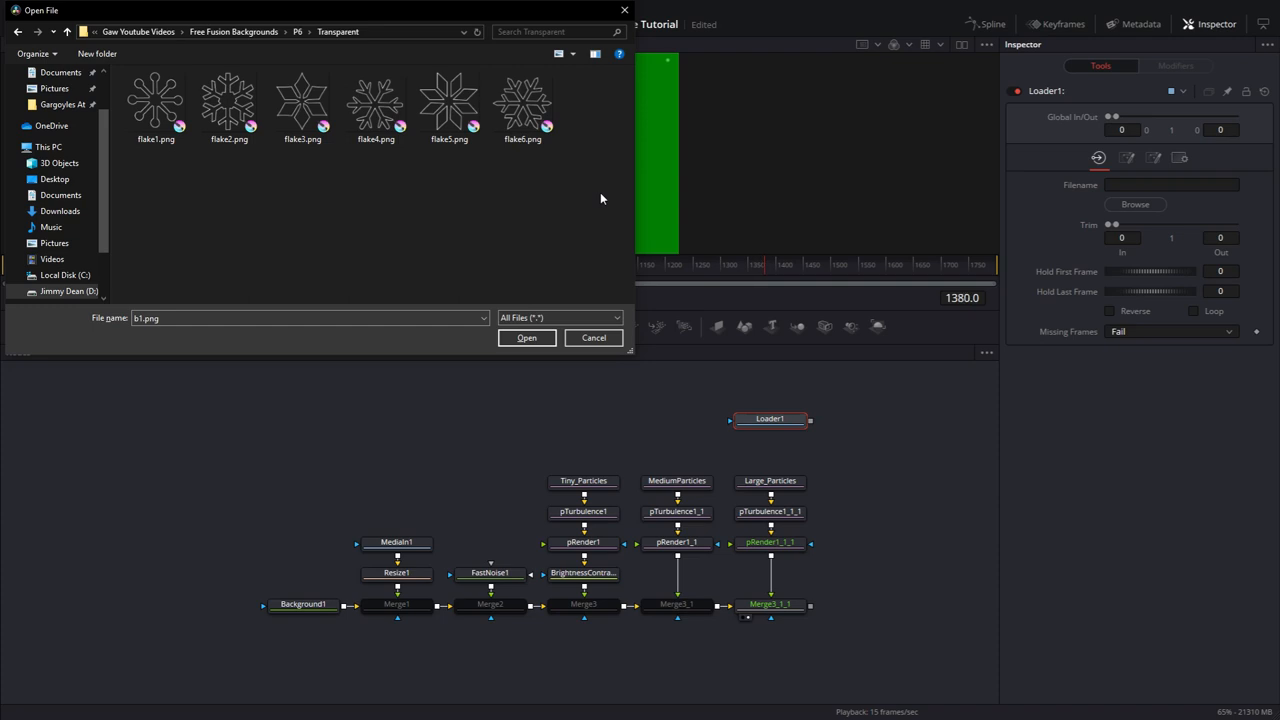
# - Load the flake8.png snowflake sequence and set Large_Particles to Bitmap style using it
pyautogui.click(156, 104)
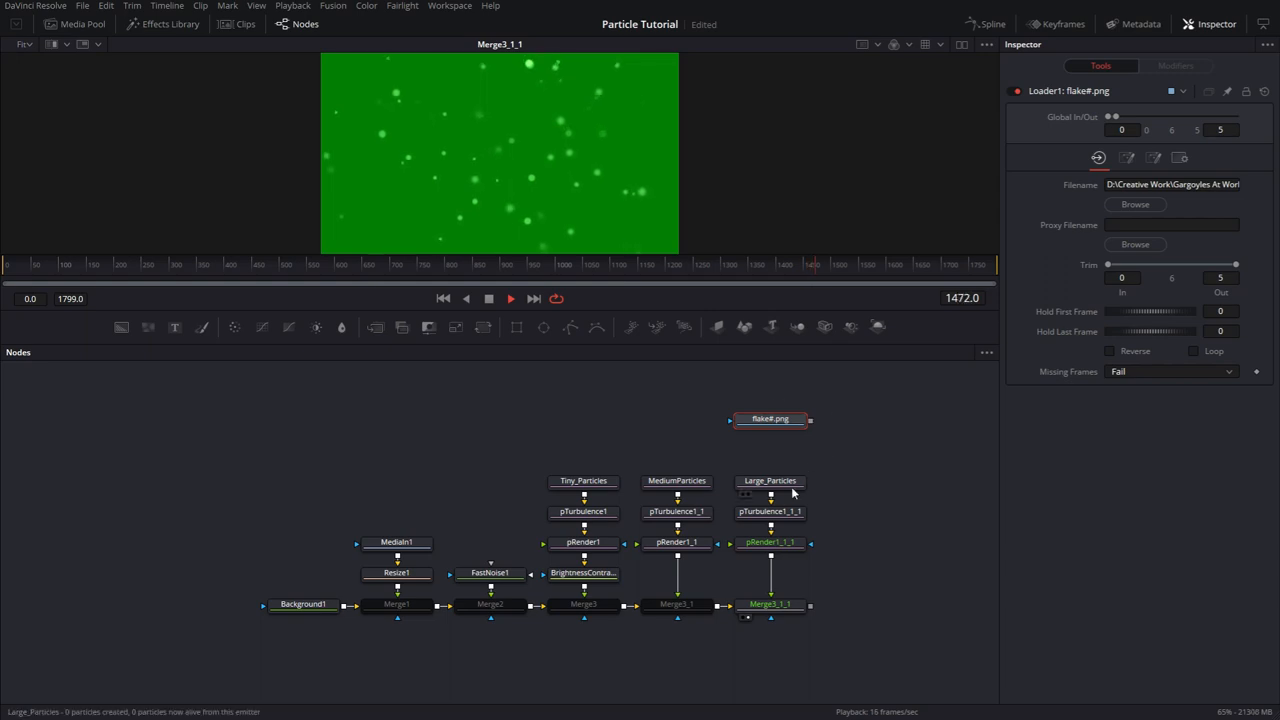
pyautogui.click(768, 480)
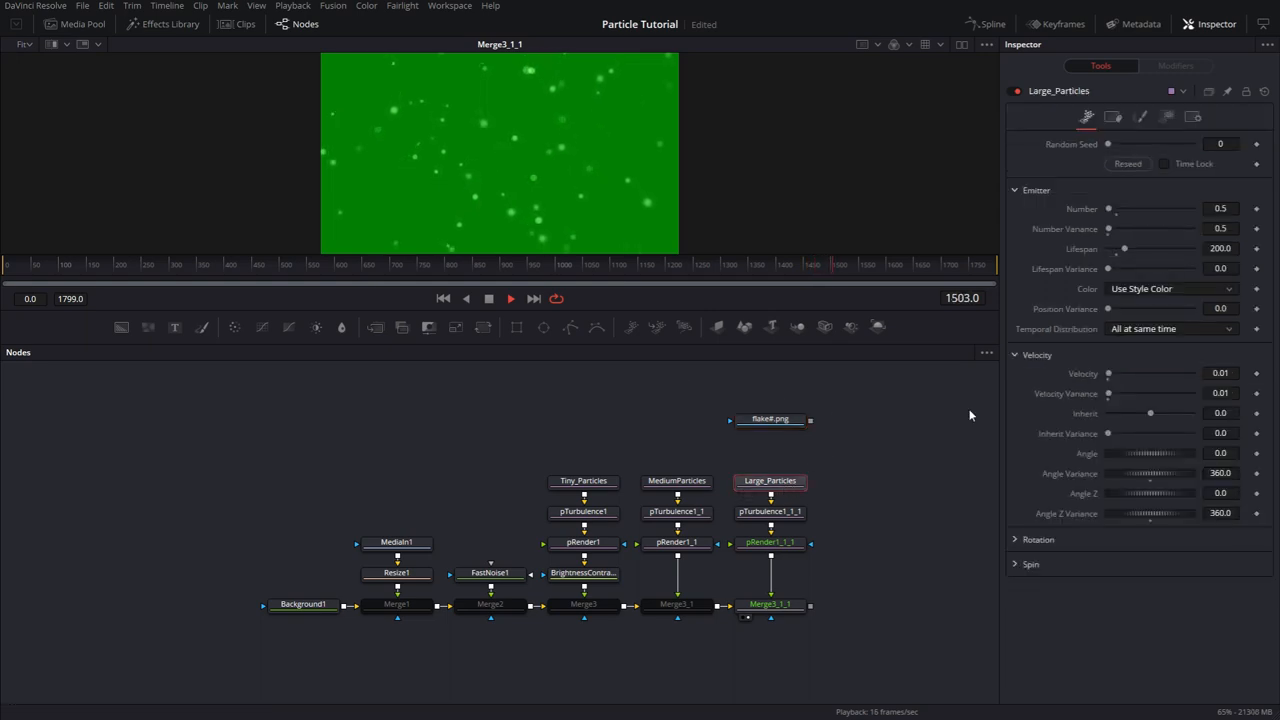
pyautogui.click(1140, 116)
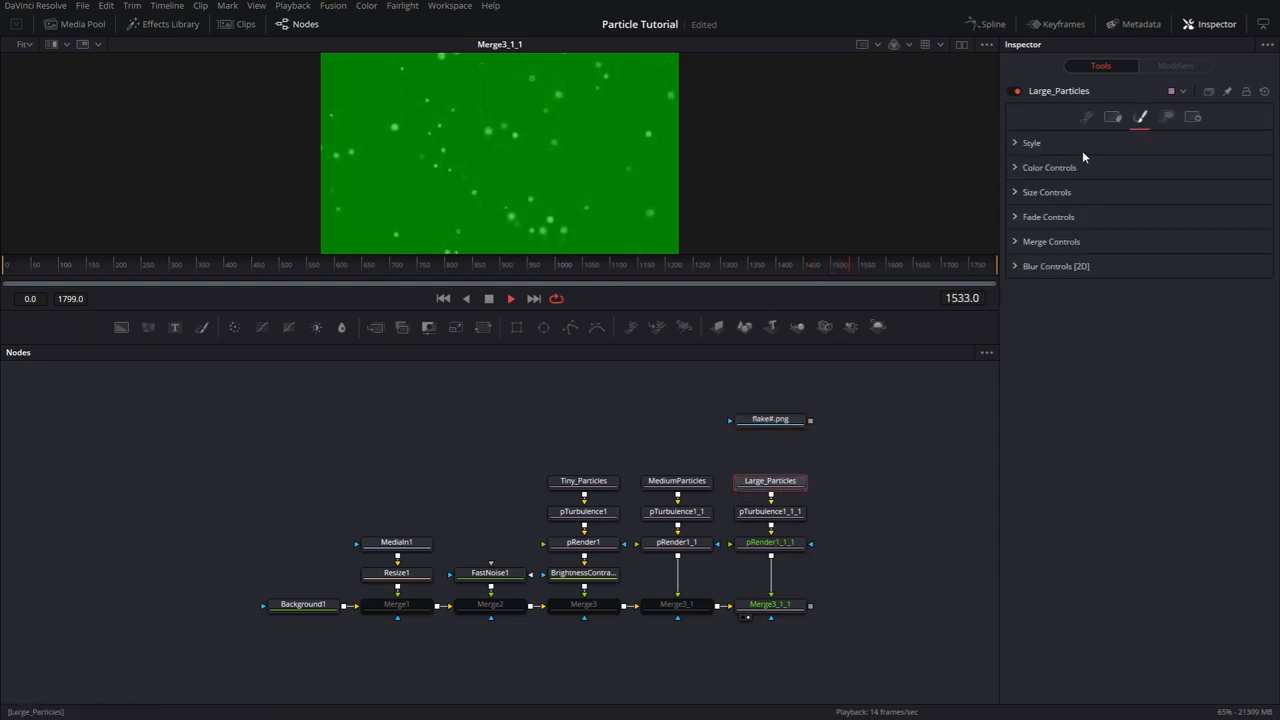
pyautogui.click(1032, 142)
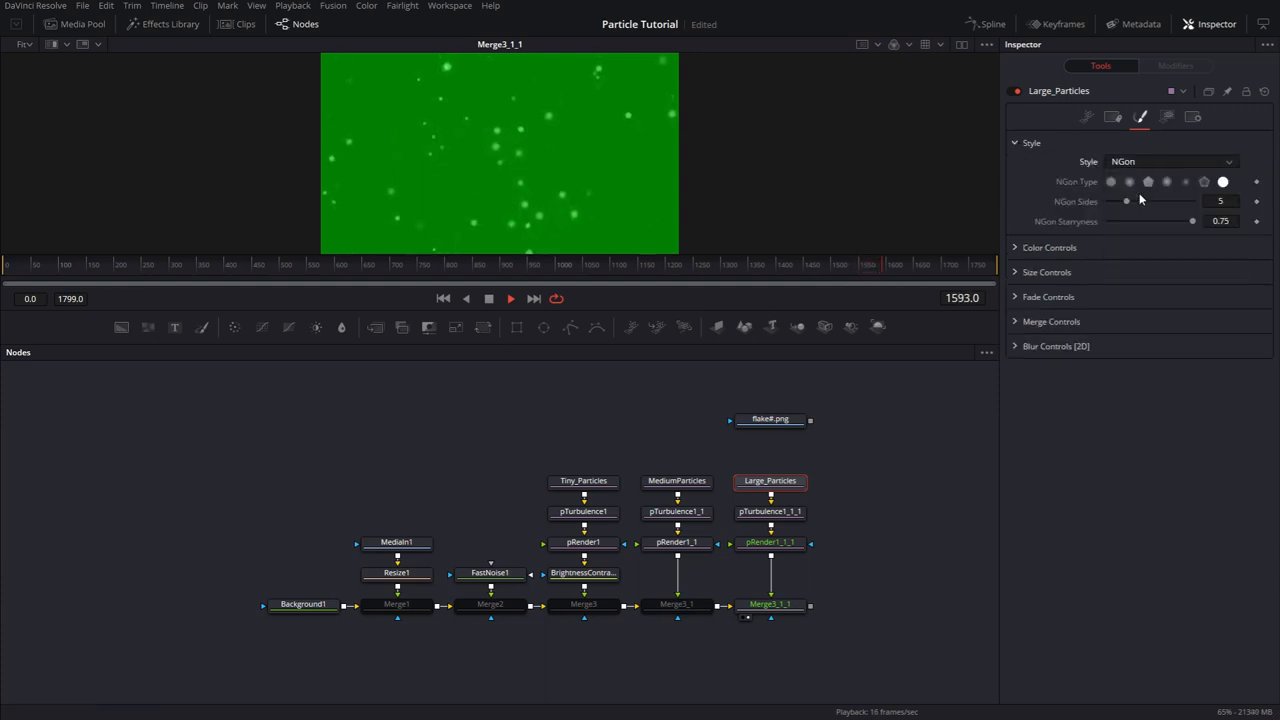
pyautogui.click(1170, 160)
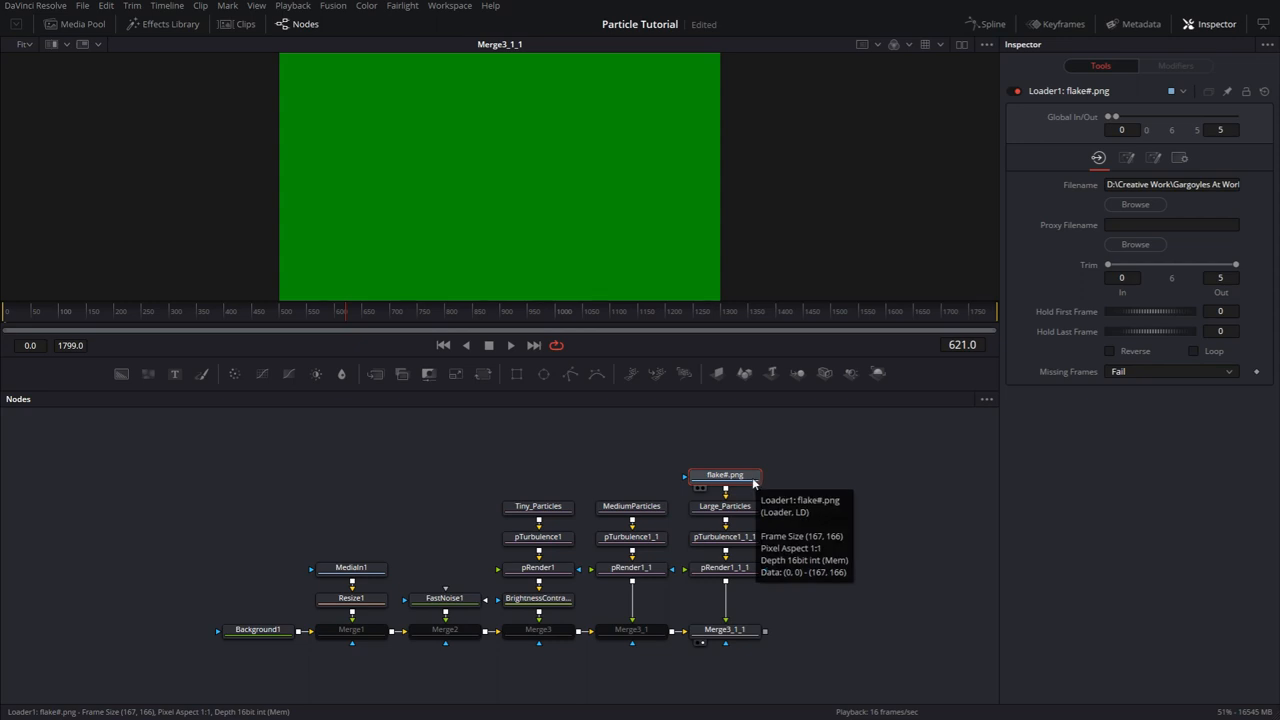
pyautogui.click(1192, 352)
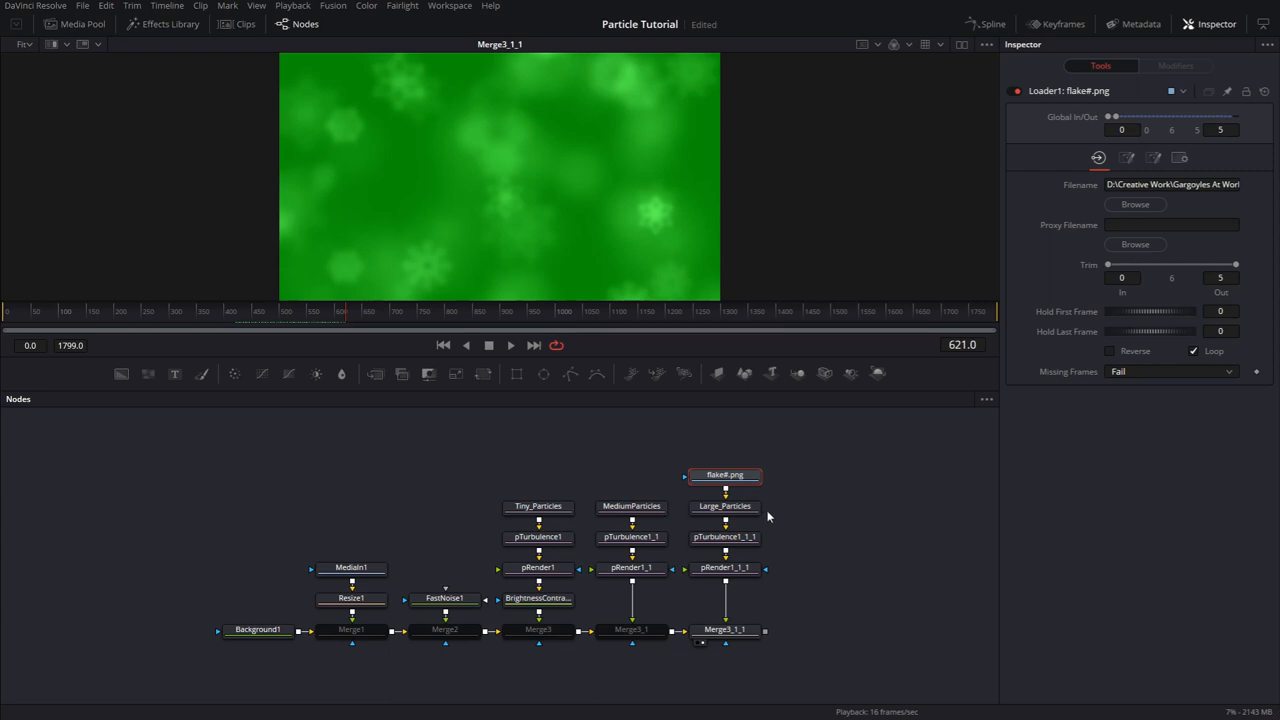
pyautogui.moveTo(770, 512)
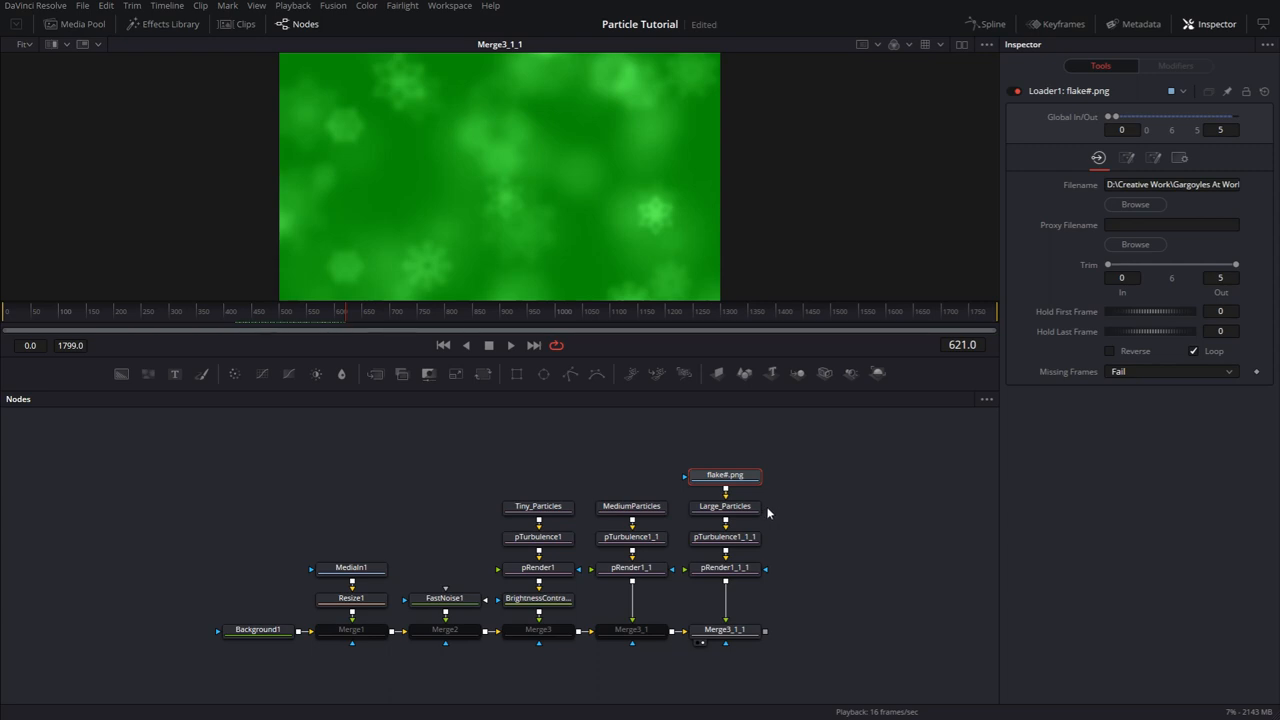
# - Set Large_Particles Alpha to 0.1 and preview the crisp snowflakes over the green background
pyautogui.click(724, 506)
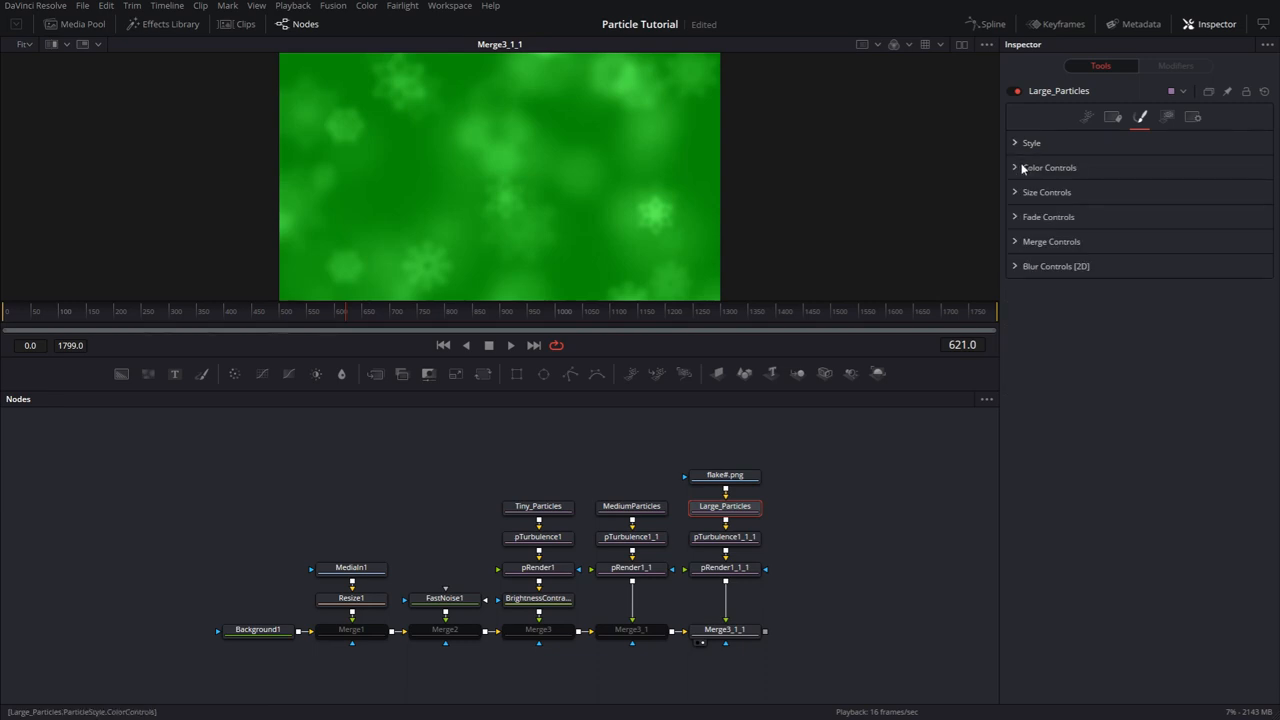
pyautogui.click(1048, 168)
pyautogui.write('0.2')
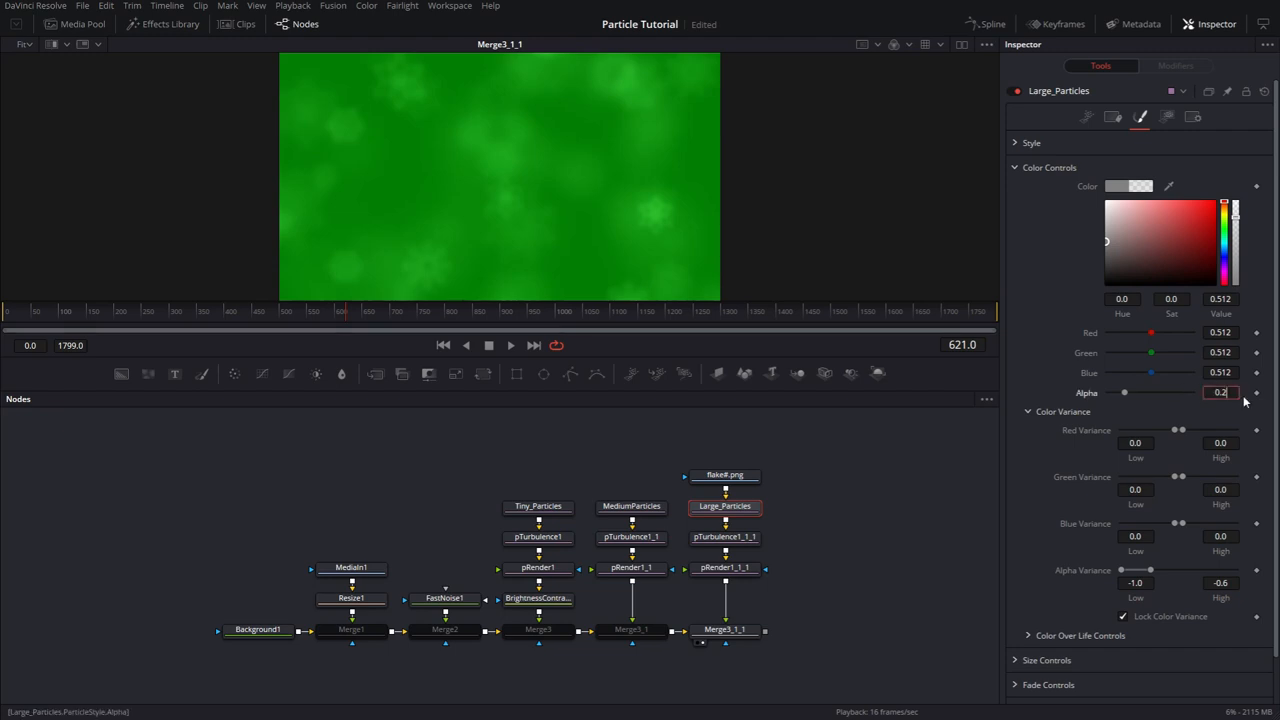
pyautogui.write('0.1')
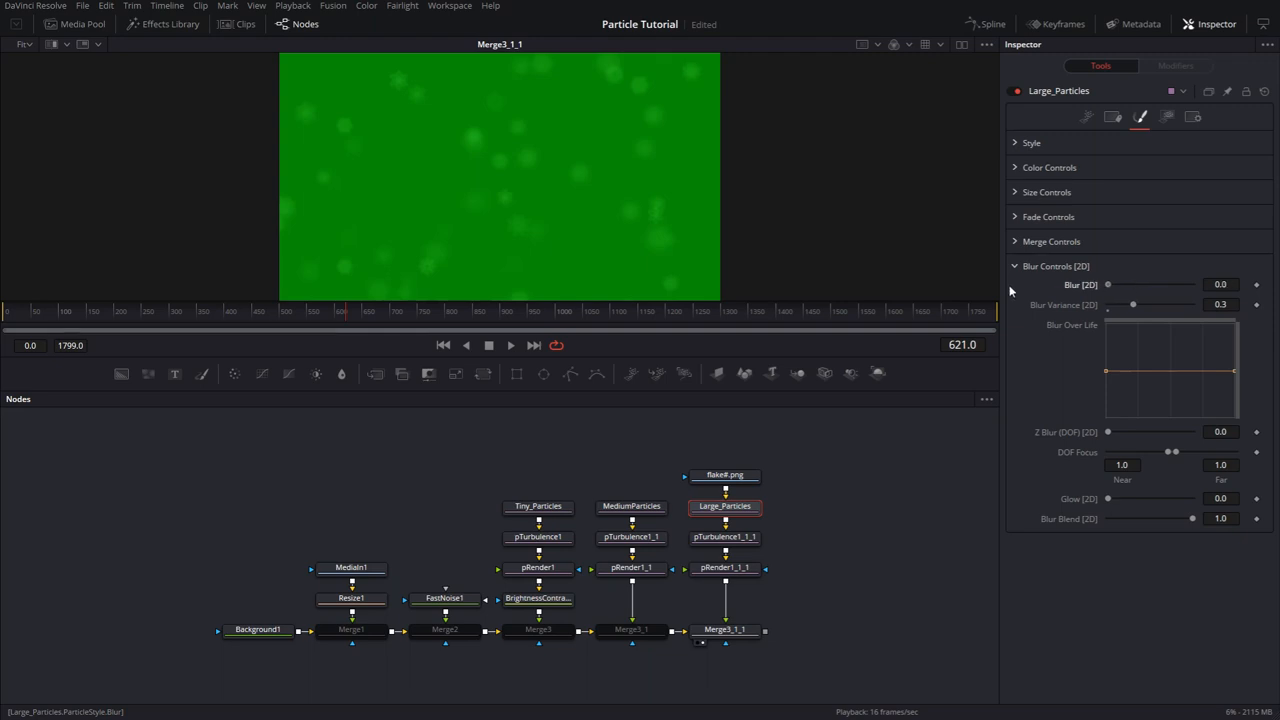
pyautogui.click(1086, 116)
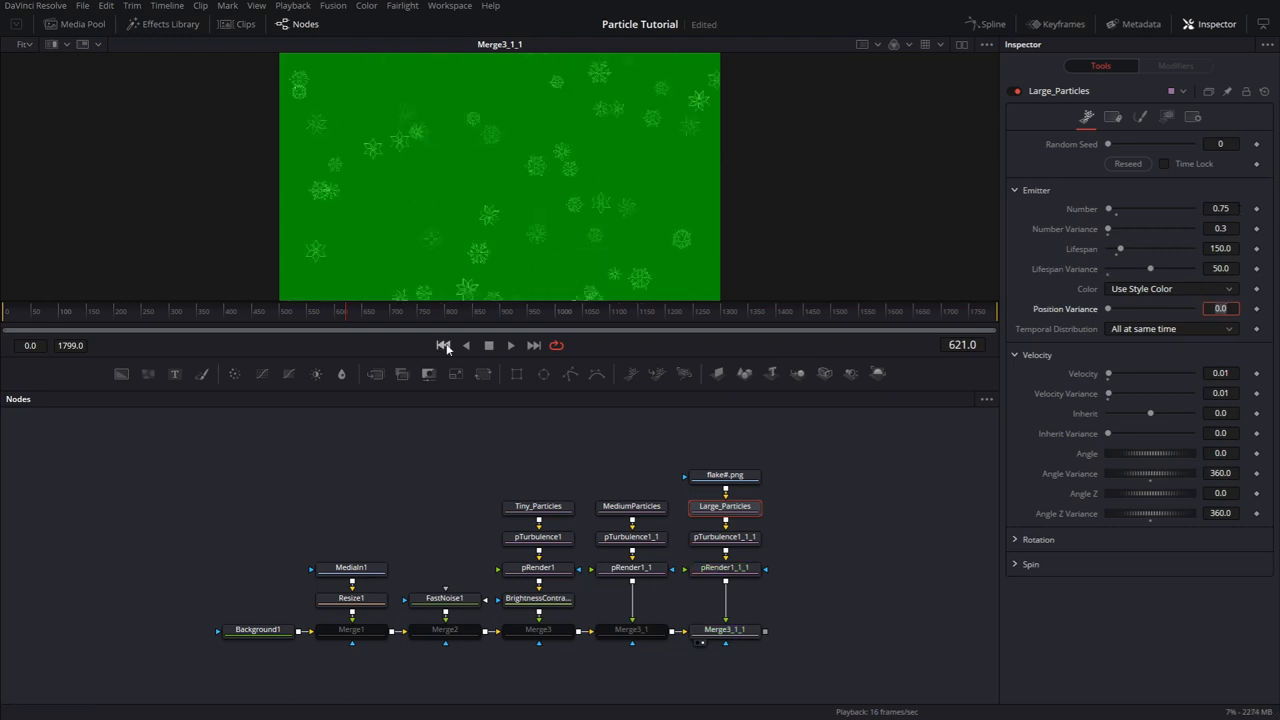
pyautogui.click(510, 344)
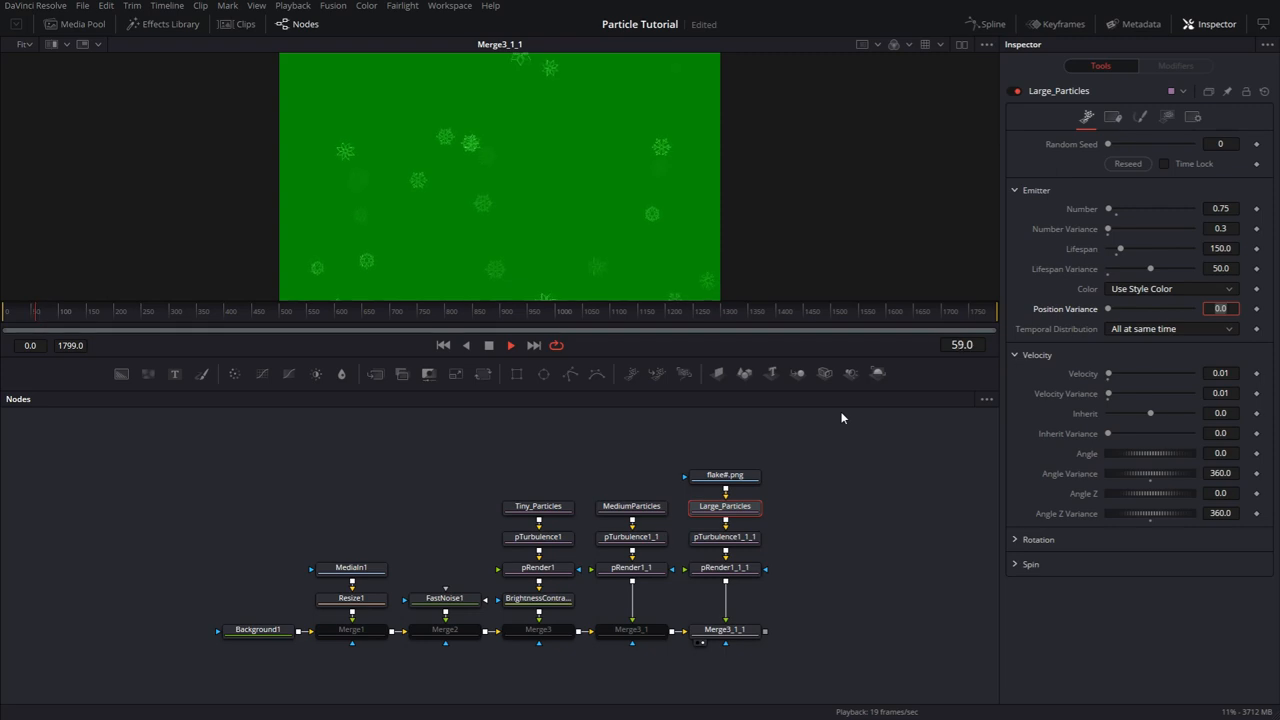
pyautogui.click(508, 344)
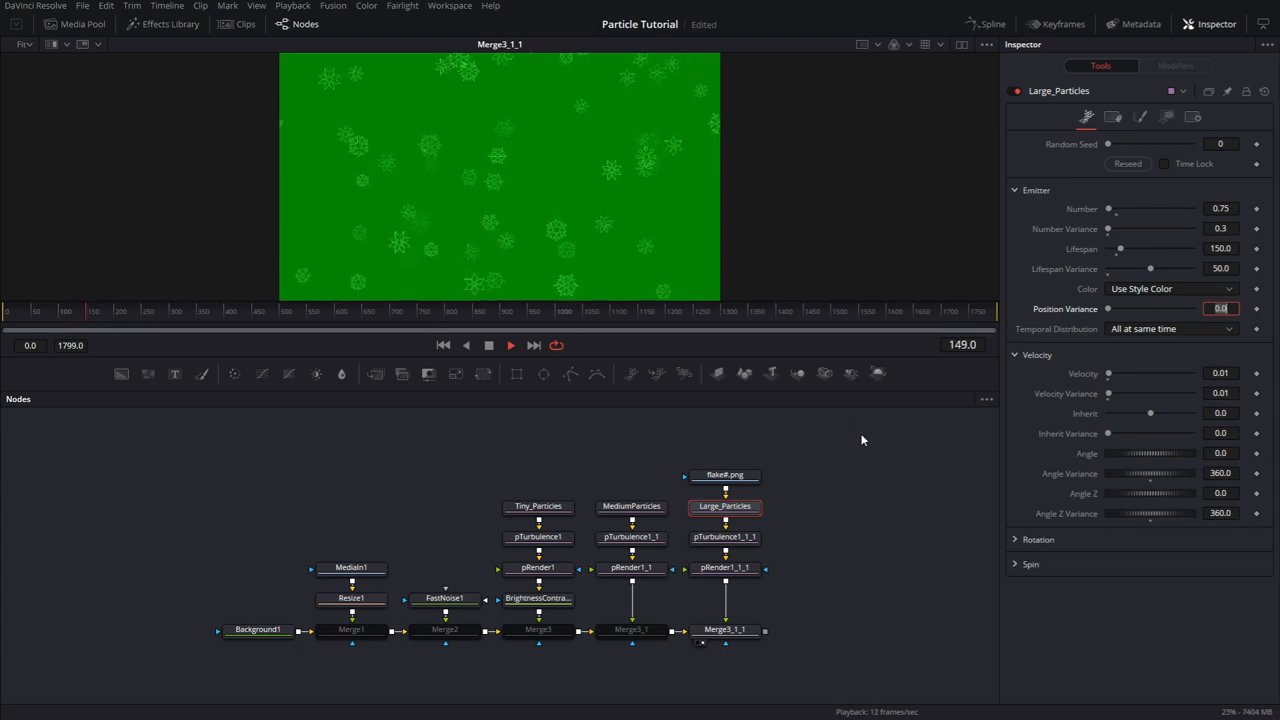
pyautogui.click(1016, 564)
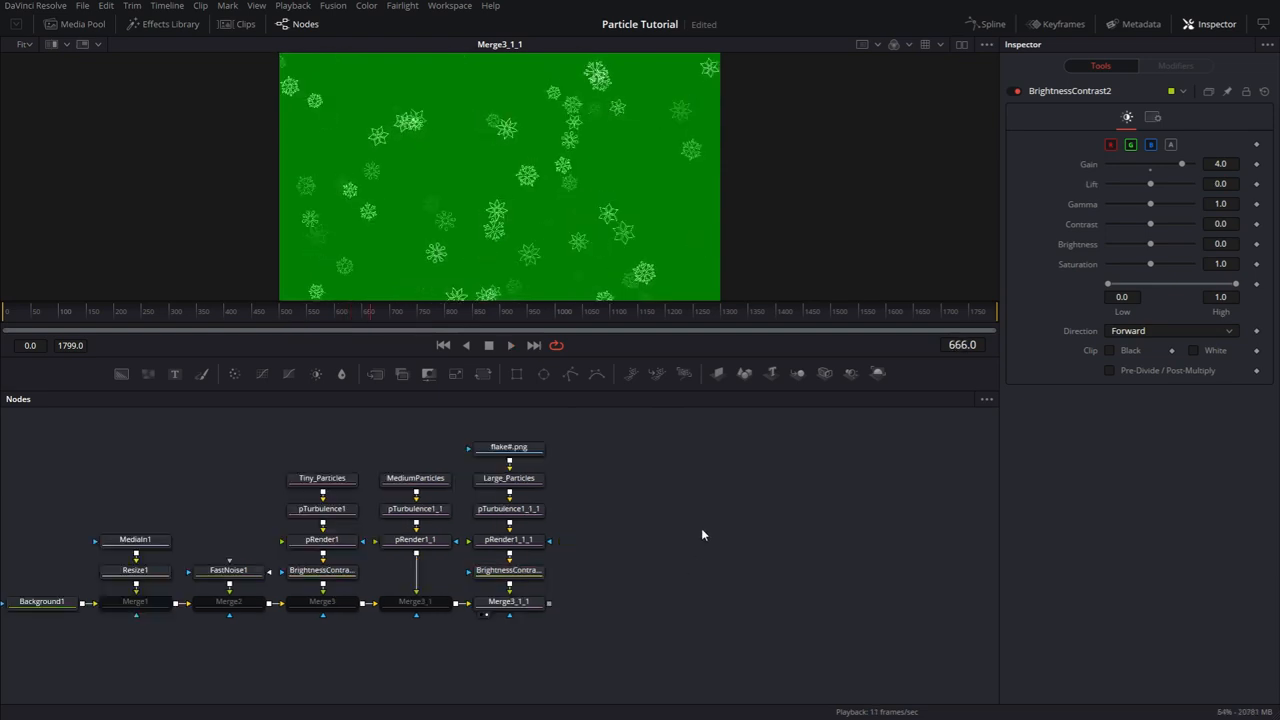
pyautogui.moveTo(120, 374)
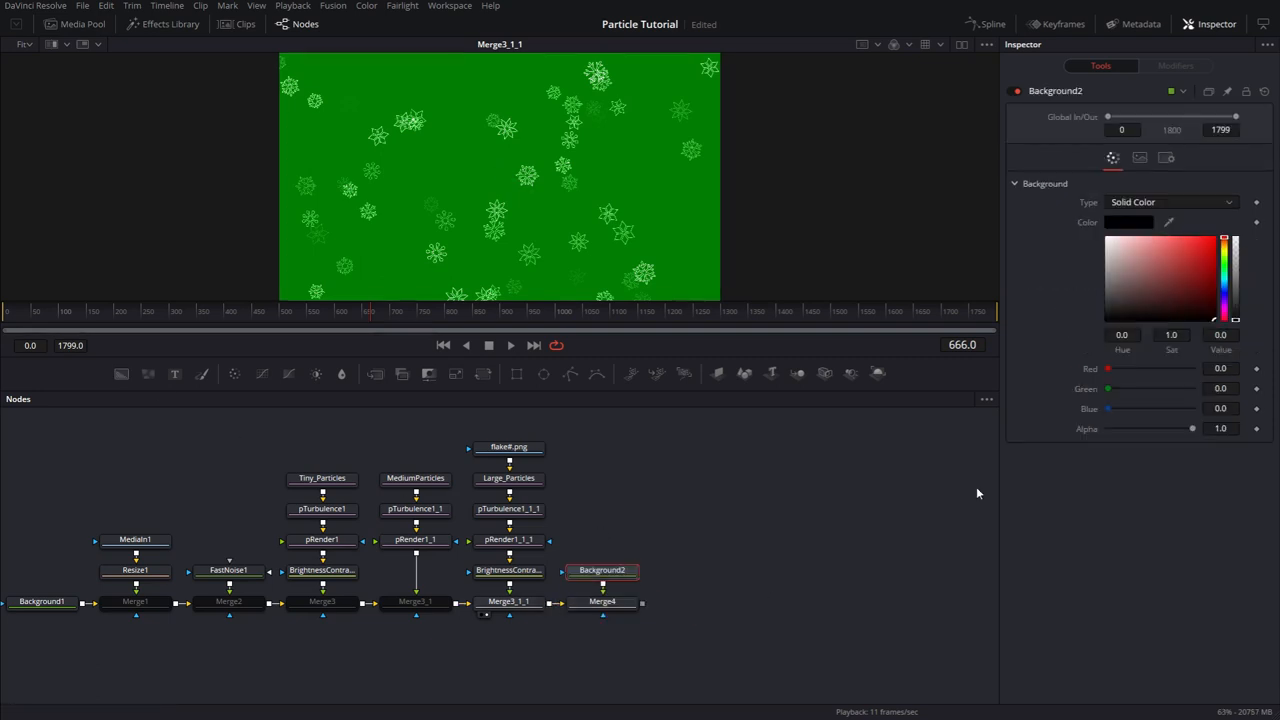
# - Mask Background2 through an Ellipse with a raised Soft Edge
pyautogui.click(1222, 300)
pyautogui.write('bc')
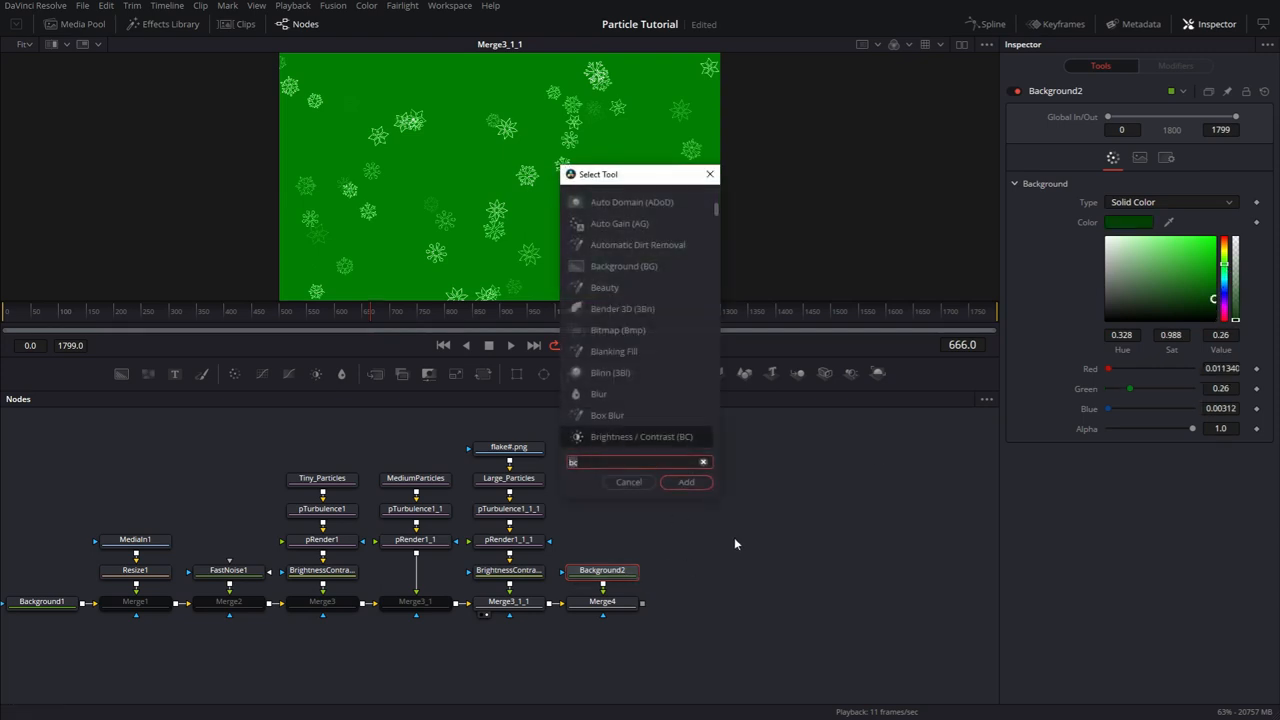
pyautogui.write('elp')
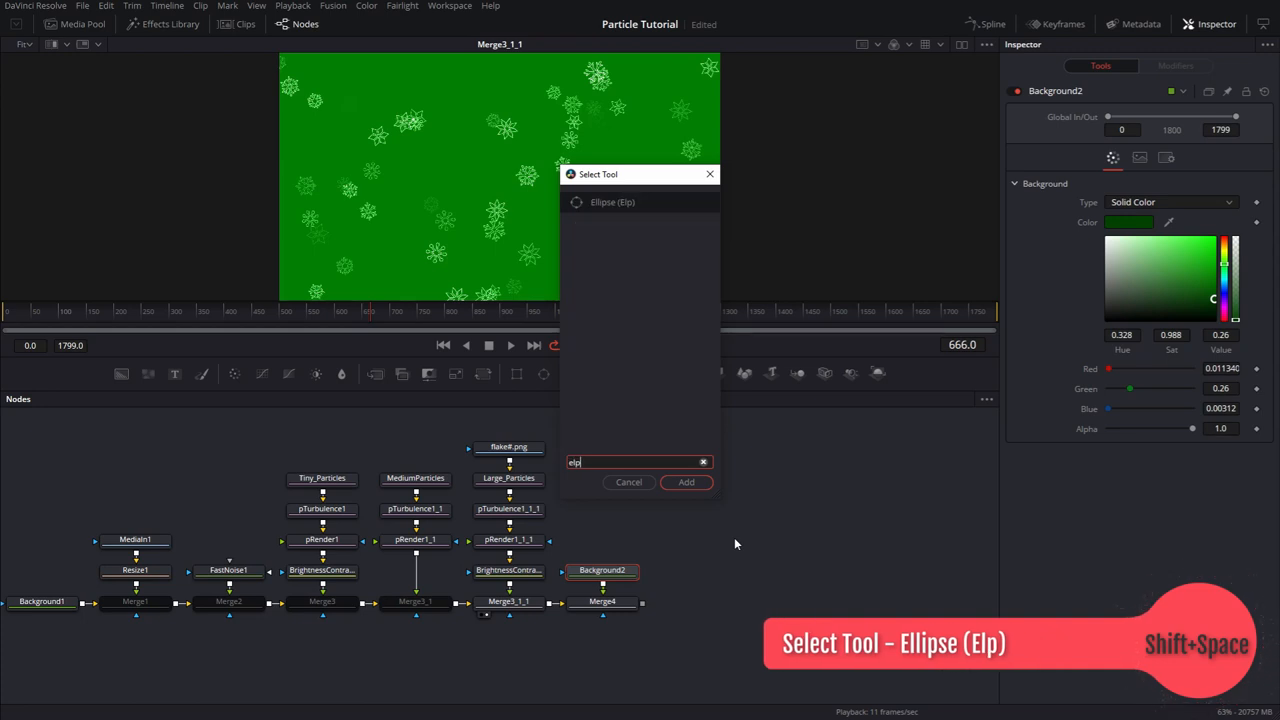
pyautogui.click(686, 482)
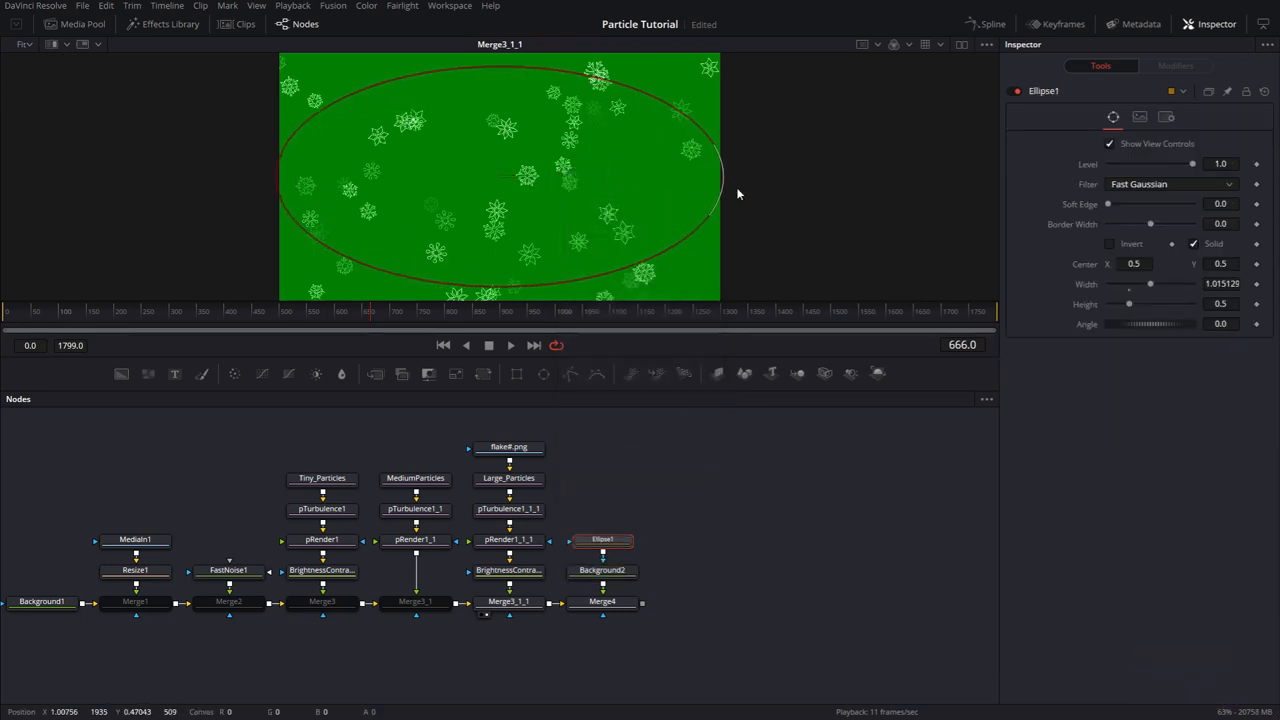
pyautogui.moveTo(1108, 204); pyautogui.dragTo(1170, 204)
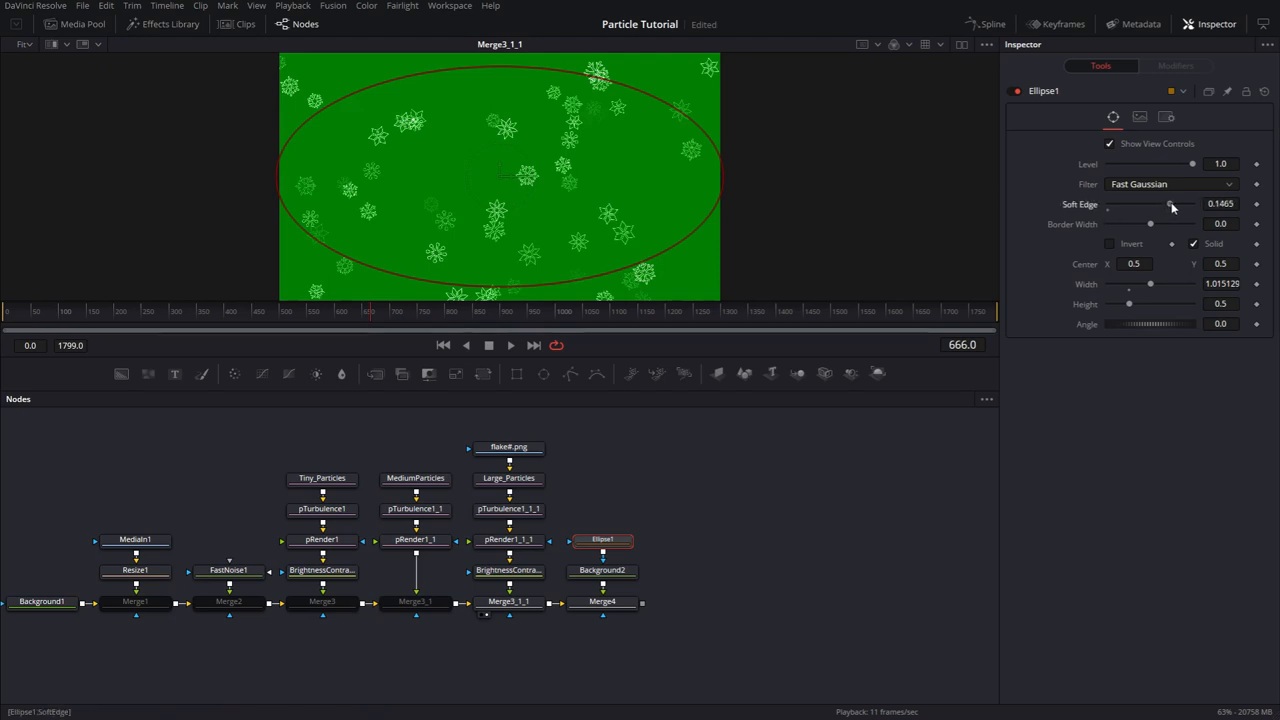
# - Lower Merge4's Blend to about 0.7 so the new background sits lightly over the flakes
pyautogui.click(1108, 244)
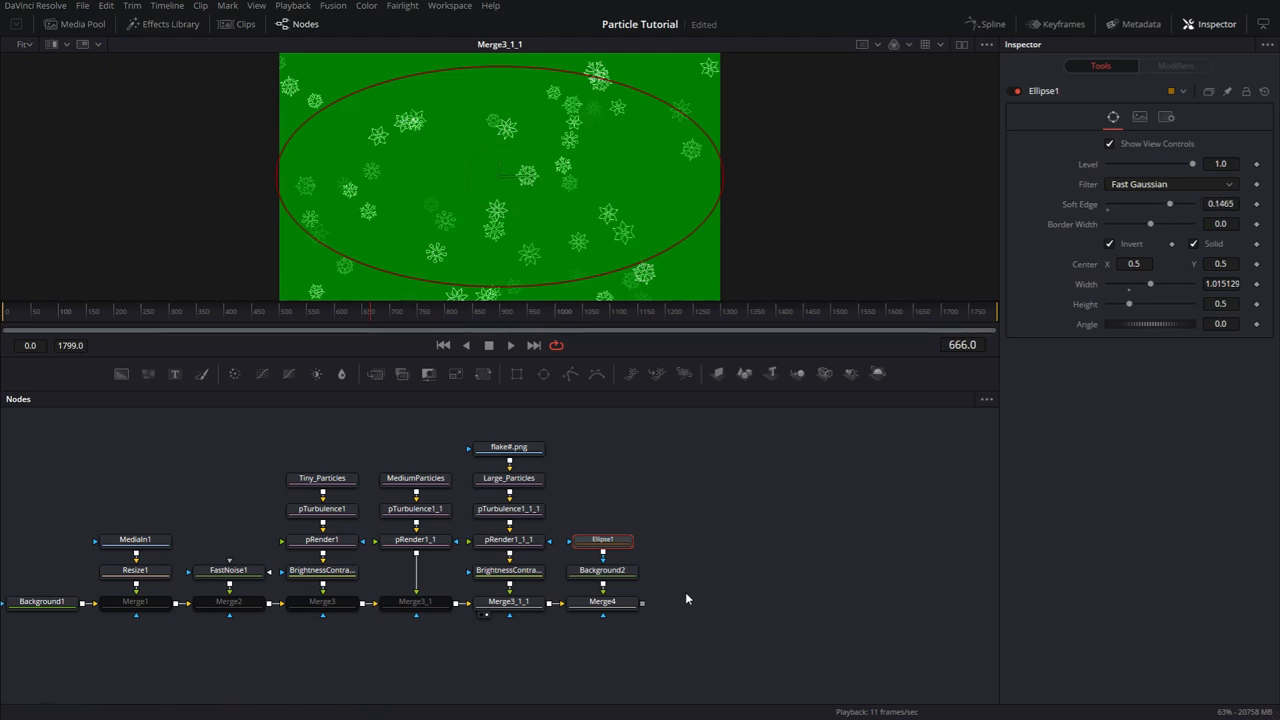
pyautogui.click(602, 600)
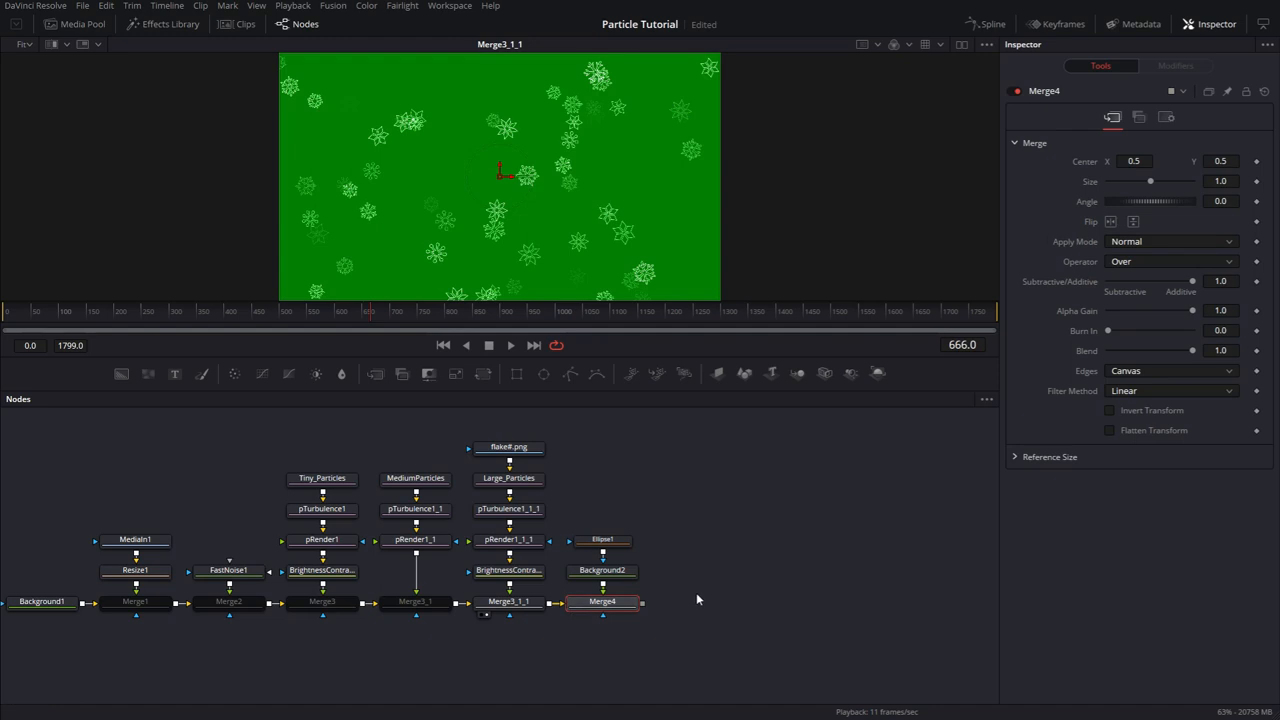
pyautogui.moveTo(1192, 350); pyautogui.dragTo(1158, 350)
pyautogui.write('elp')
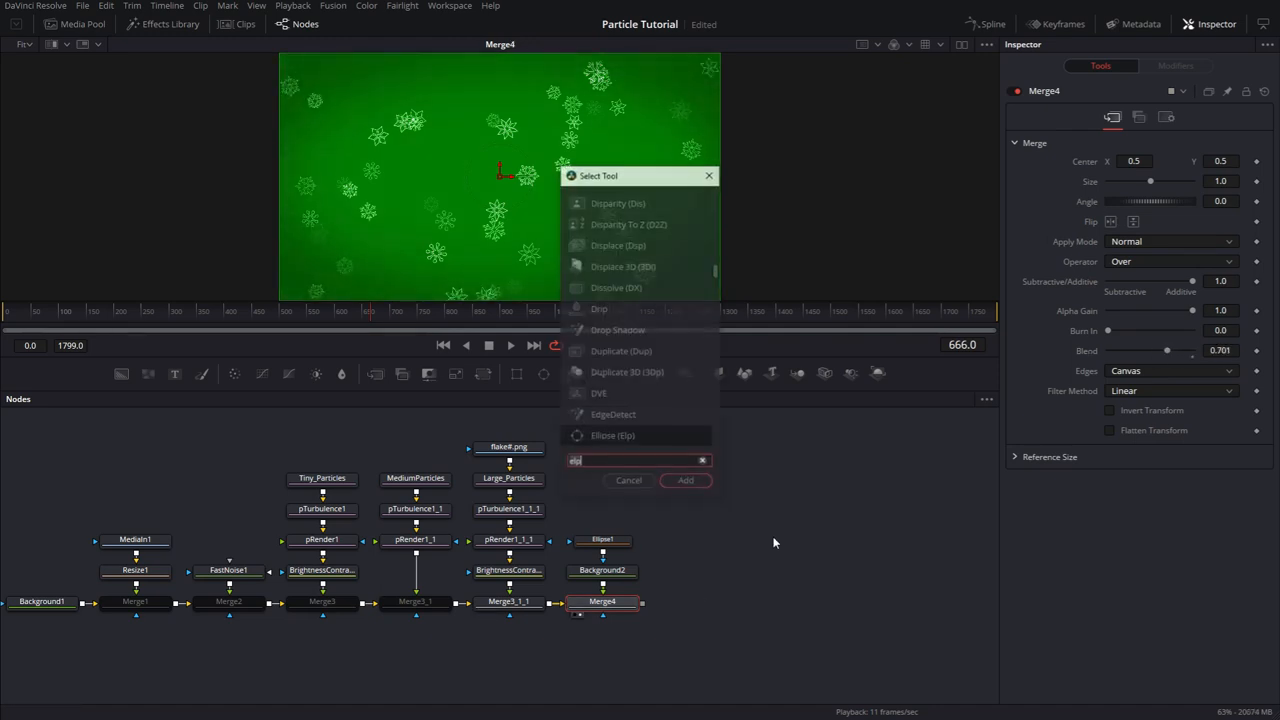
# - Add a Color Corrector and Film Grain after the merge at the end of the chain
pyautogui.write('cc')
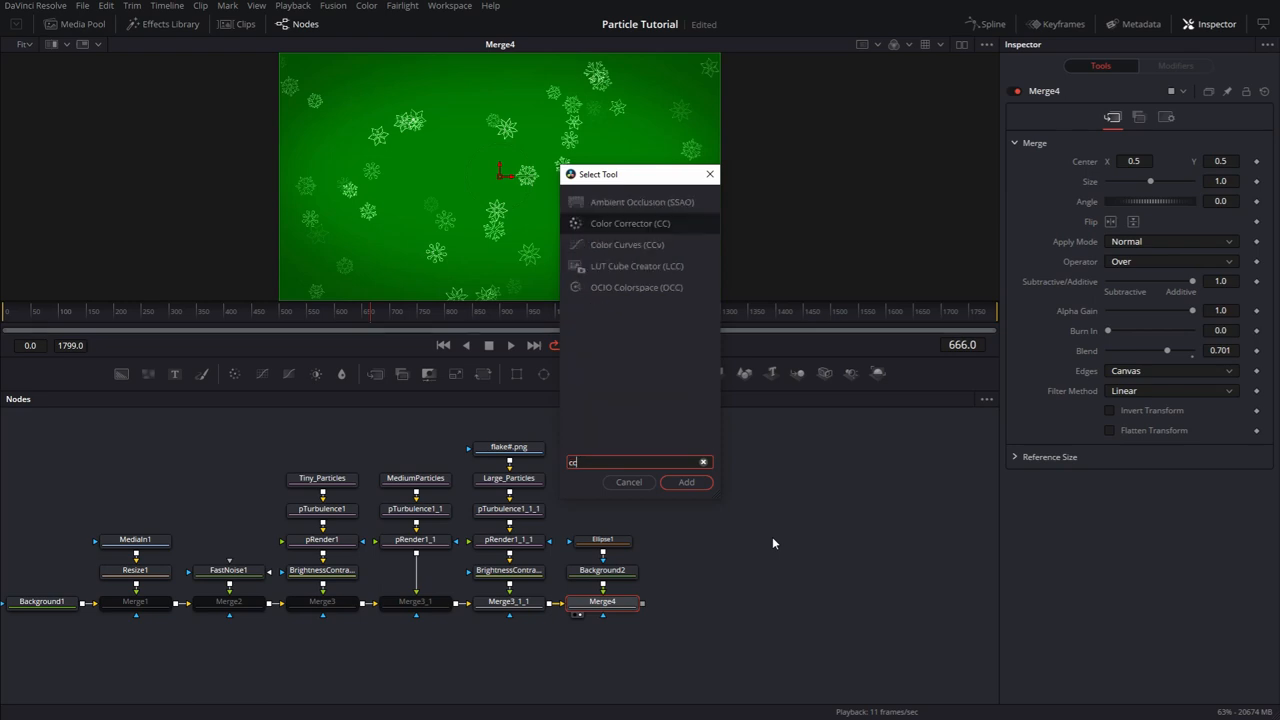
pyautogui.click(686, 482)
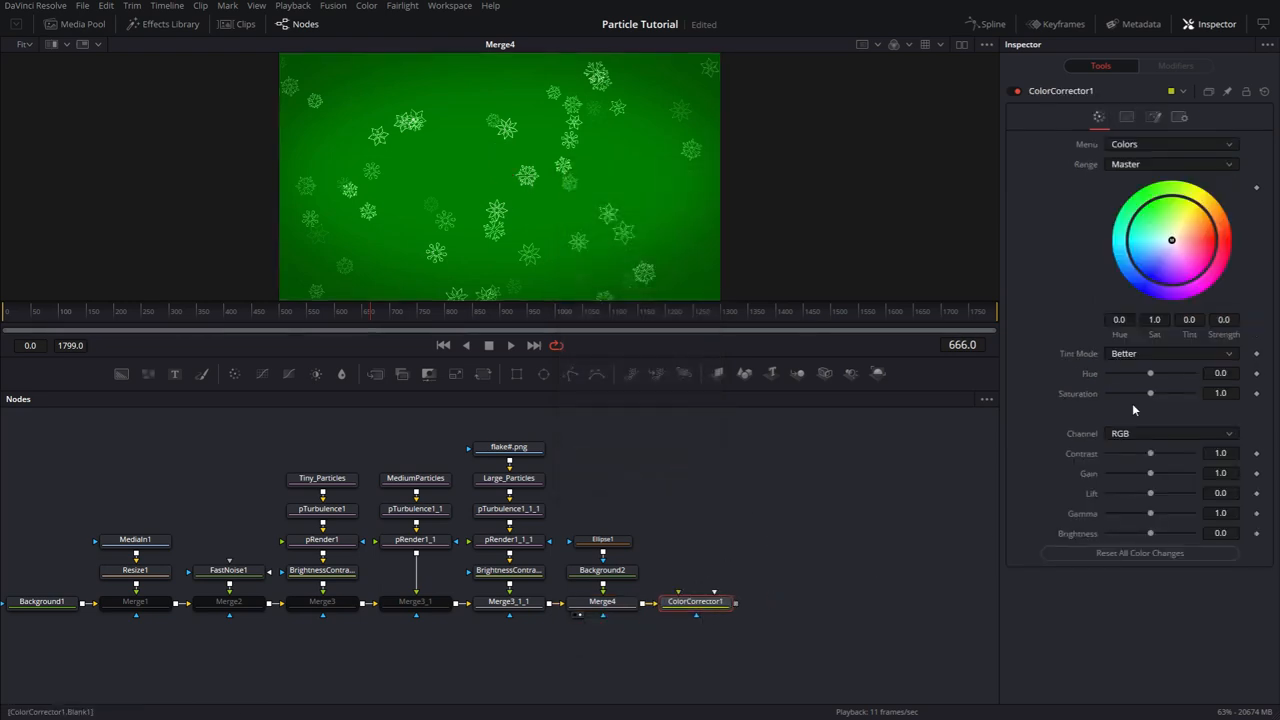
pyautogui.moveTo(1150, 392); pyautogui.dragTo(1144, 392)
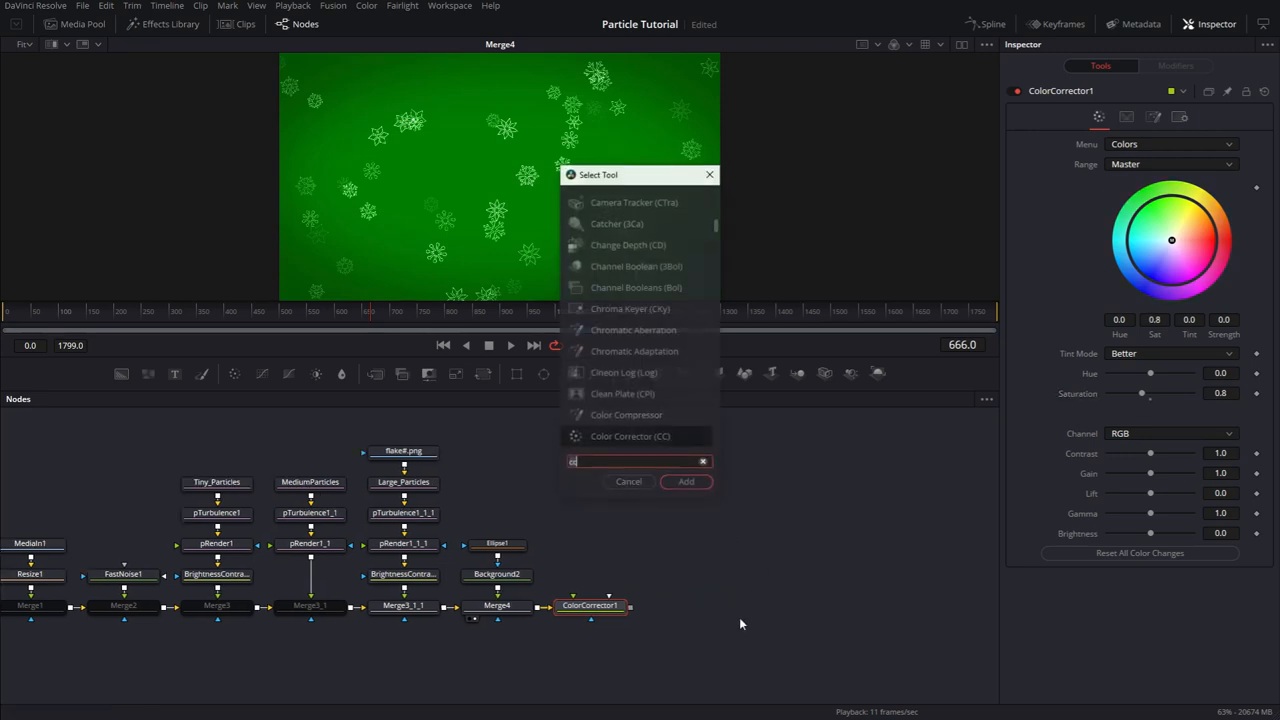
pyautogui.write('ilm')
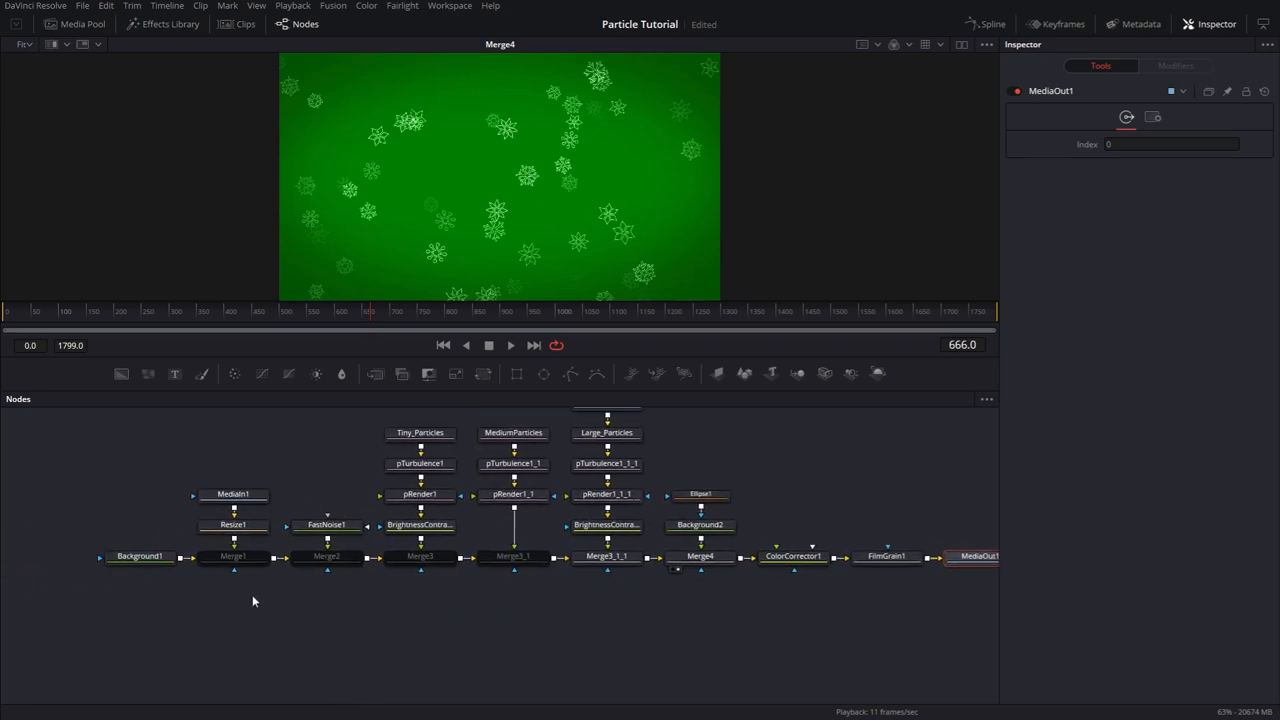
# - View MediaOut1 and lower the Color Corrector's Saturation to 0.84
pyautogui.click(512, 556)
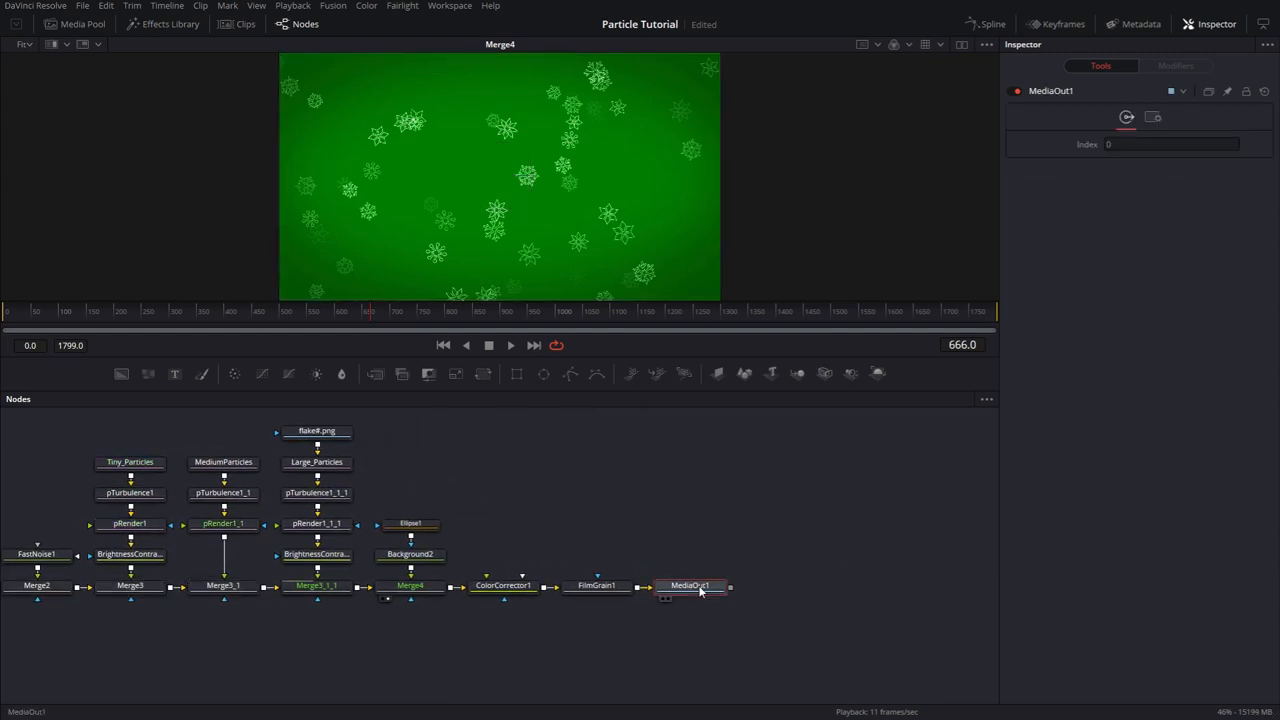
pyautogui.moveTo(700, 590)
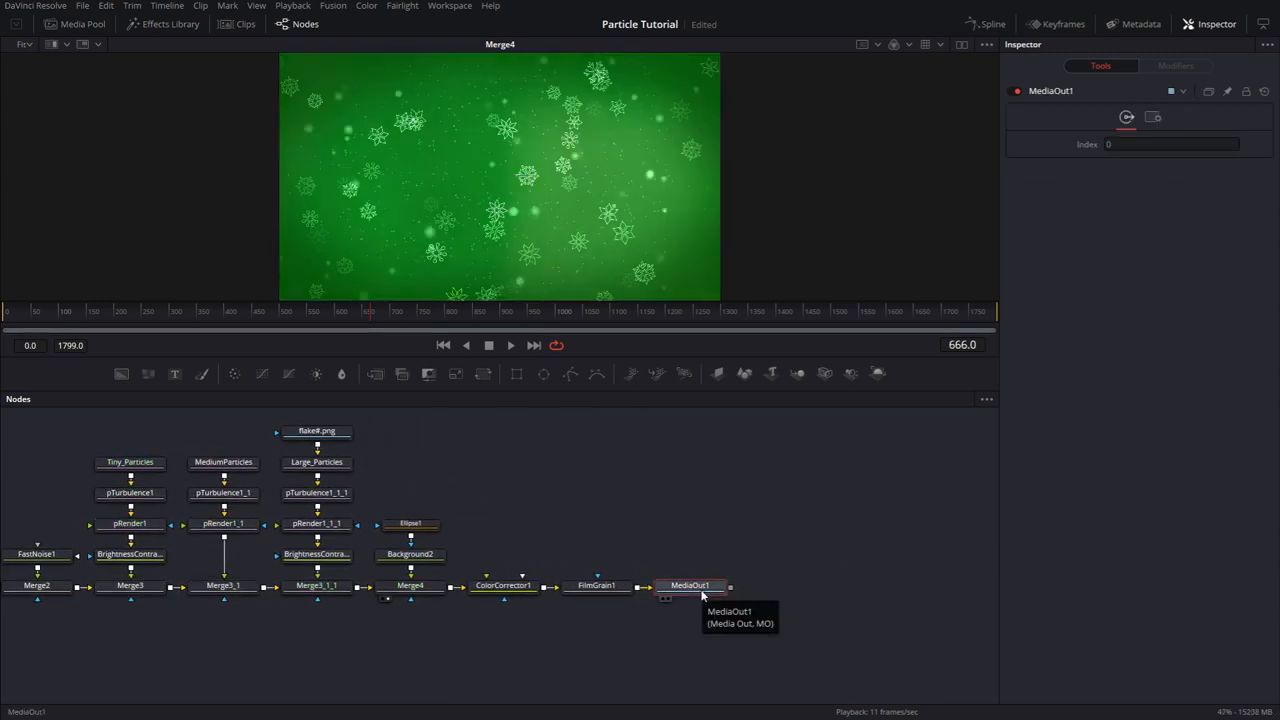
pyautogui.click(504, 584)
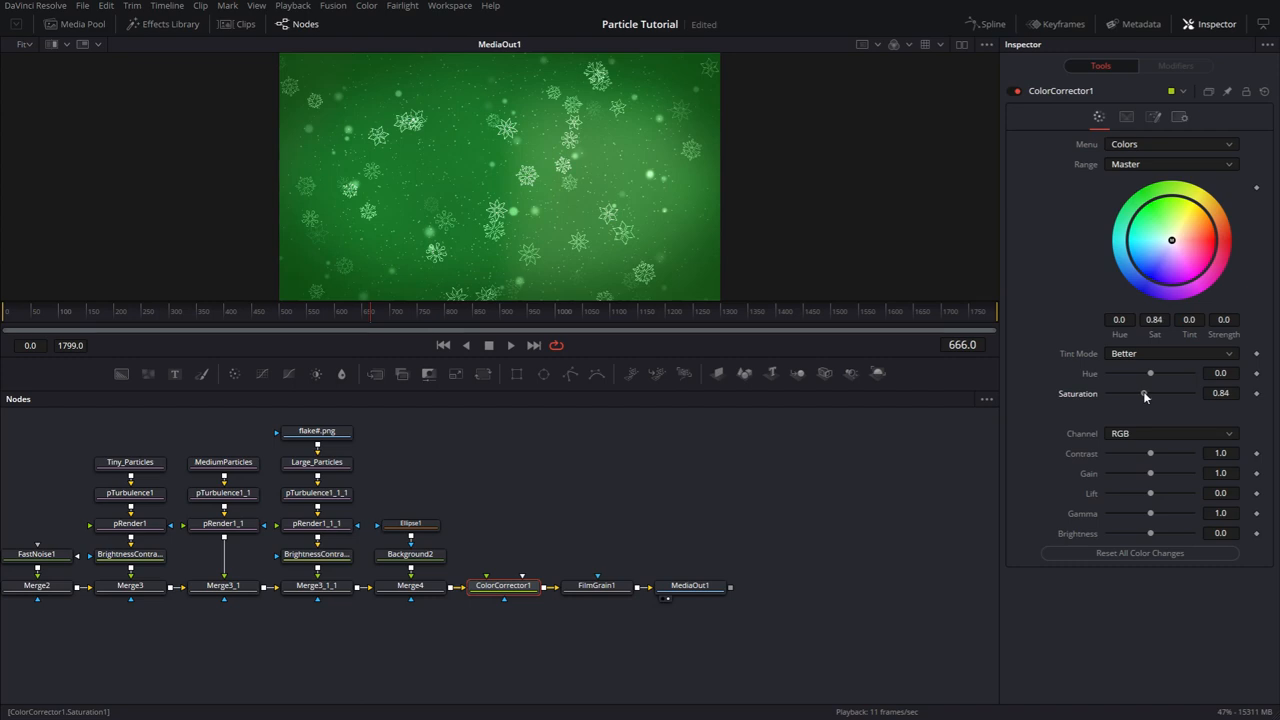
pyautogui.moveTo(1144, 392); pyautogui.dragTo(1150, 392)
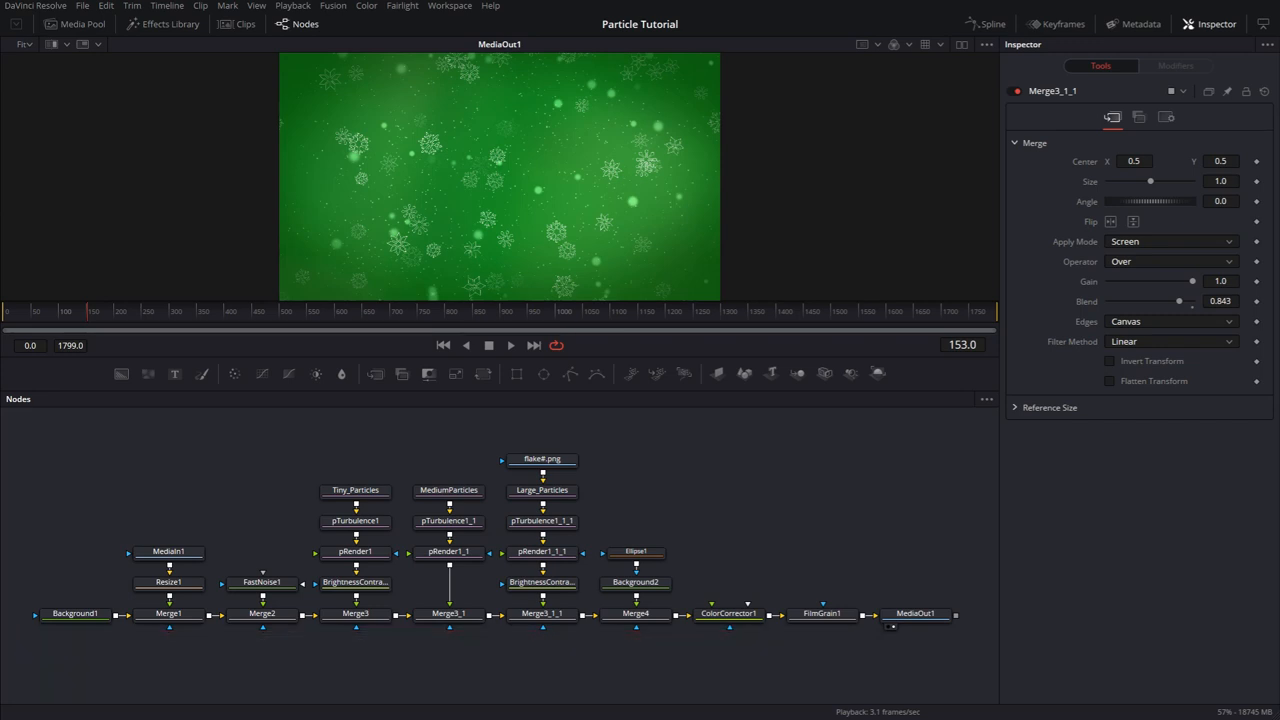
# - Shift FastNoise1, Background2 and Background1 colours from green to teal
pyautogui.click(76, 612)
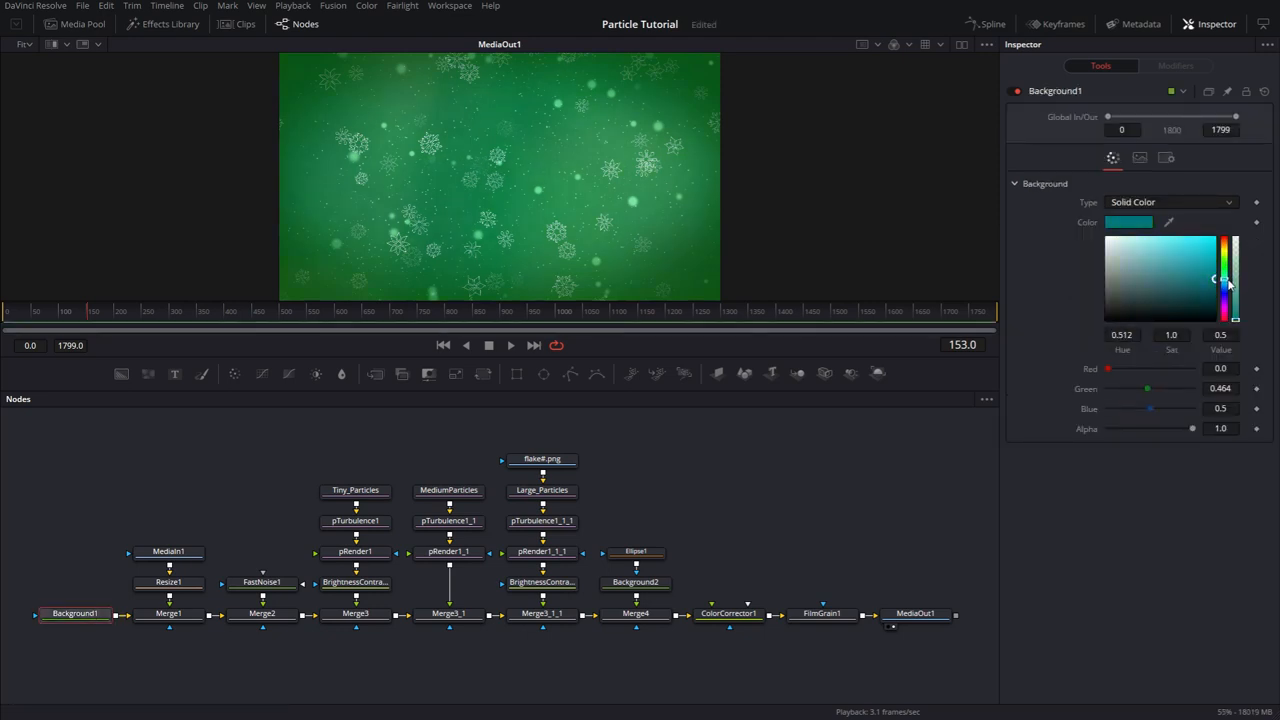
pyautogui.click(1184, 252)
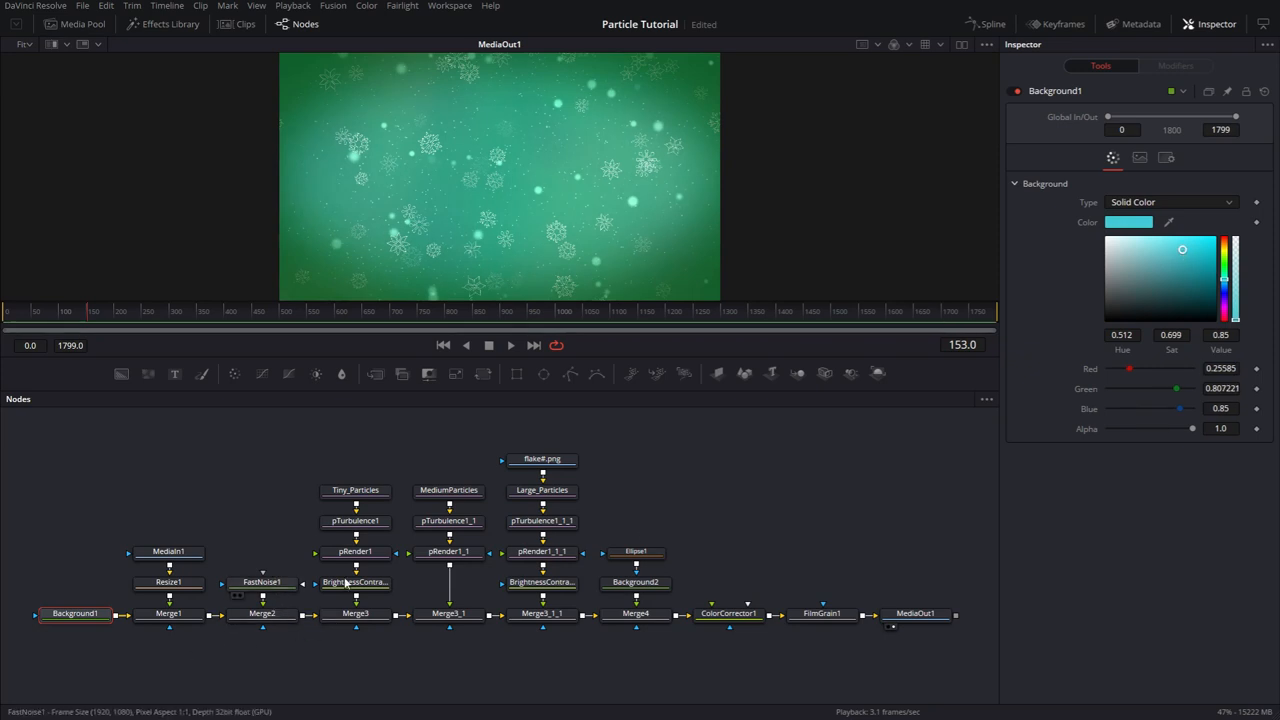
pyautogui.click(262, 582)
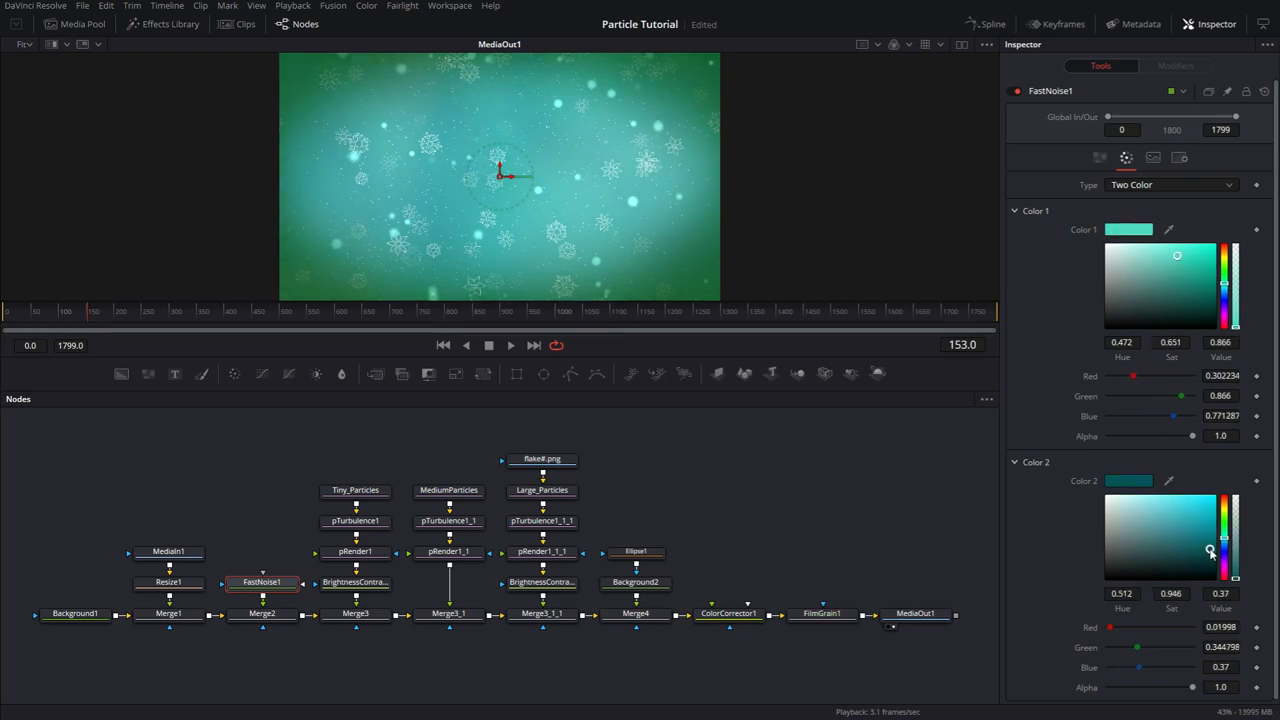
pyautogui.click(636, 580)
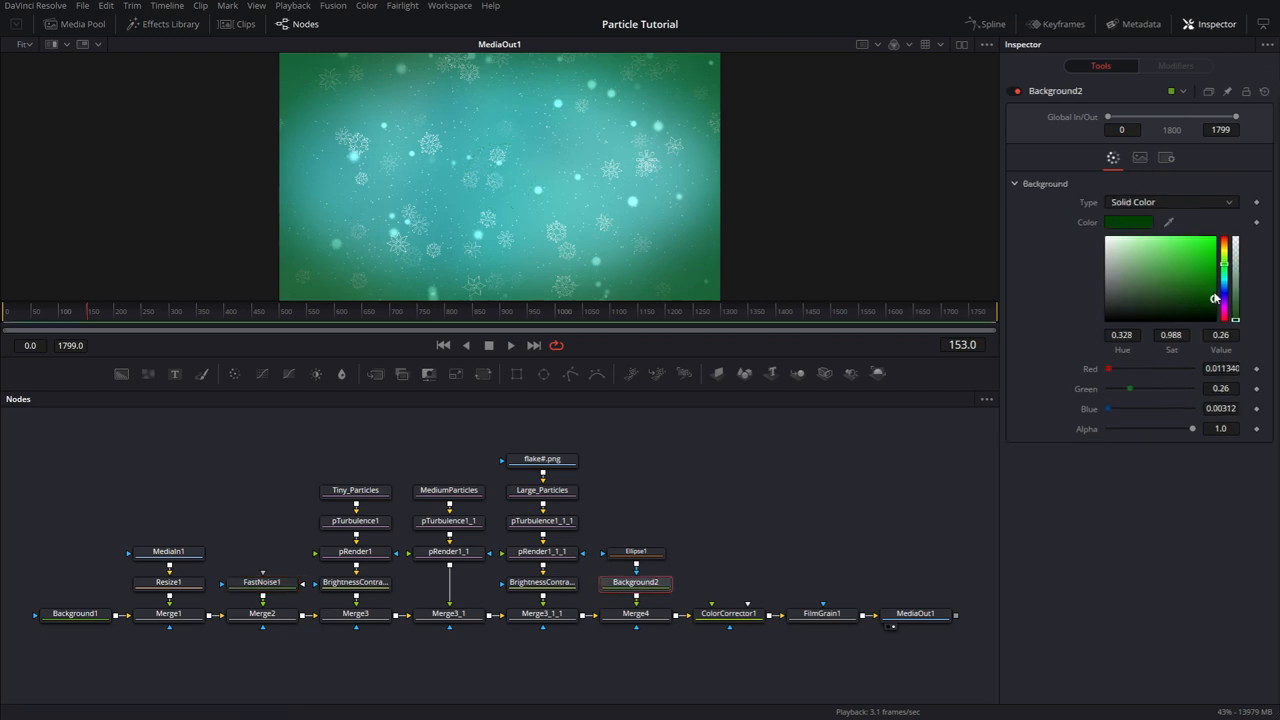
pyautogui.moveTo(1212, 298); pyautogui.dragTo(1228, 284)
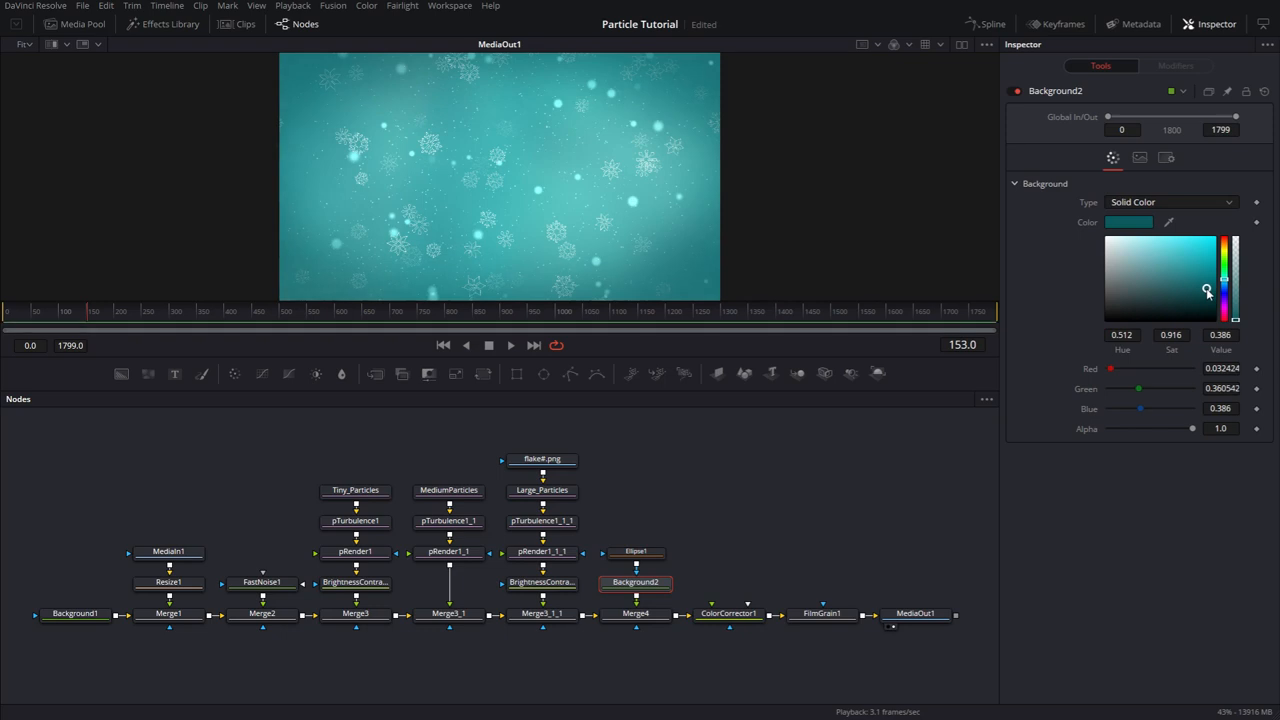
pyautogui.click(76, 612)
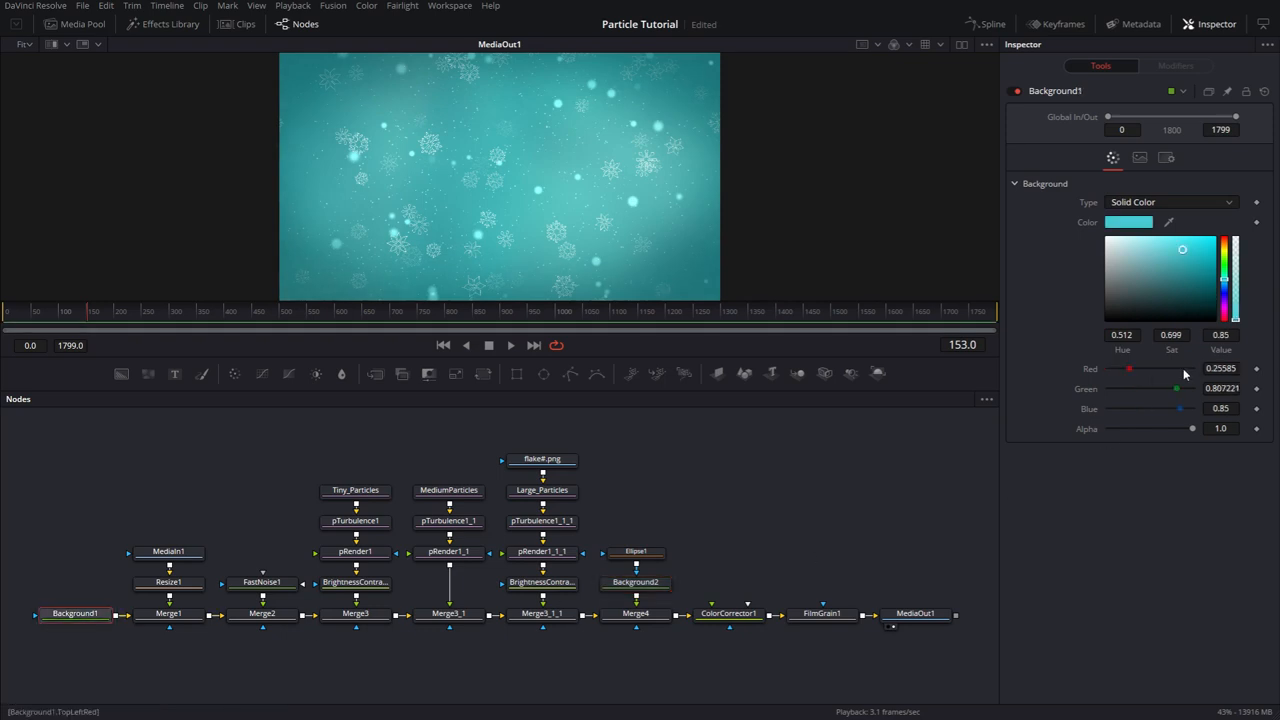
# - Set Background1's Type to Gradient and view it on its own
pyautogui.click(1170, 200)
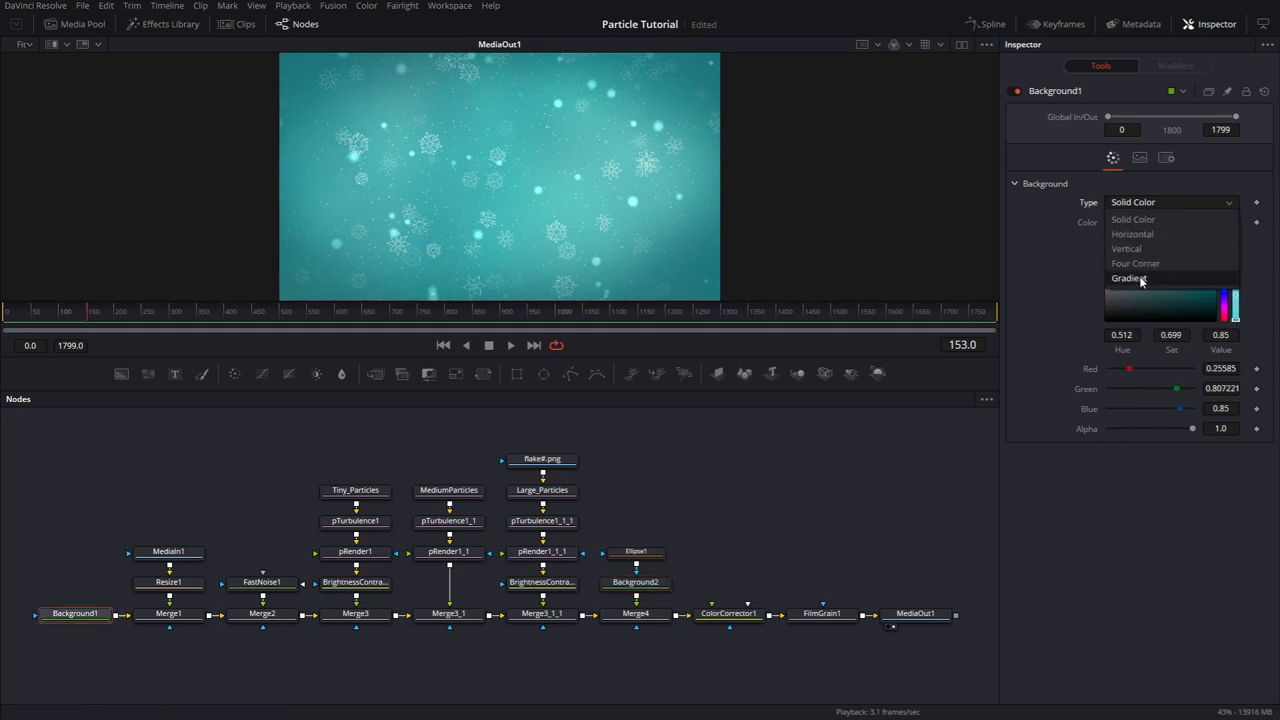
pyautogui.click(1128, 278)
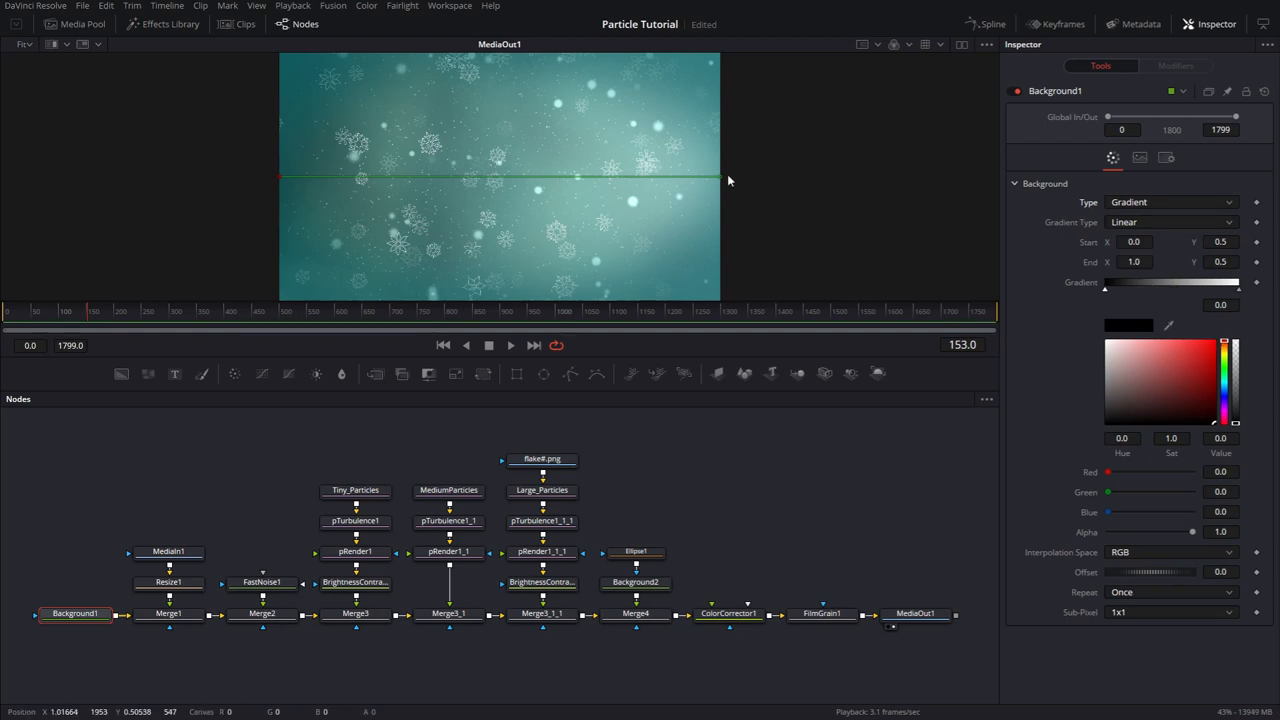
pyautogui.moveTo(720, 178); pyautogui.dragTo(500, 70)
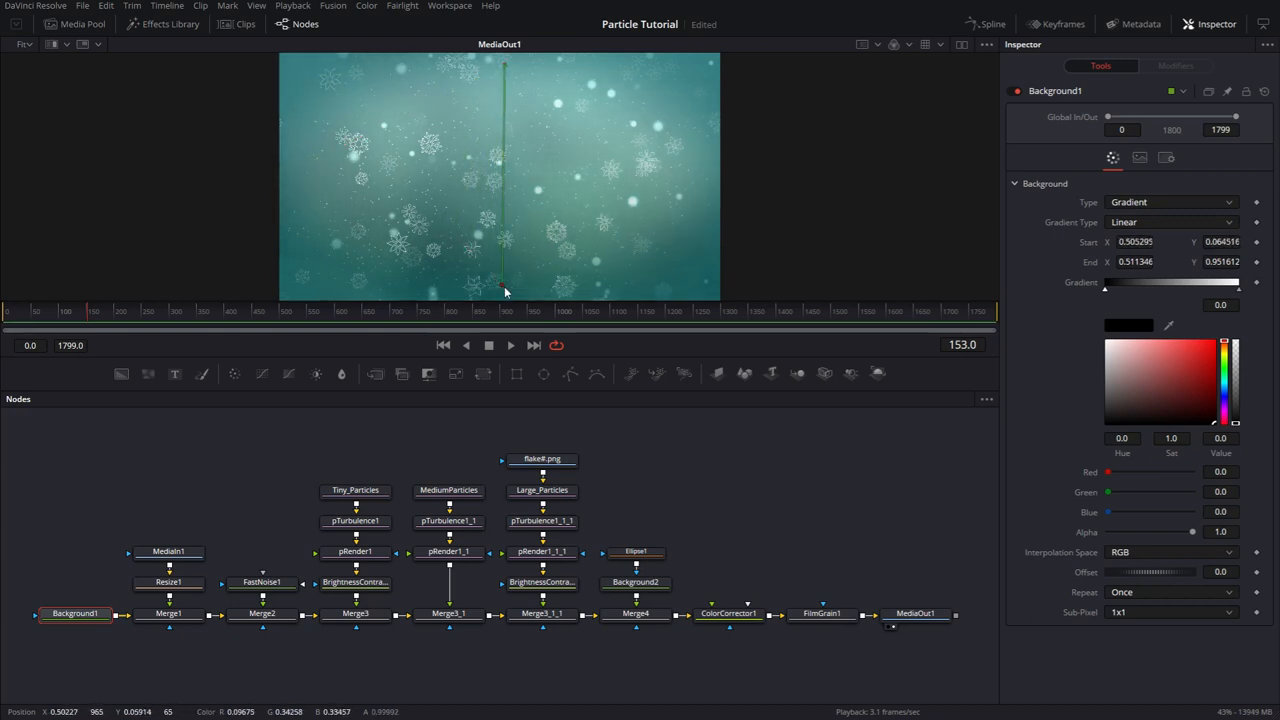
pyautogui.click(76, 612)
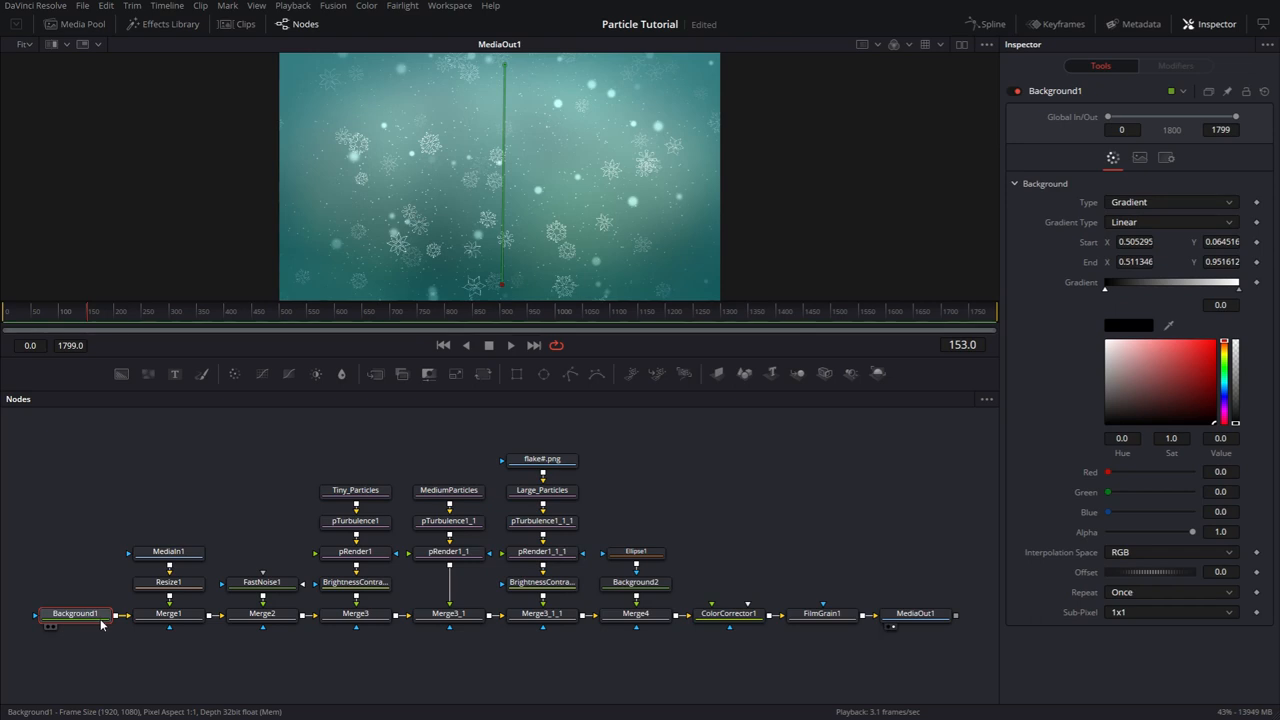
pyautogui.click(76, 612)
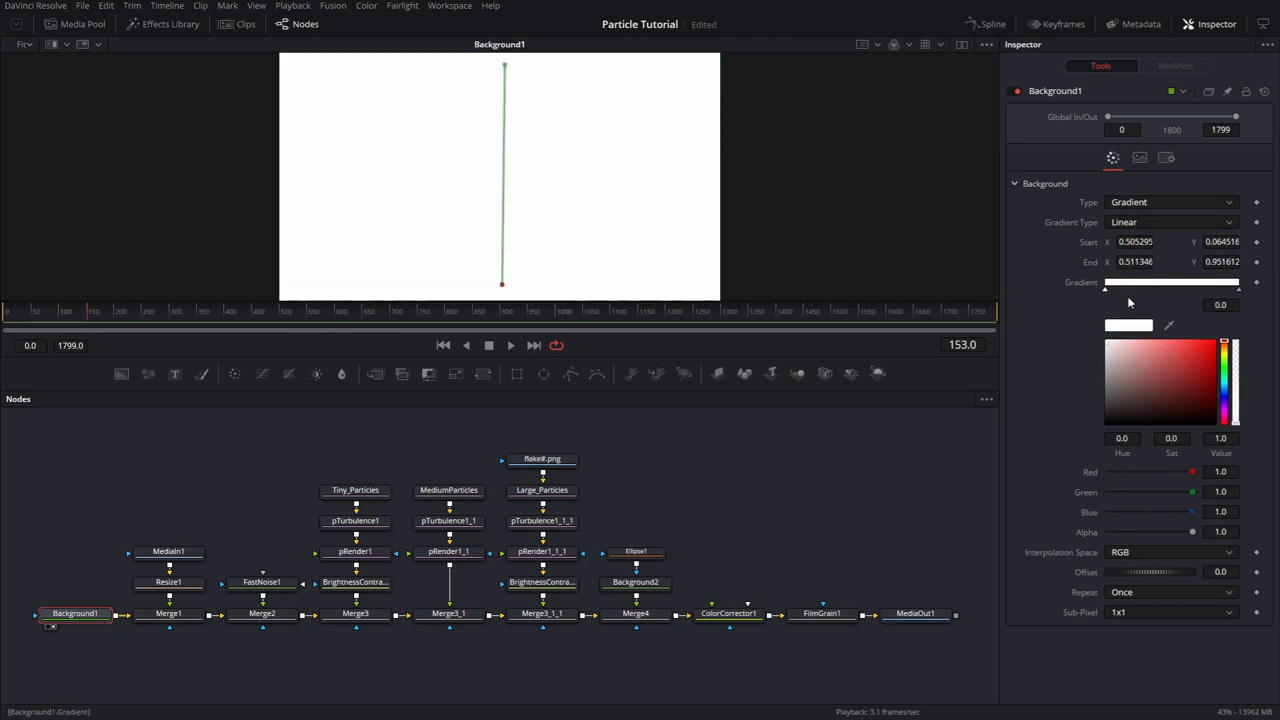
pyautogui.moveTo(1242, 300)
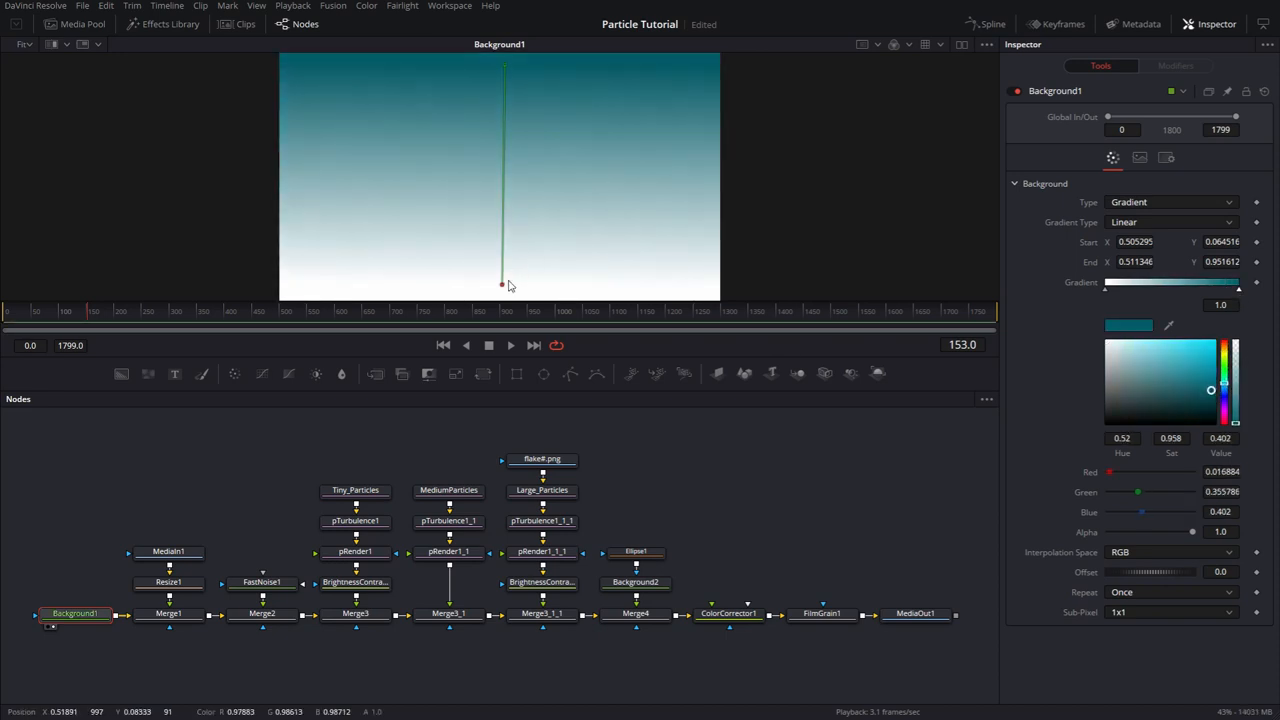
# - Drag the gradient handles to run vertically, cyan at top to white at bottom
pyautogui.moveTo(504, 286); pyautogui.dragTo(440, 64)
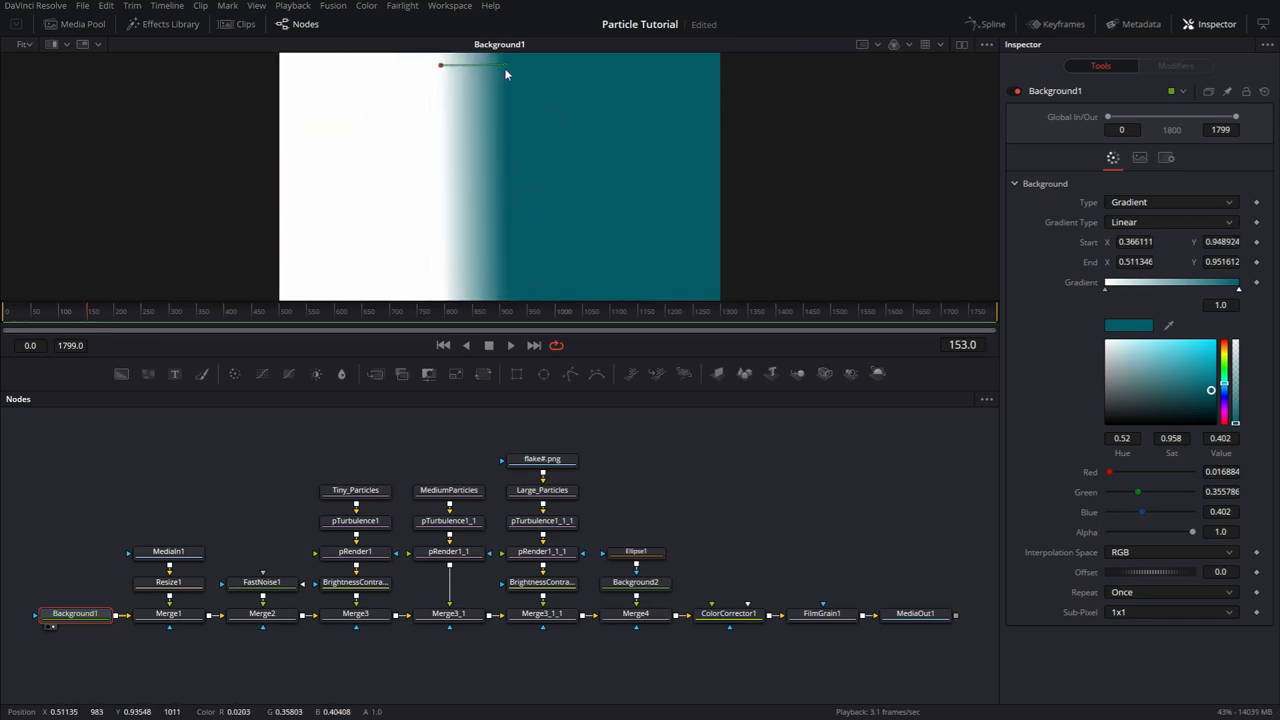
pyautogui.moveTo(504, 74); pyautogui.dragTo(490, 284)
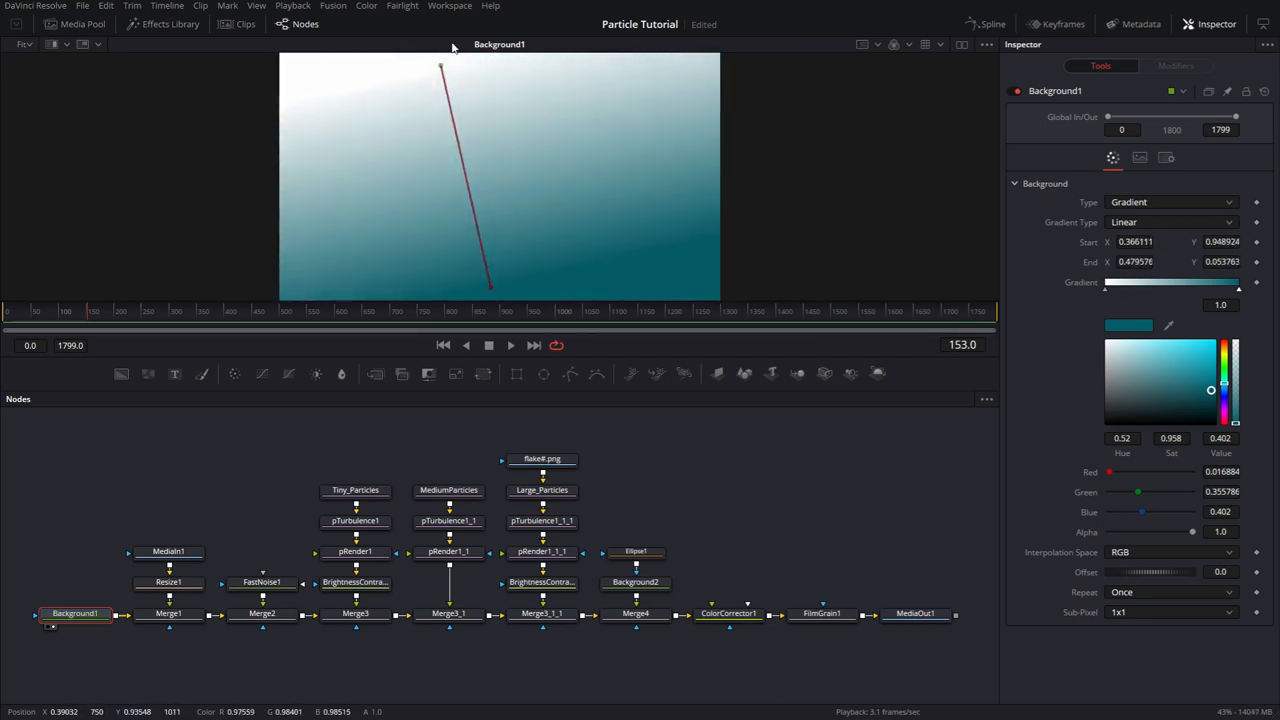
pyautogui.moveTo(440, 68); pyautogui.dragTo(490, 68)
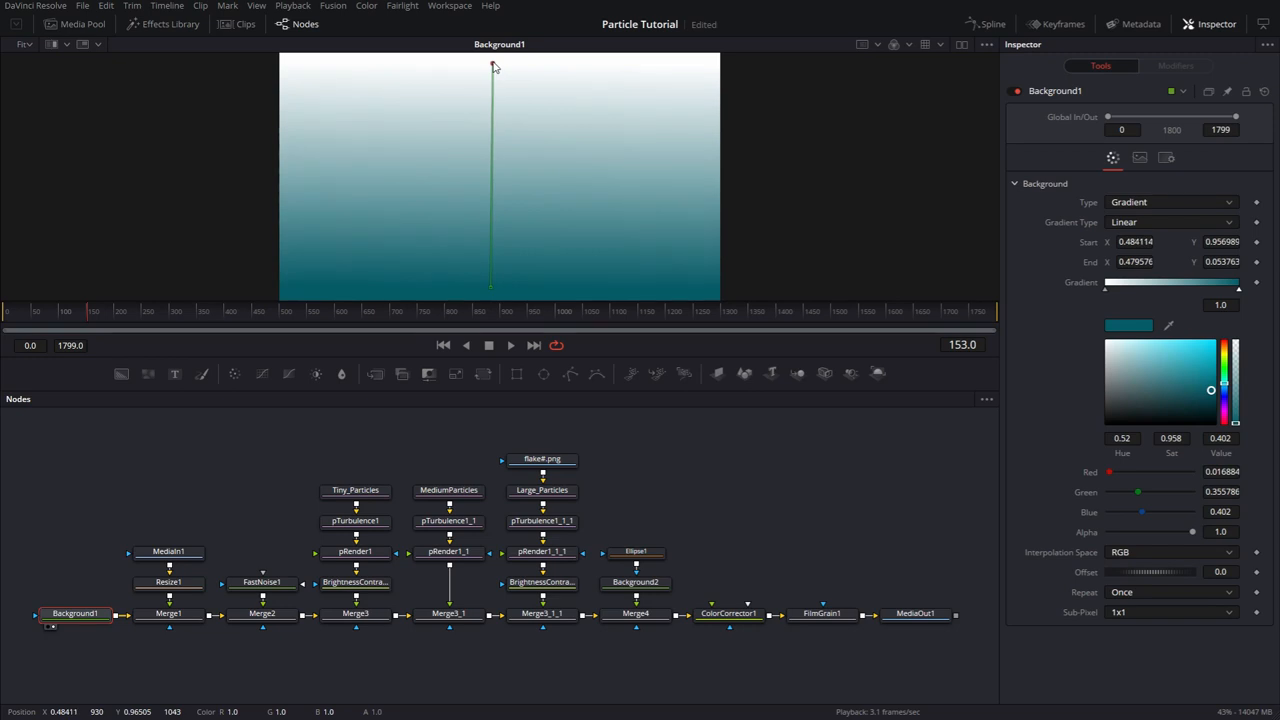
pyautogui.moveTo(490, 68); pyautogui.dragTo(490, 96)
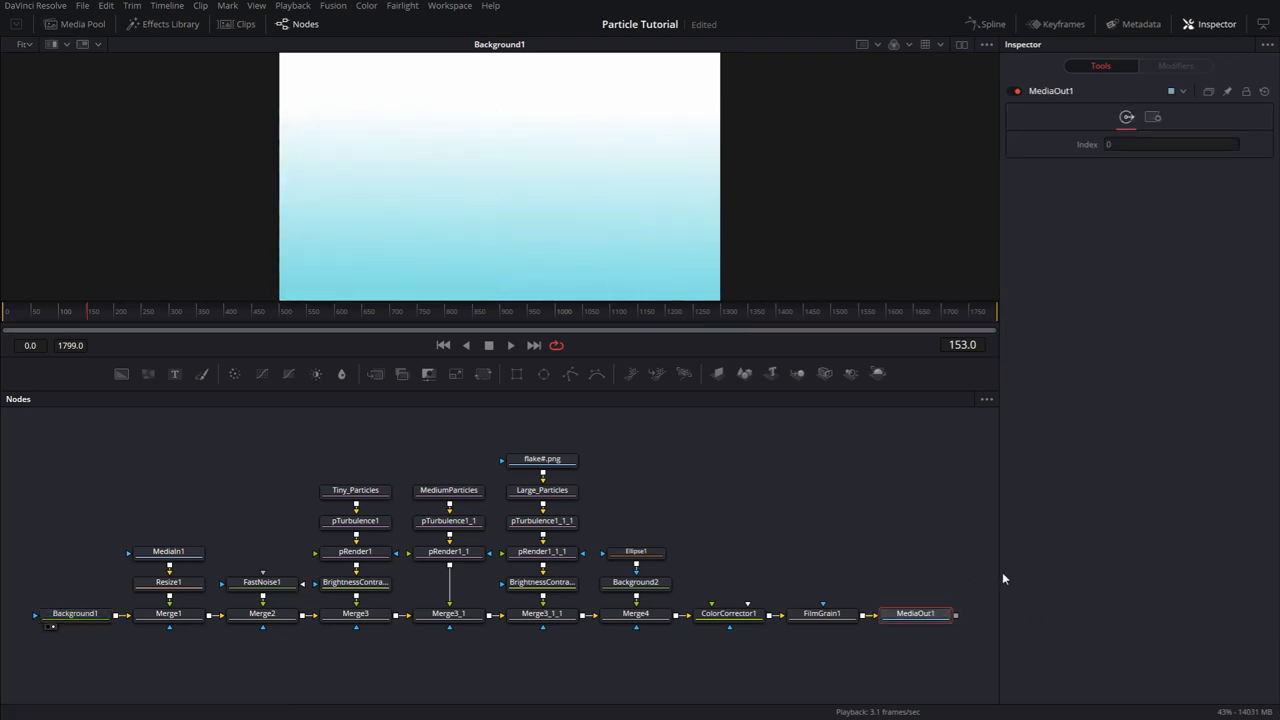
pyautogui.moveTo(950, 598)
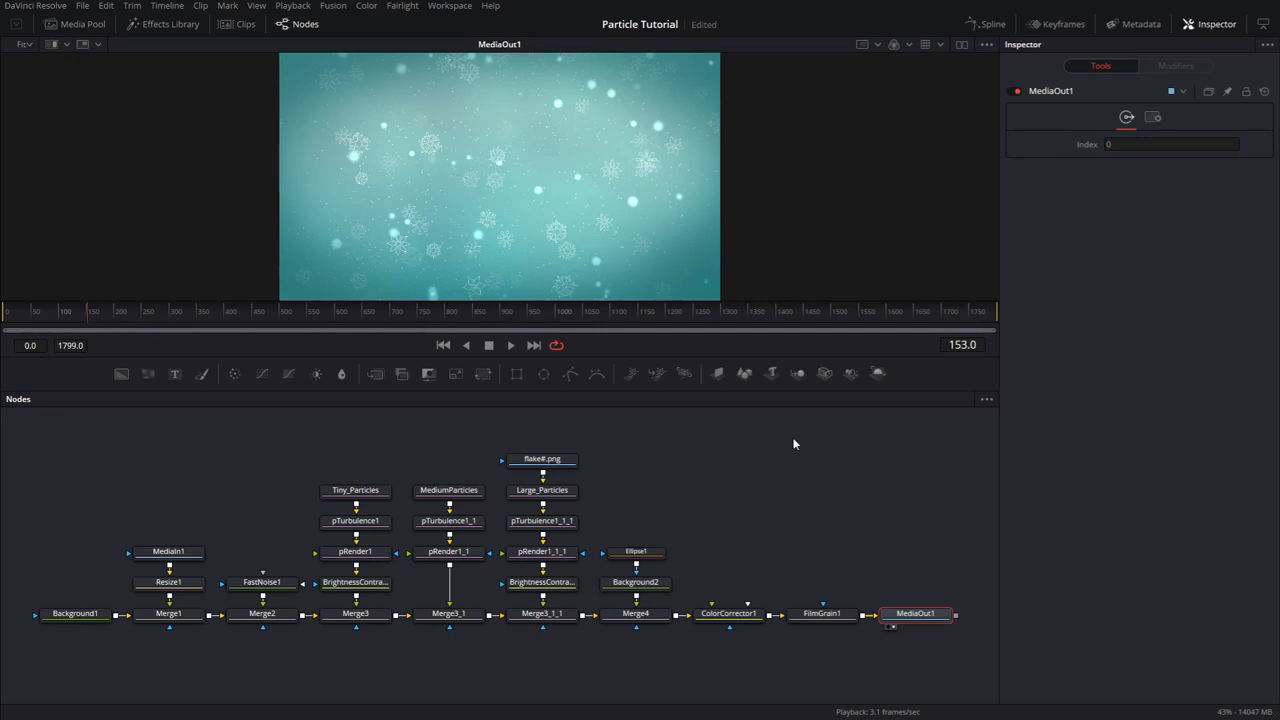
pyautogui.moveTo(780, 448)
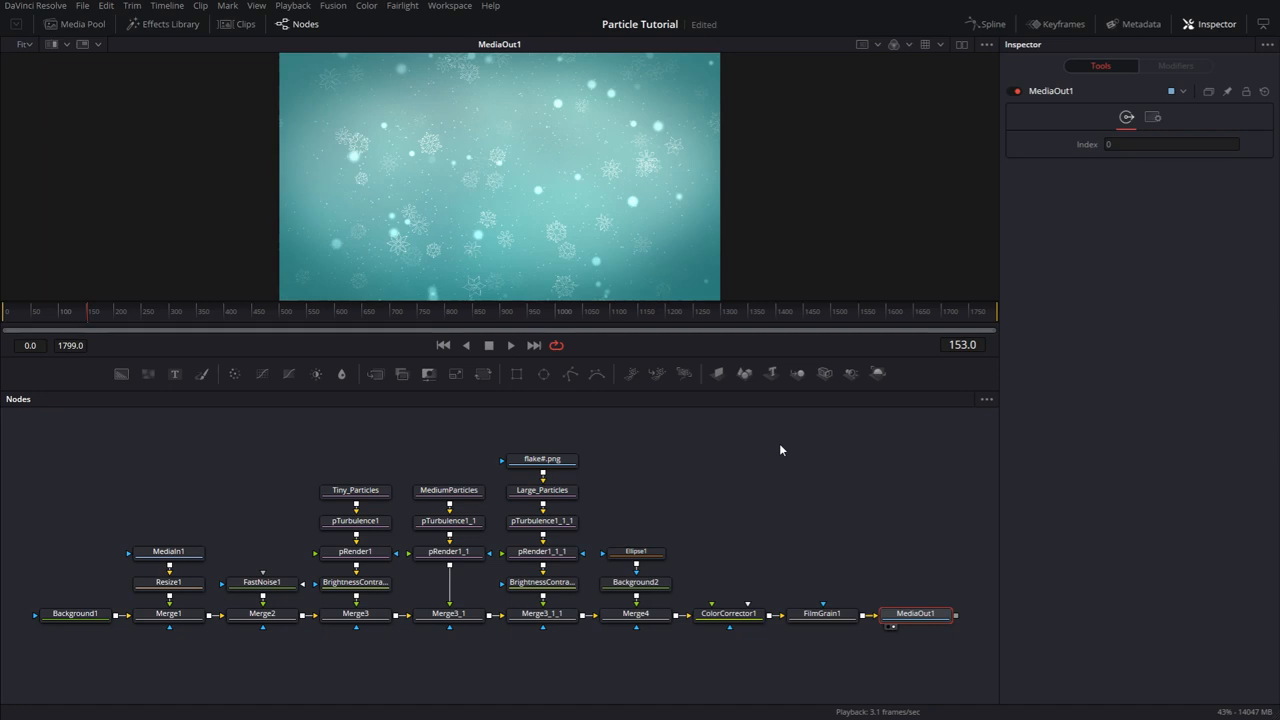
pyautogui.moveTo(736, 500)
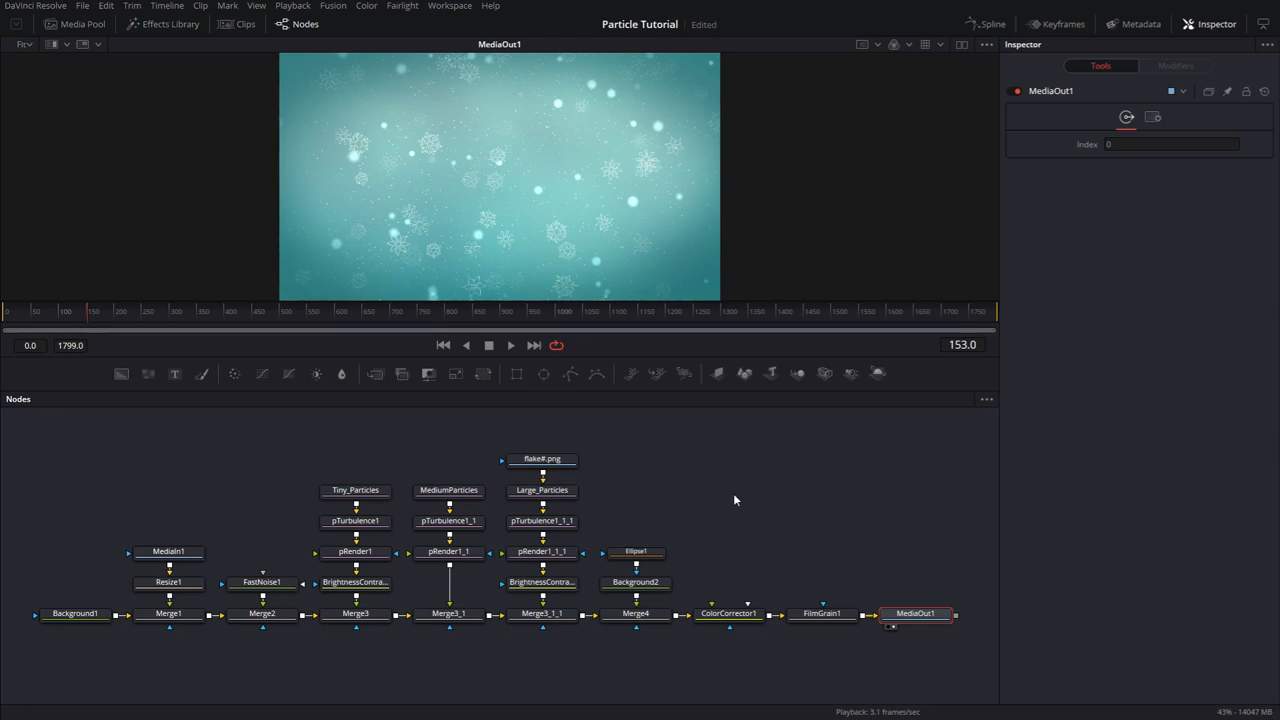
# - Lower Merge3_1_1's Blend to about 0.4 and Merge3_1's Blend to 0.28
pyautogui.click(542, 612)
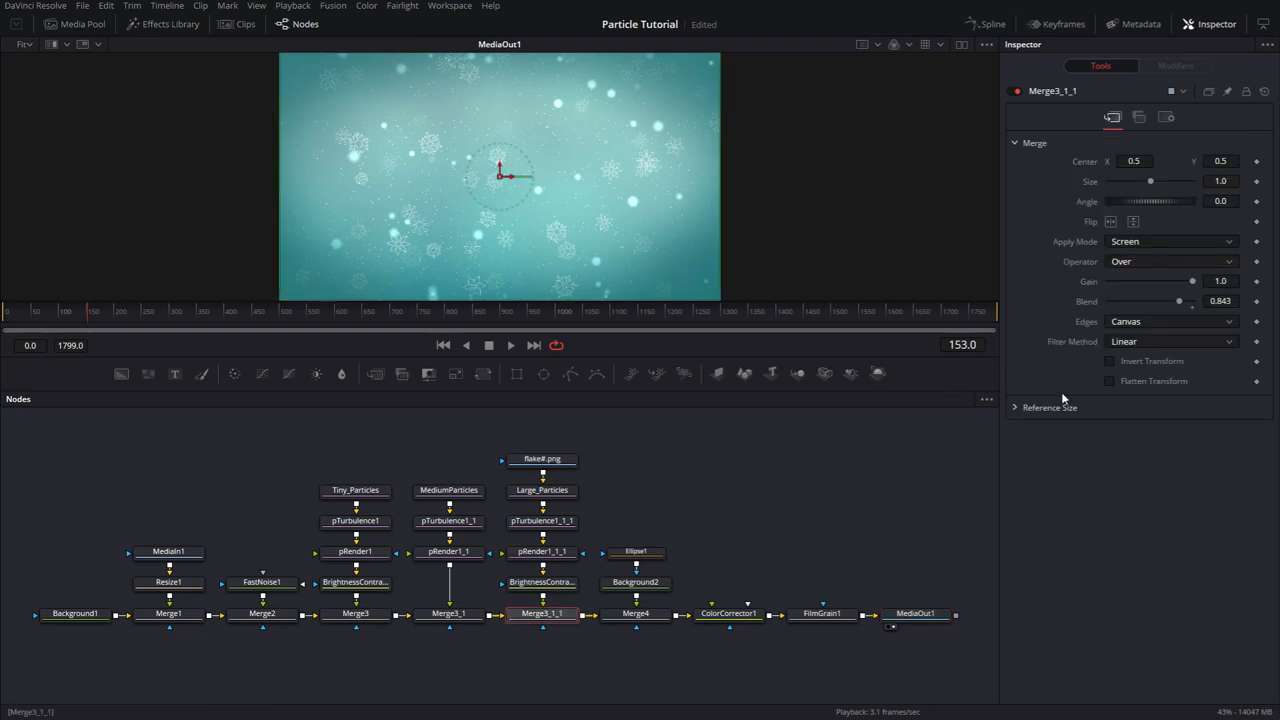
pyautogui.moveTo(1178, 300); pyautogui.dragTo(1138, 300)
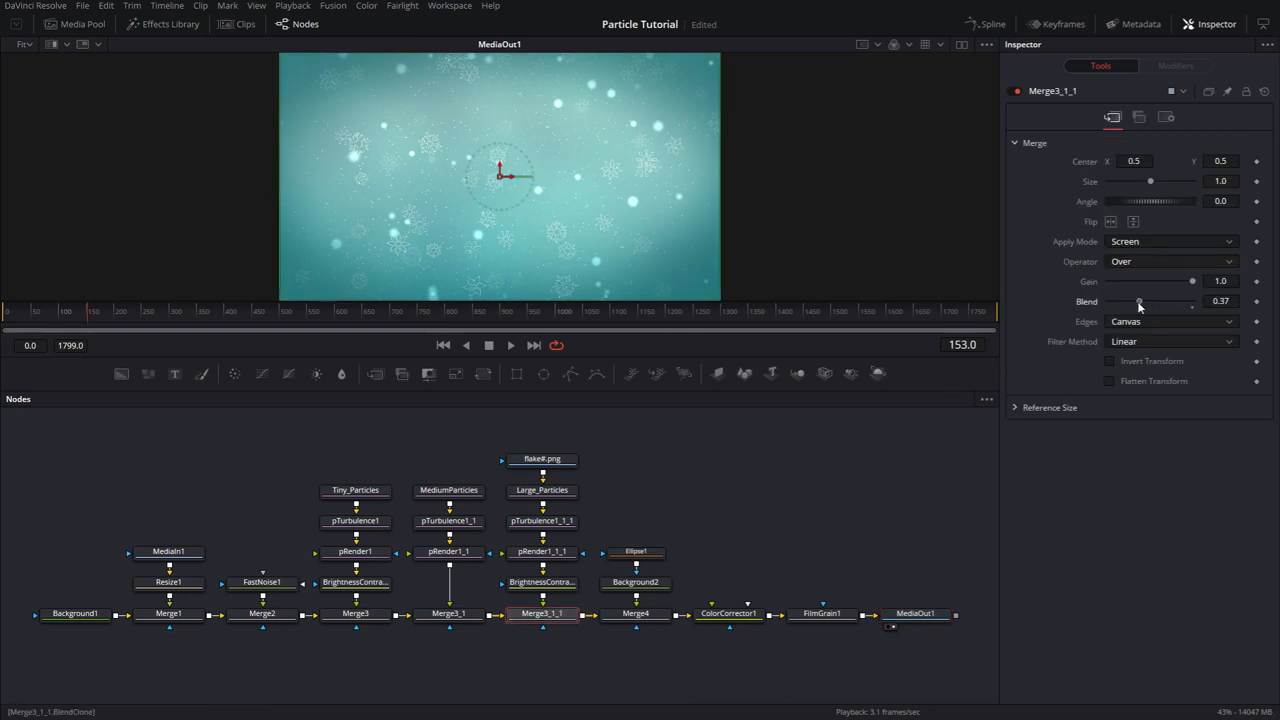
pyautogui.moveTo(1138, 302); pyautogui.dragTo(1144, 302)
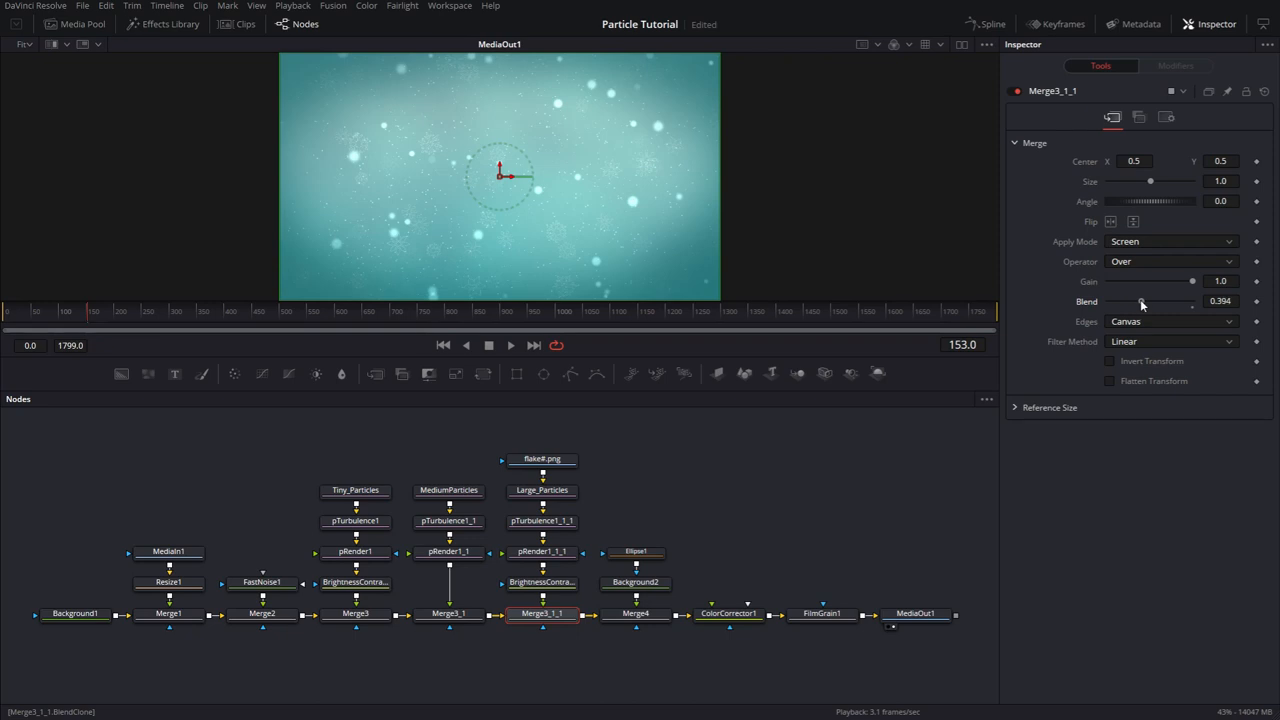
pyautogui.moveTo(1140, 300); pyautogui.dragTo(1150, 300)
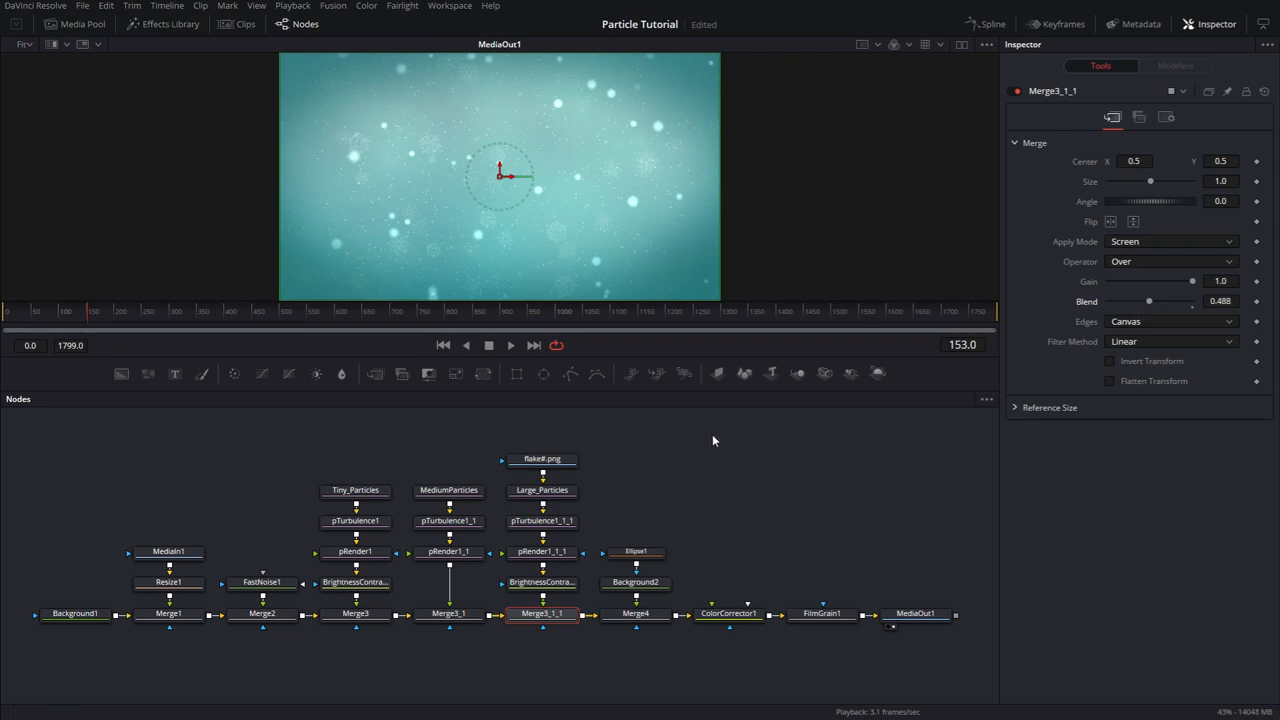
pyautogui.moveTo(1148, 300); pyautogui.dragTo(1140, 304)
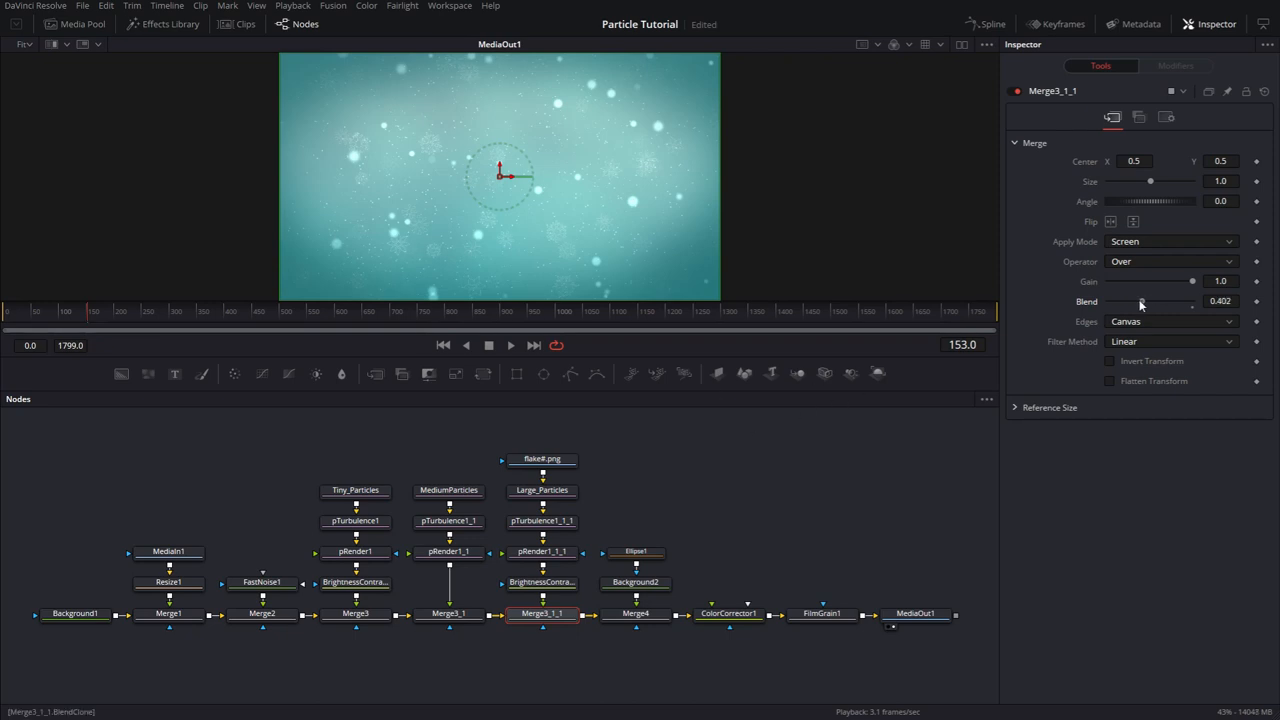
pyautogui.moveTo(448, 612)
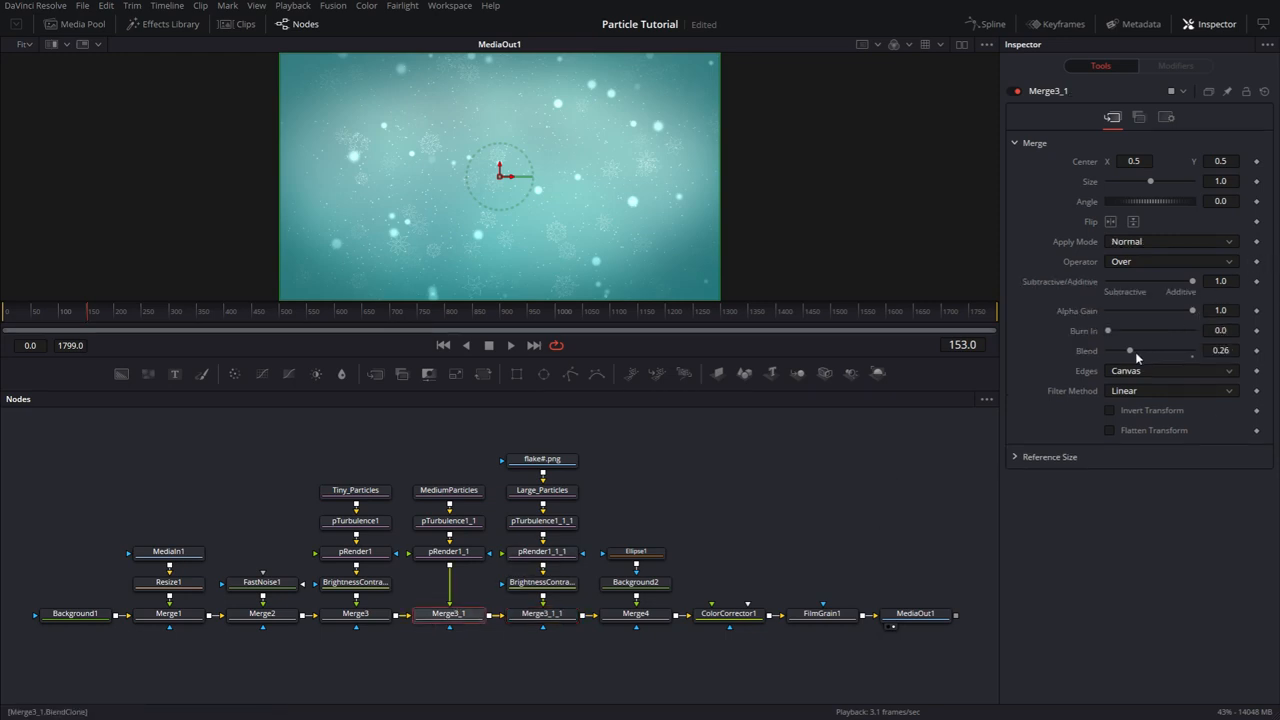
pyautogui.moveTo(1130, 350); pyautogui.dragTo(1120, 350)
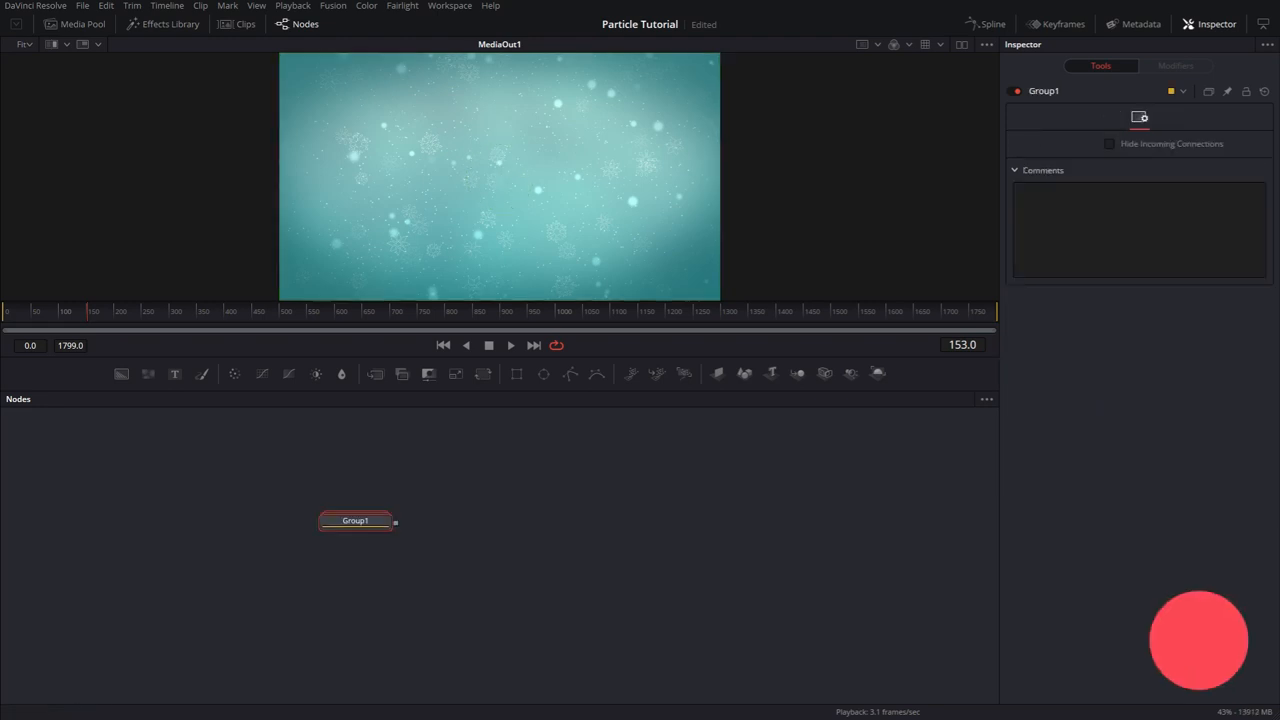
# - Add a Text node reading 'Happy' merged over the grouped backdrop and view Merge5
pyautogui.press('ctrl+g')
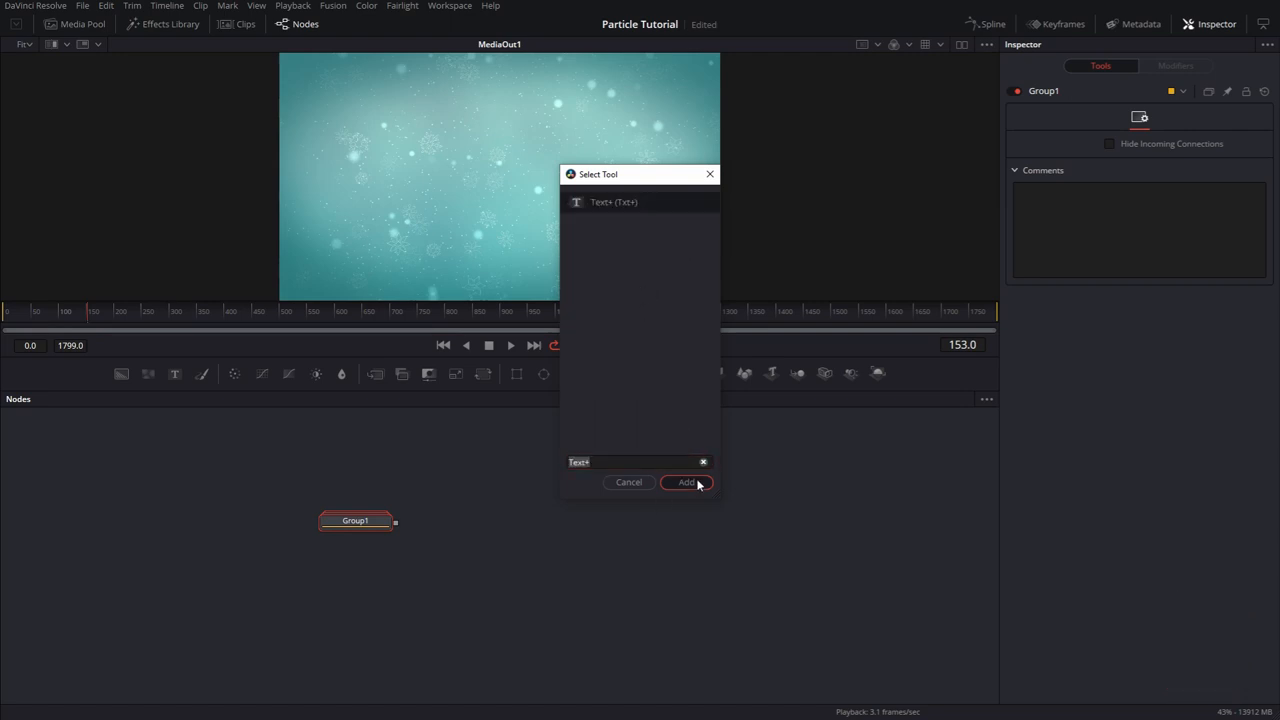
pyautogui.click(688, 482)
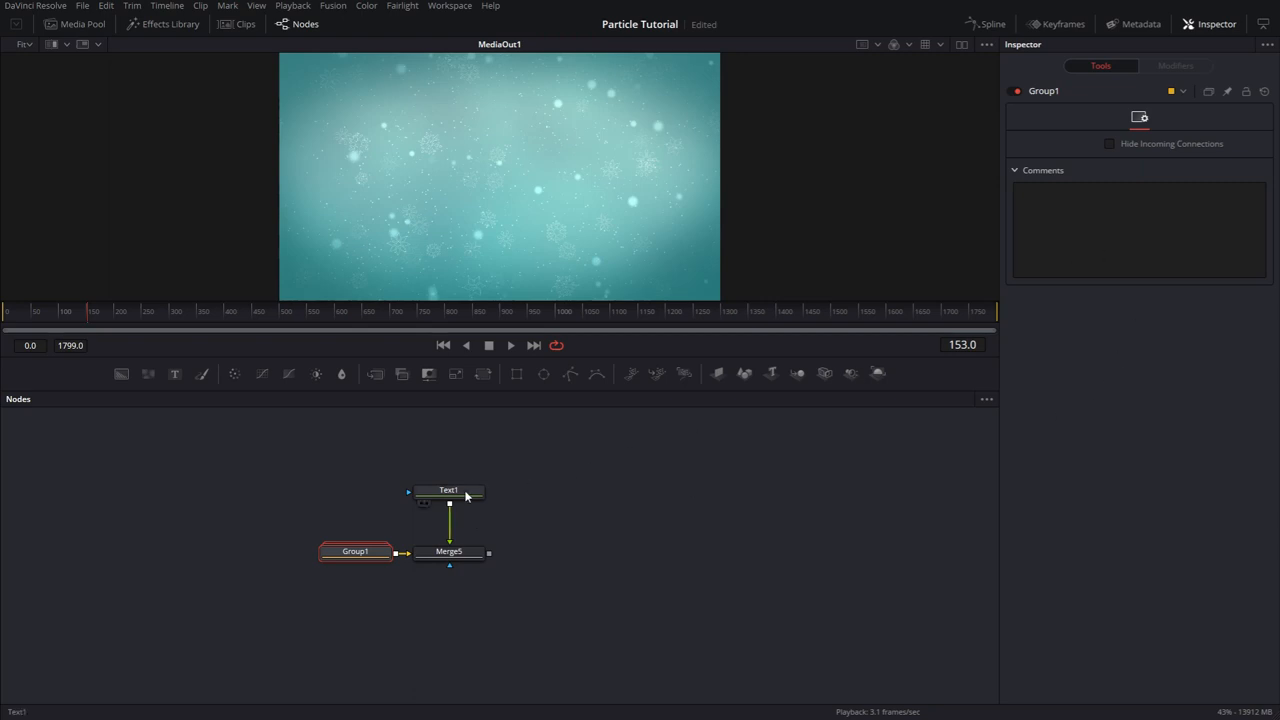
pyautogui.click(448, 490)
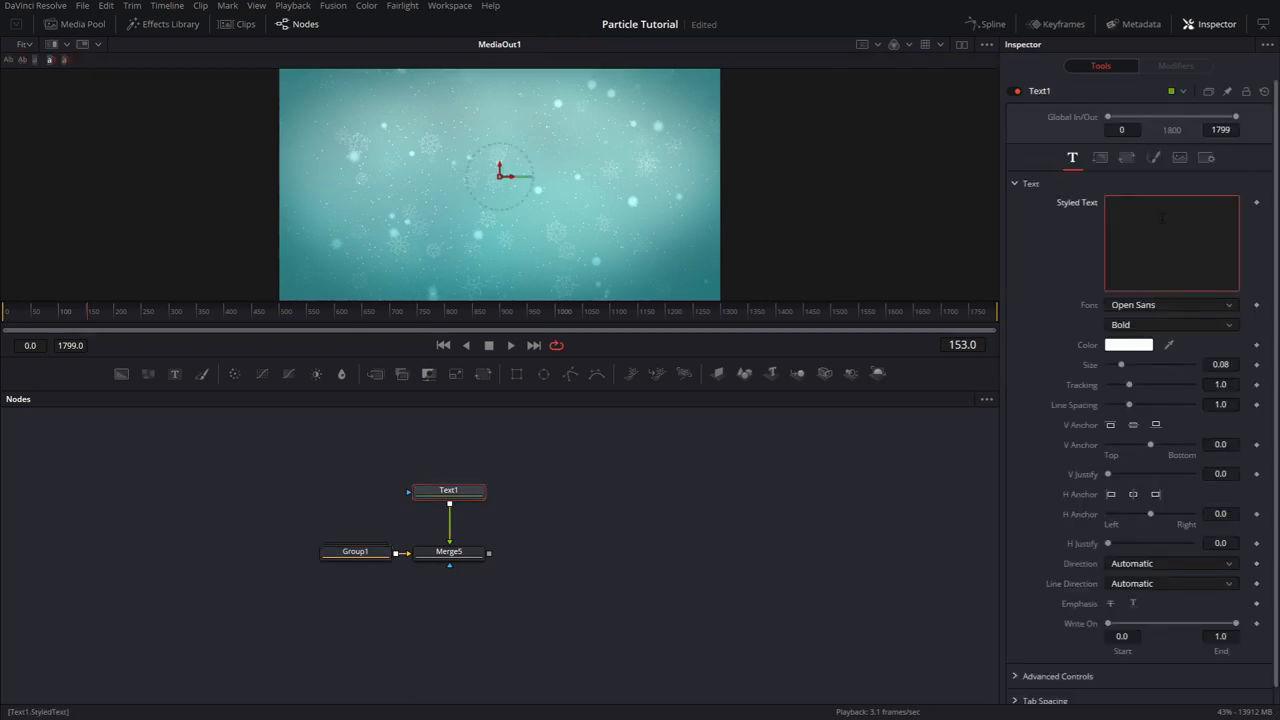
pyautogui.write('Happy')
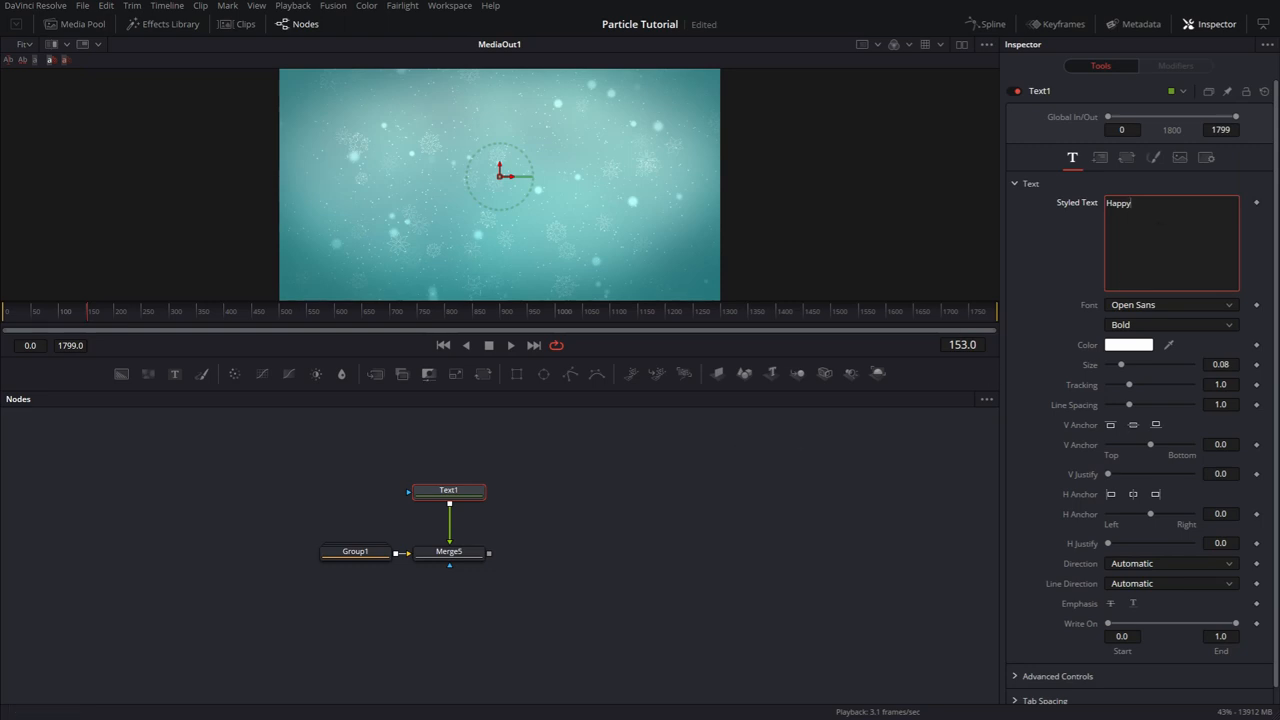
pyautogui.click(448, 552)
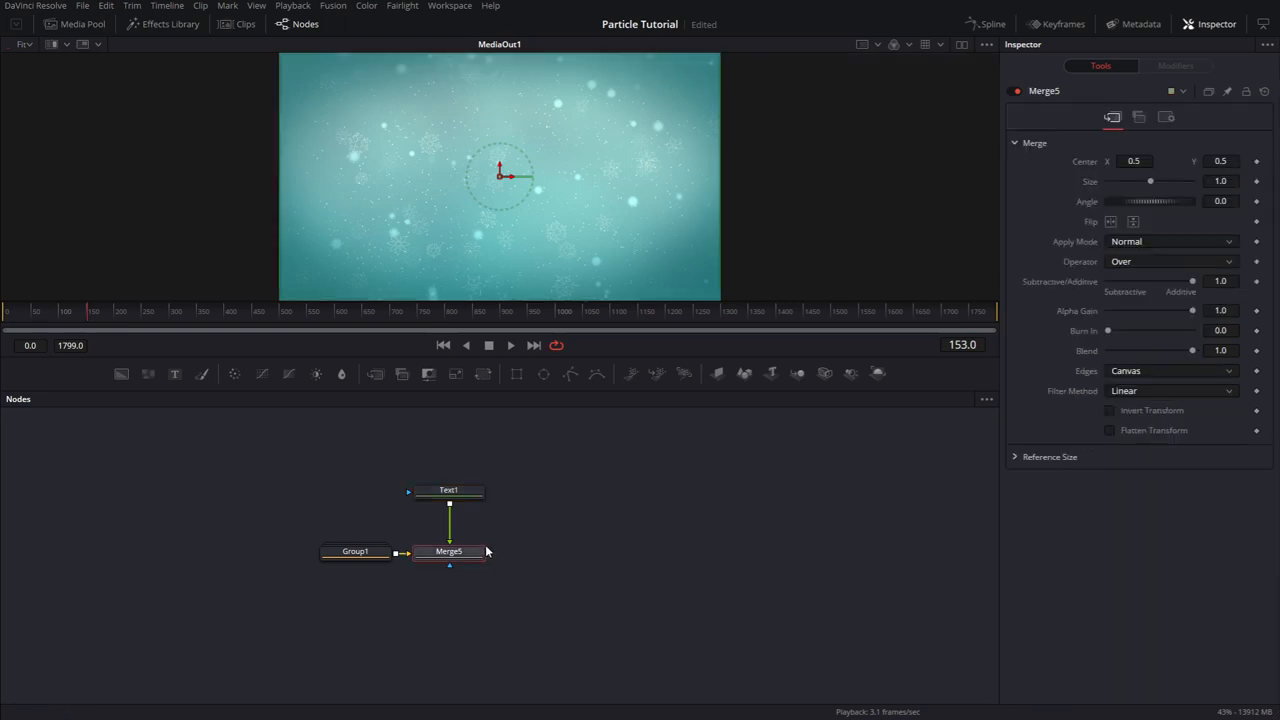
# - Set 'Happy' in the Great Vibes font and enlarge it
pyautogui.click(448, 490)
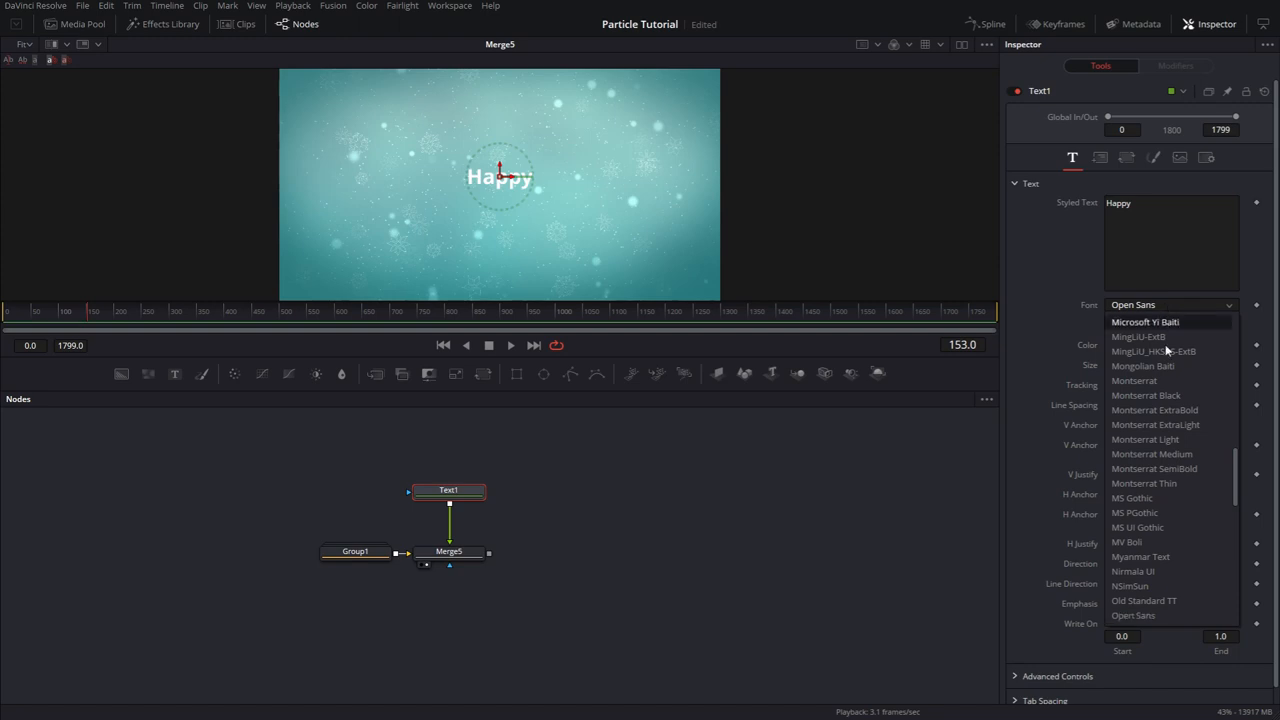
pyautogui.scroll(-3)
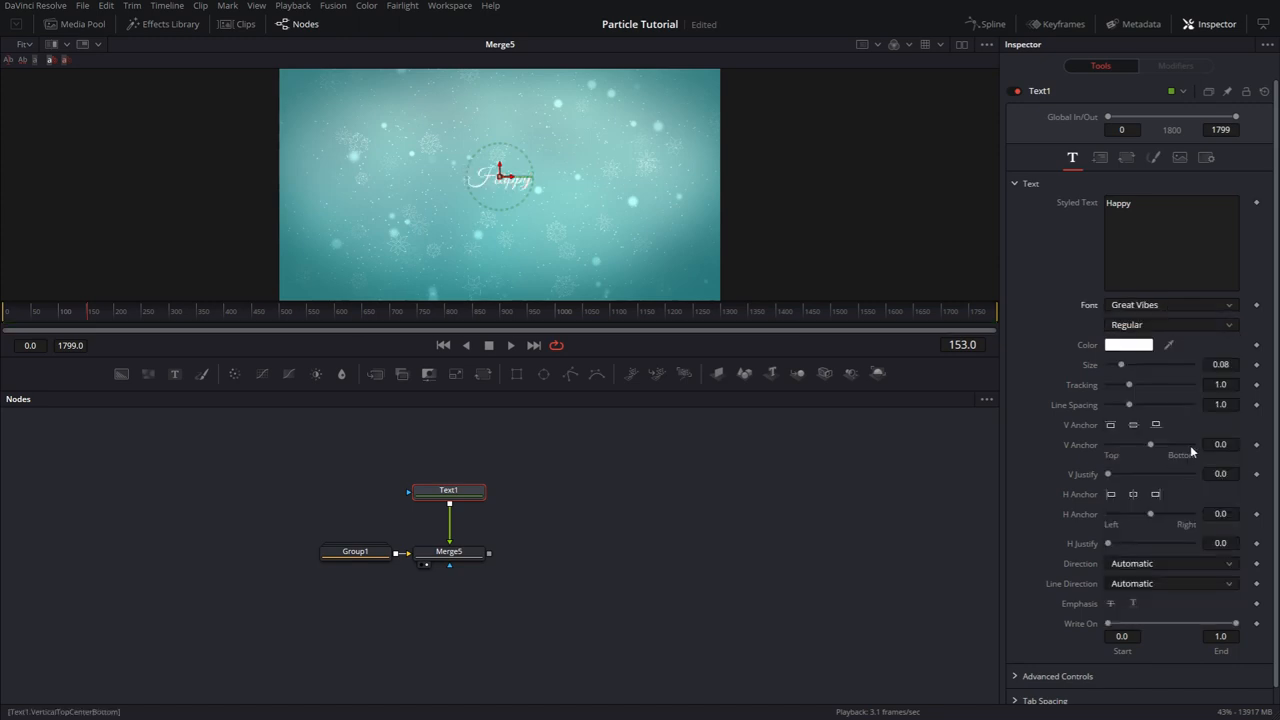
pyautogui.moveTo(1122, 364); pyautogui.dragTo(1150, 364)
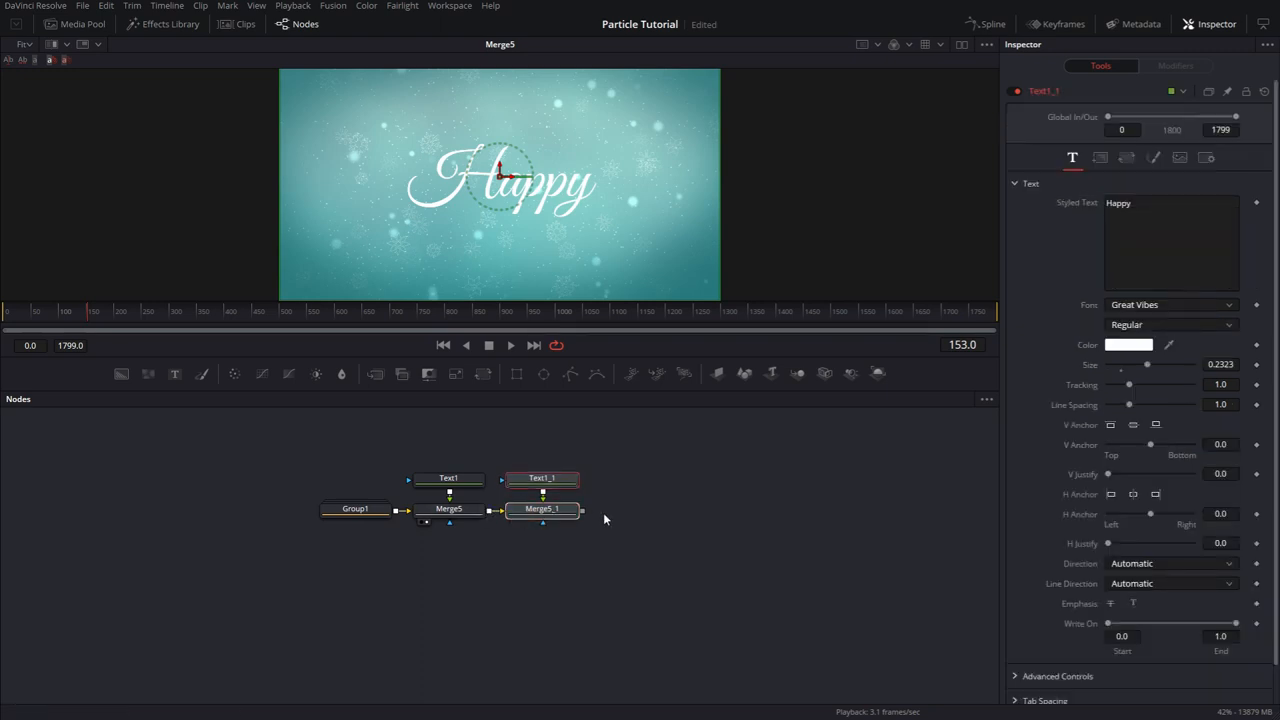
# - Change the copied text to 'Birthday' and shrink 'Happy' above it
pyautogui.click(1170, 202)
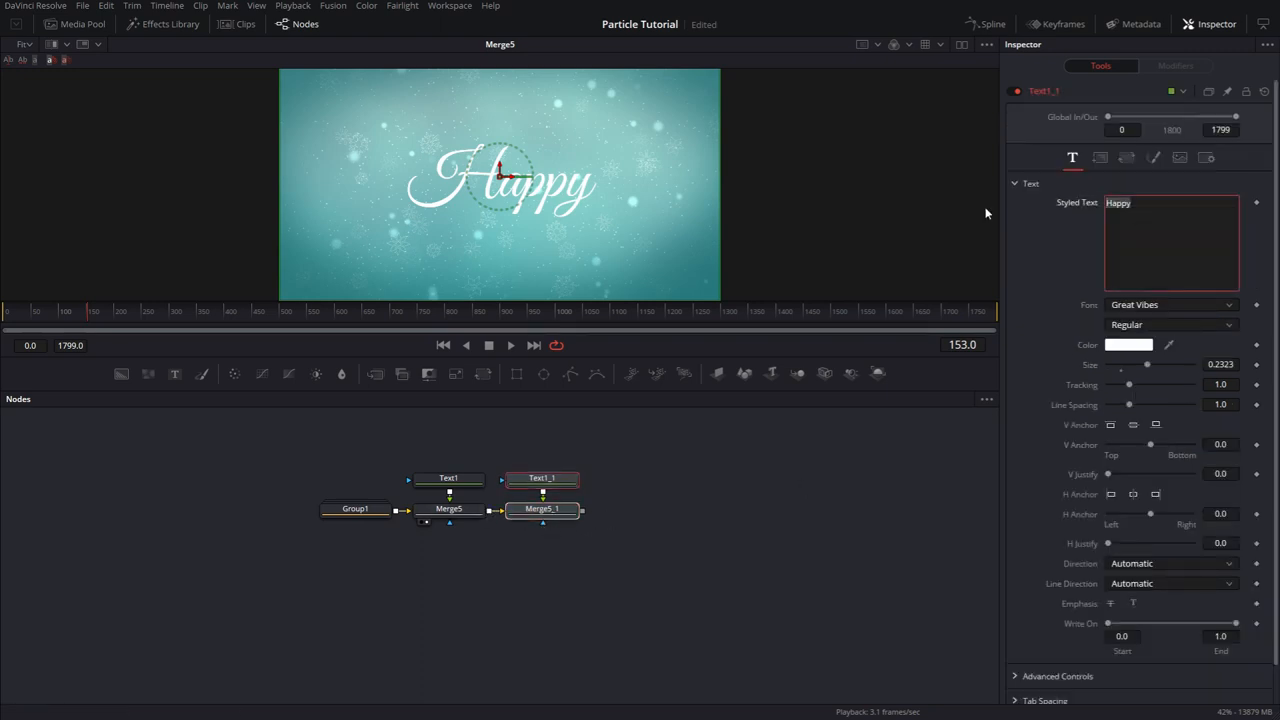
pyautogui.write('Bir')
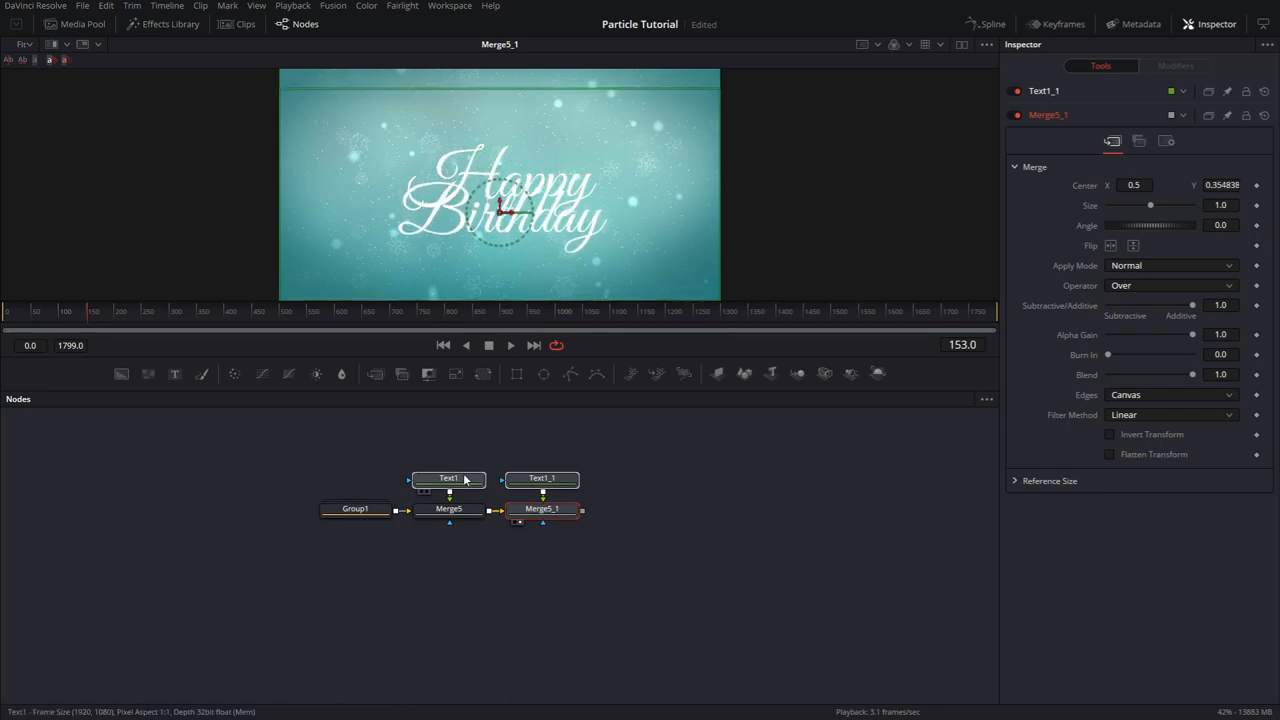
pyautogui.click(448, 476)
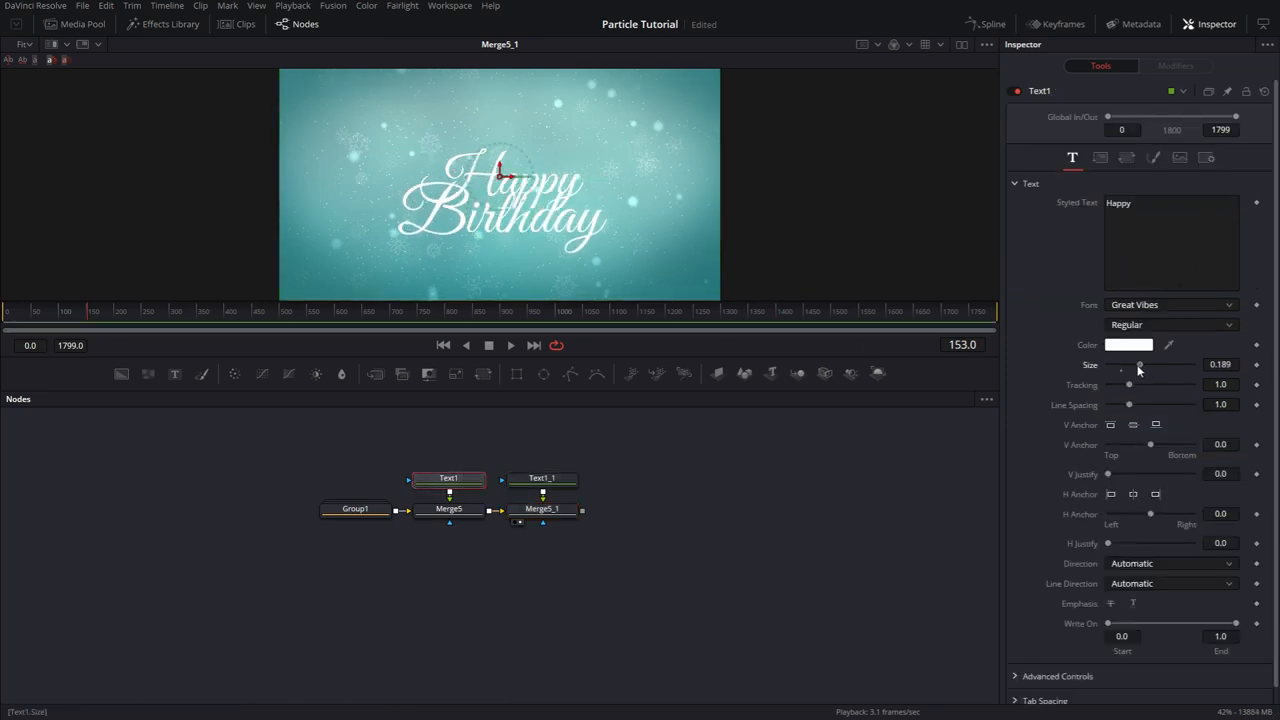
pyautogui.moveTo(1138, 364); pyautogui.dragTo(1130, 364)
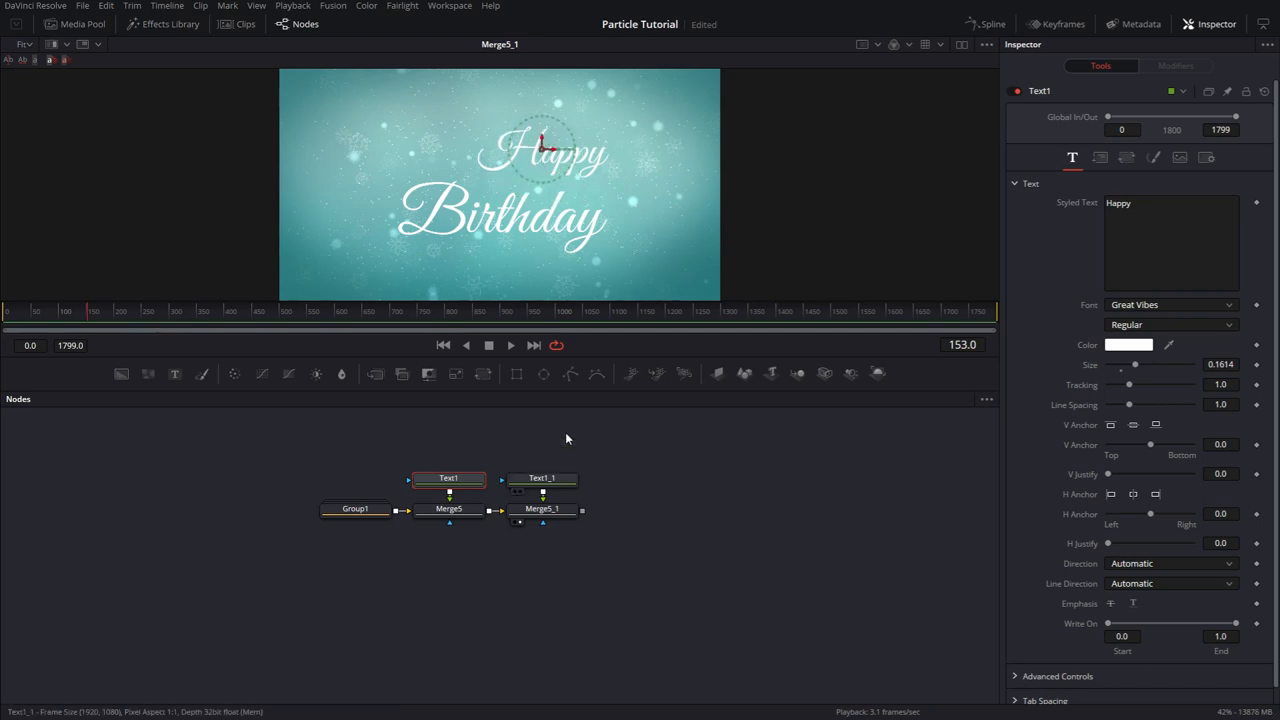
pyautogui.click(542, 476)
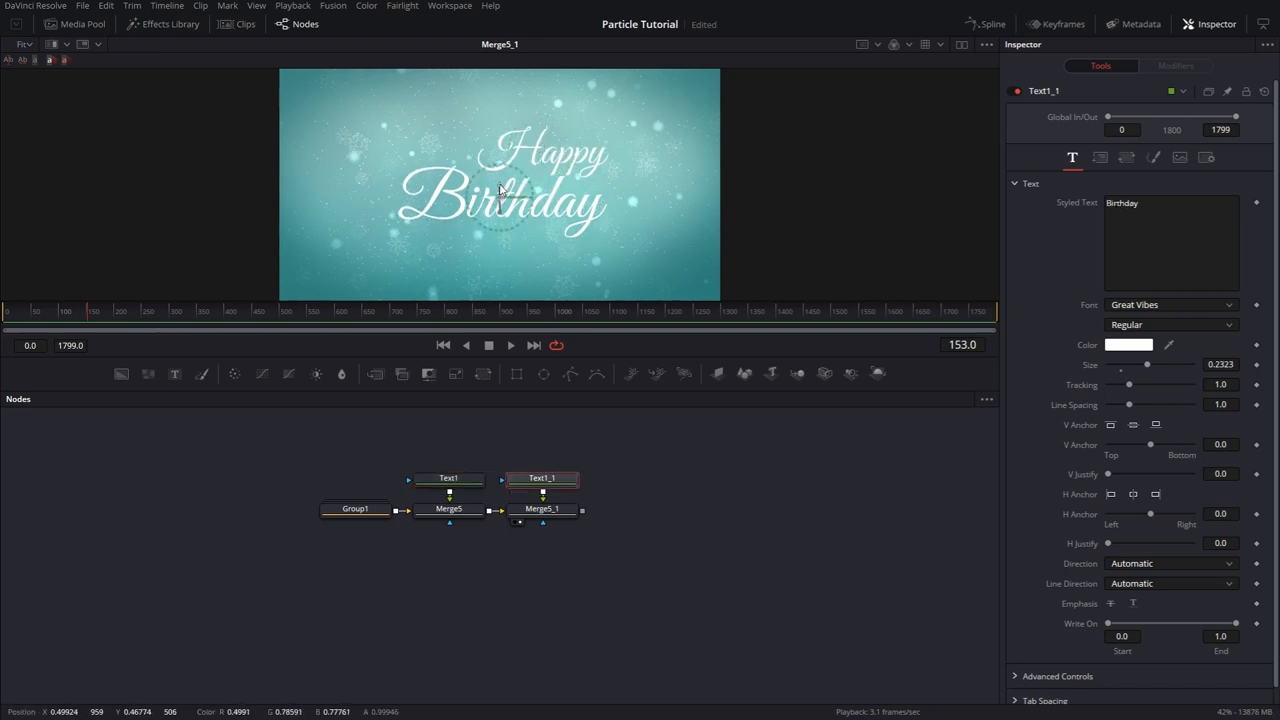
pyautogui.click(542, 508)
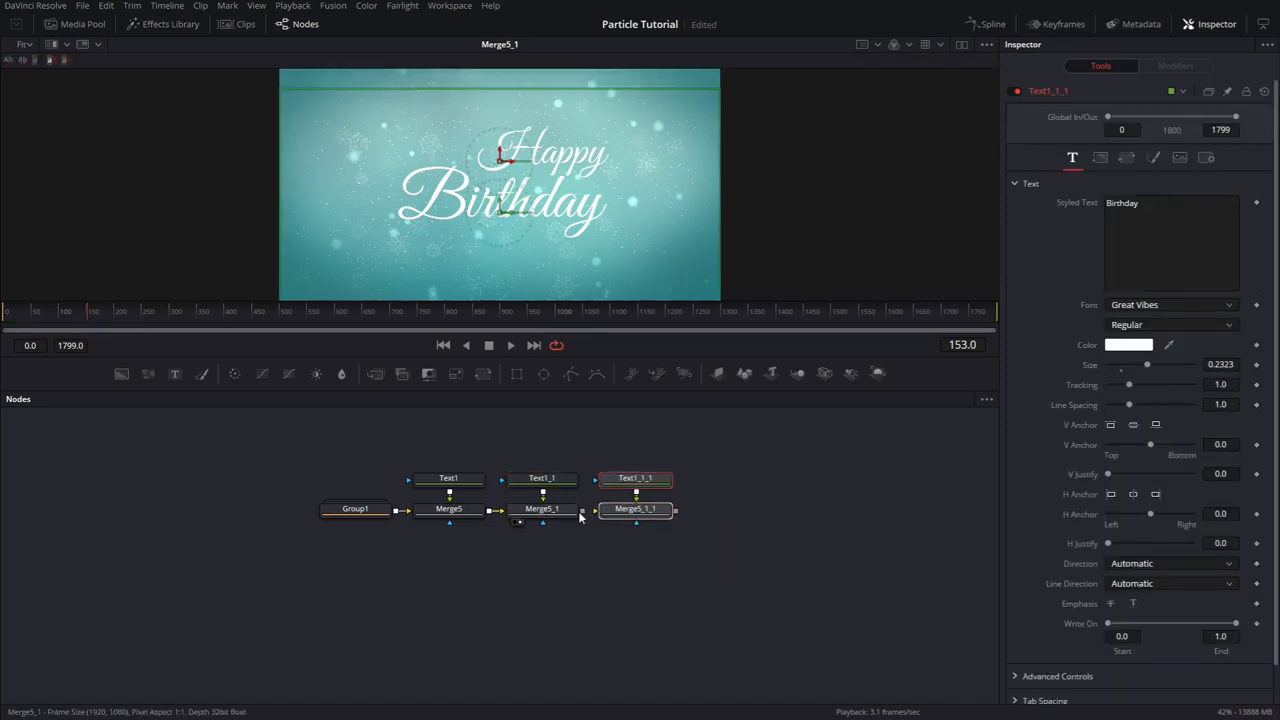
pyautogui.click(636, 510)
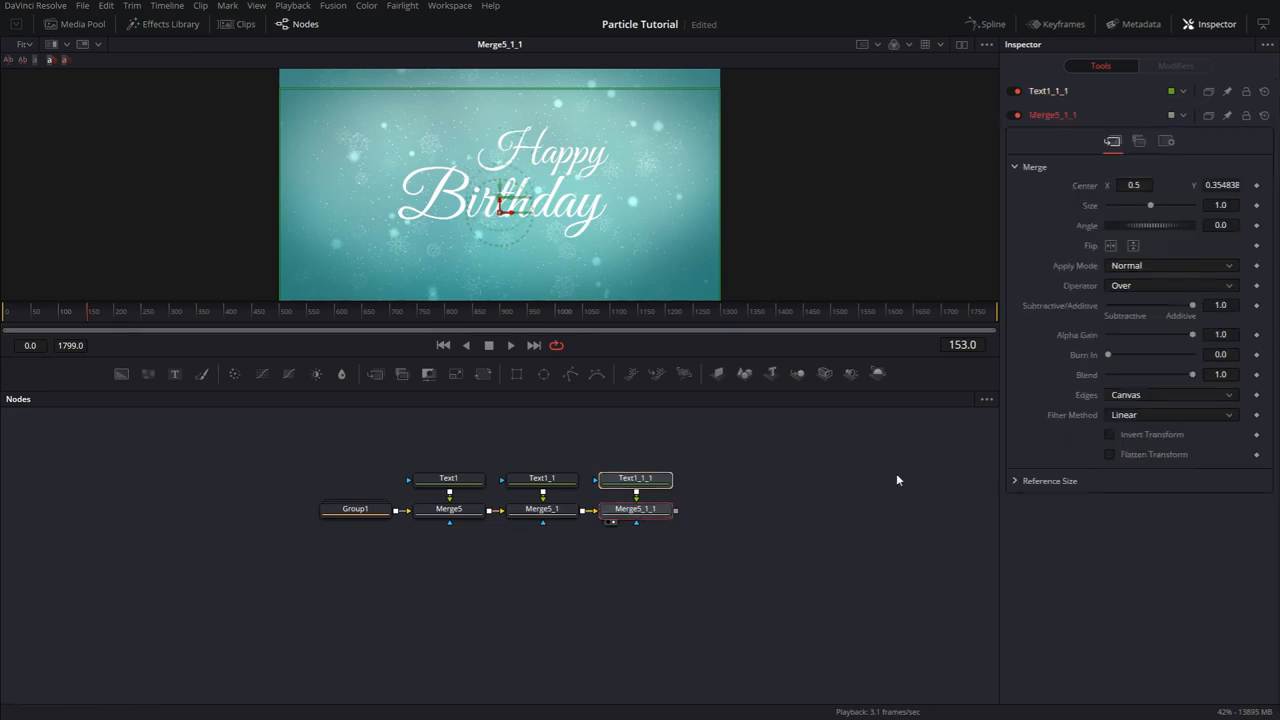
pyautogui.click(636, 478)
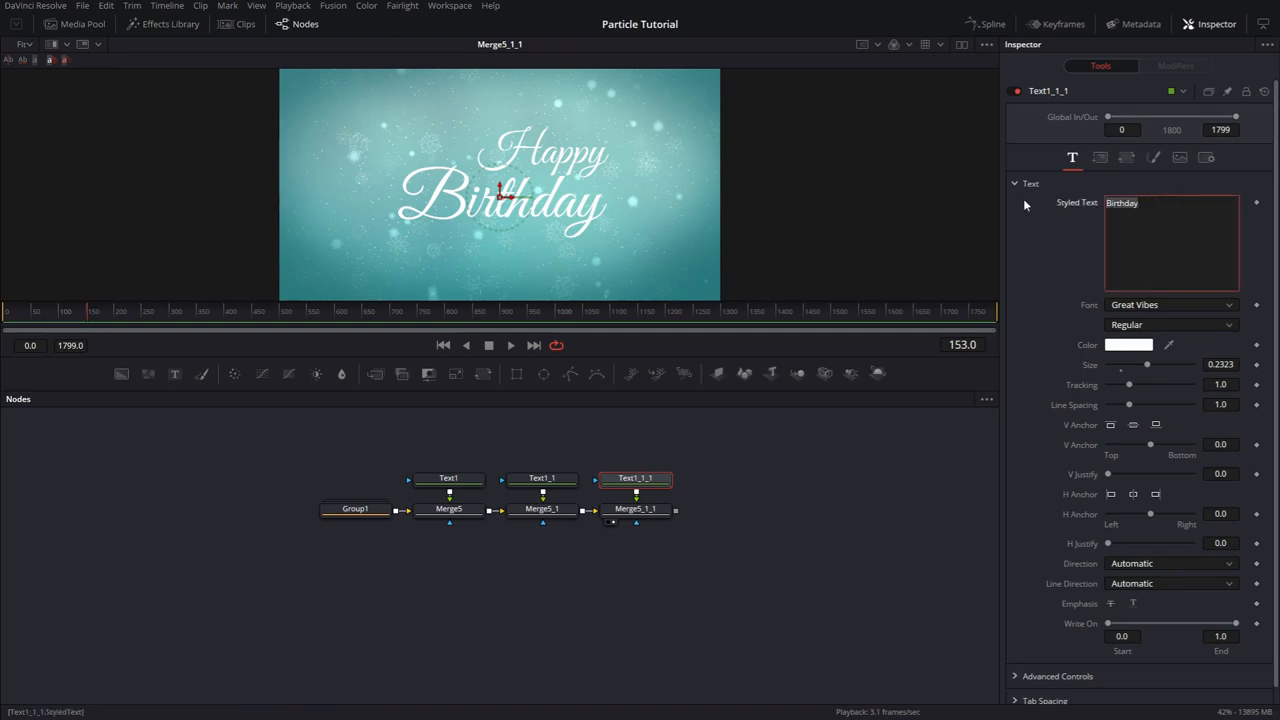
pyautogui.write('Trevort')
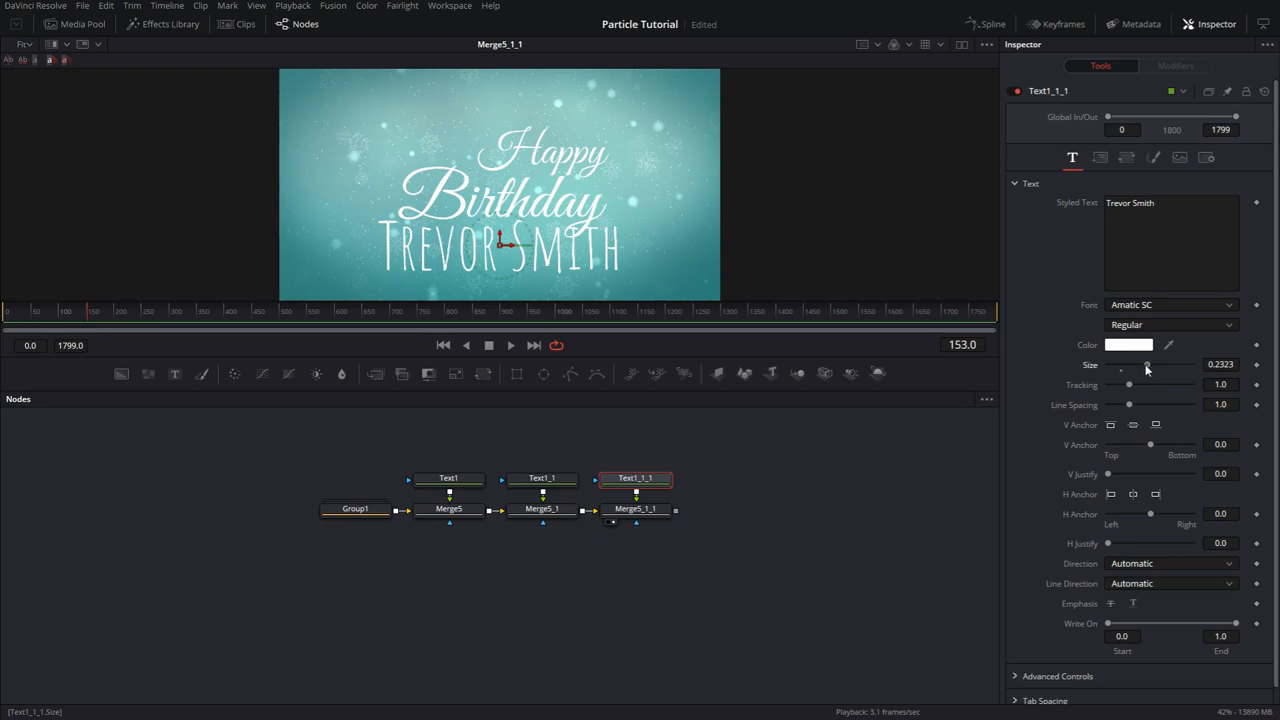
pyautogui.moveTo(1148, 368); pyautogui.dragTo(1132, 368)
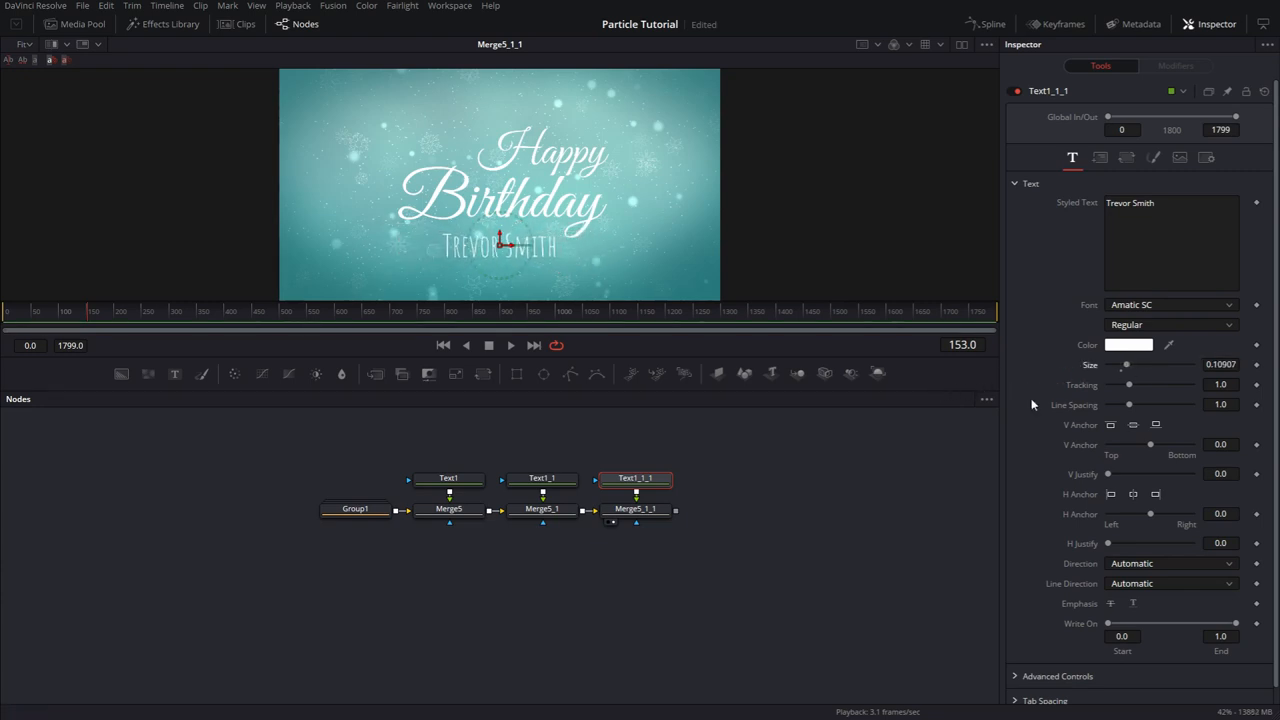
pyautogui.moveTo(1128, 384); pyautogui.dragTo(1144, 384)
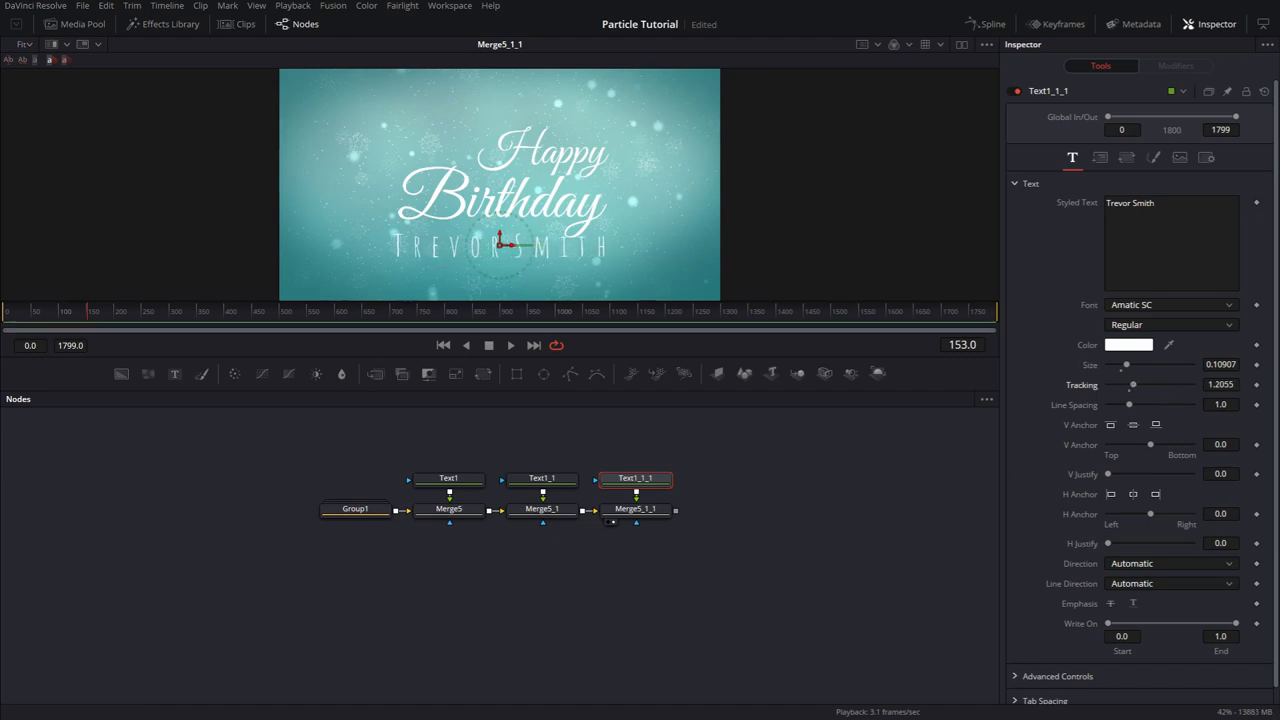
pyautogui.moveTo(638, 444)
pyautogui.write('F')
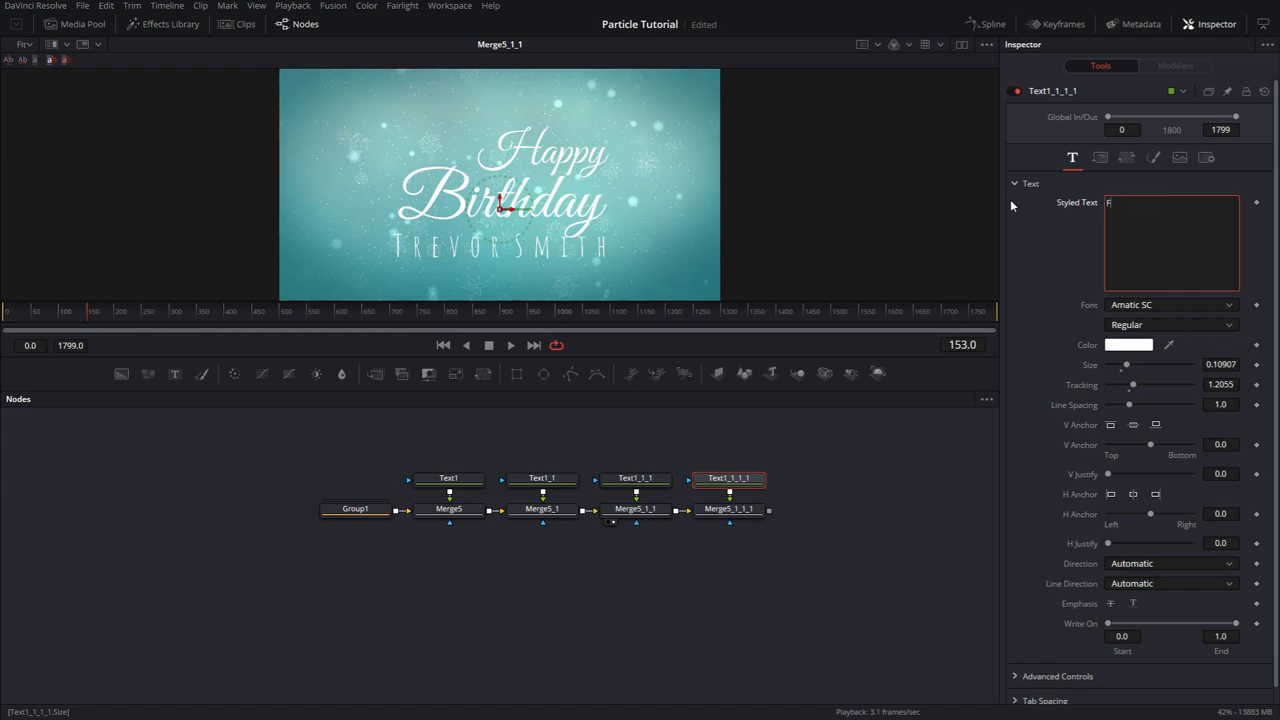
# - Type 'From John & Elizabeth, Dec 30, 2019' and set it in the Qwigley font
pyautogui.write('rom')
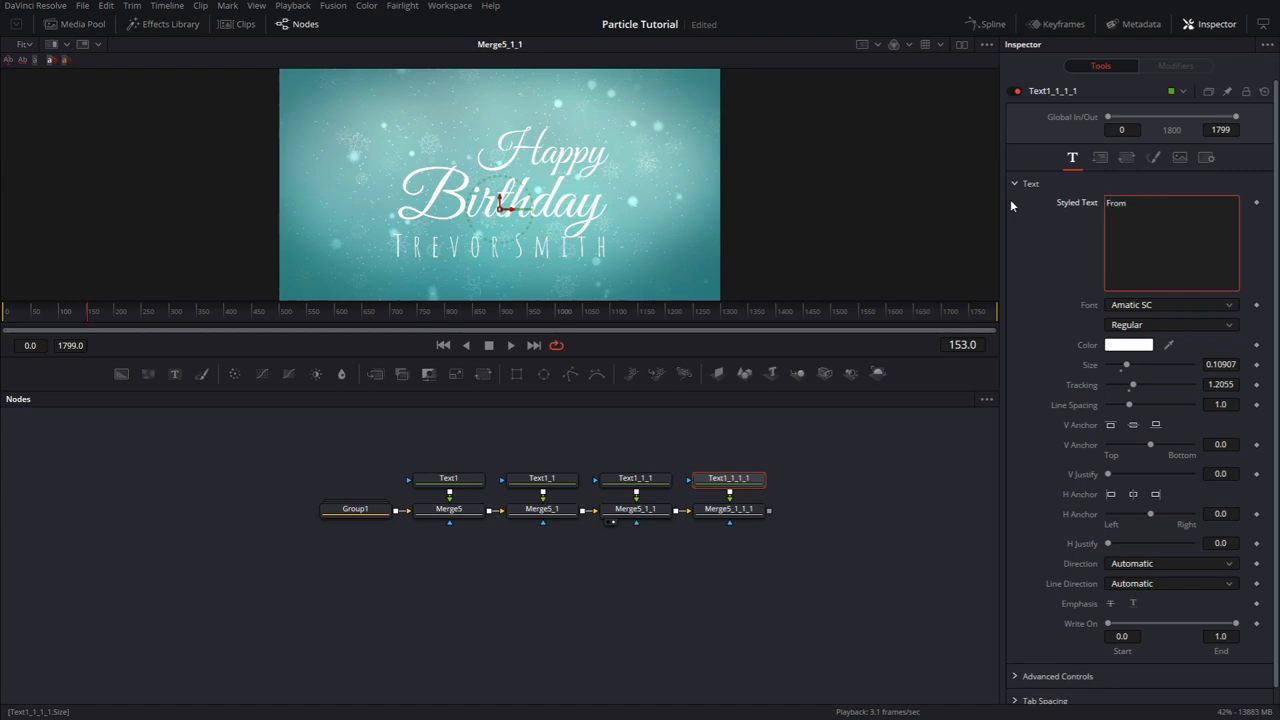
pyautogui.write('John &')
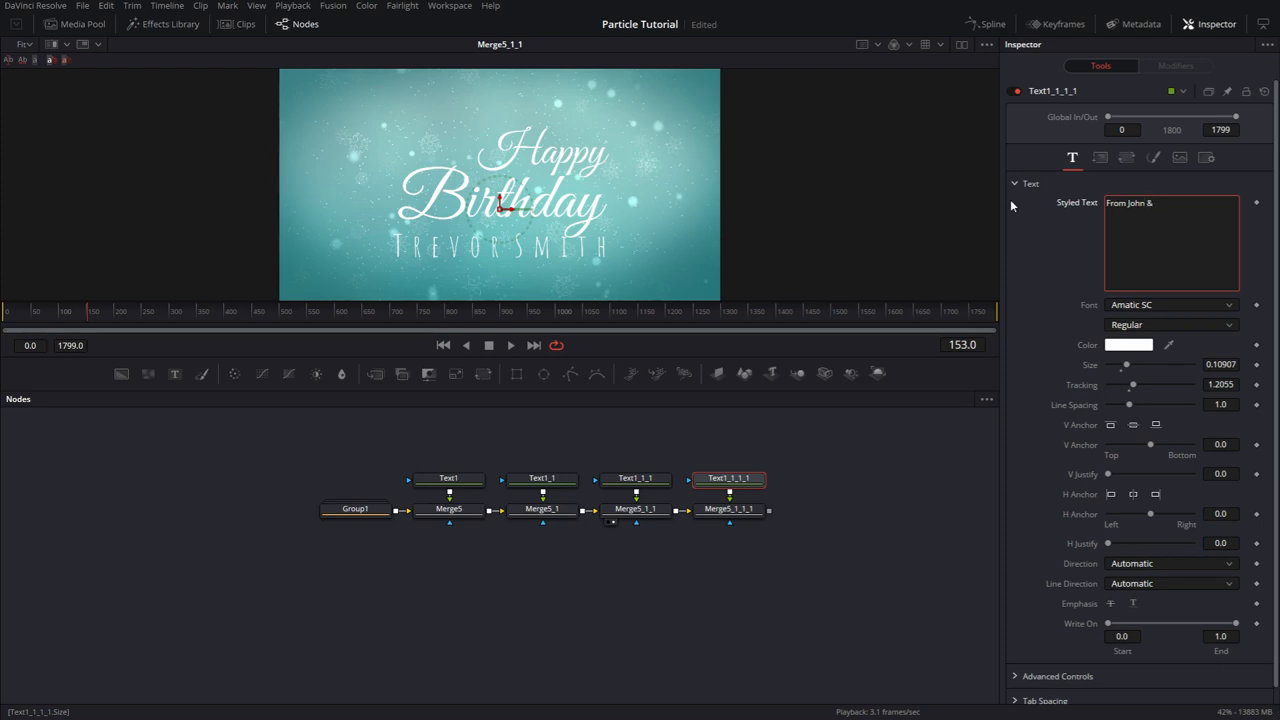
pyautogui.write('Elizabeth, Dec 30, 2019')
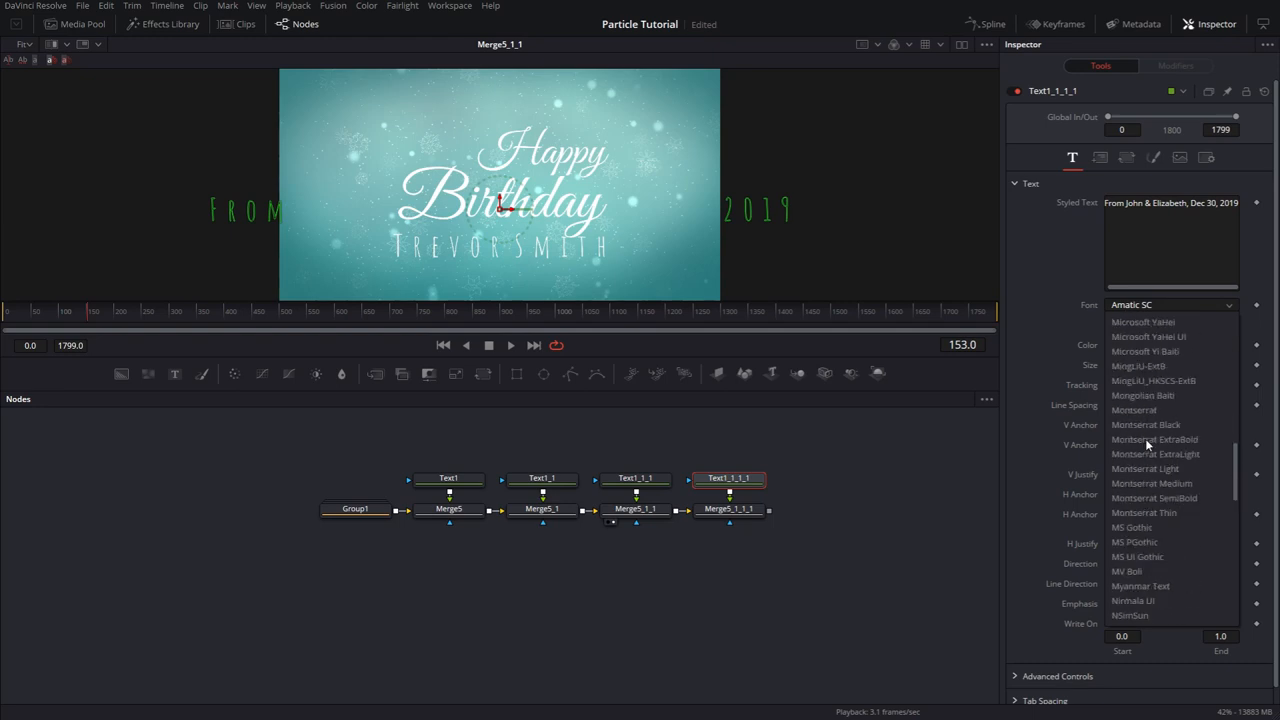
pyautogui.scroll(-3)
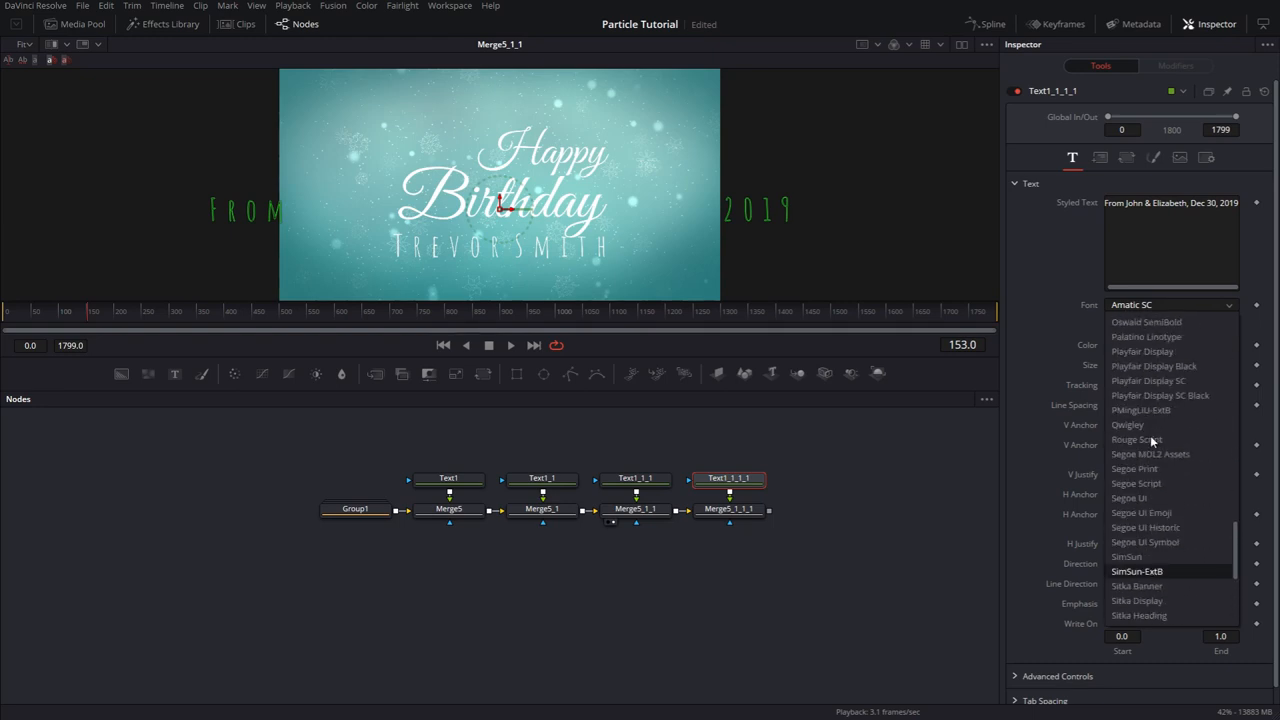
pyautogui.scroll(-3)
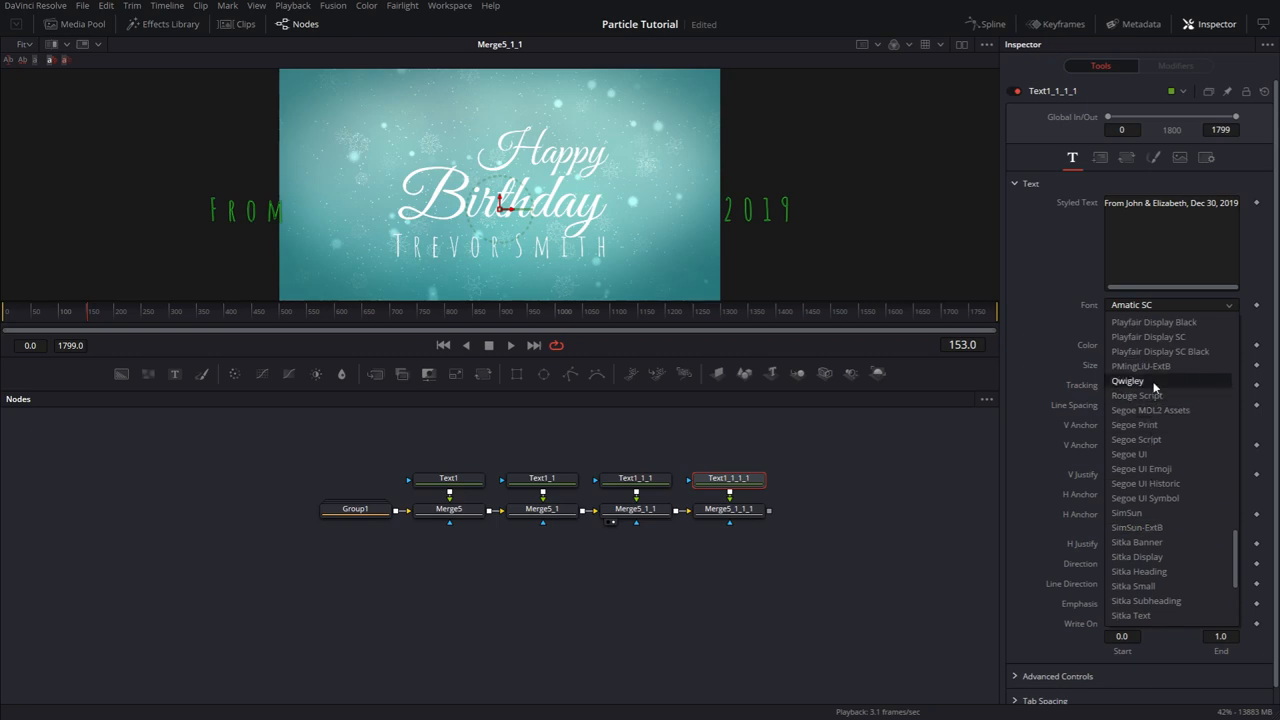
pyautogui.click(1128, 380)
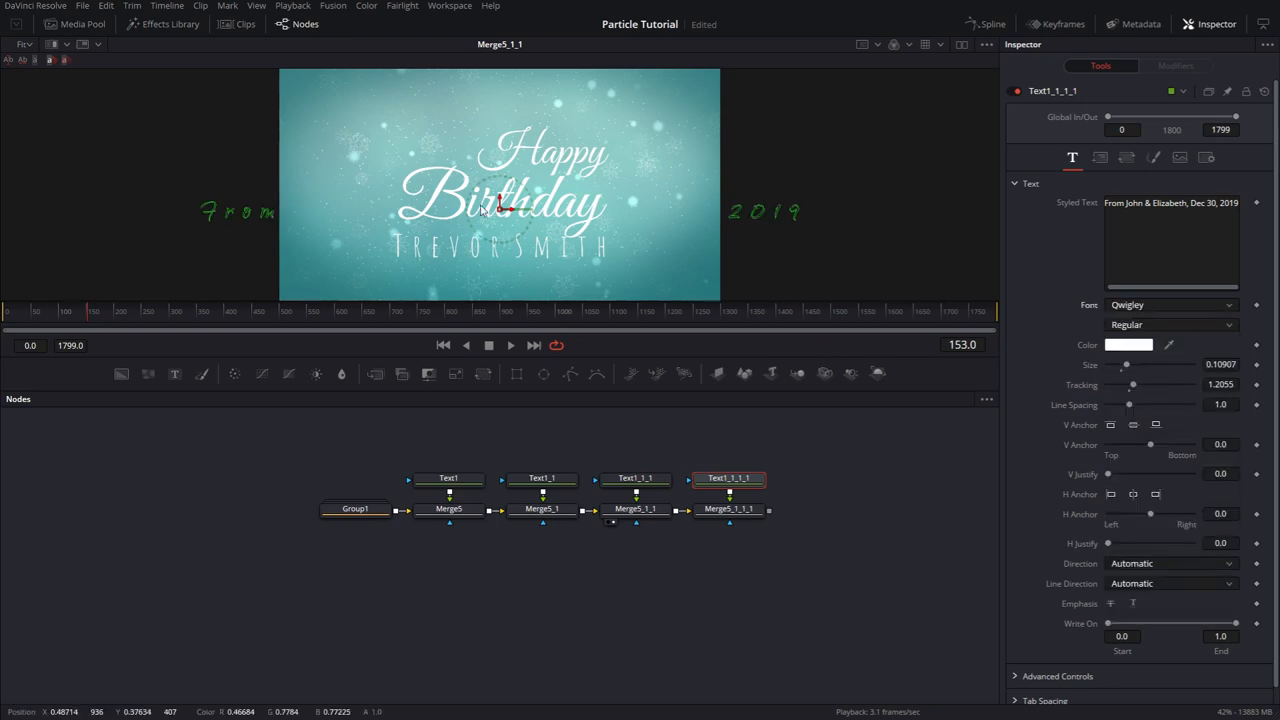
# - Move the sender line to the bottom of the frame and shrink it
pyautogui.moveTo(500, 210); pyautogui.dragTo(504, 268)
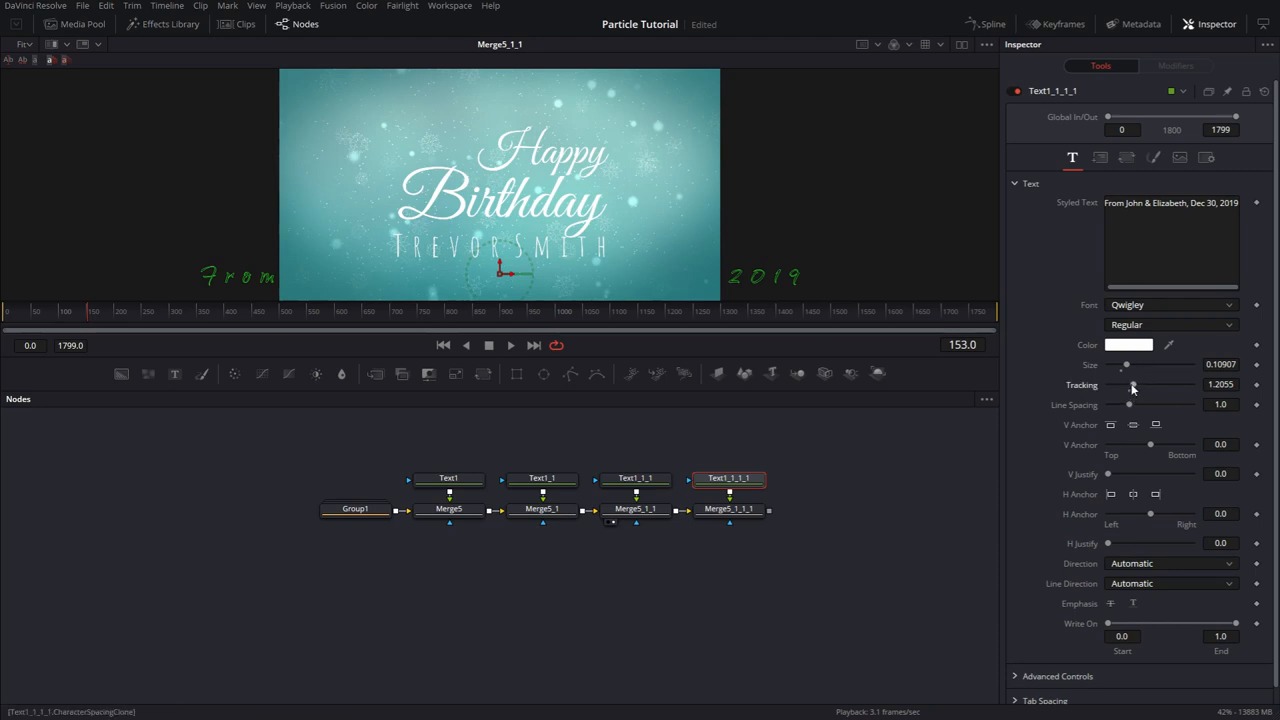
pyautogui.click(728, 510)
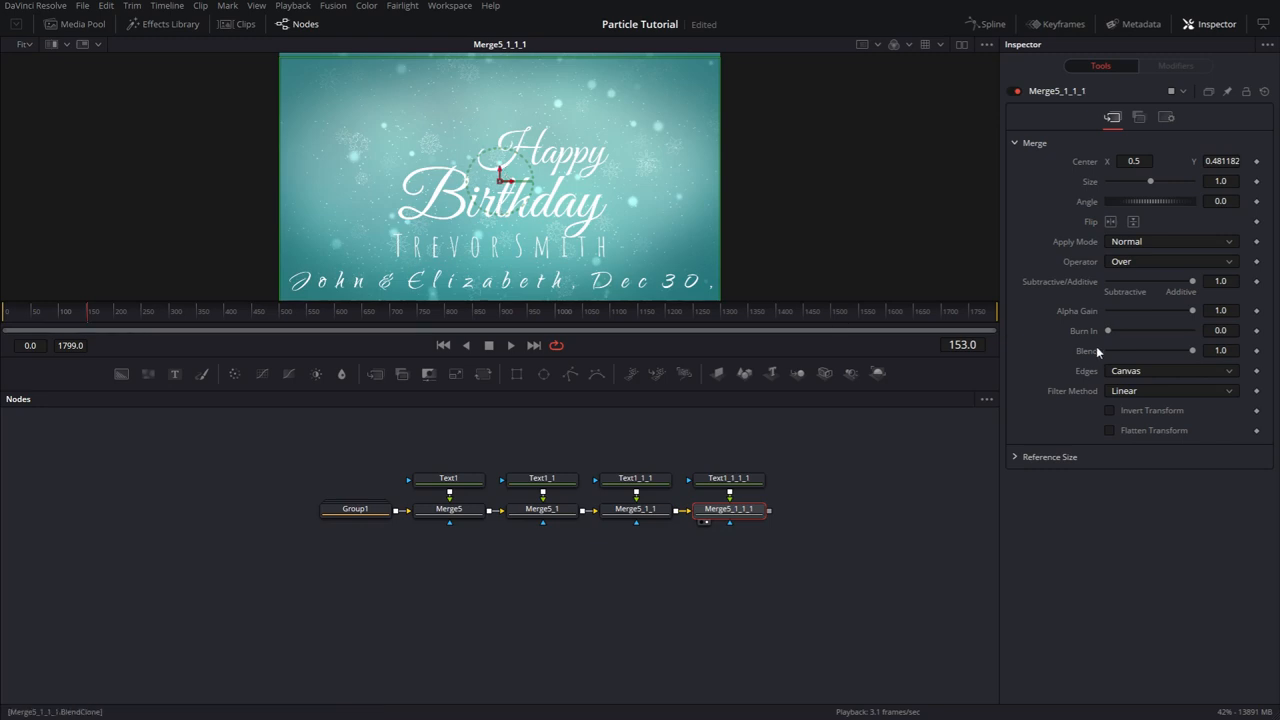
pyautogui.click(728, 478)
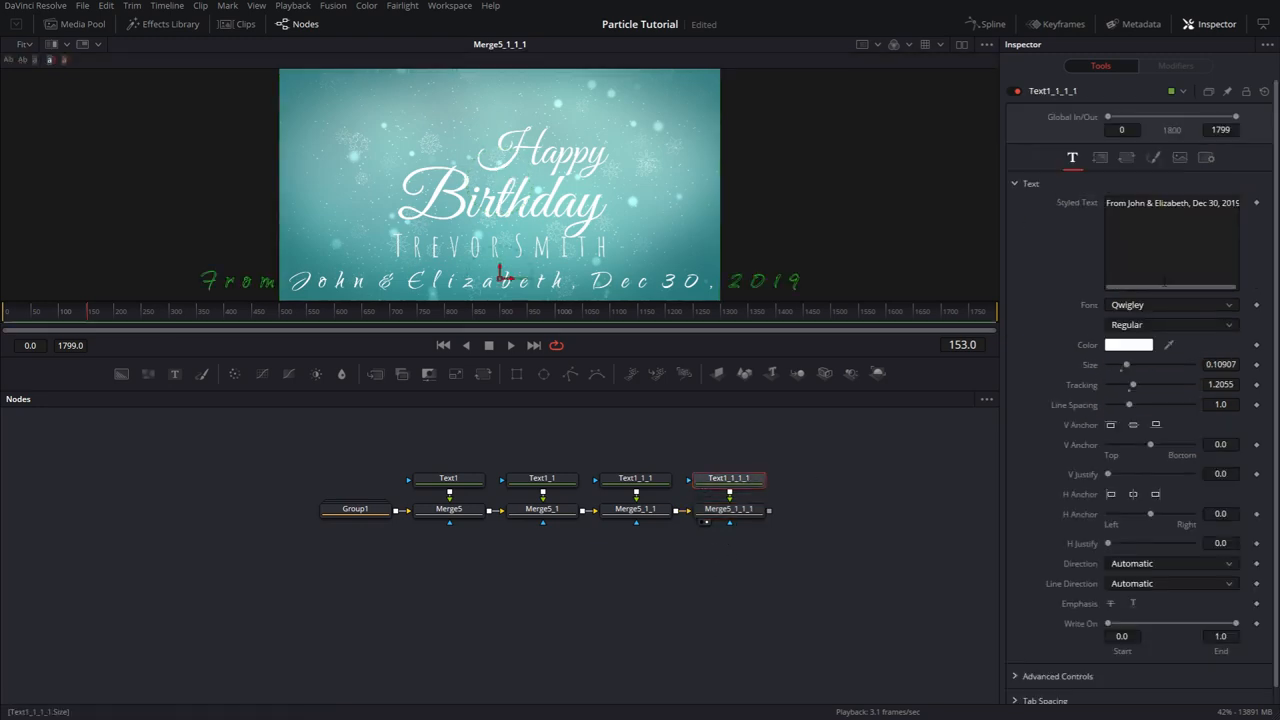
pyautogui.moveTo(1132, 364); pyautogui.dragTo(1120, 364)
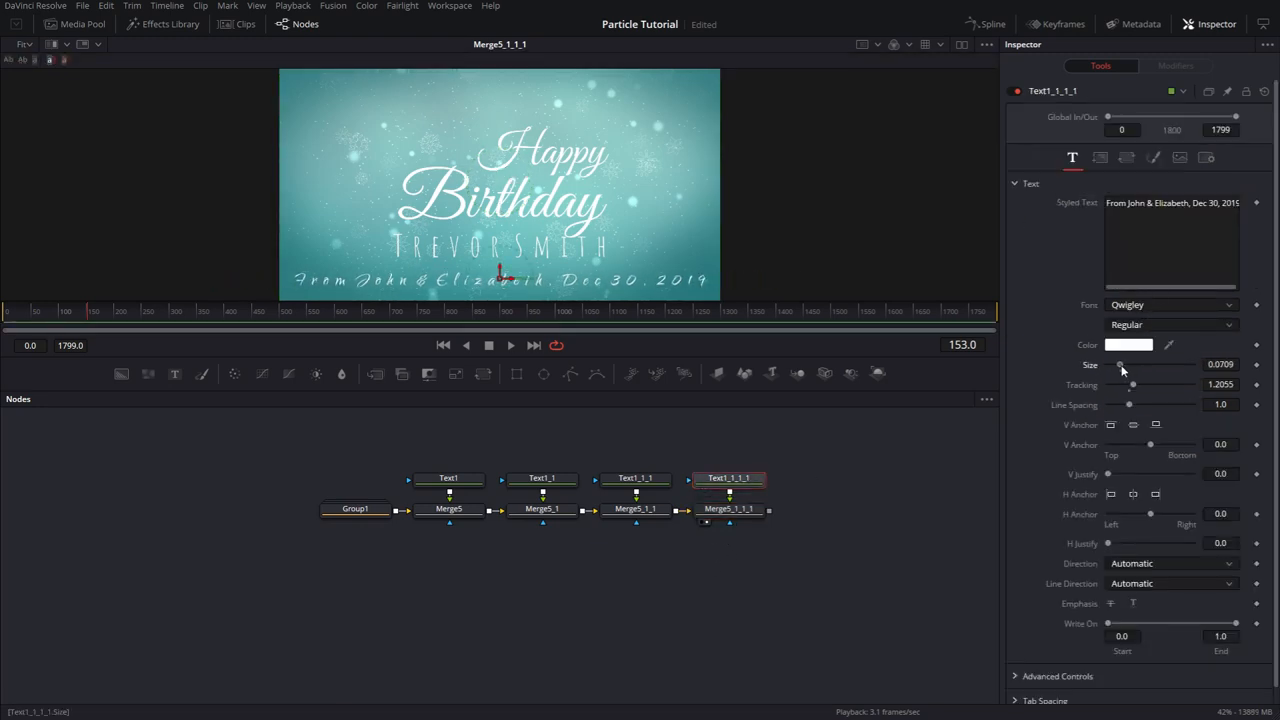
pyautogui.moveTo(1124, 364); pyautogui.dragTo(1116, 364)
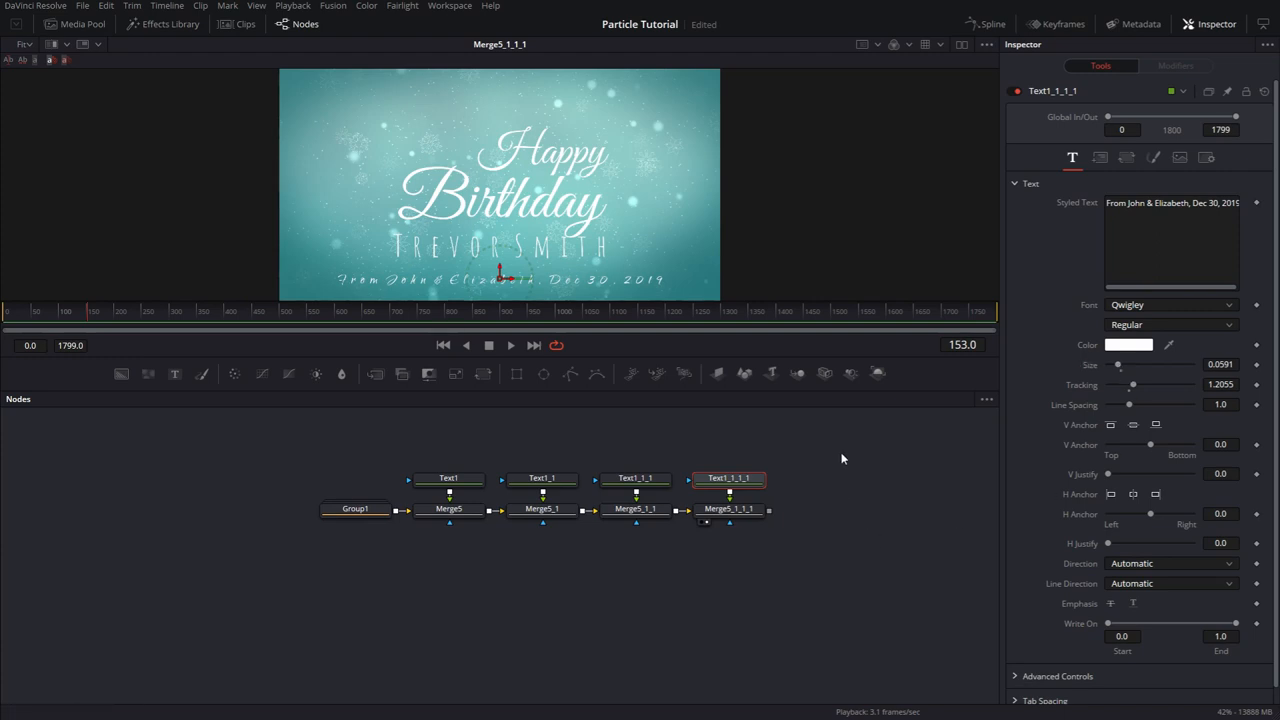